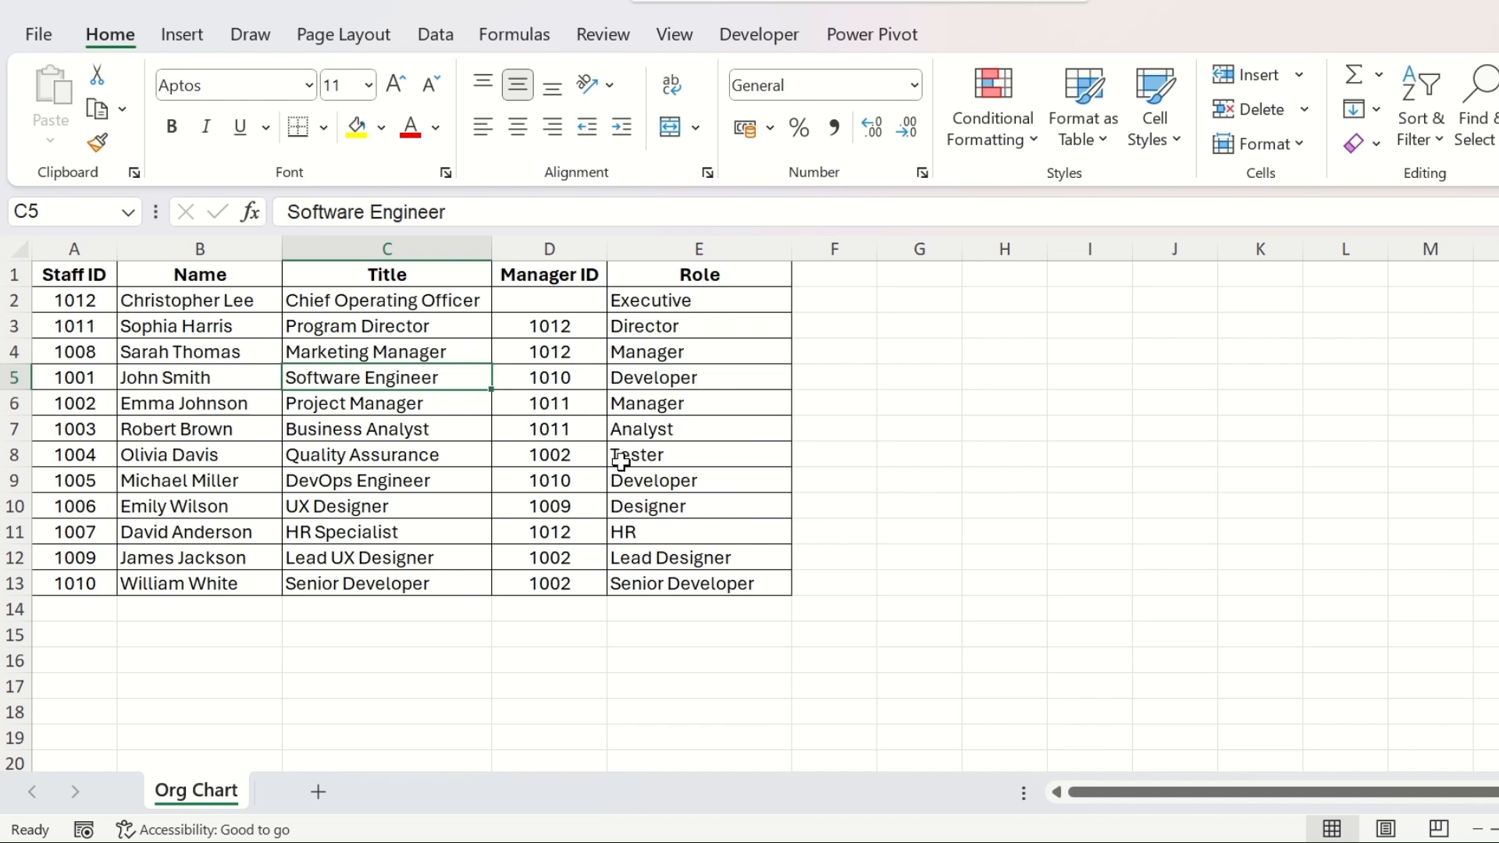
{"action": "mouse_move", "coordinate": [501, 331]}
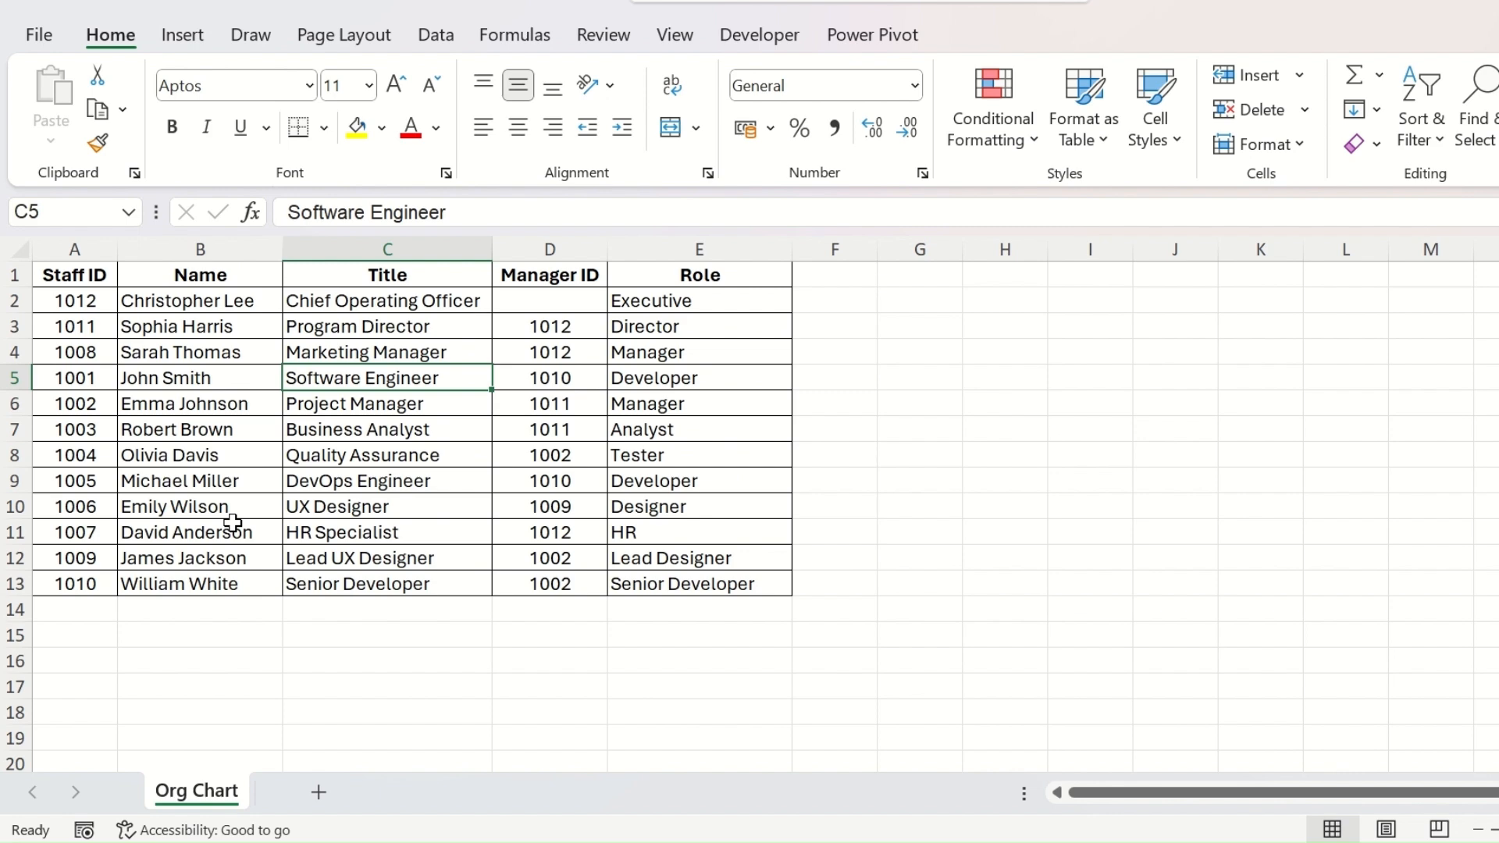
{"action": "mouse_move", "coordinate": [92, 208]}
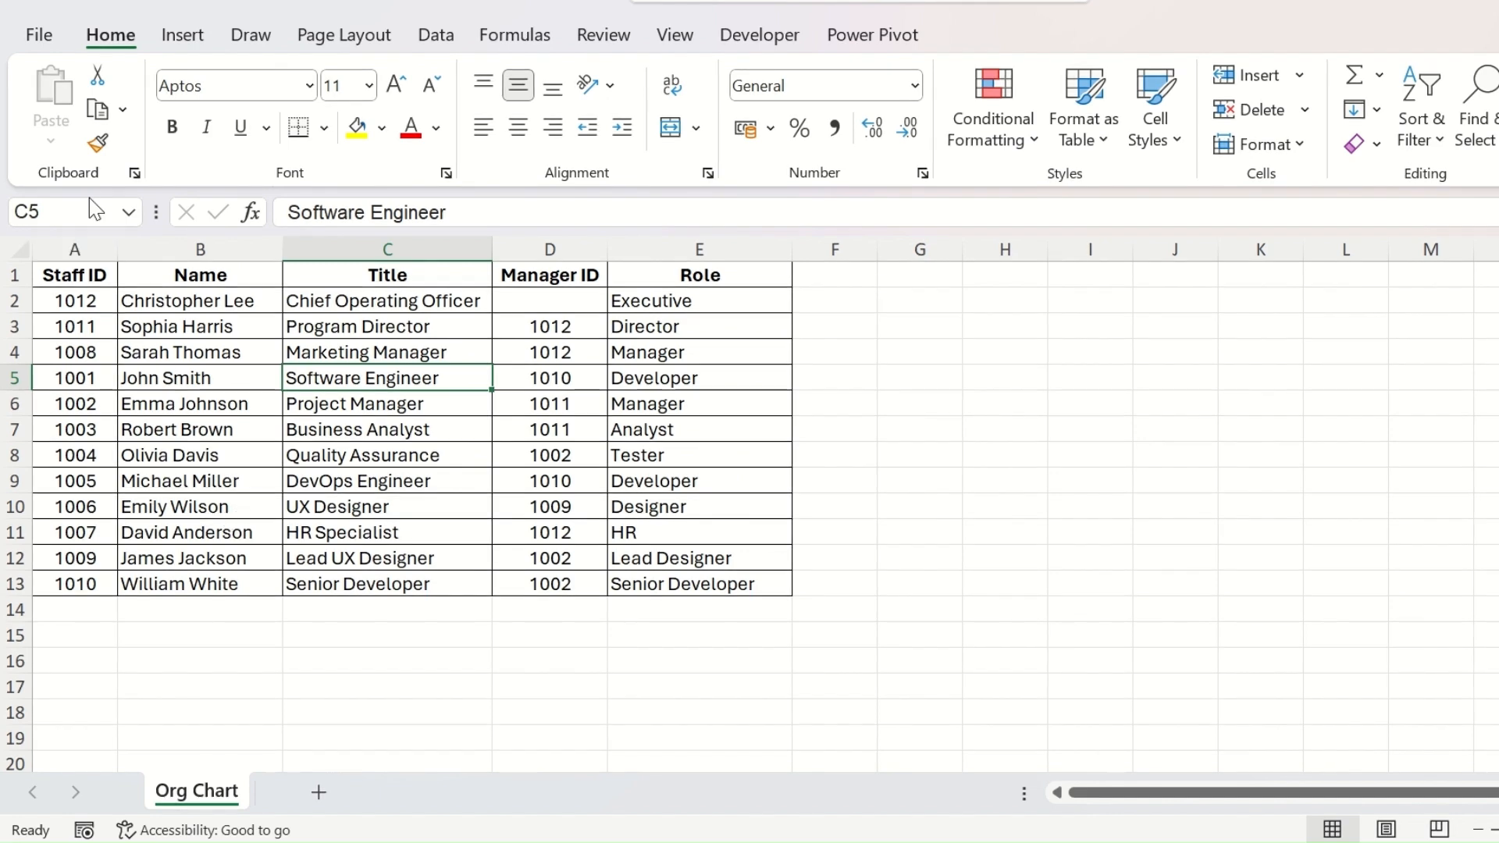
Step: Insert a Hierarchy > Organization Chart SmartArt graphic beside the staff table
{"action": "left_click", "coordinate": [181, 35]}
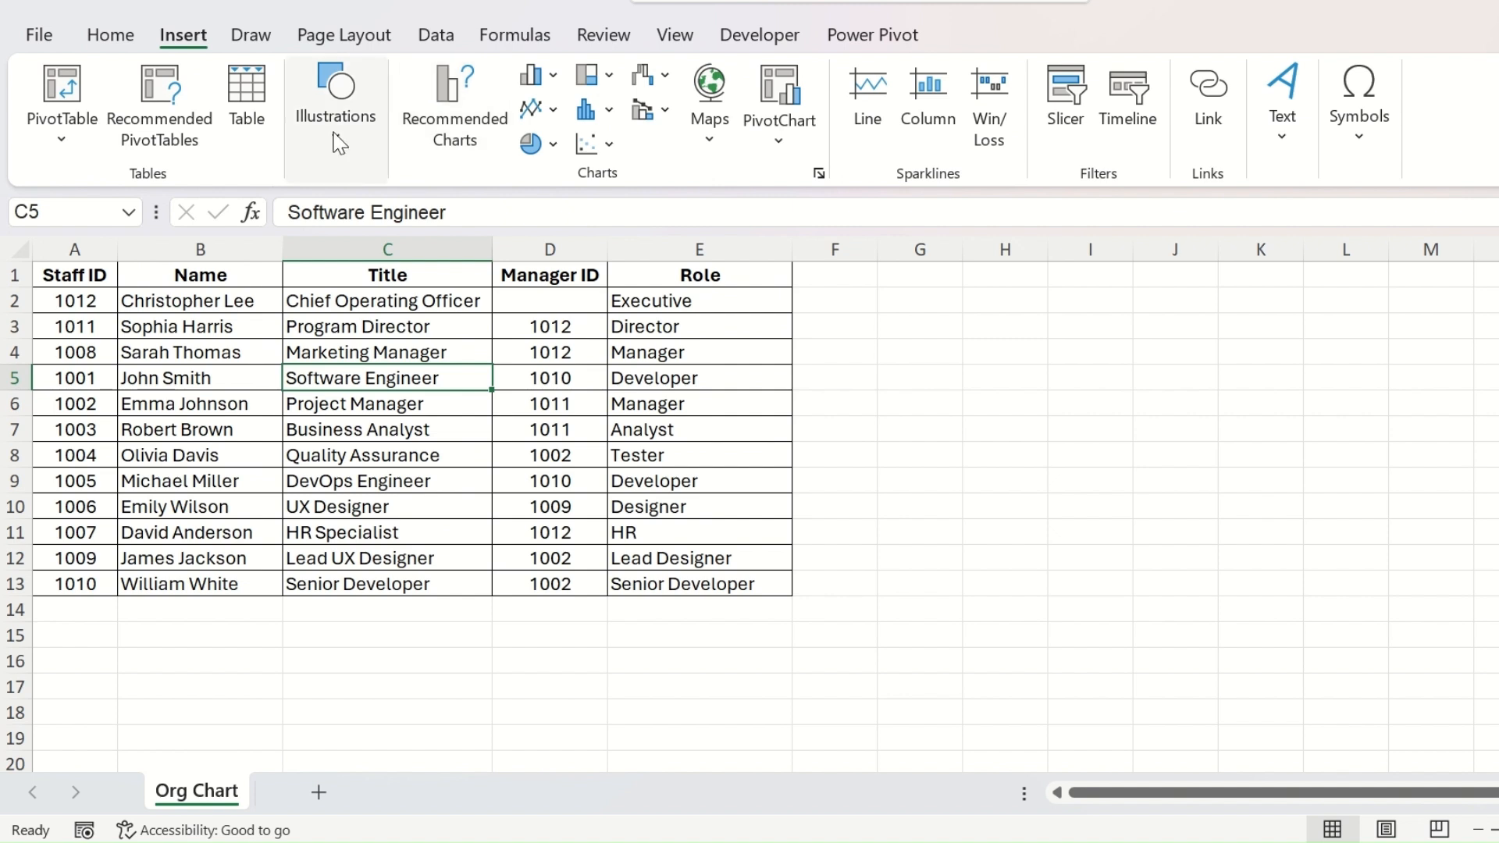
{"action": "mouse_move", "coordinate": [568, 201]}
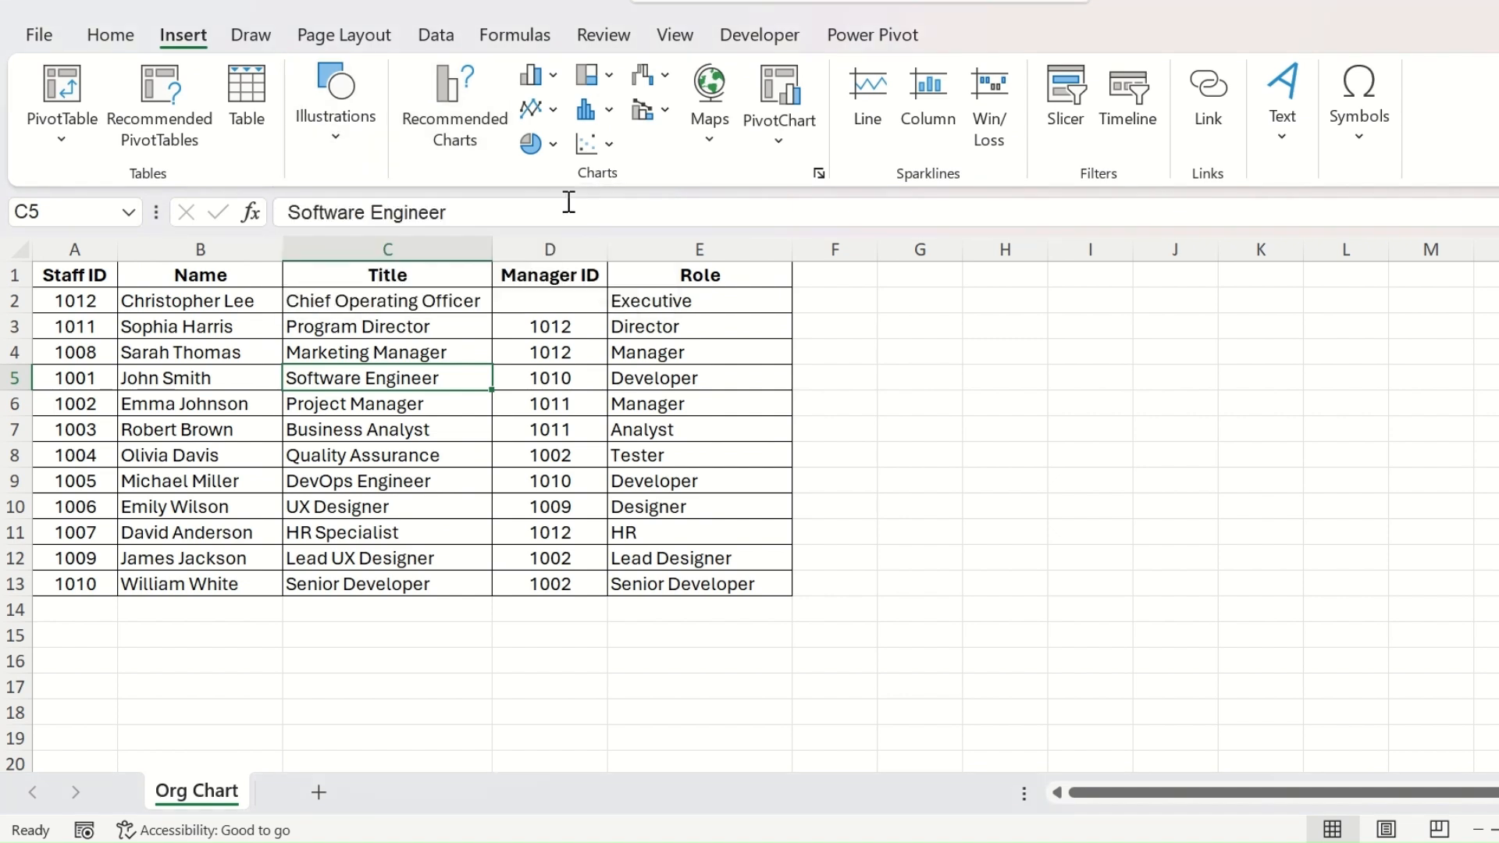
{"action": "left_click", "coordinate": [334, 90]}
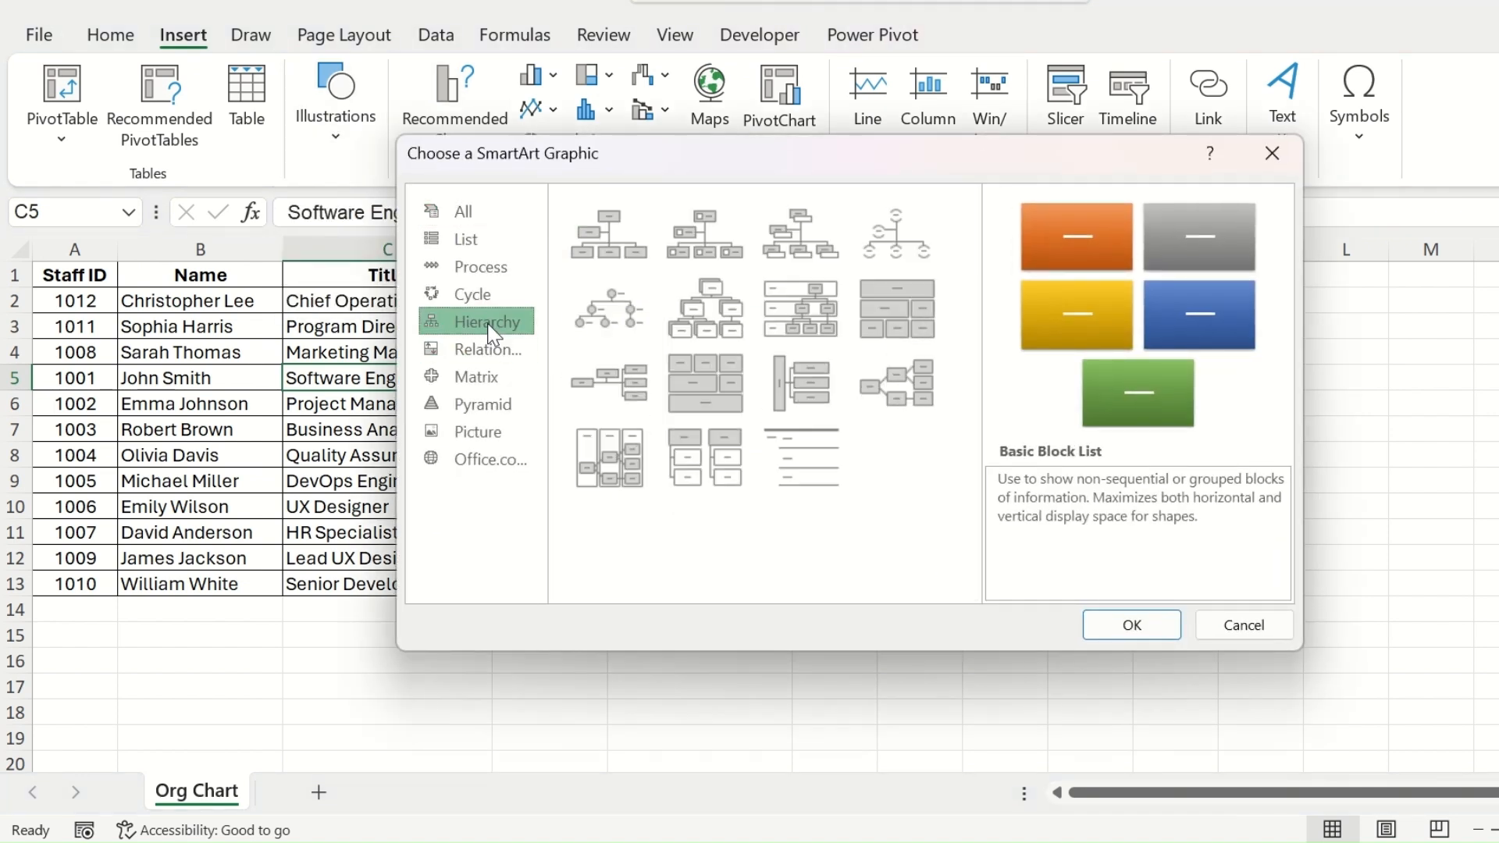
{"action": "left_click", "coordinate": [607, 232]}
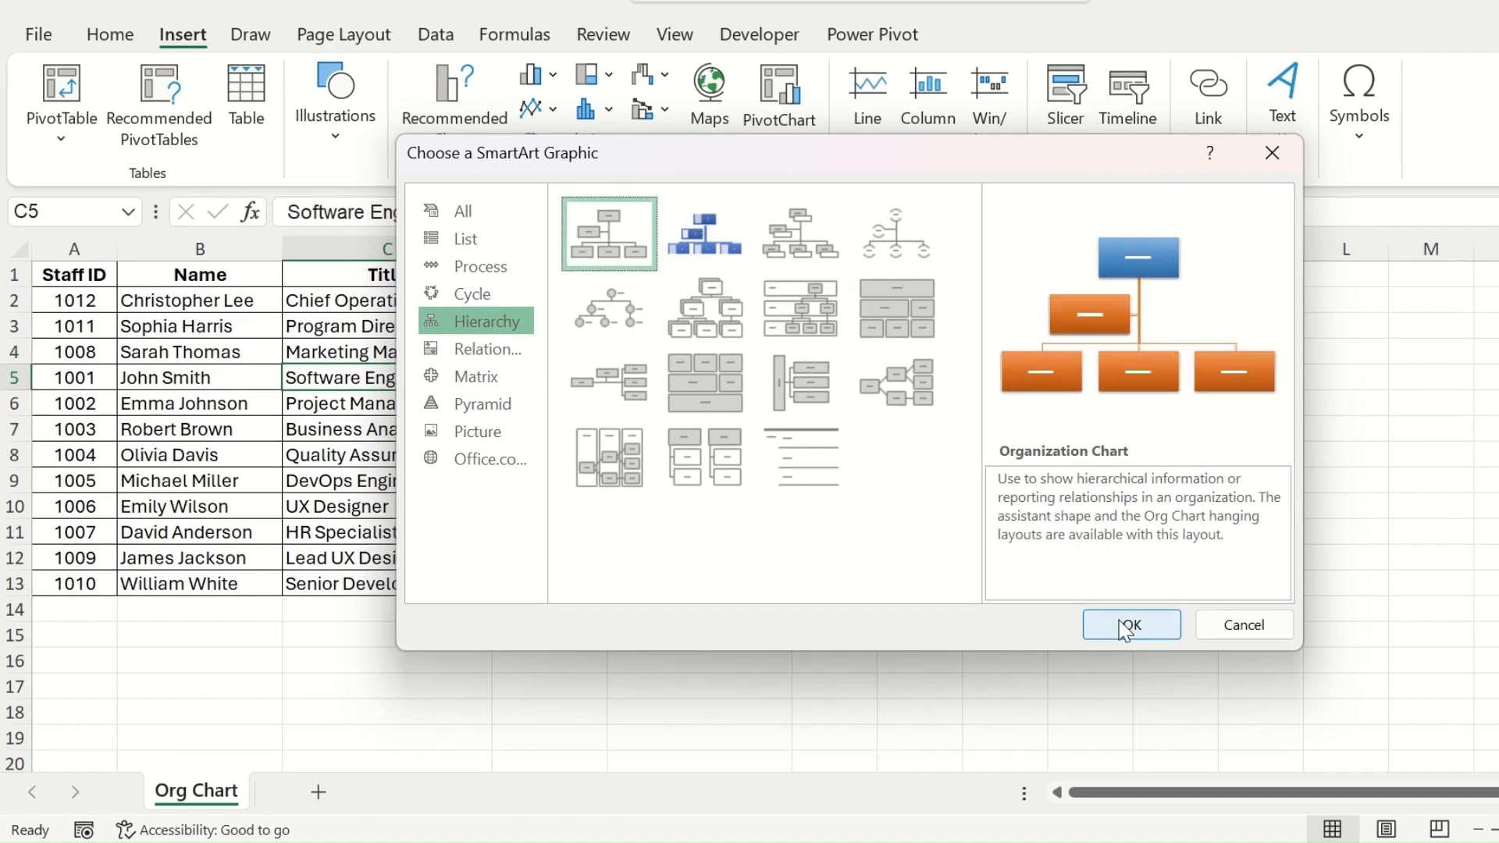
{"action": "left_click", "coordinate": [1130, 624]}
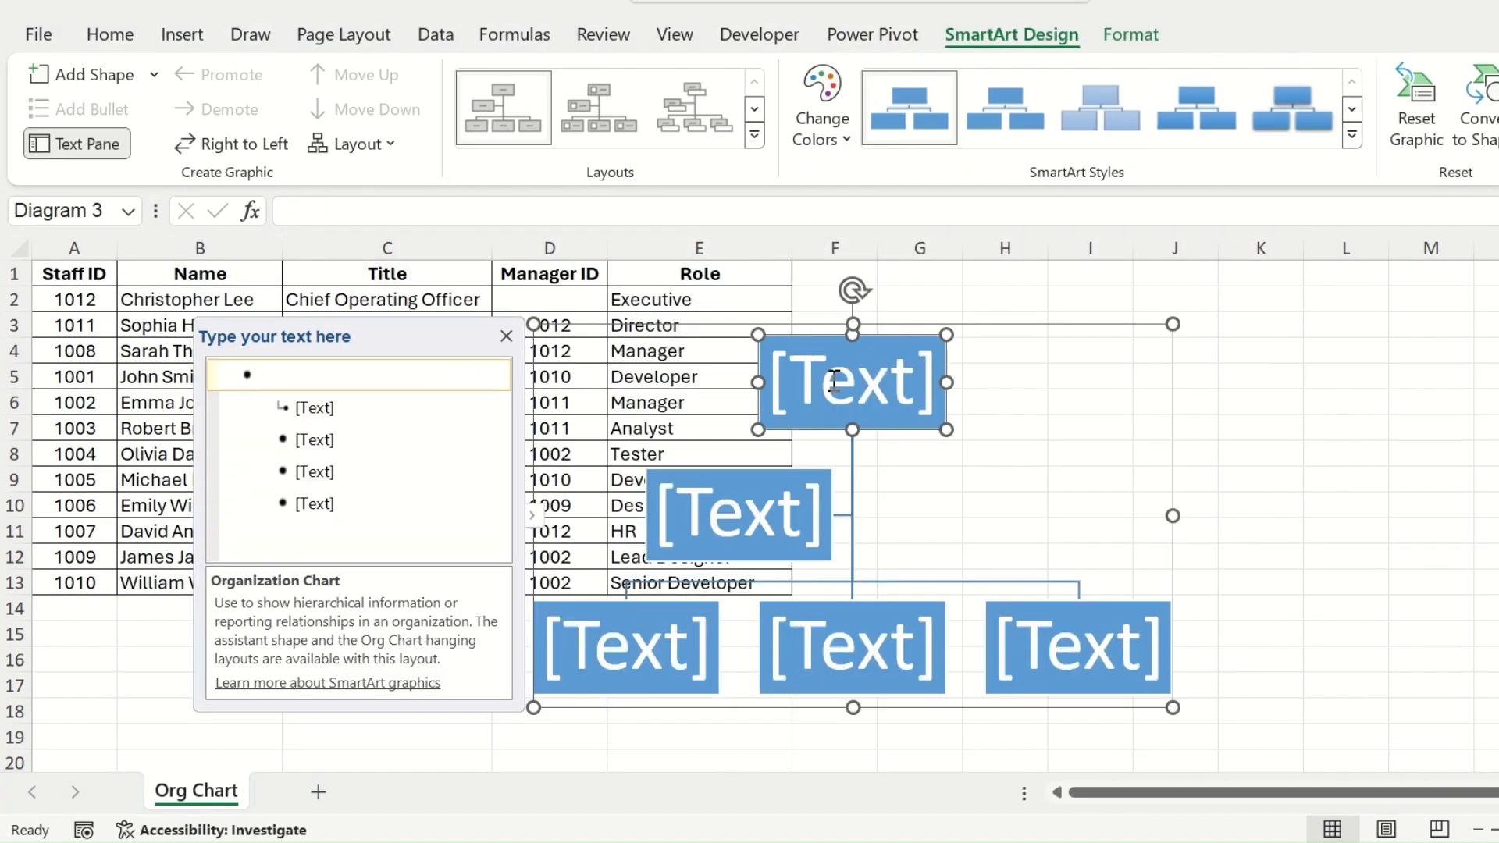
Step: Enter 'Chriss' in the top box and add an extra blank shape from its context menu
{"action": "type", "text": "Christopher"}
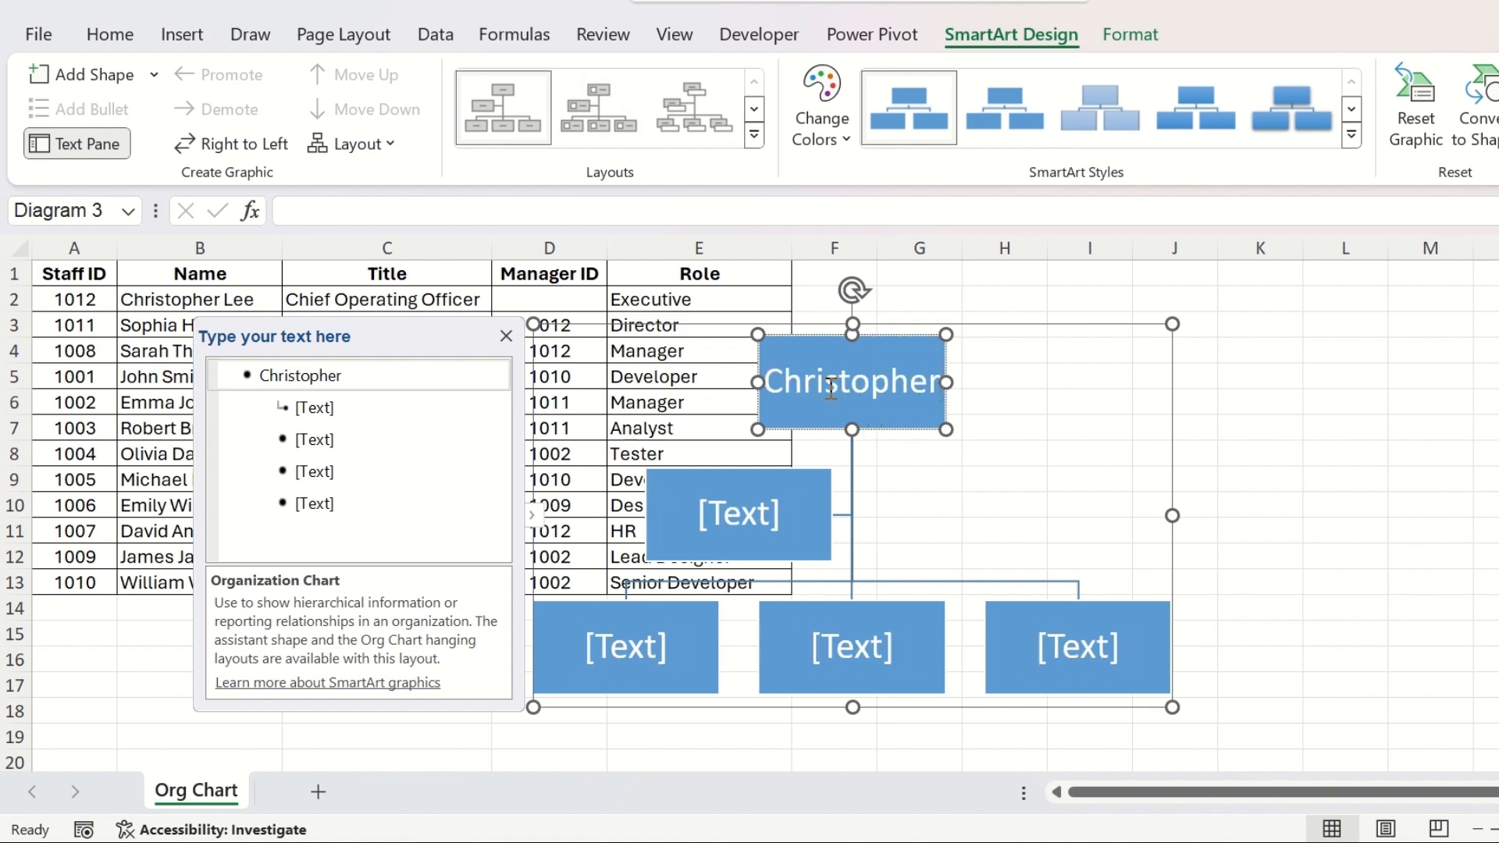
{"action": "type", "text": "s"}
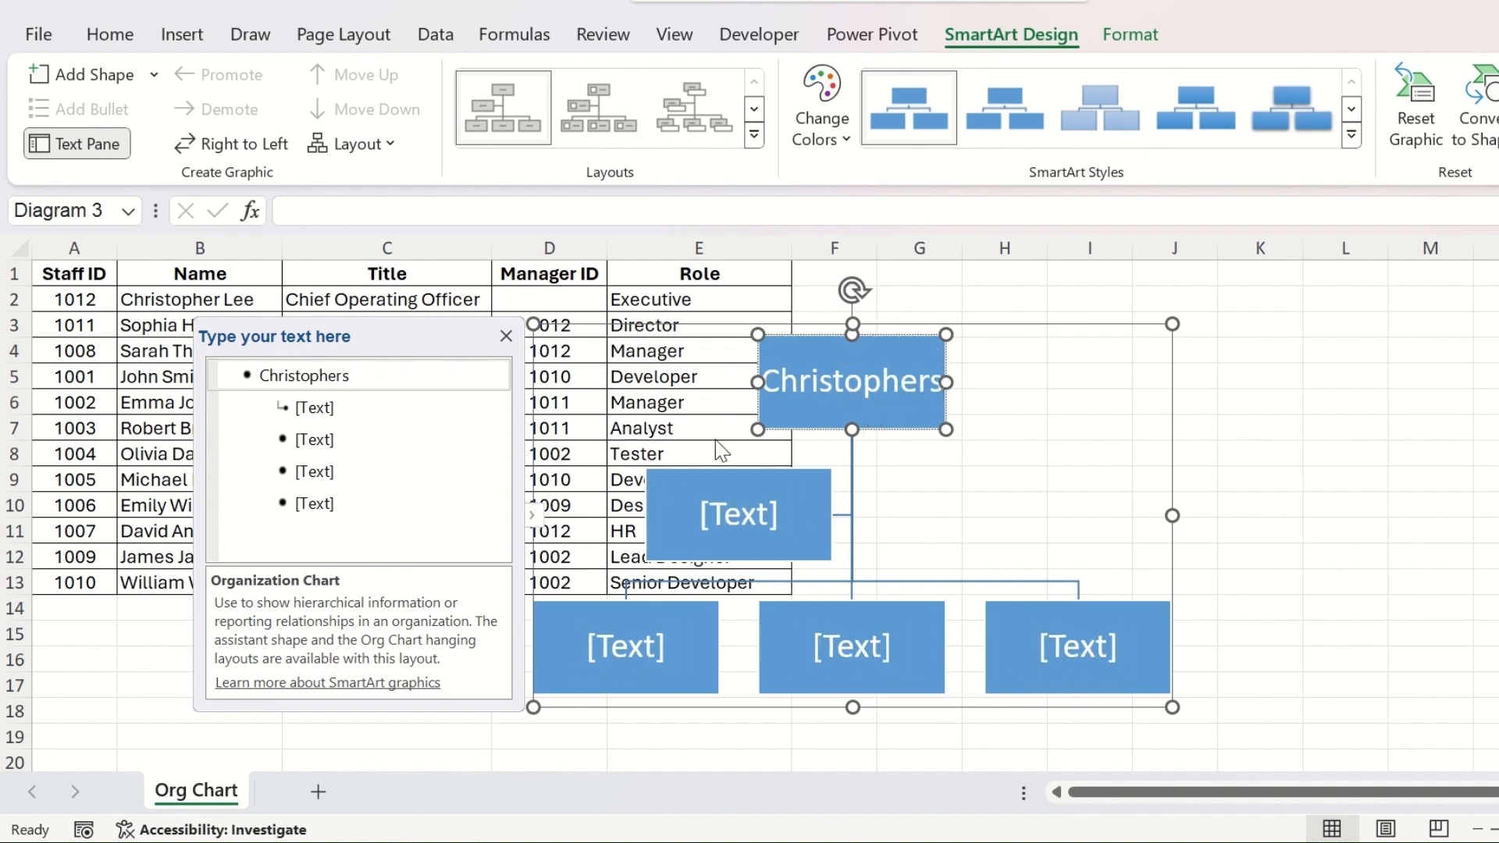
{"action": "right_click", "coordinate": [850, 379]}
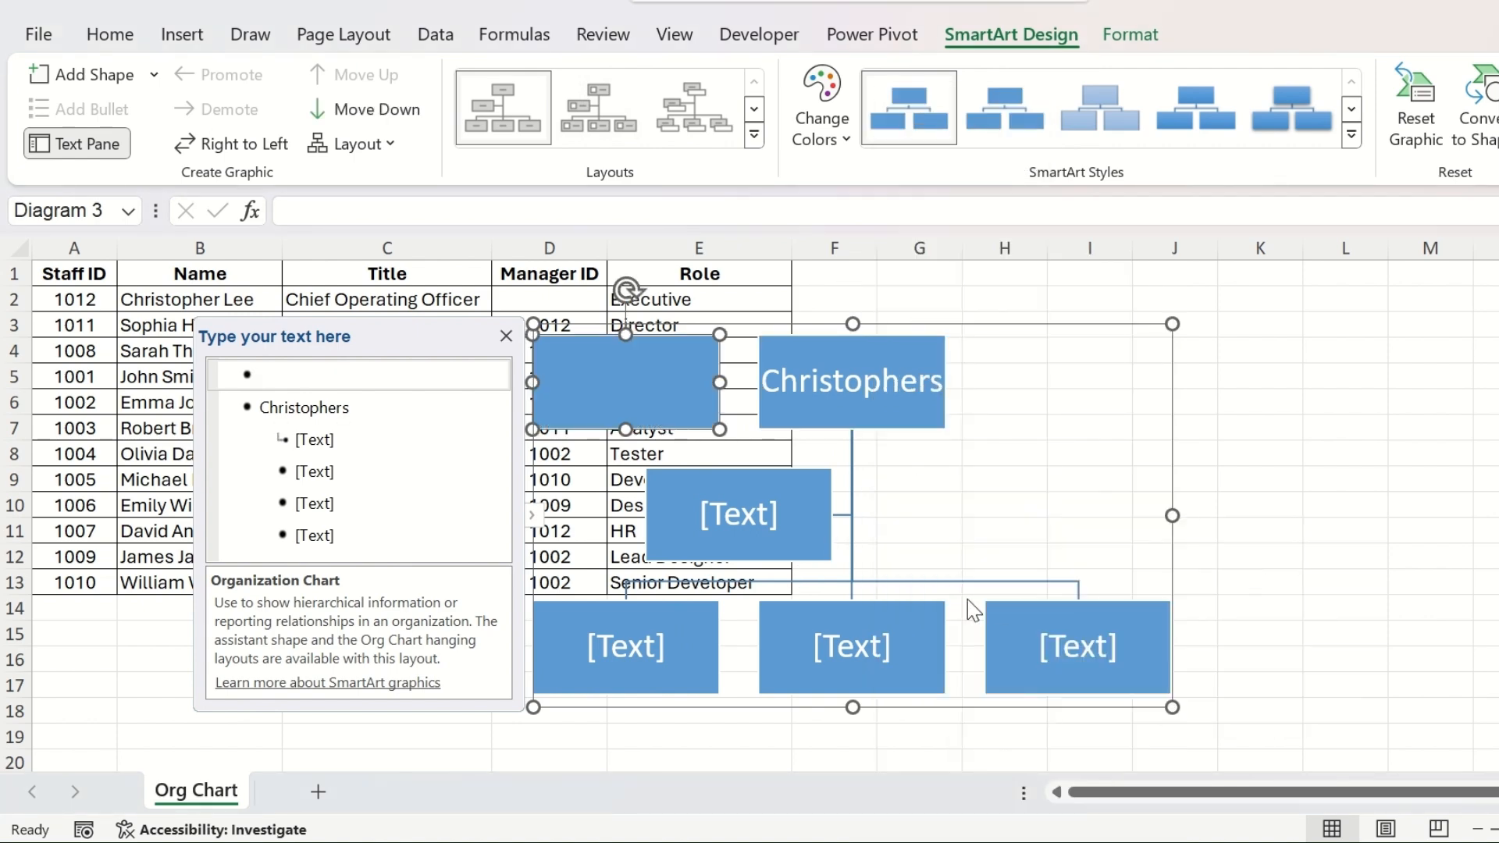
{"action": "mouse_move", "coordinate": [887, 543]}
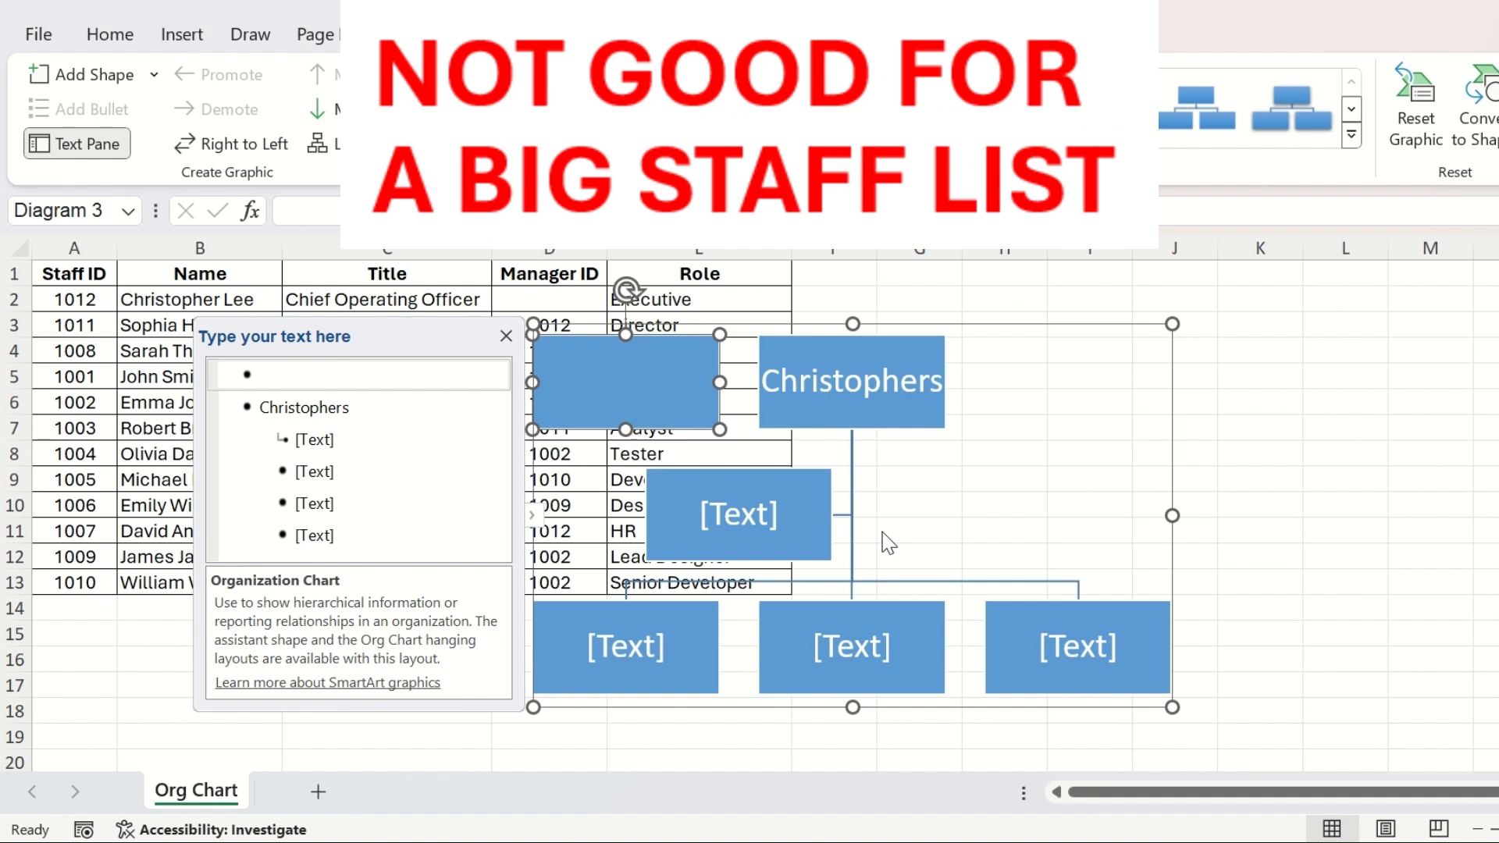
{"action": "mouse_move", "coordinate": [1054, 342]}
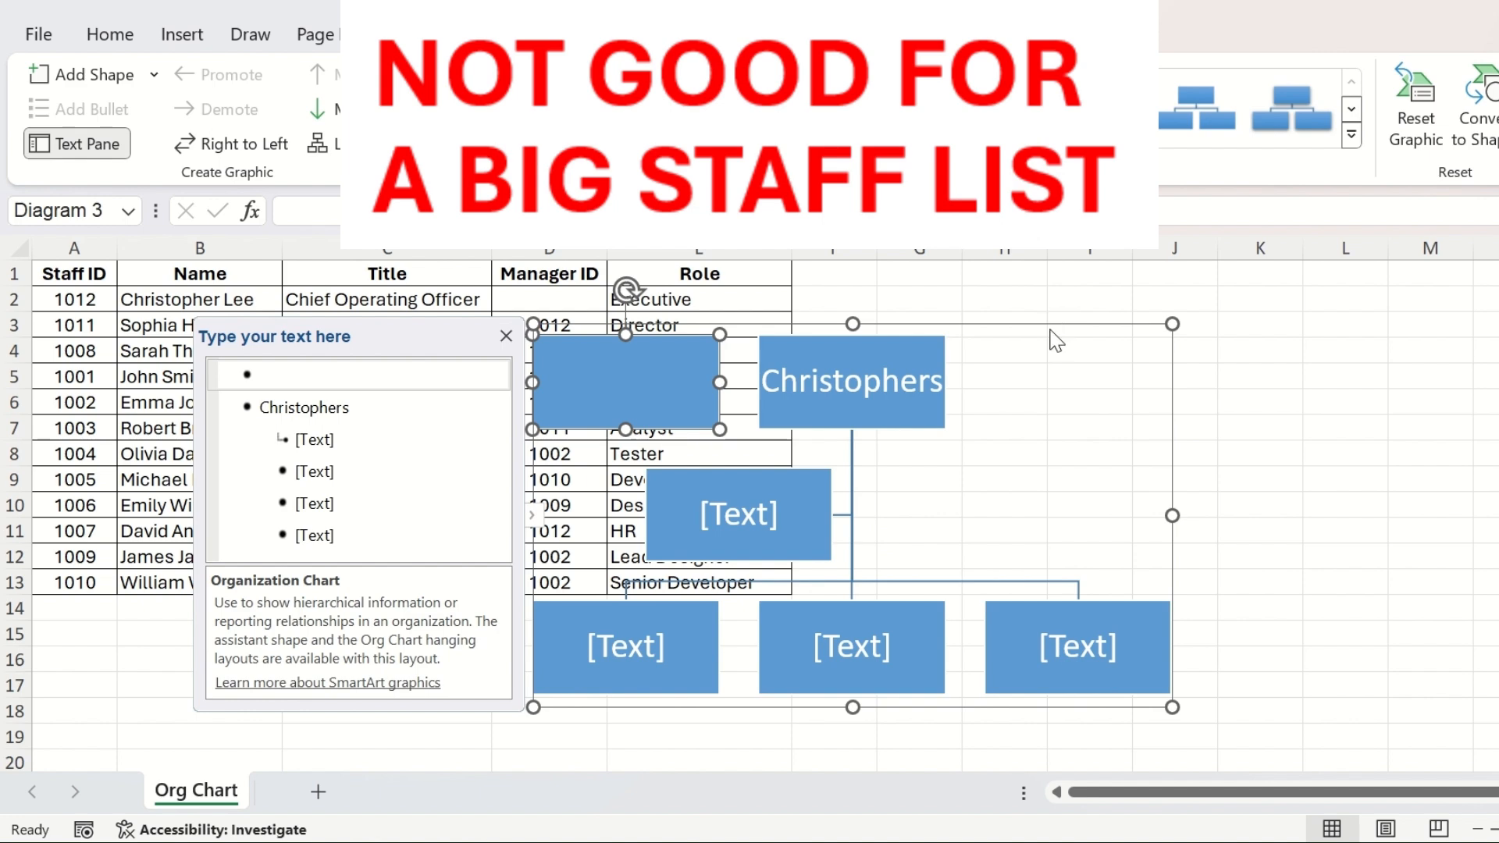
Step: Return to the Home ribbon after deleting the SmartArt chart
{"action": "left_click", "coordinate": [109, 34]}
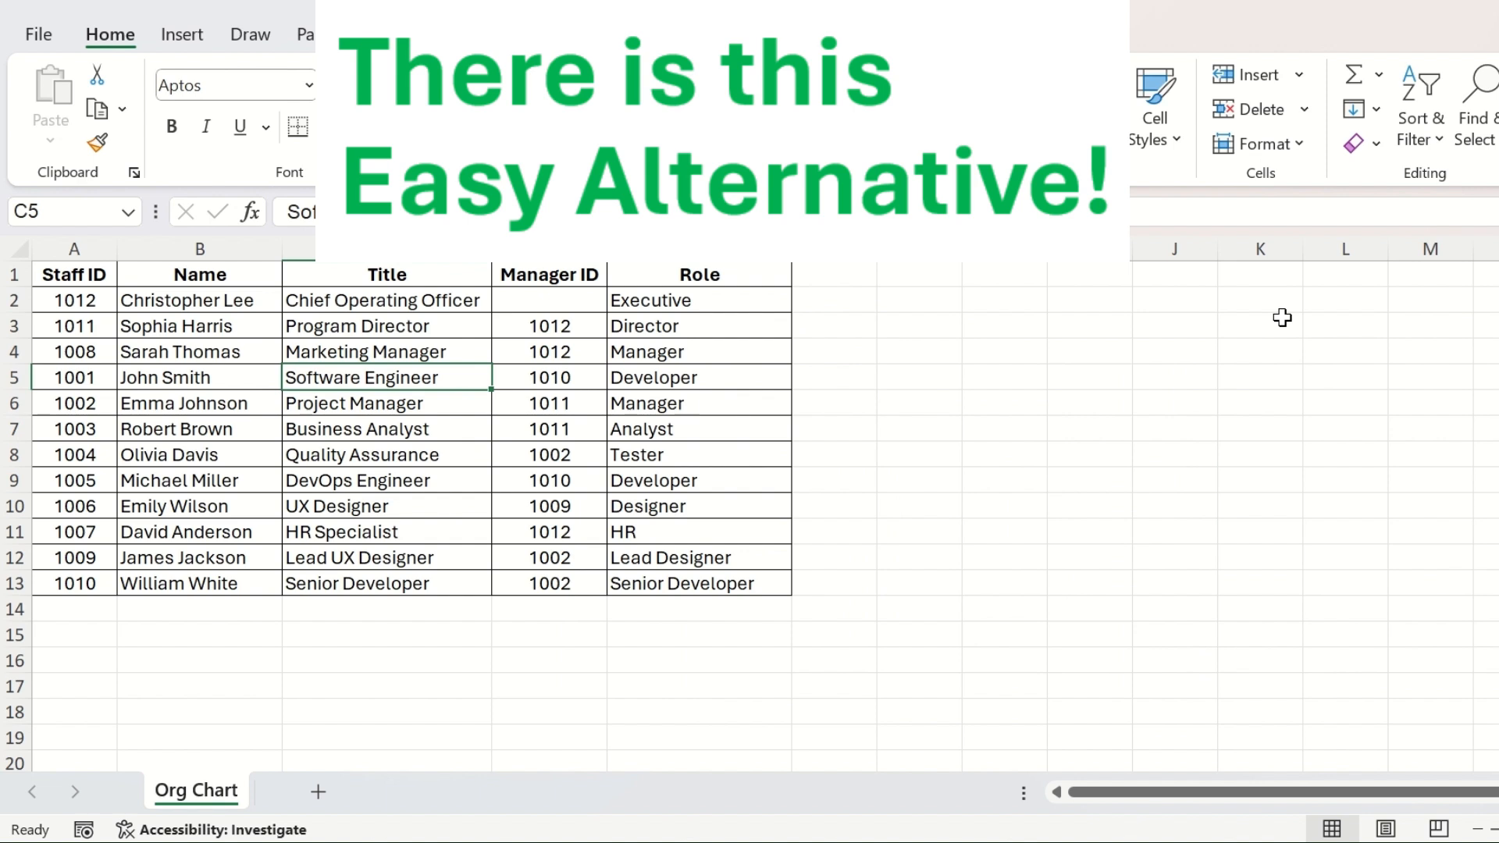
{"action": "mouse_move", "coordinate": [867, 298]}
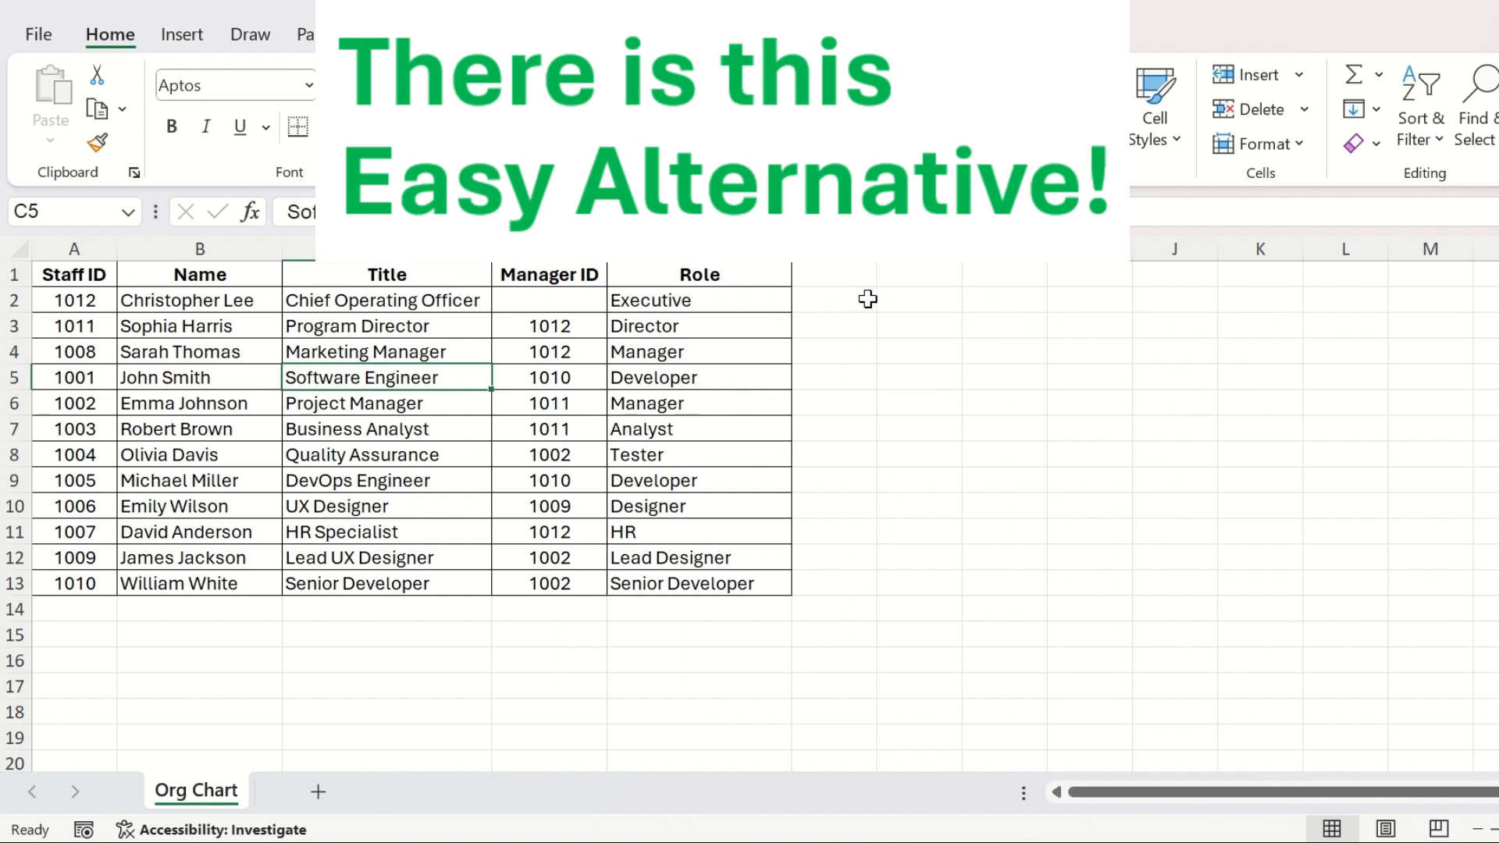
{"action": "mouse_move", "coordinate": [817, 376]}
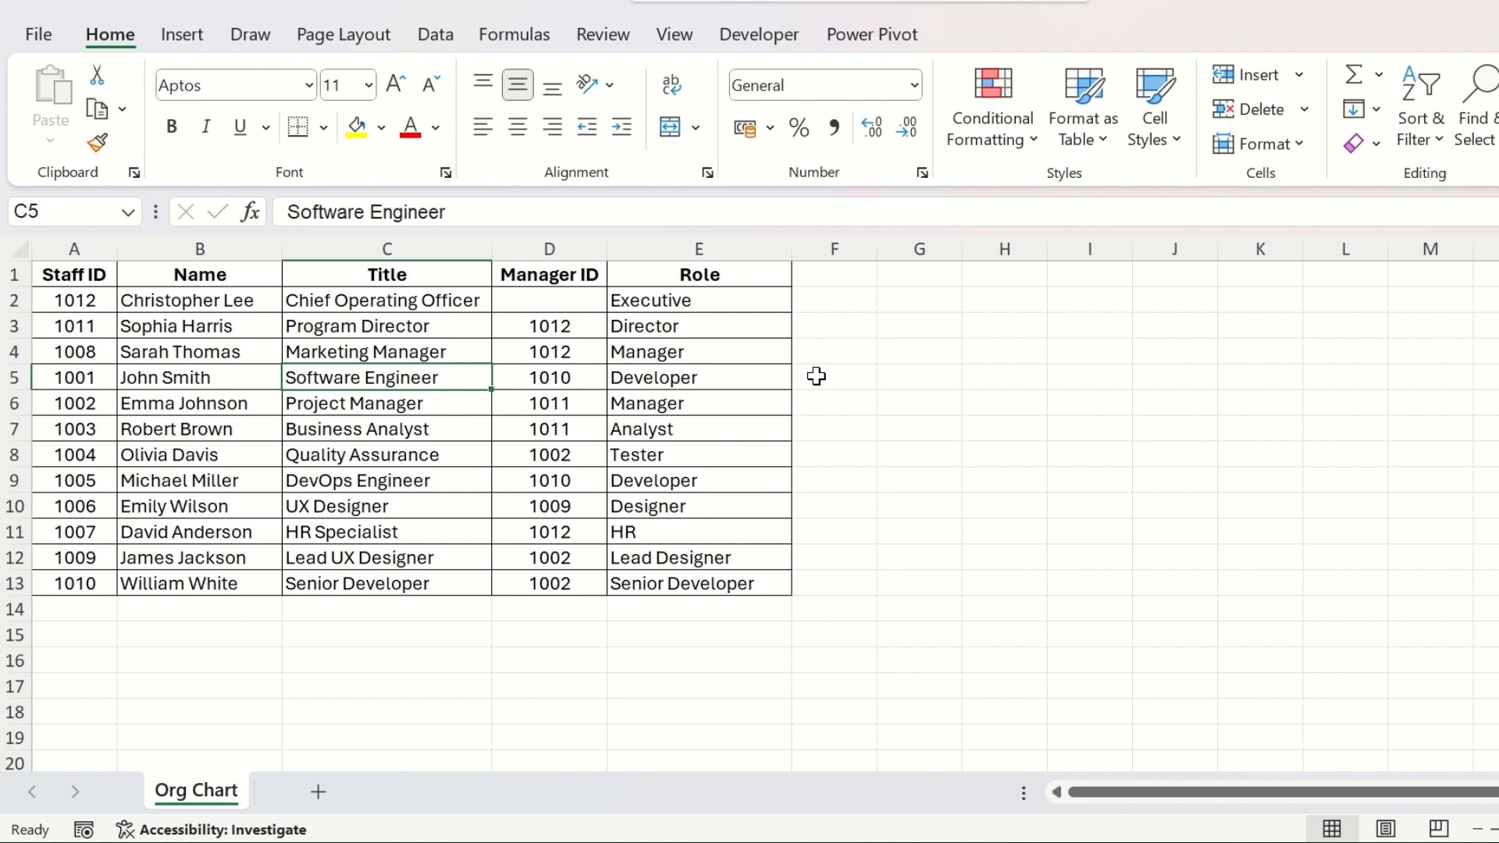
{"action": "left_click", "coordinate": [386, 327]}
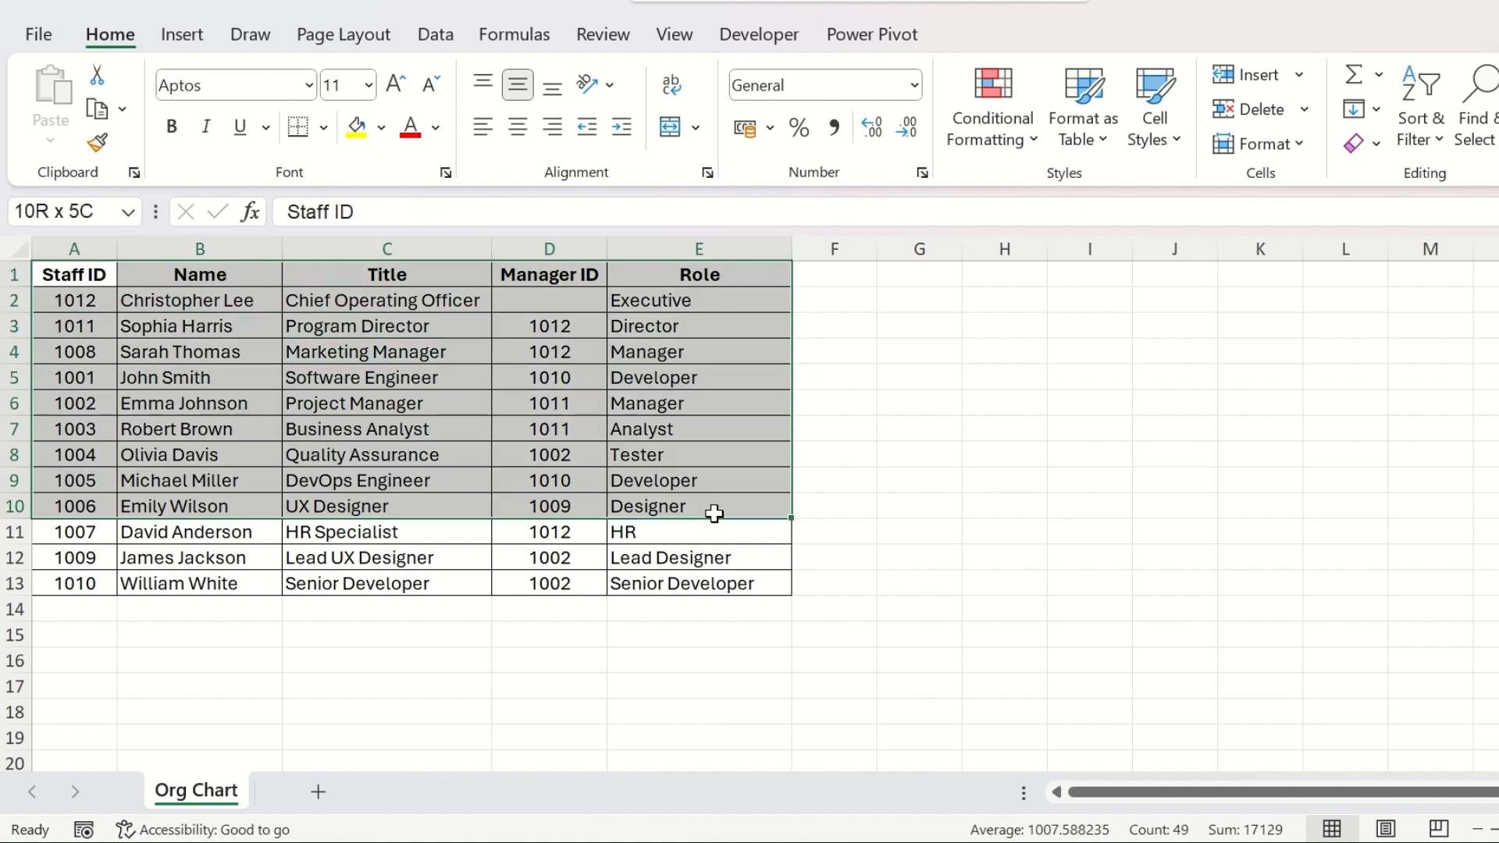
{"action": "left_click", "coordinate": [699, 326]}
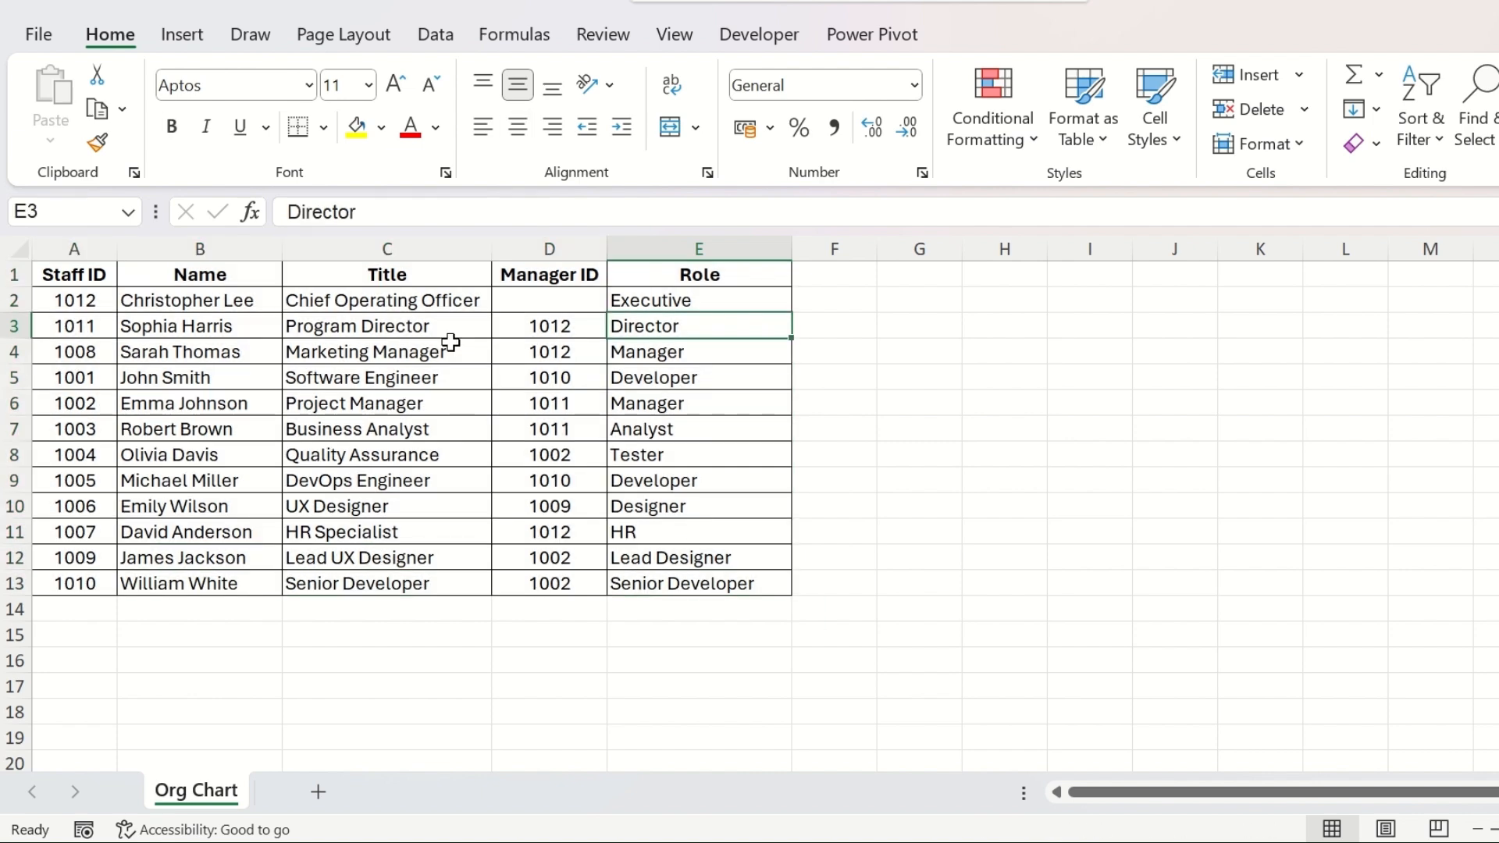
{"action": "mouse_move", "coordinate": [85, 300]}
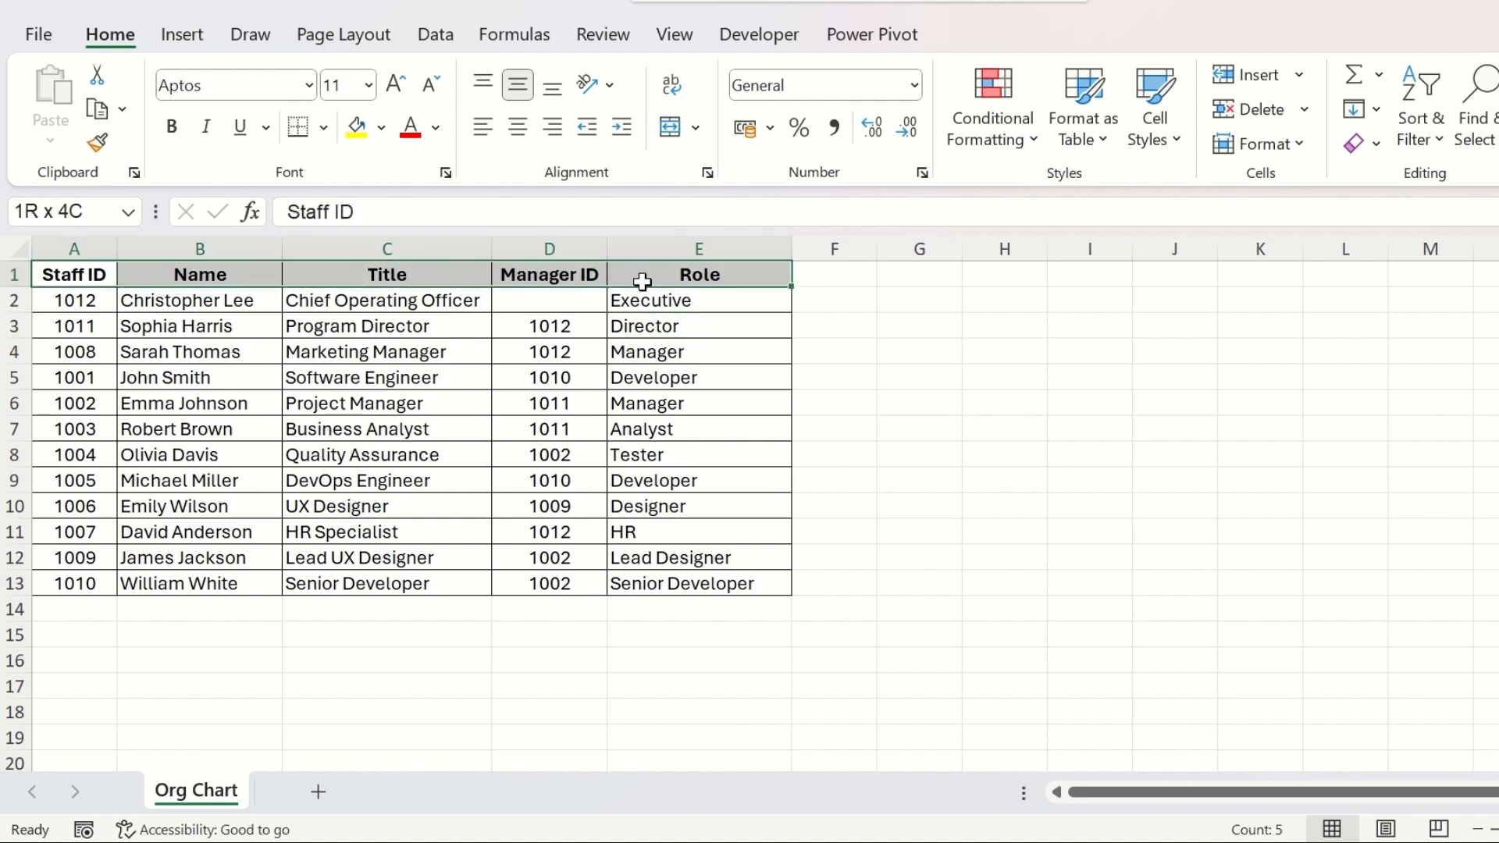
{"action": "left_click", "coordinate": [385, 324]}
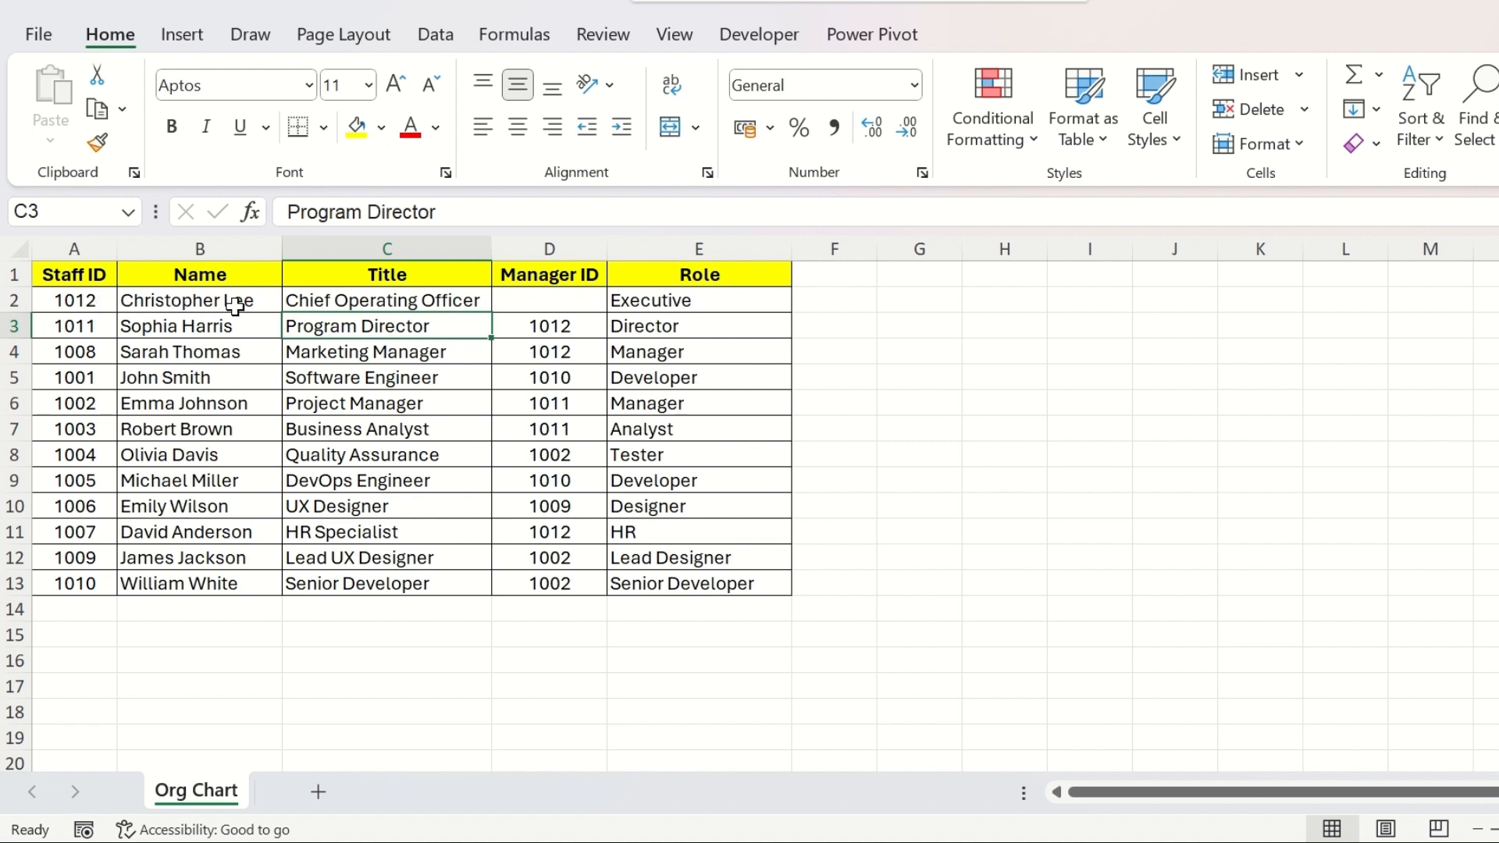
{"action": "left_click", "coordinate": [199, 300]}
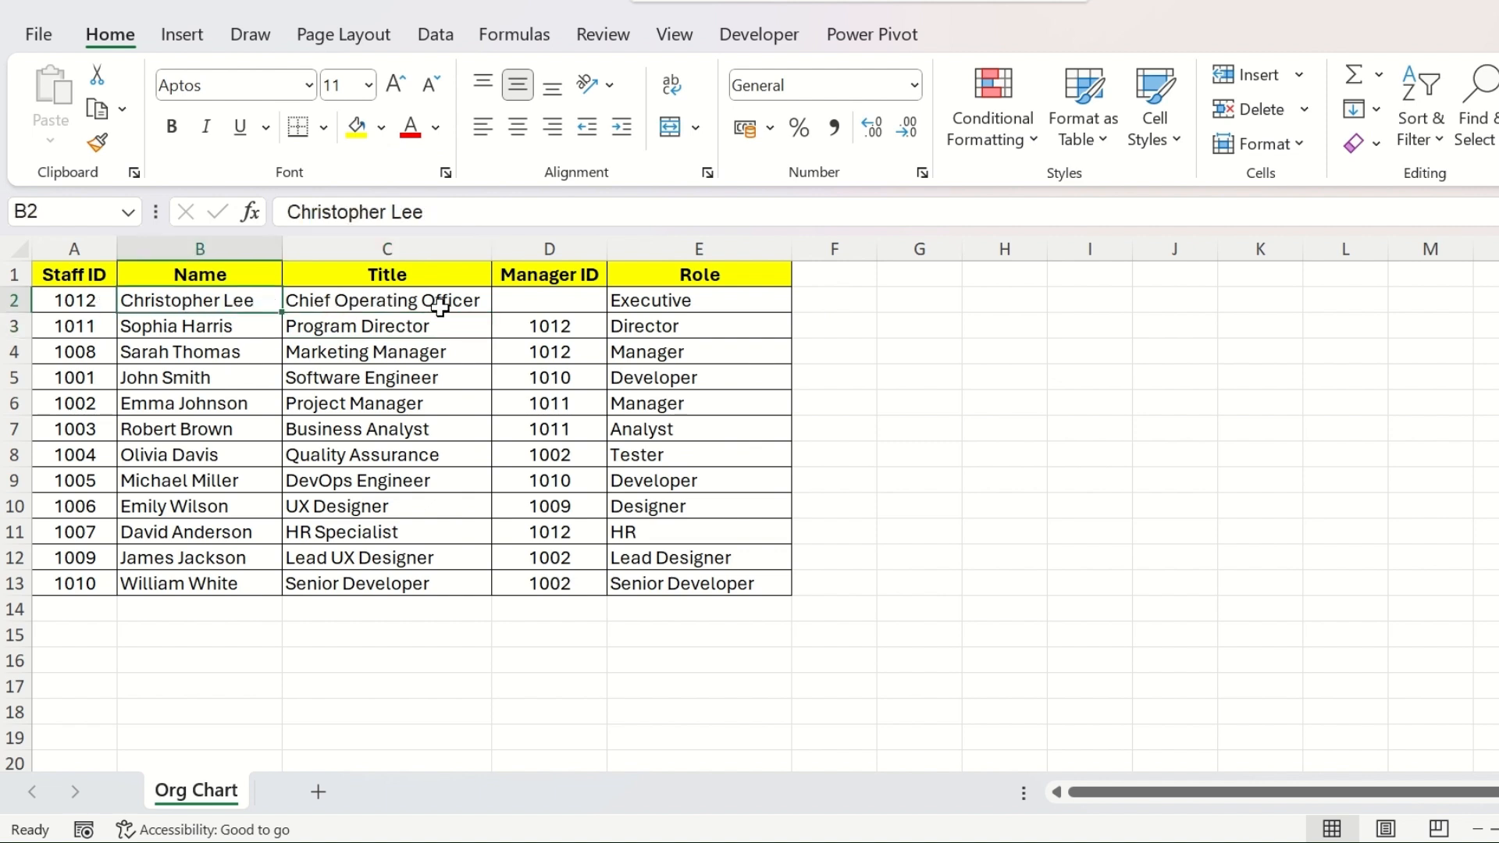
{"action": "left_click", "coordinate": [386, 300]}
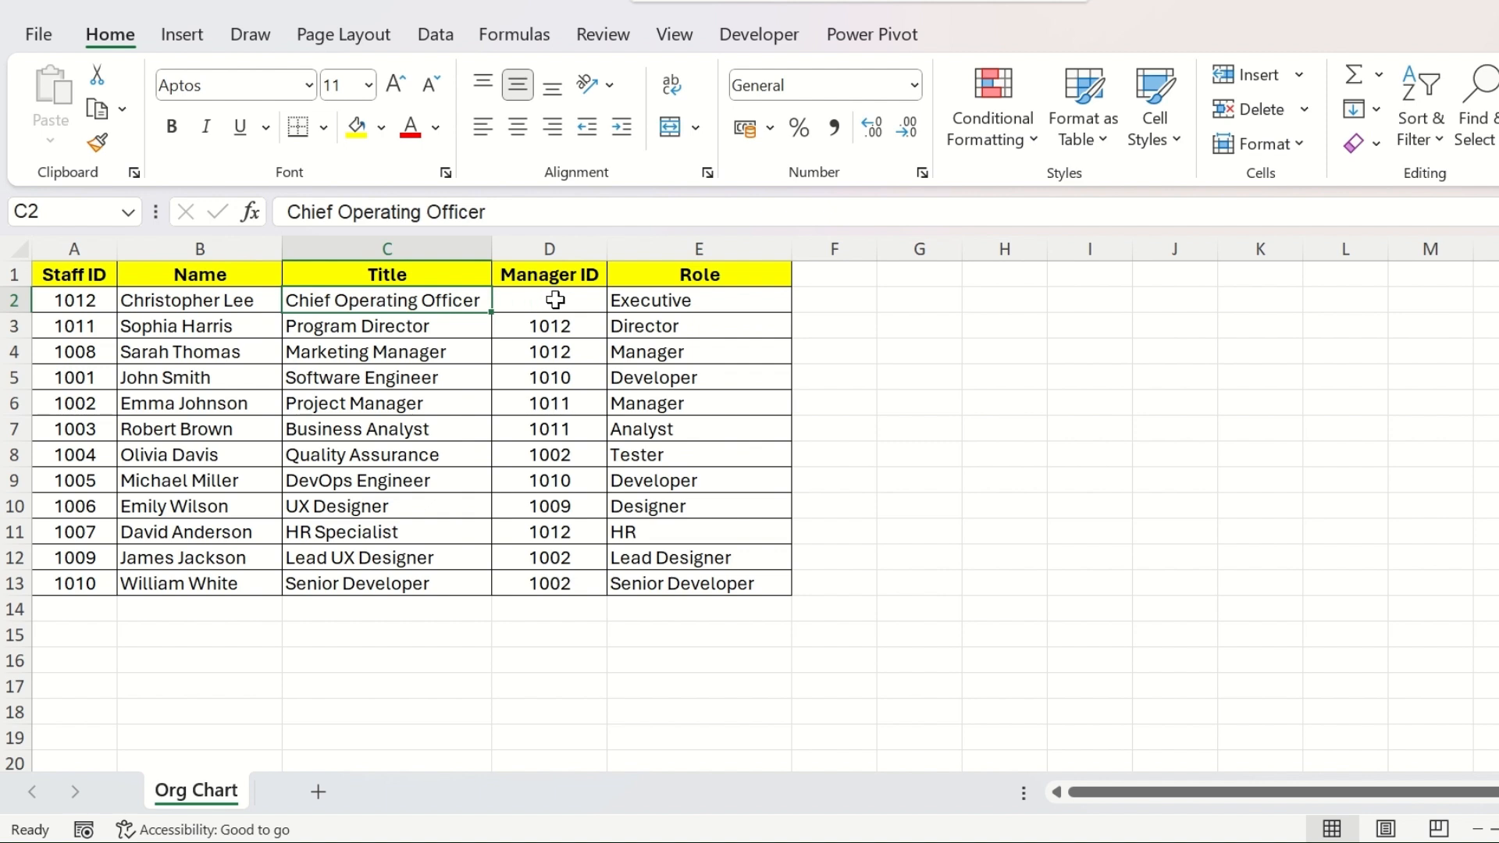
{"action": "left_click", "coordinate": [550, 300]}
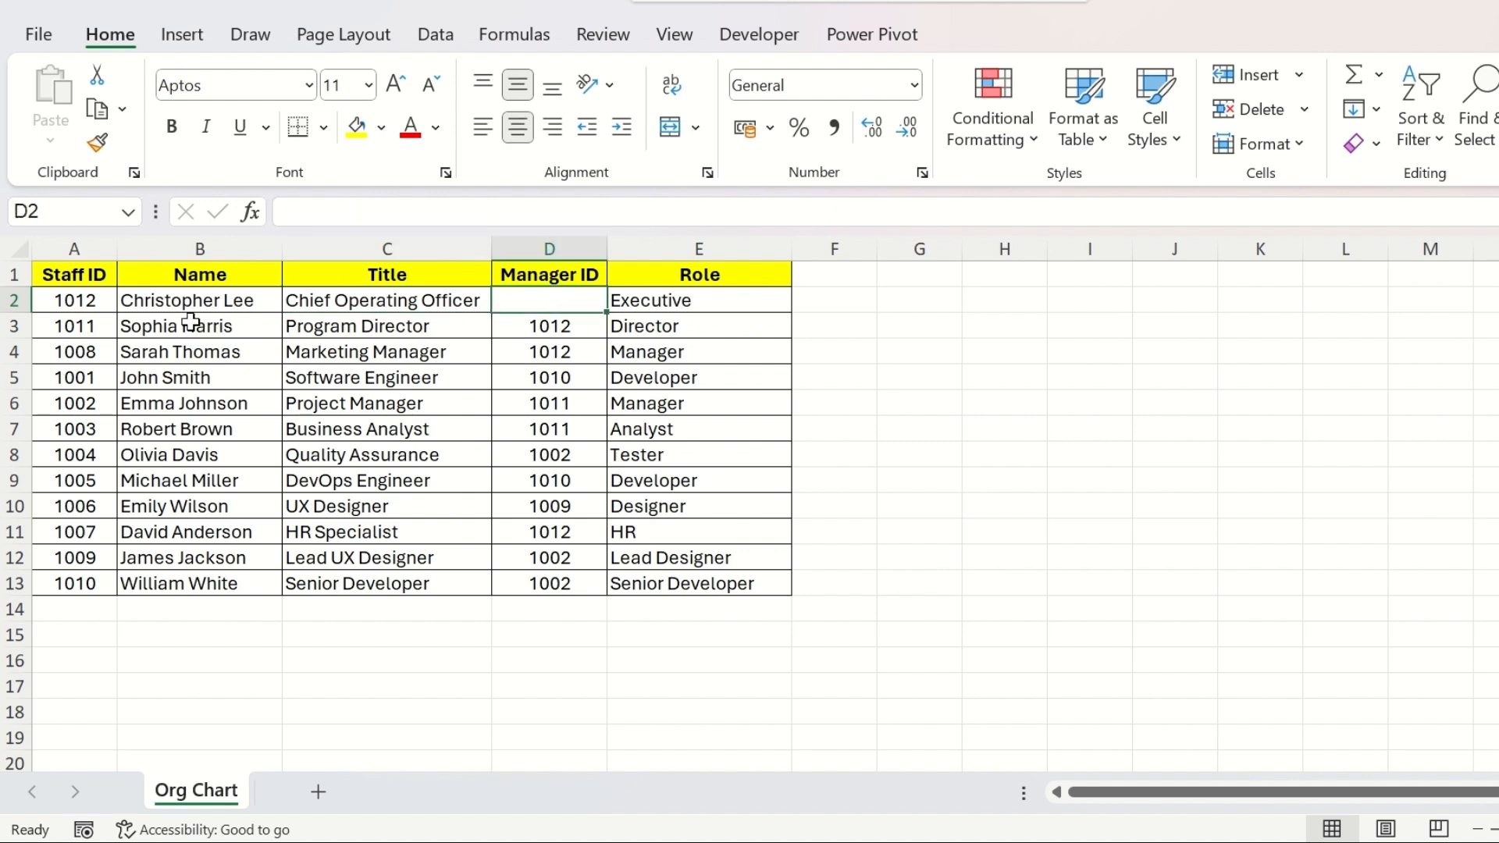
{"action": "mouse_move", "coordinate": [348, 300]}
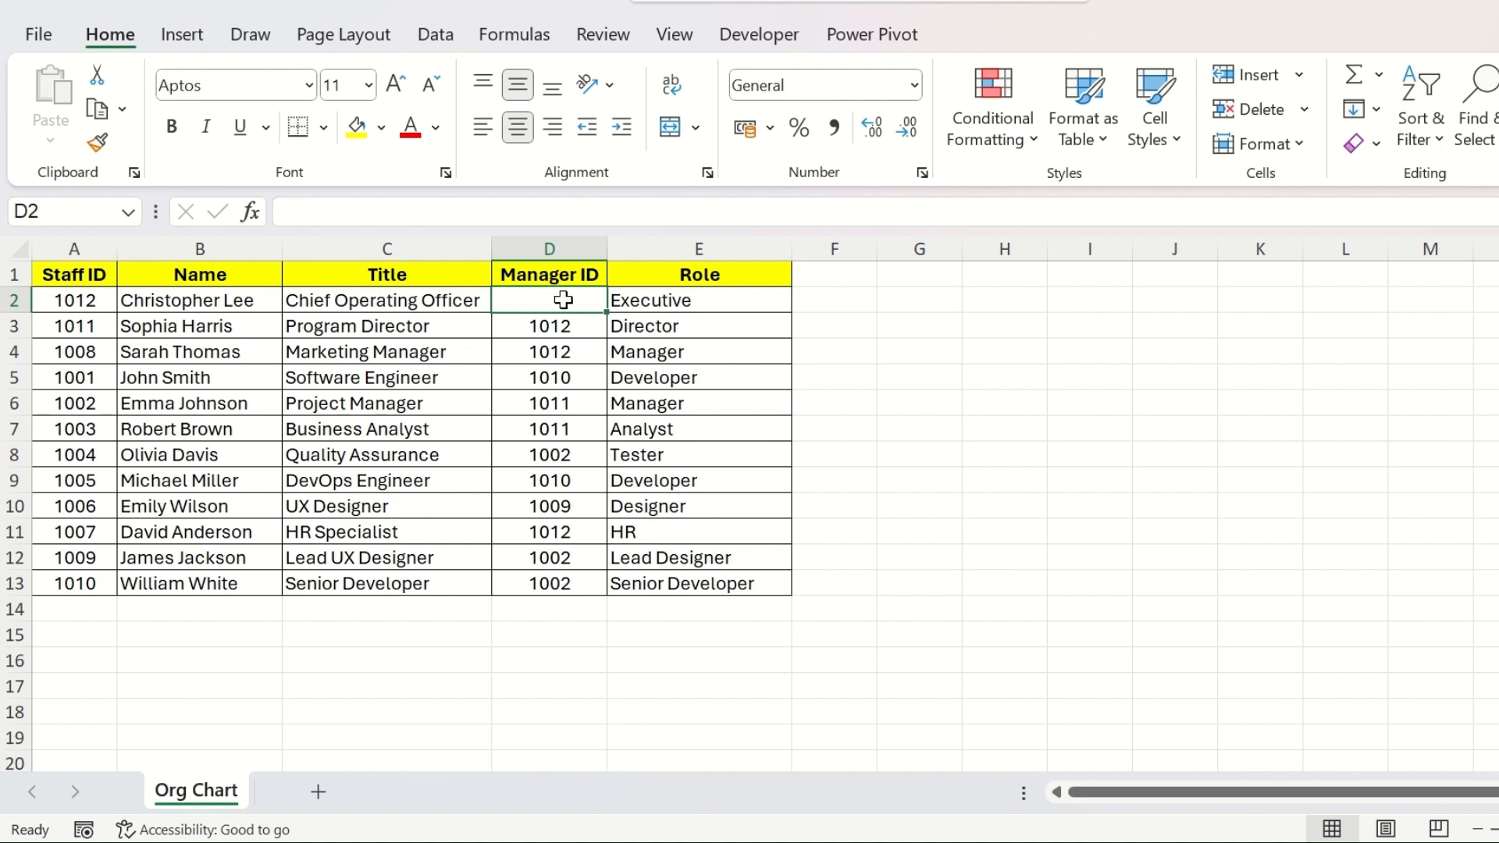
{"action": "mouse_move", "coordinate": [590, 315]}
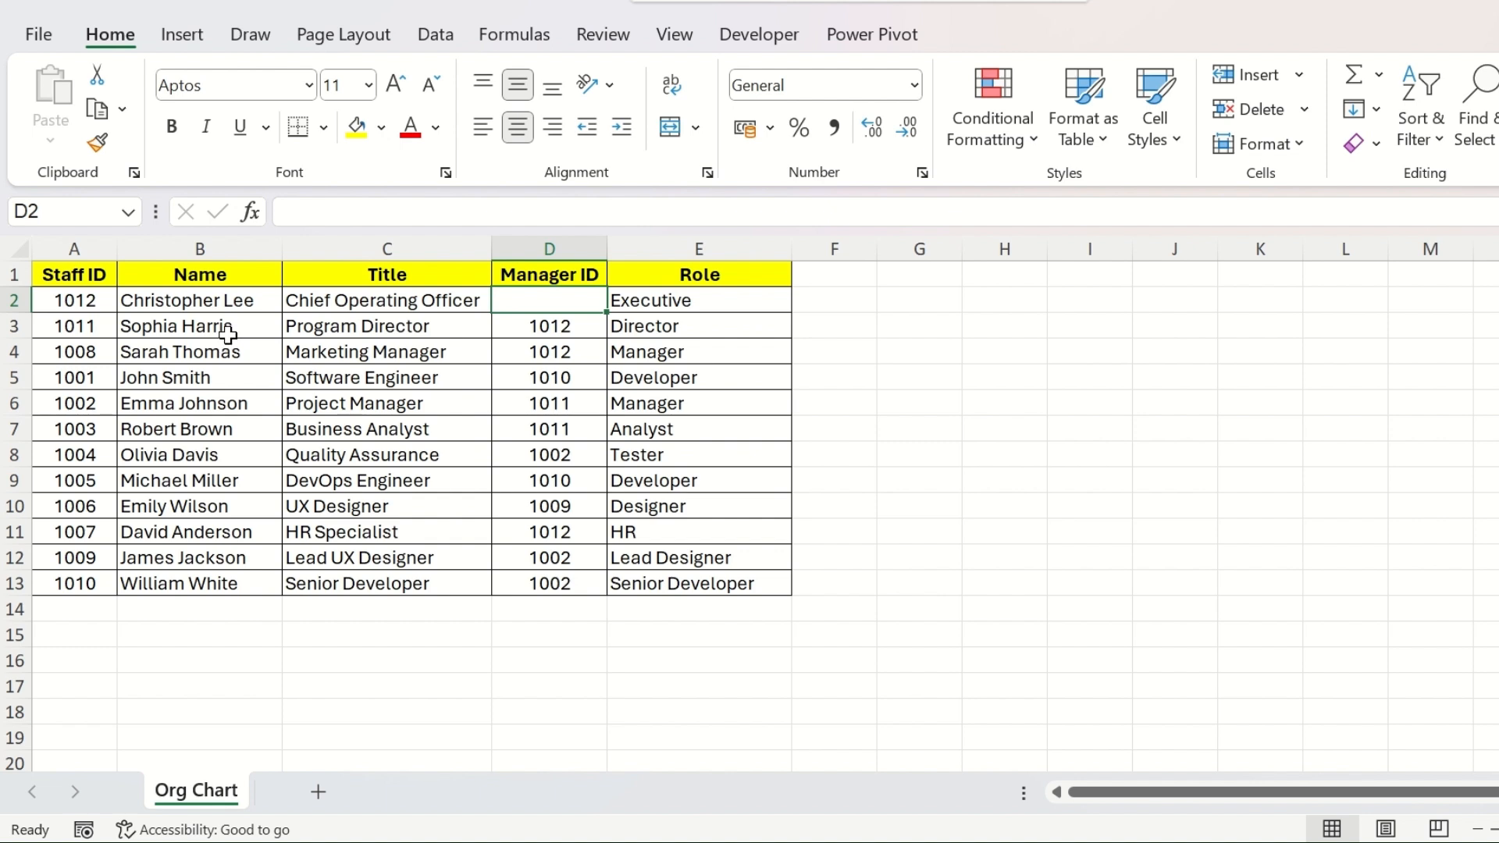
{"action": "left_click", "coordinate": [385, 326]}
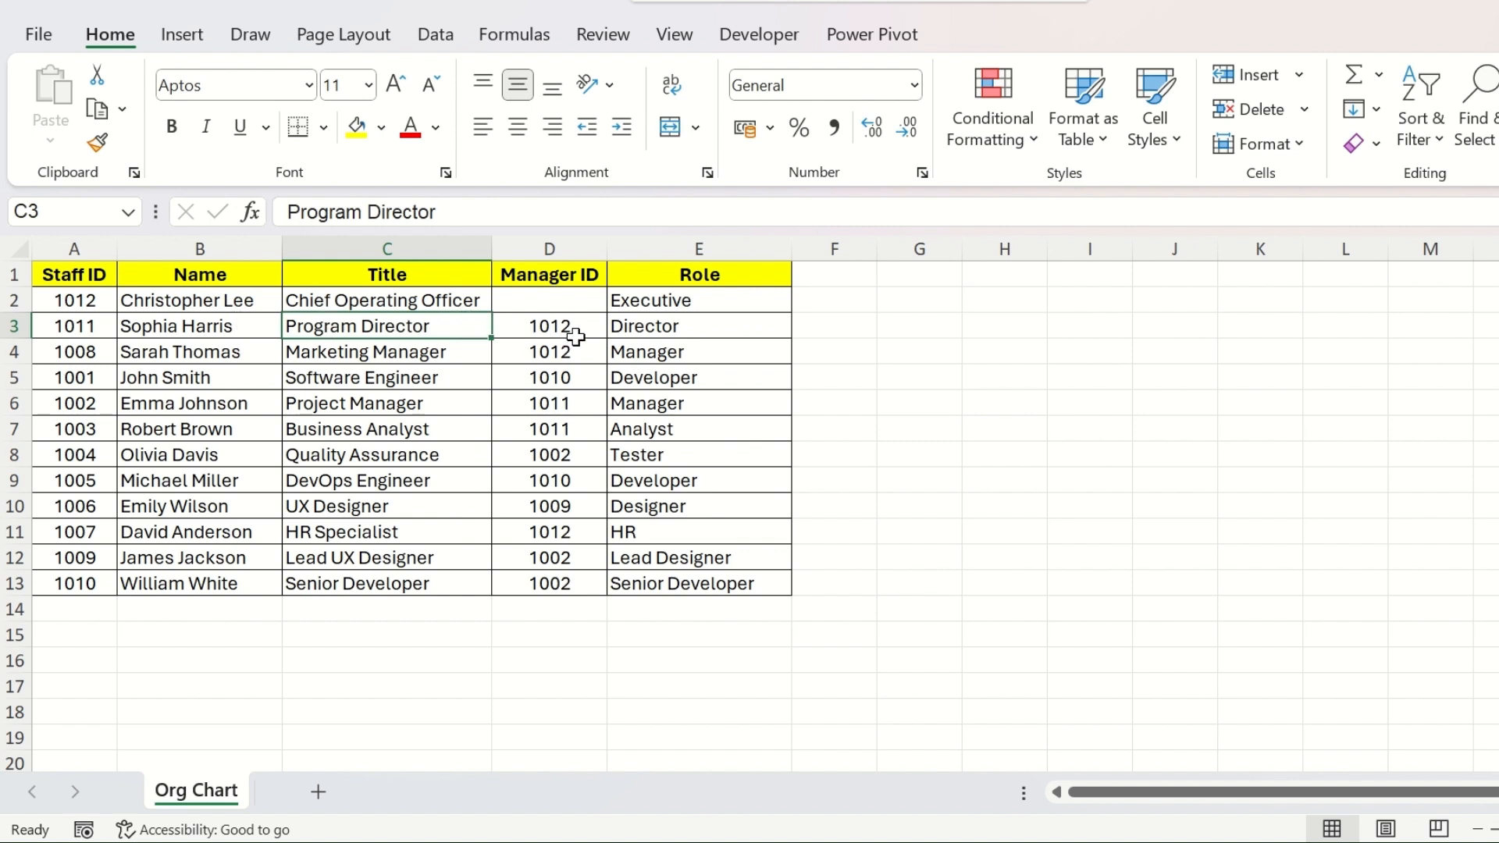
{"action": "left_click", "coordinate": [548, 327]}
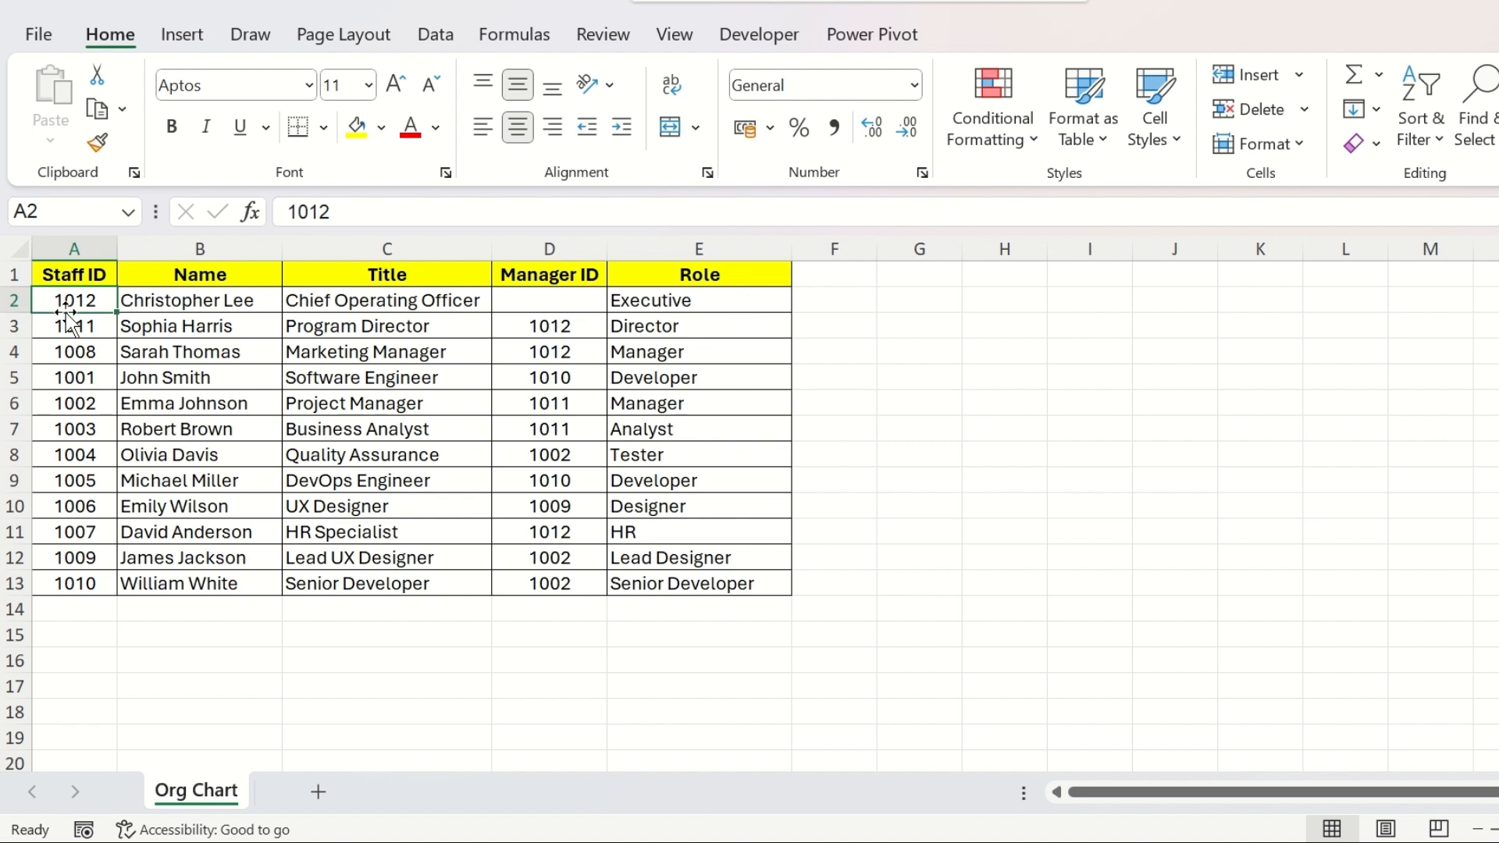
{"action": "mouse_move", "coordinate": [325, 327]}
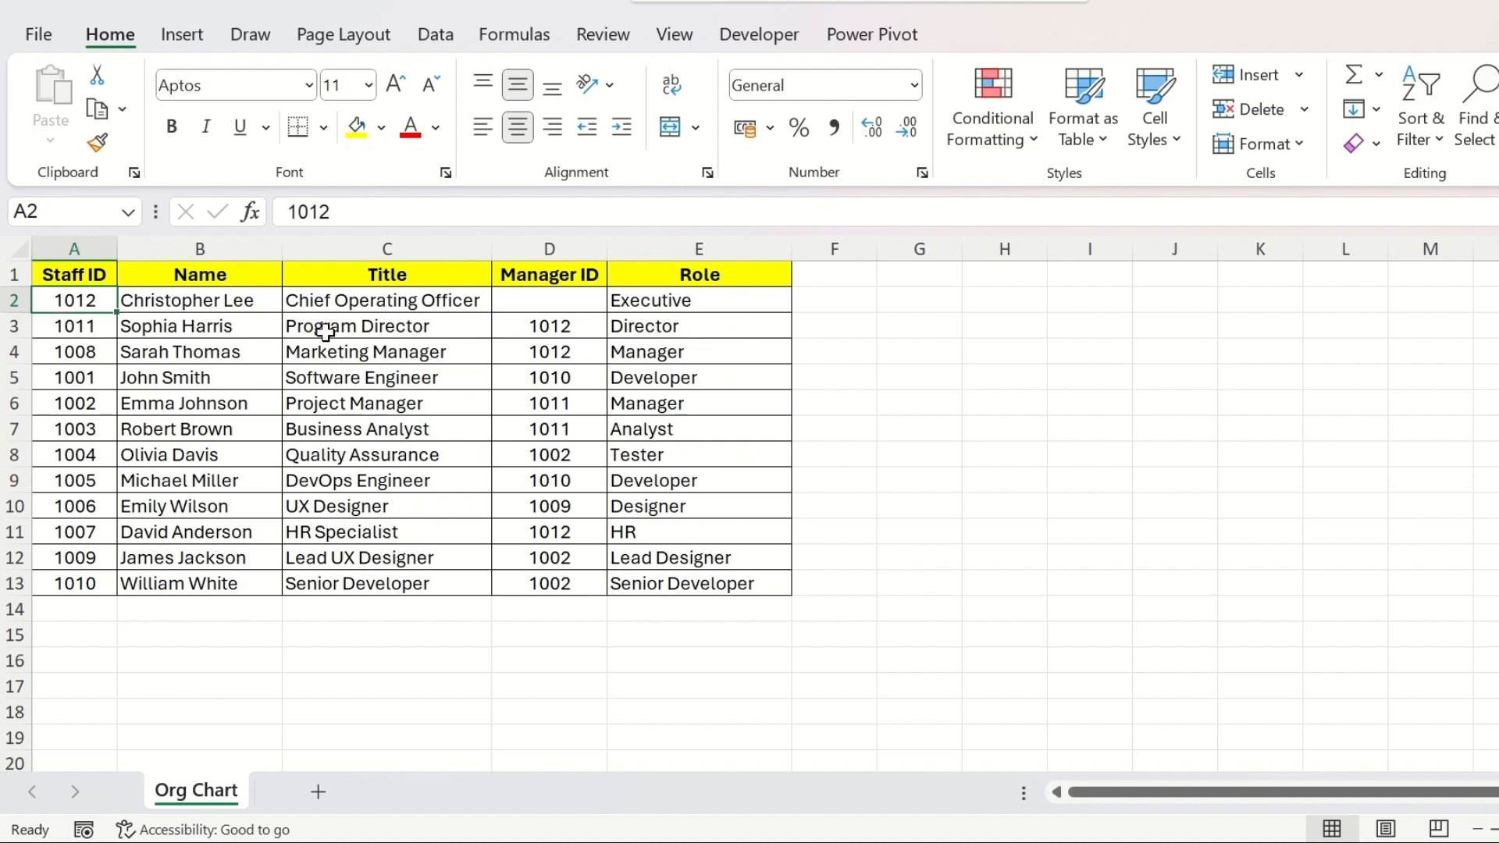
{"action": "left_click", "coordinate": [198, 531]}
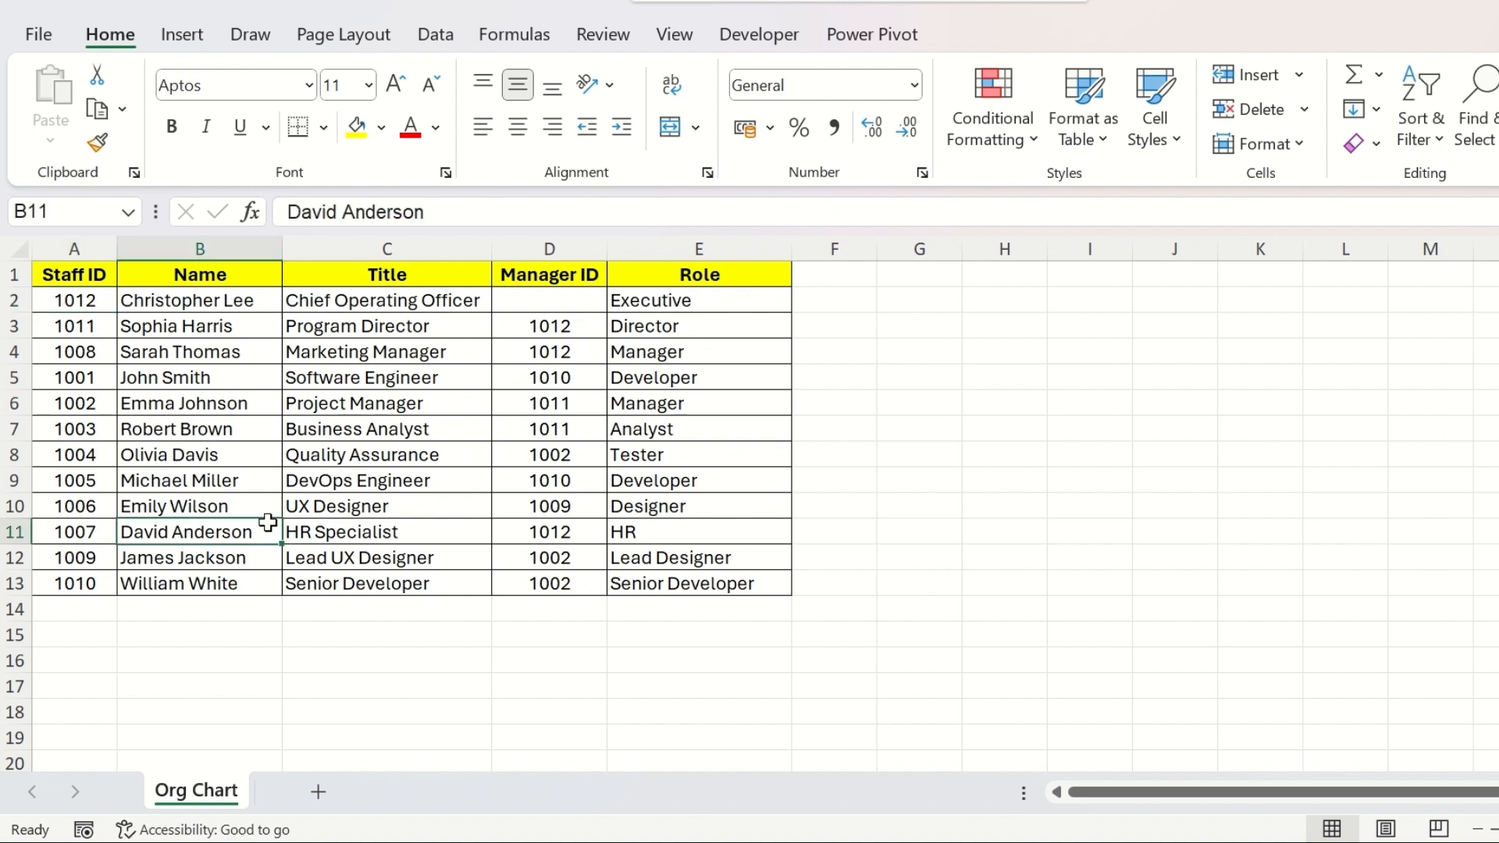
{"action": "mouse_move", "coordinate": [418, 532]}
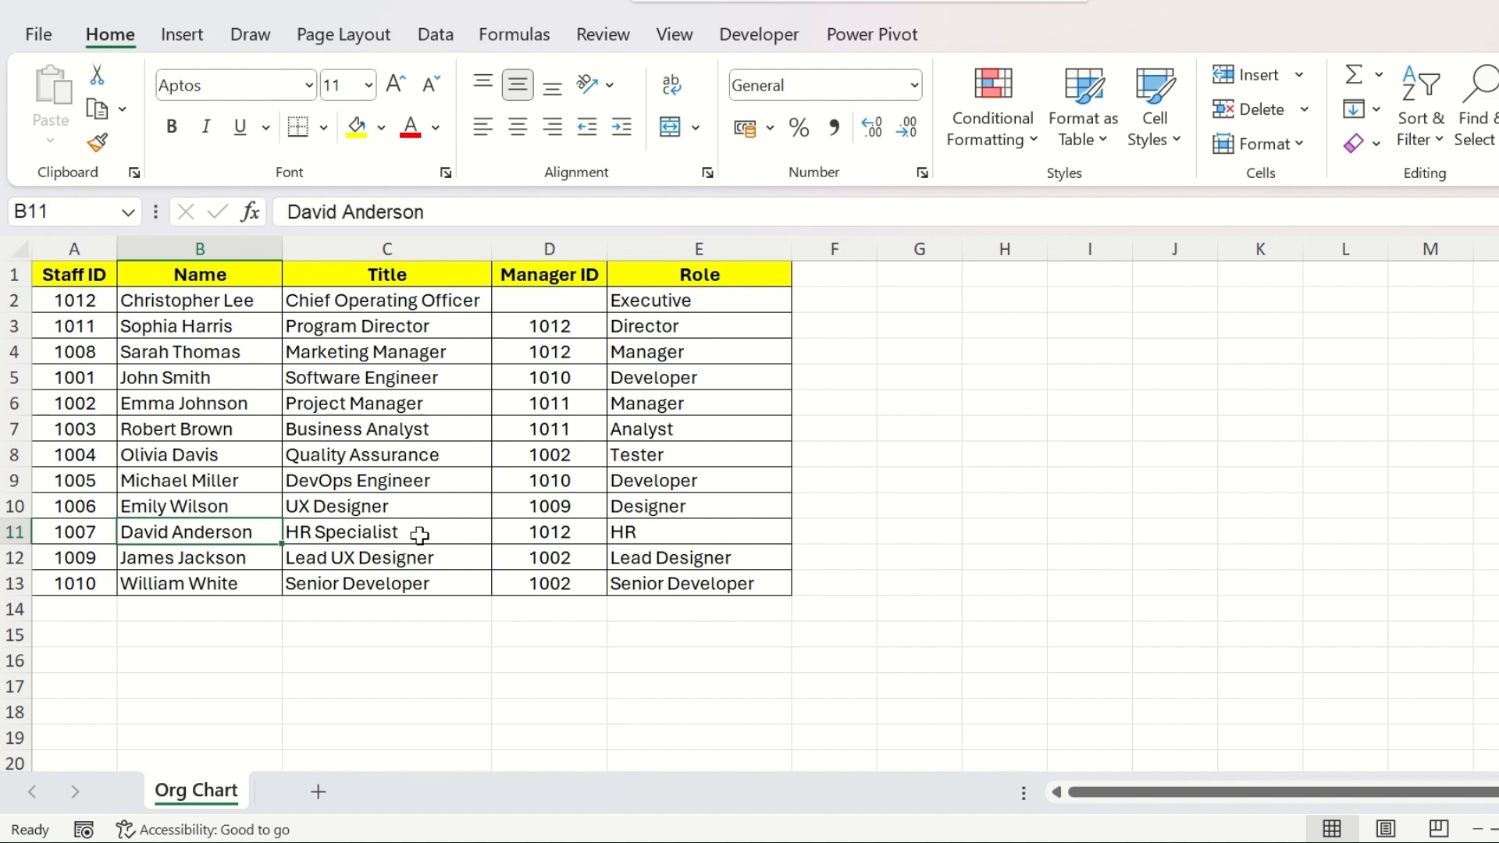
{"action": "left_click", "coordinate": [548, 532]}
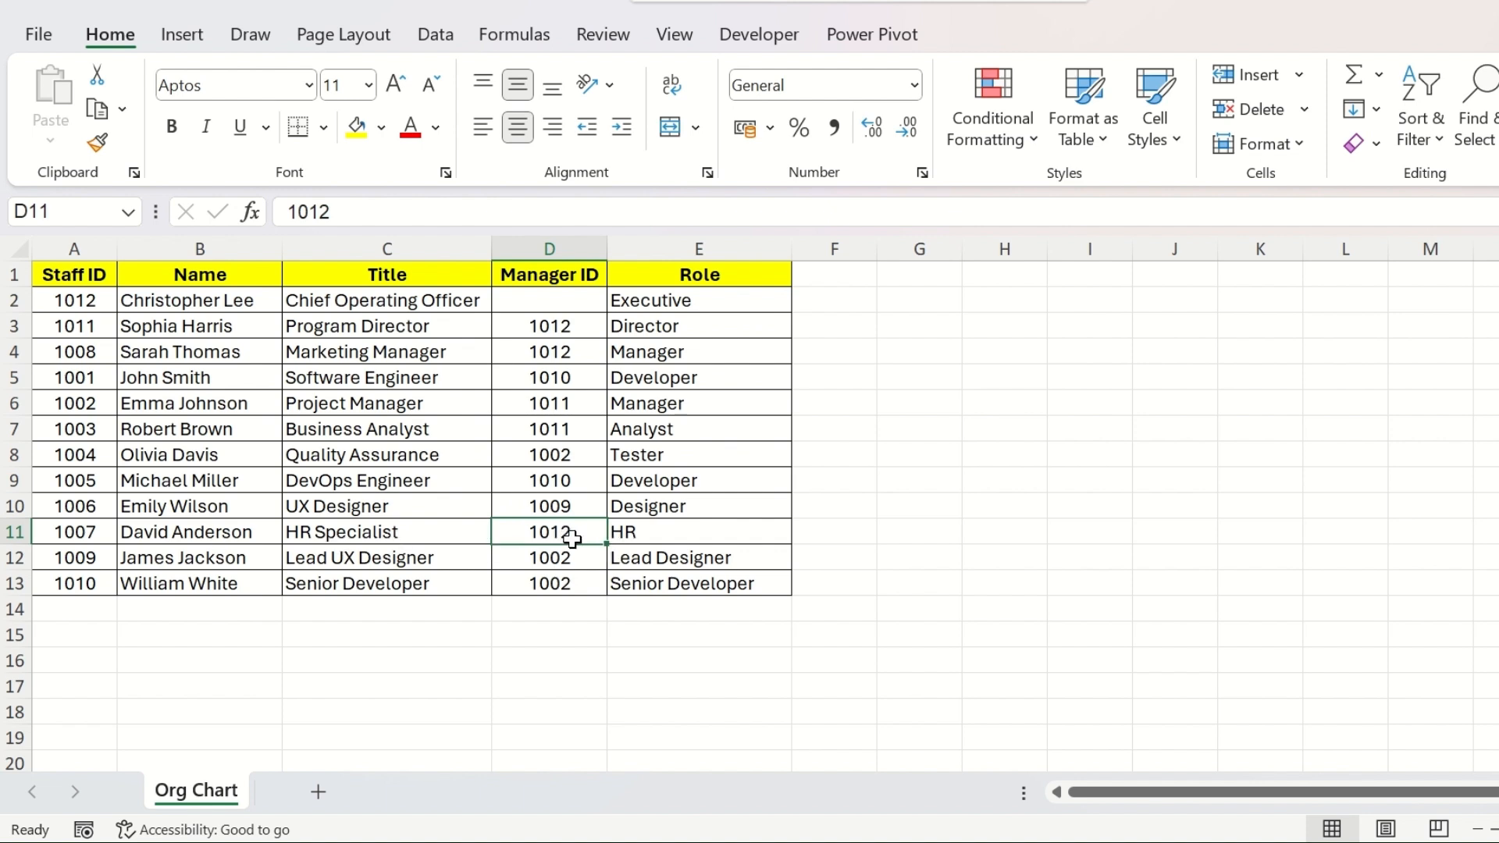
{"action": "mouse_move", "coordinate": [122, 315]}
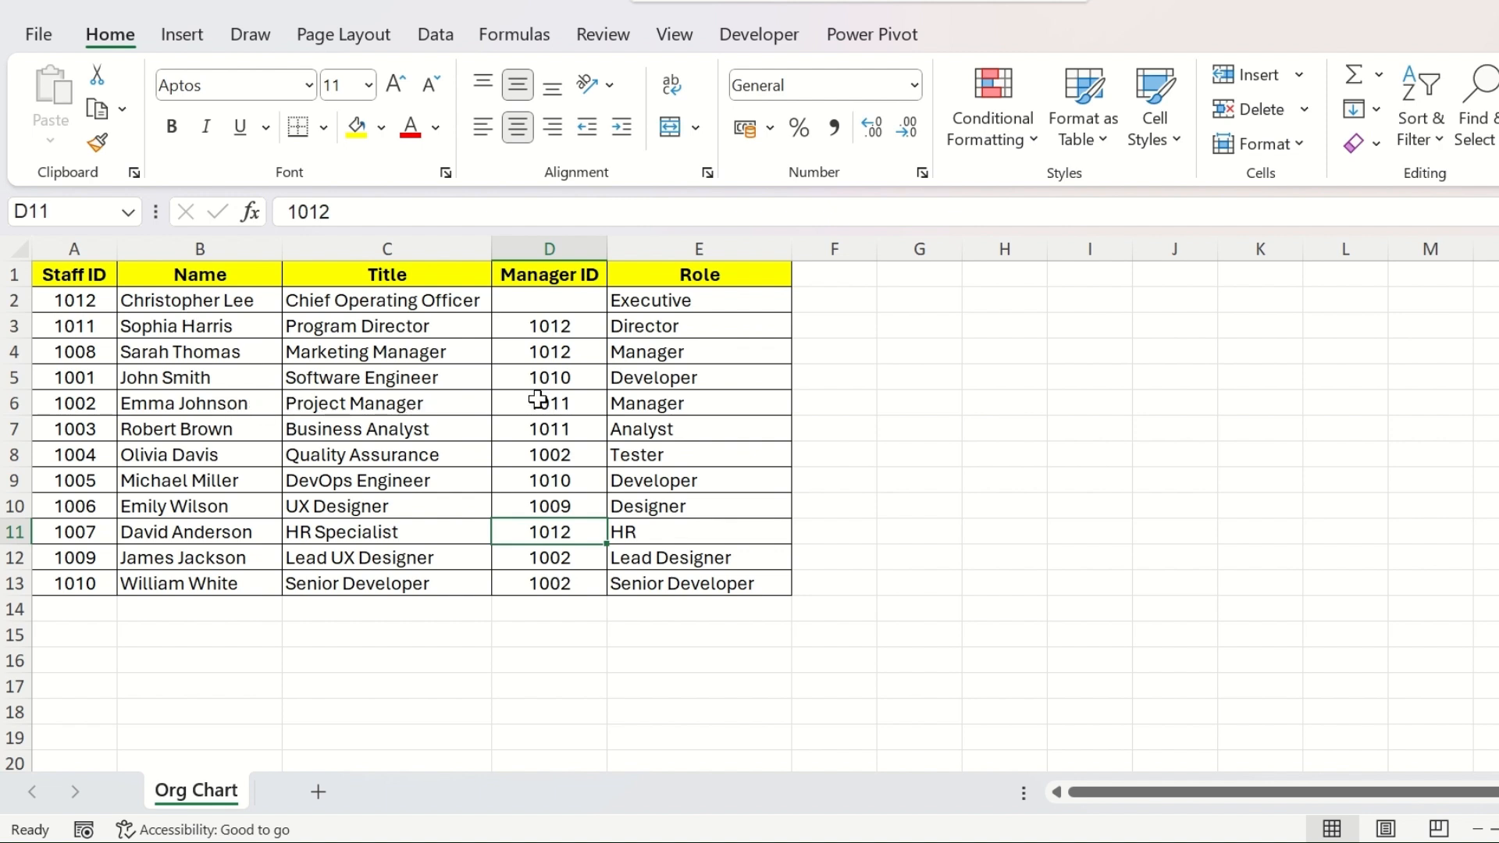
{"action": "mouse_move", "coordinate": [299, 371]}
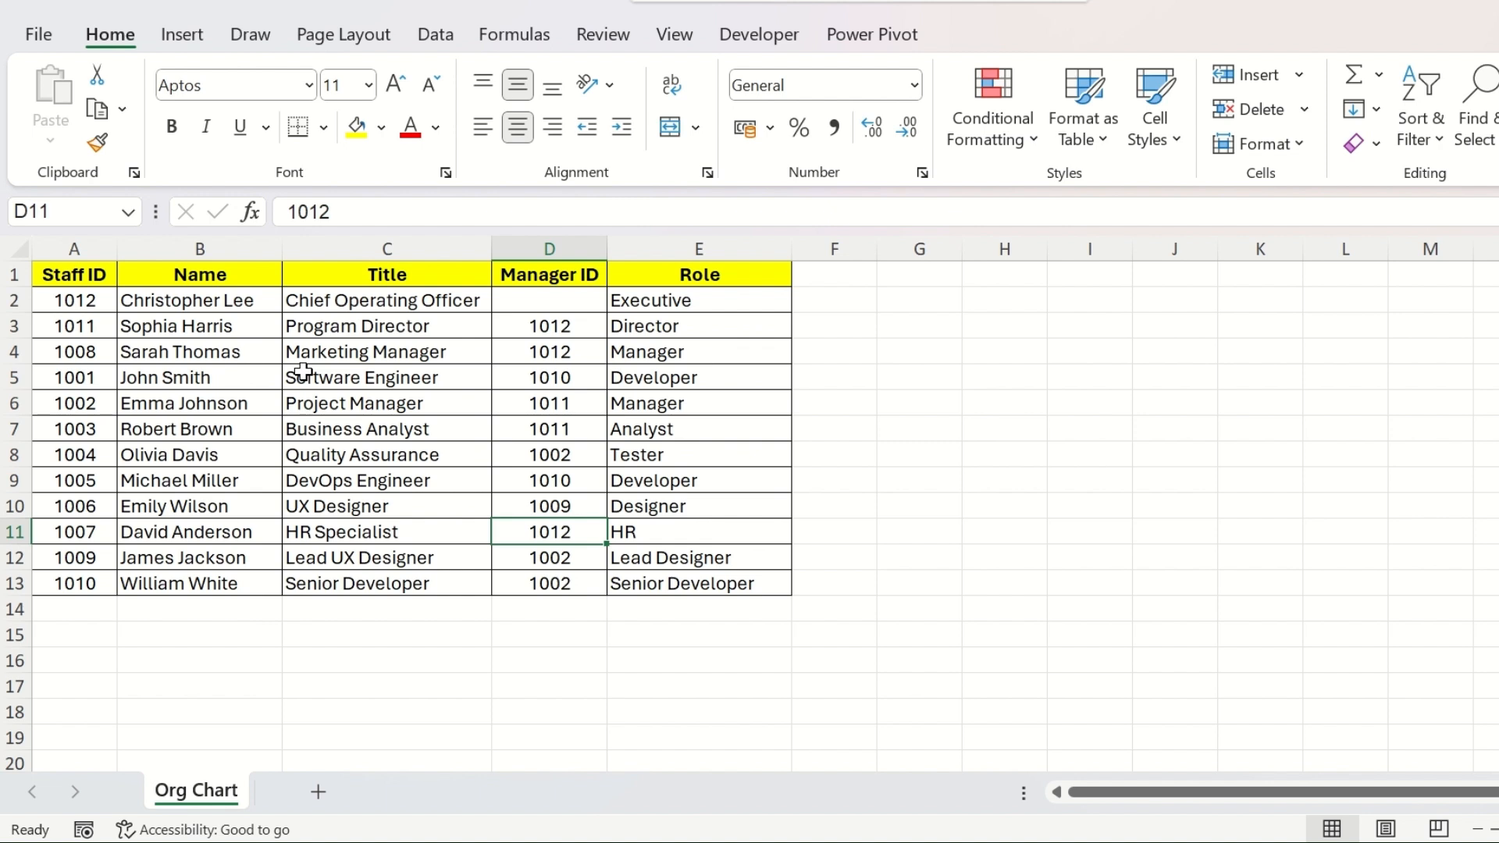
{"action": "left_click", "coordinate": [548, 403]}
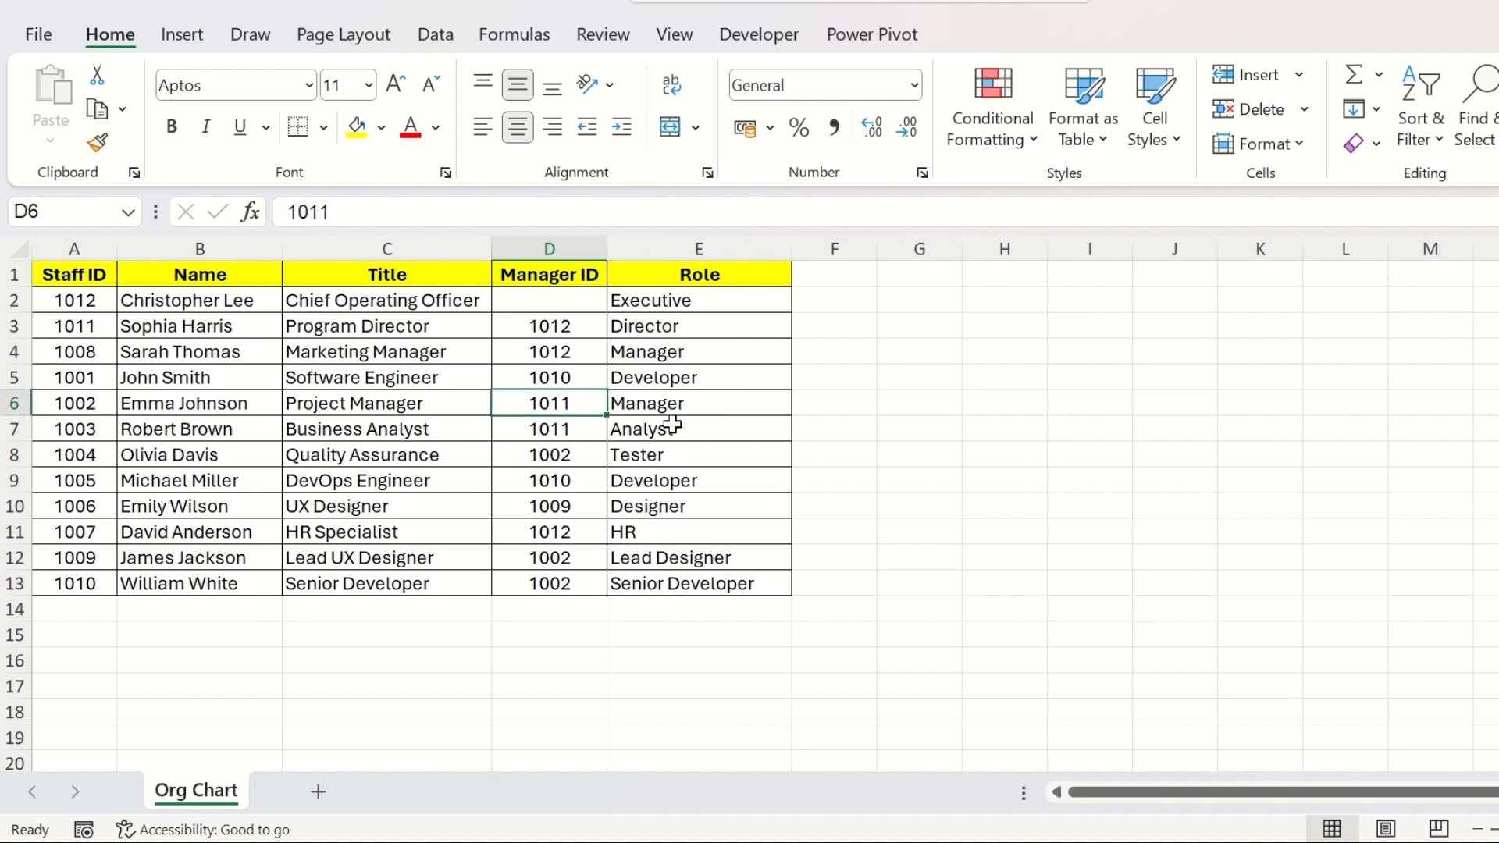
{"action": "mouse_move", "coordinate": [765, 291]}
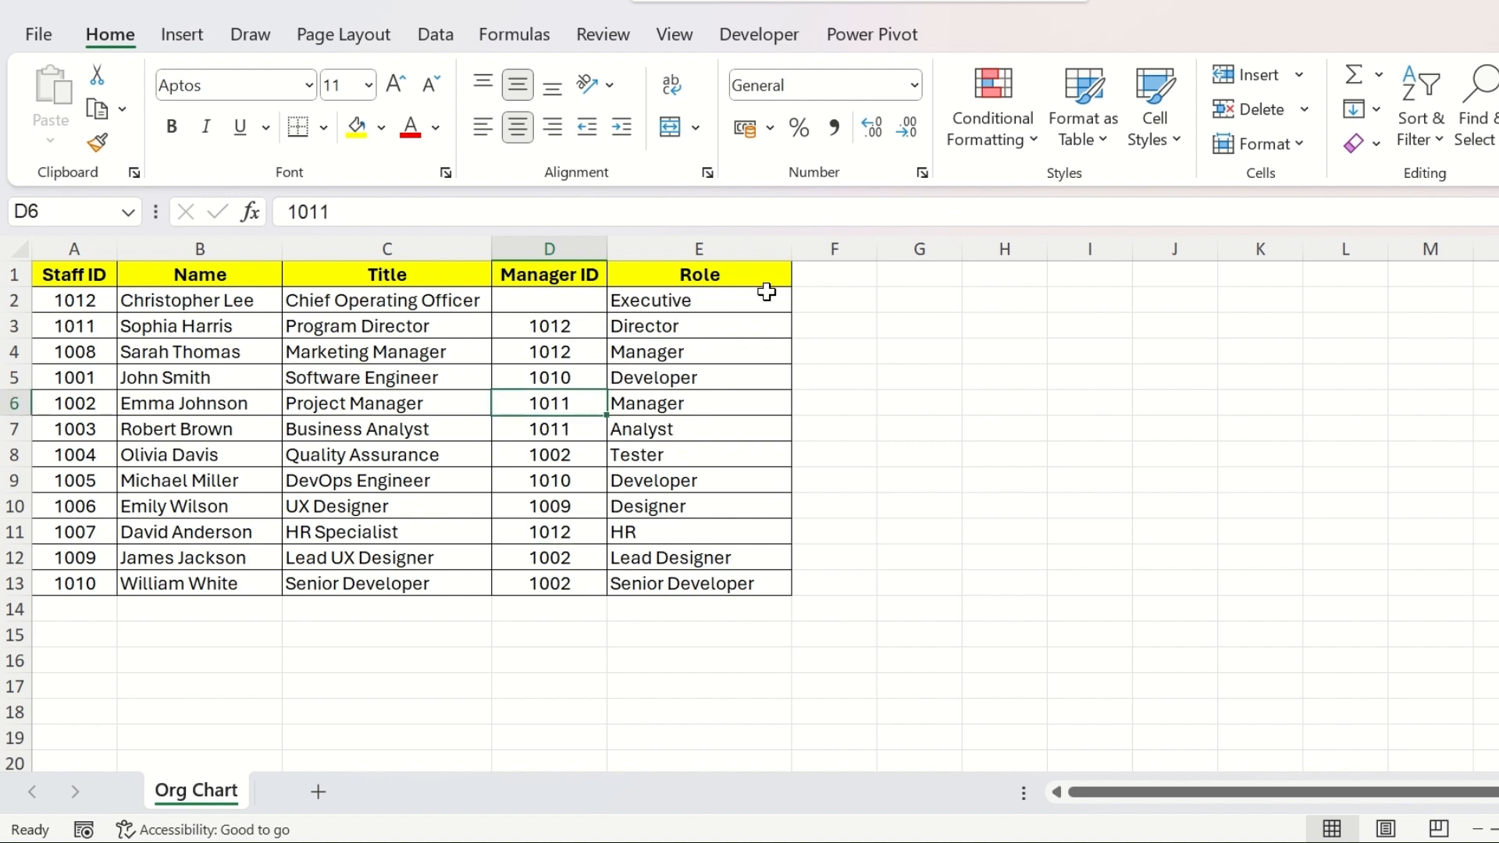
{"action": "mouse_move", "coordinate": [721, 304]}
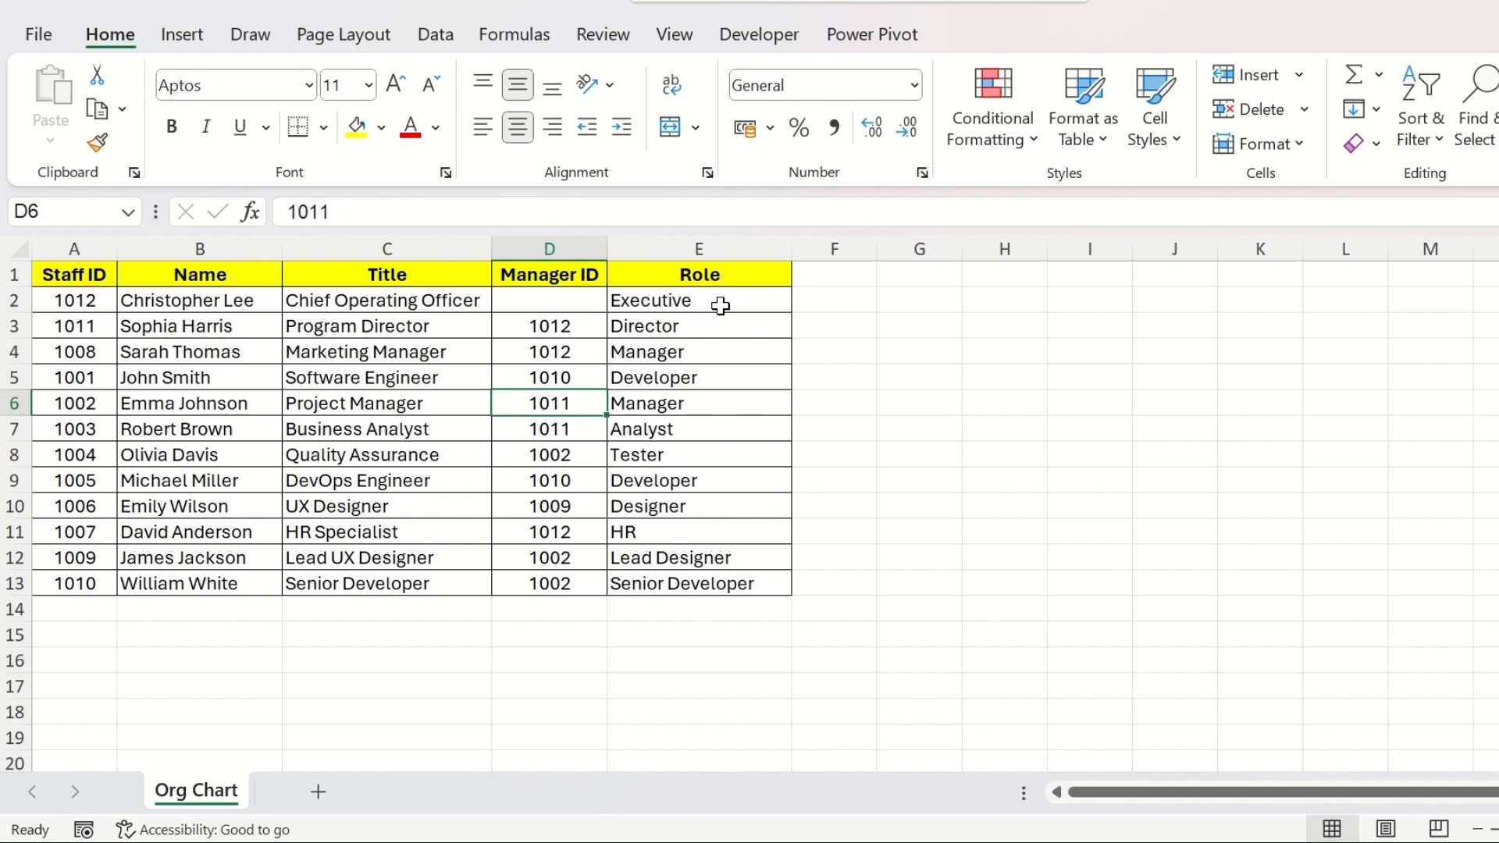
{"action": "left_click", "coordinate": [700, 300]}
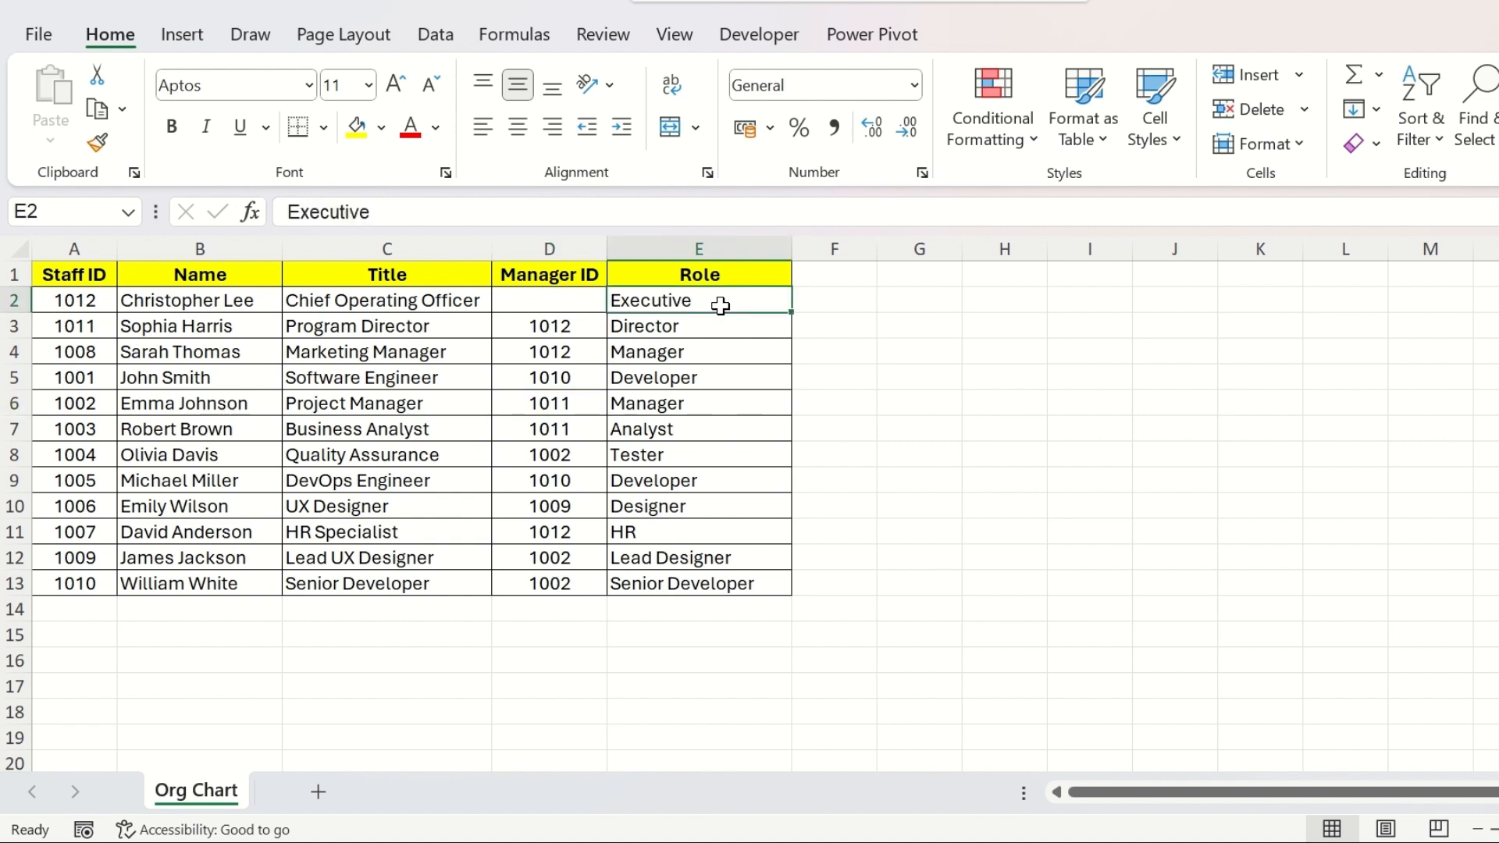
{"action": "mouse_move", "coordinate": [784, 583]}
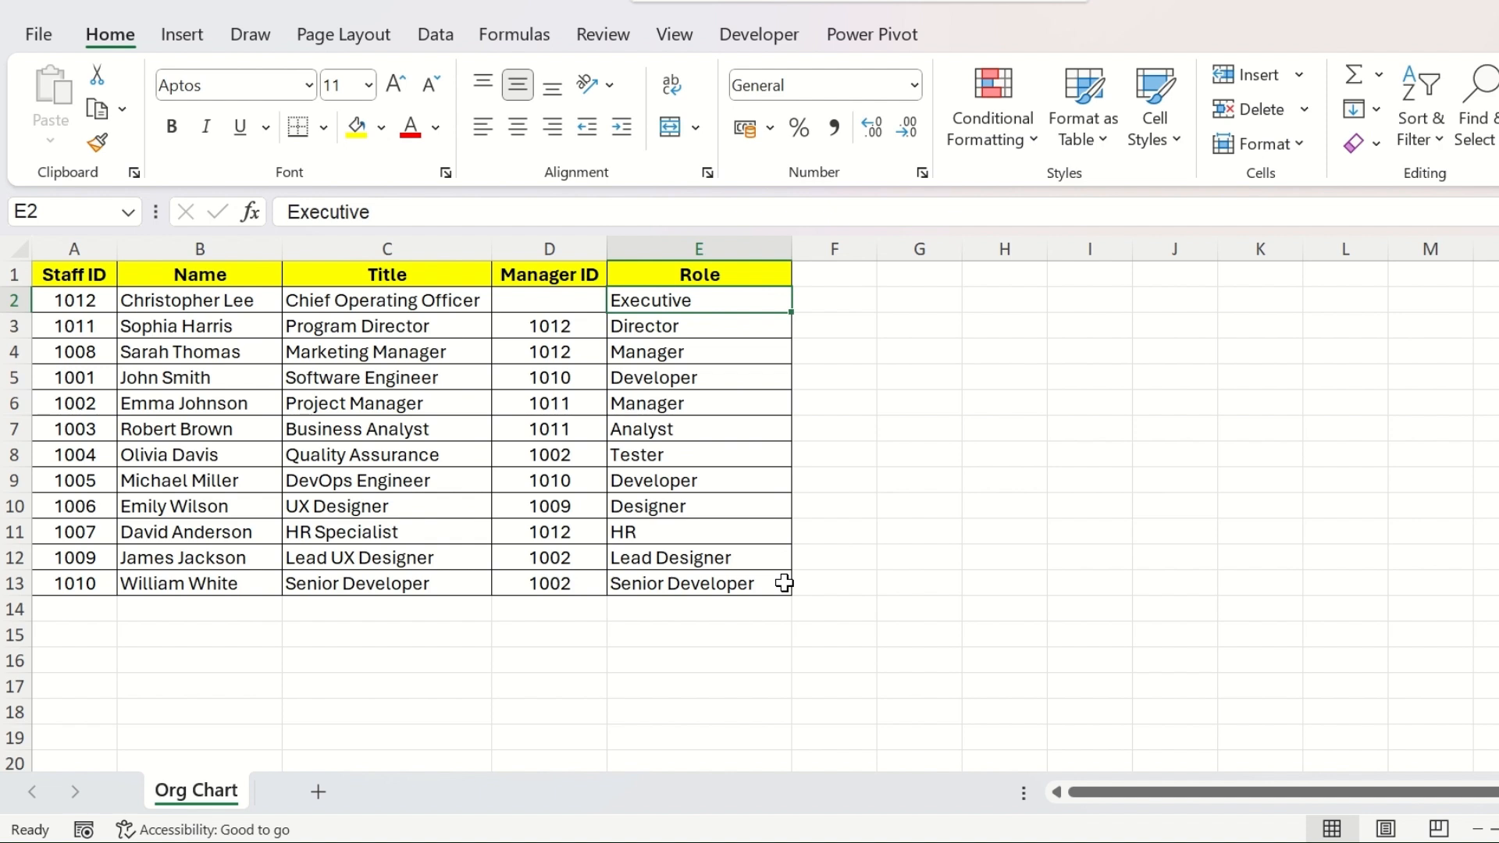
{"action": "mouse_move", "coordinate": [201, 44]}
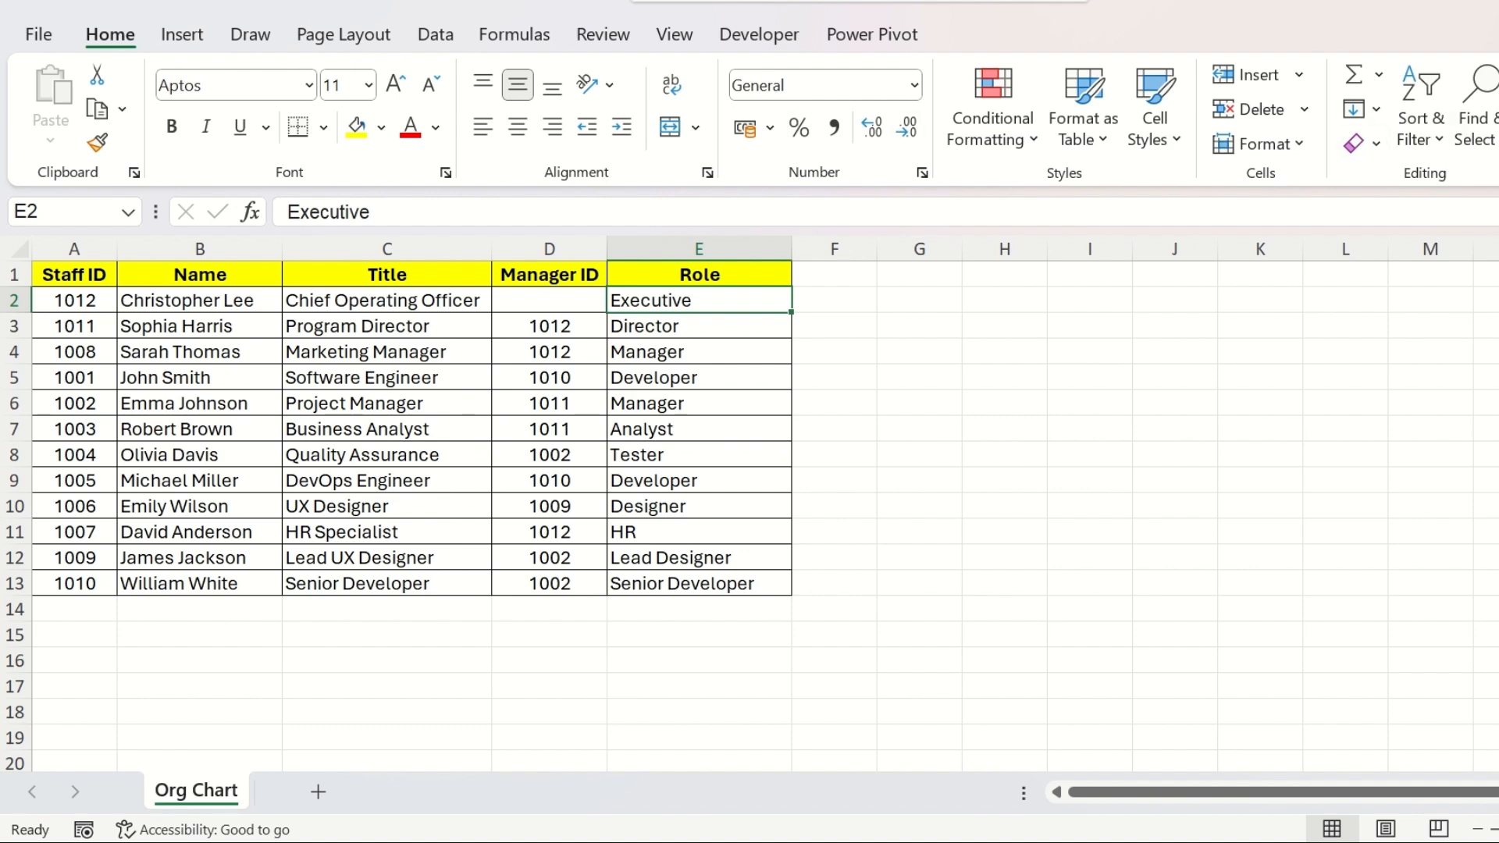
Step: Browse the Add-ins popup, then reach Customize the Ribbon from the ribbon's context menu
{"action": "left_click", "coordinate": [1364, 105]}
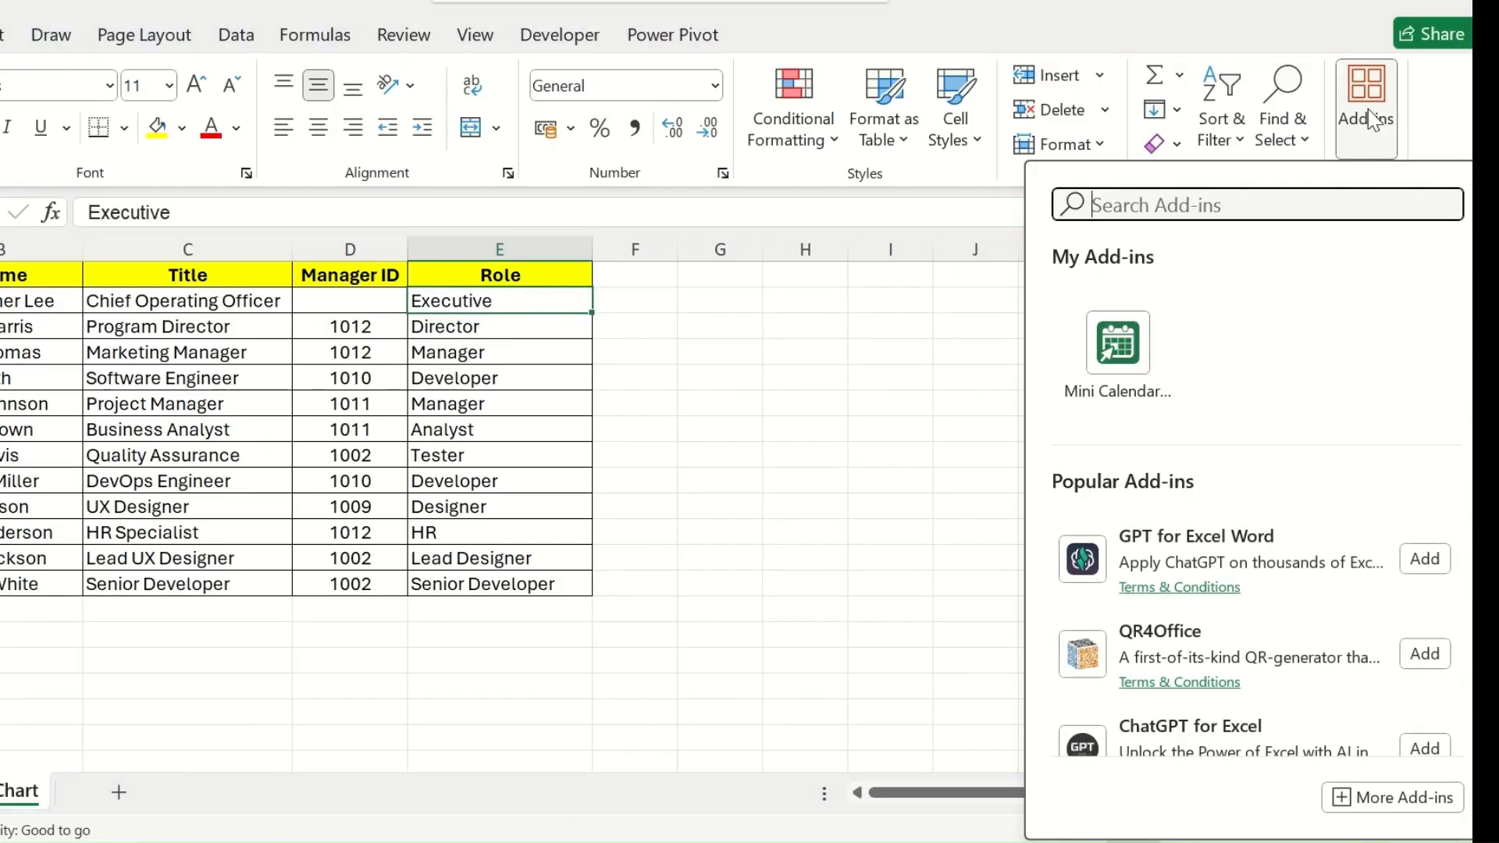
{"action": "mouse_move", "coordinate": [1391, 135]}
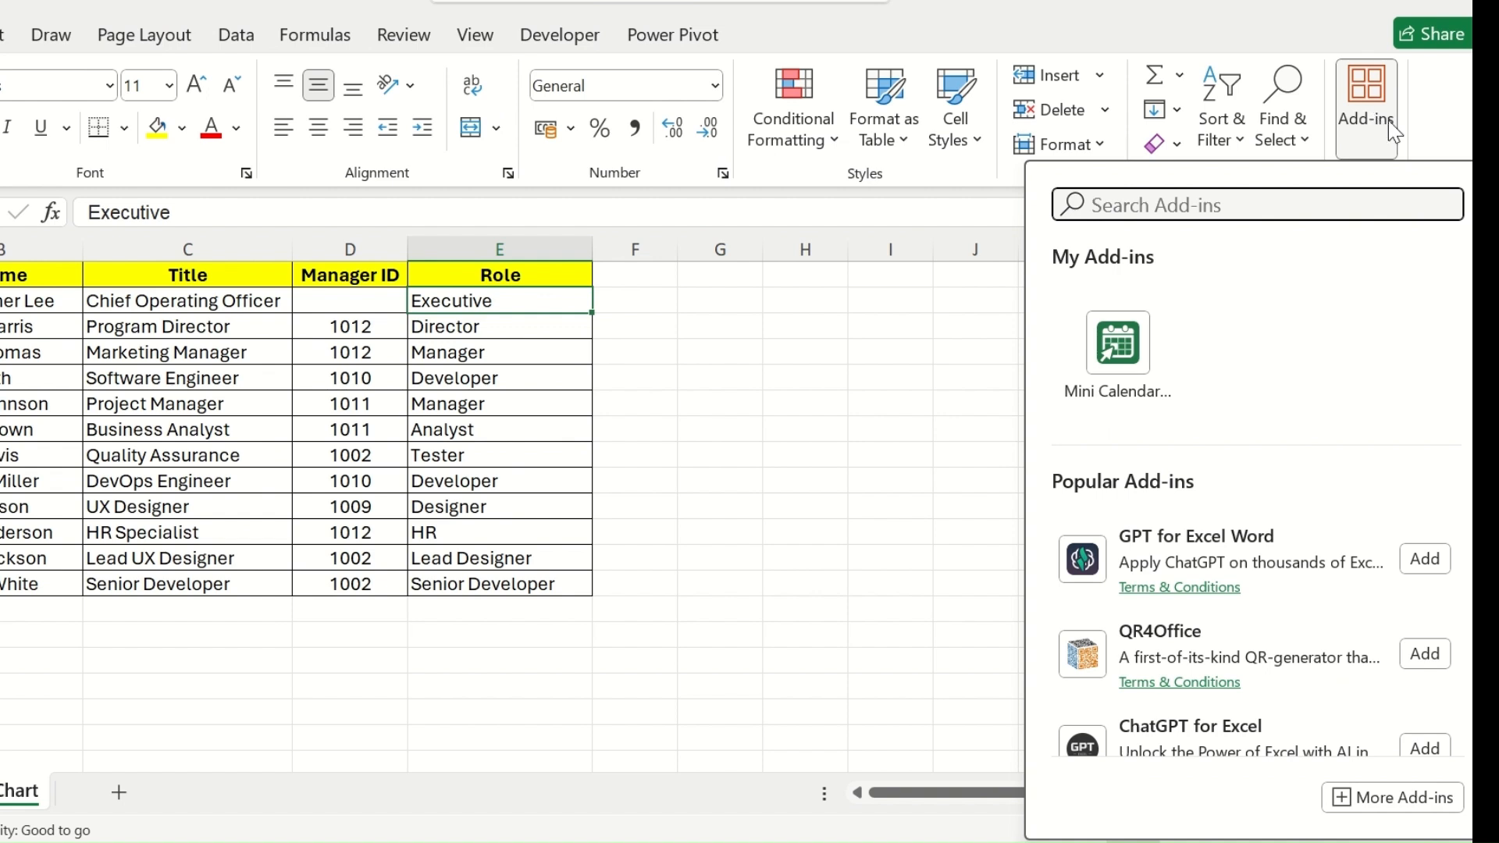
{"action": "mouse_move", "coordinate": [1385, 142]}
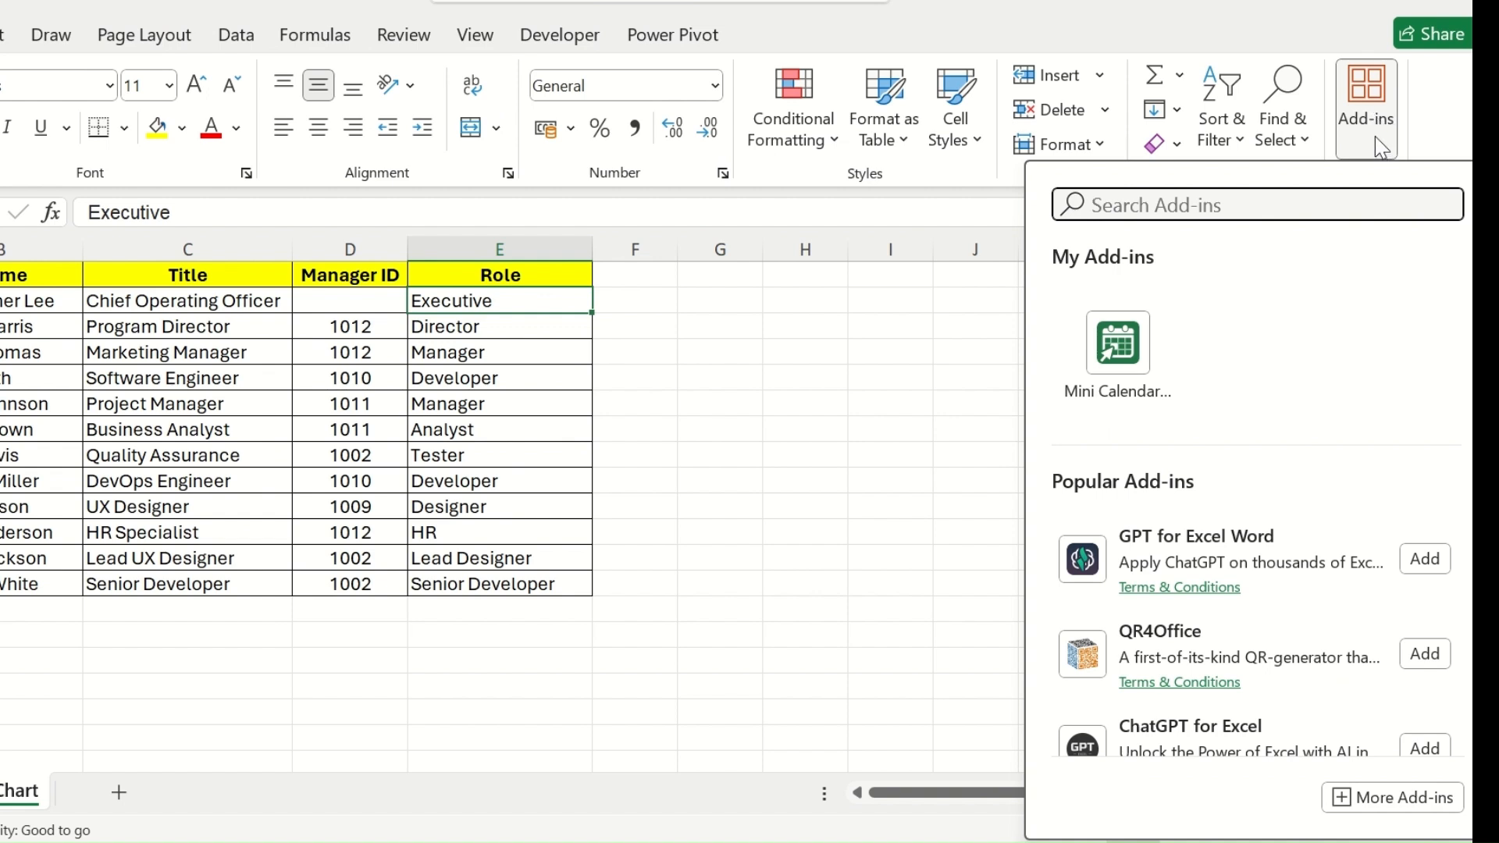
{"action": "mouse_move", "coordinate": [896, 354]}
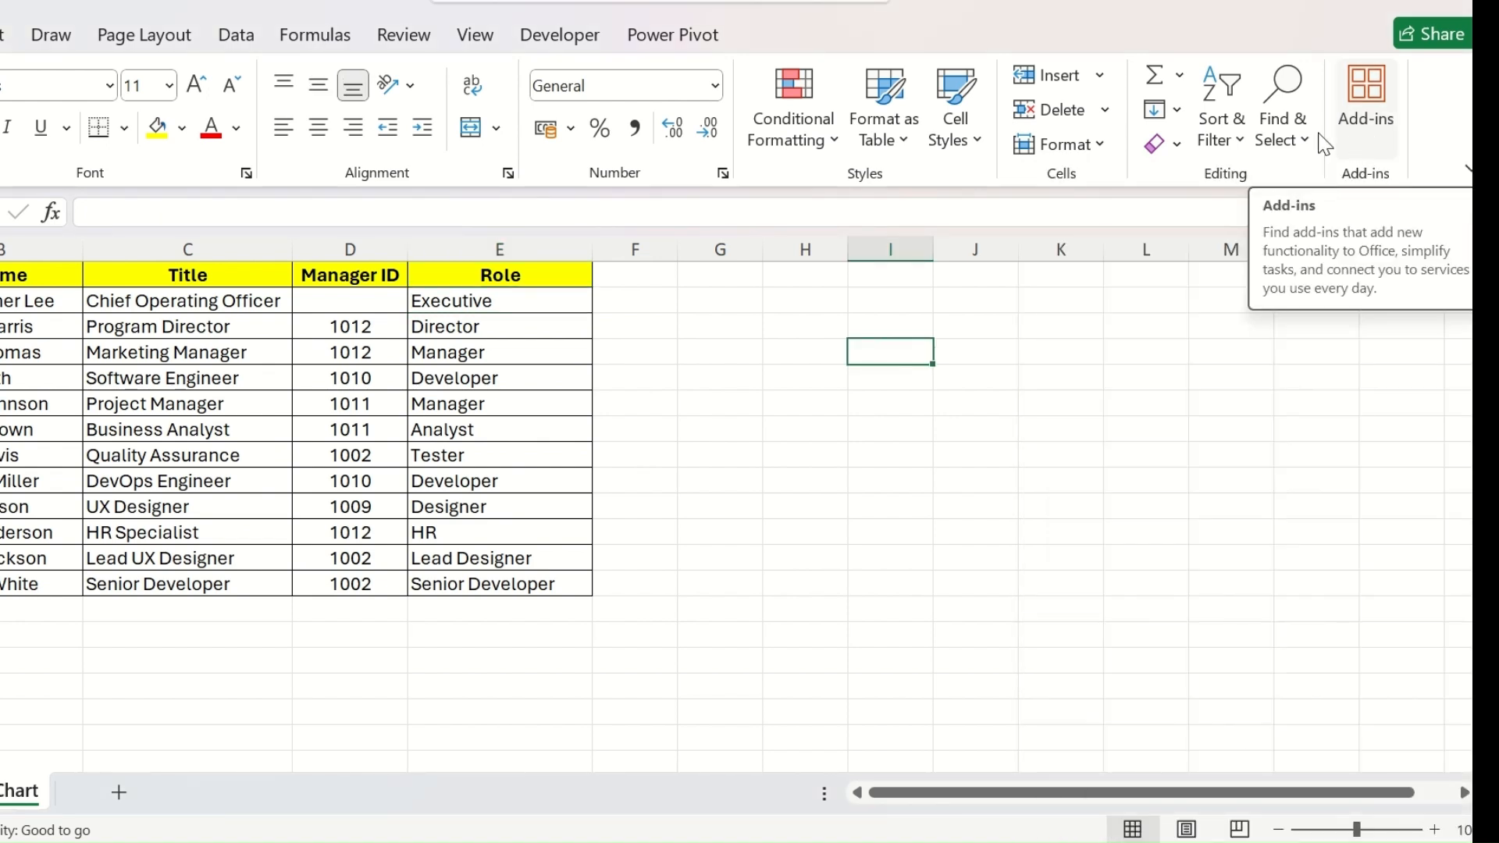
{"action": "right_click", "coordinate": [459, 91]}
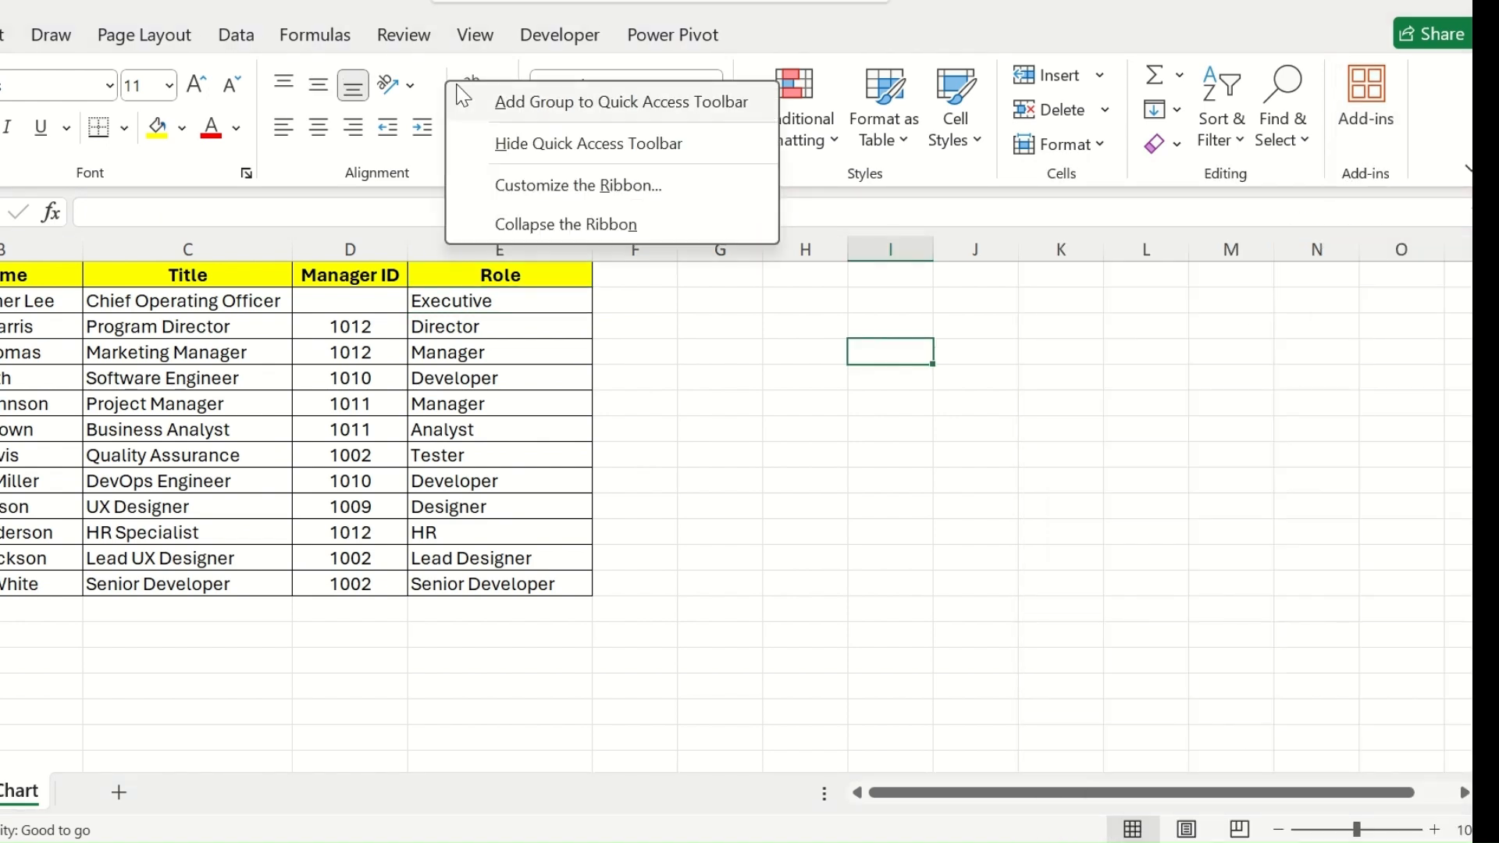
{"action": "left_click", "coordinate": [582, 198]}
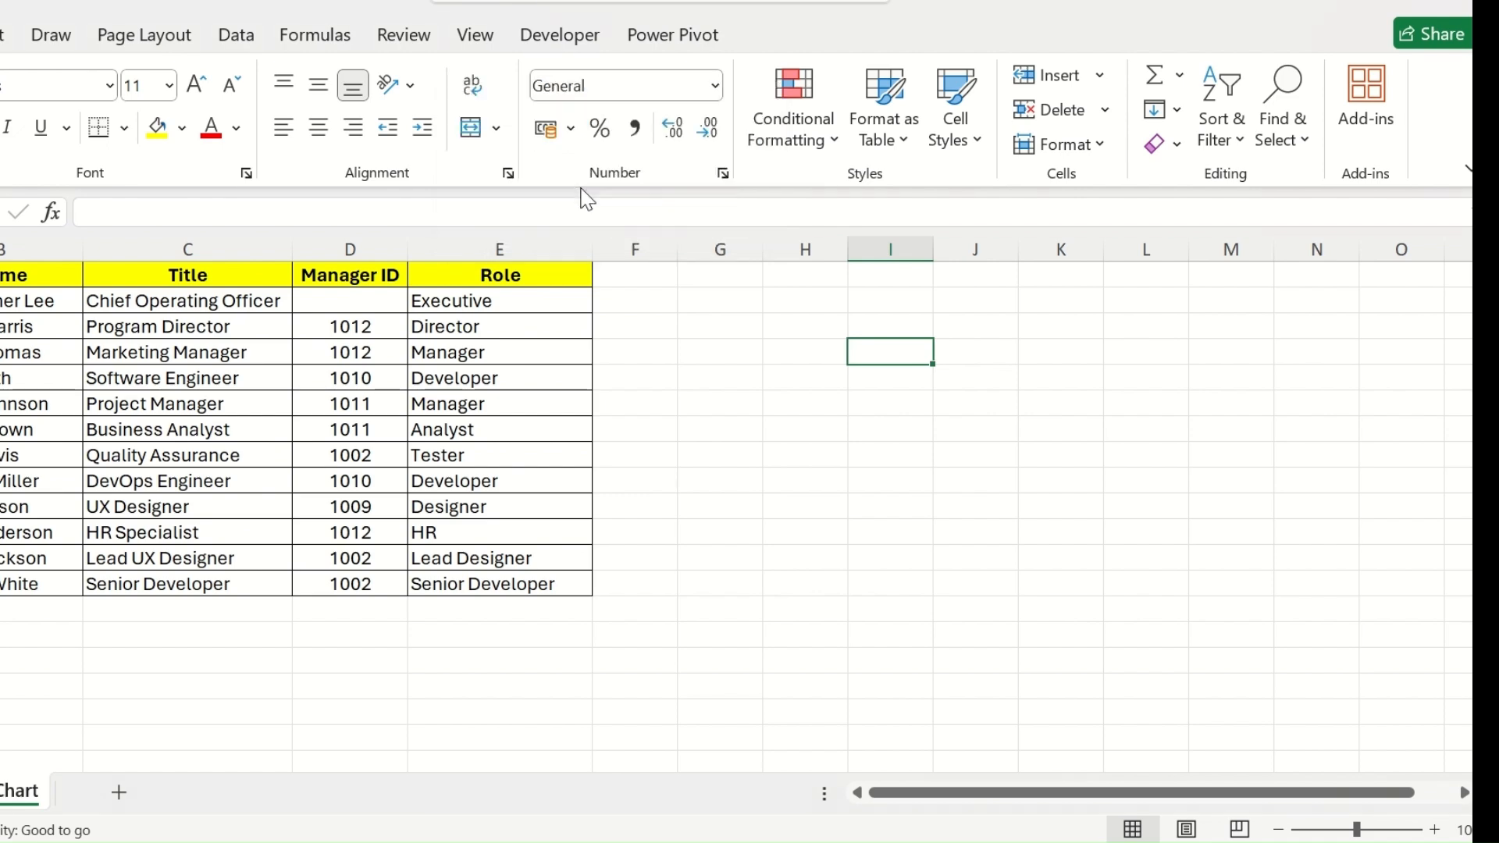
Step: List All Commands and create a new custom group under Insert renamed 'Add-Ins'
{"action": "left_click", "coordinate": [652, 106]}
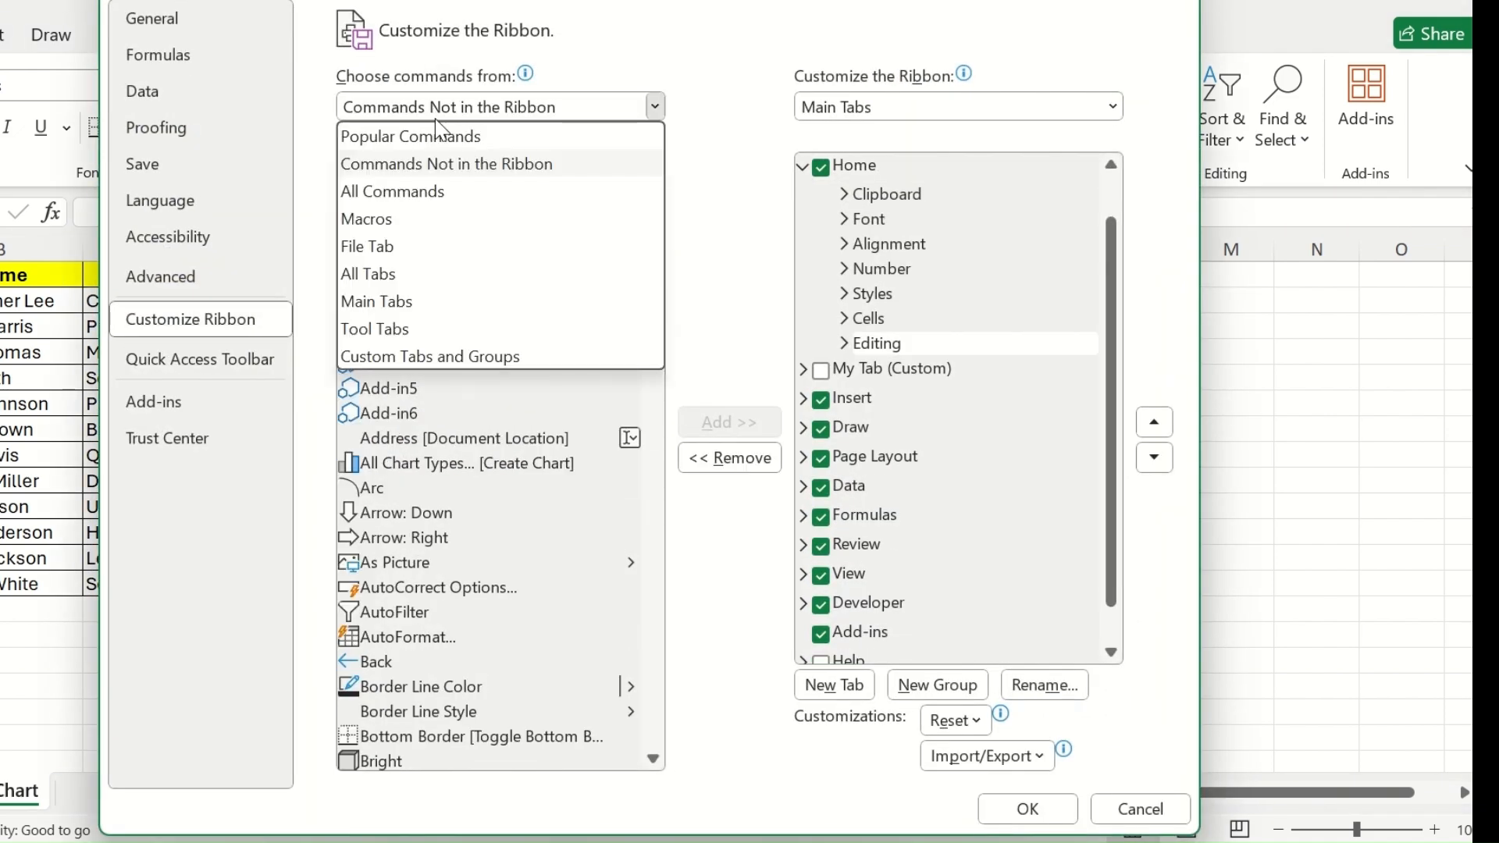
{"action": "left_click", "coordinate": [390, 191]}
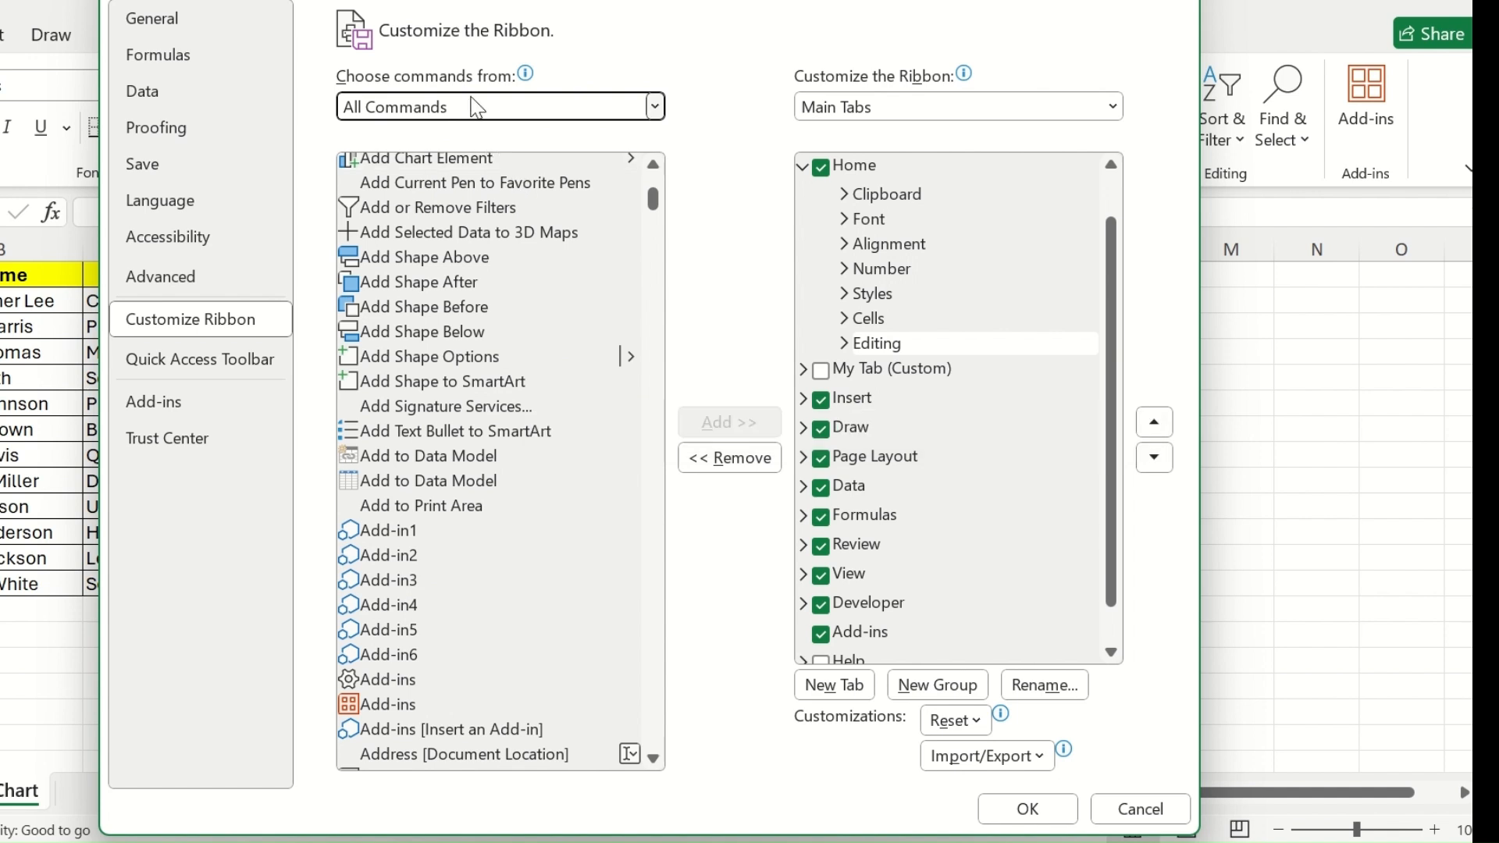
{"action": "scroll", "scroll_direction": "down", "scroll_amount": 3}
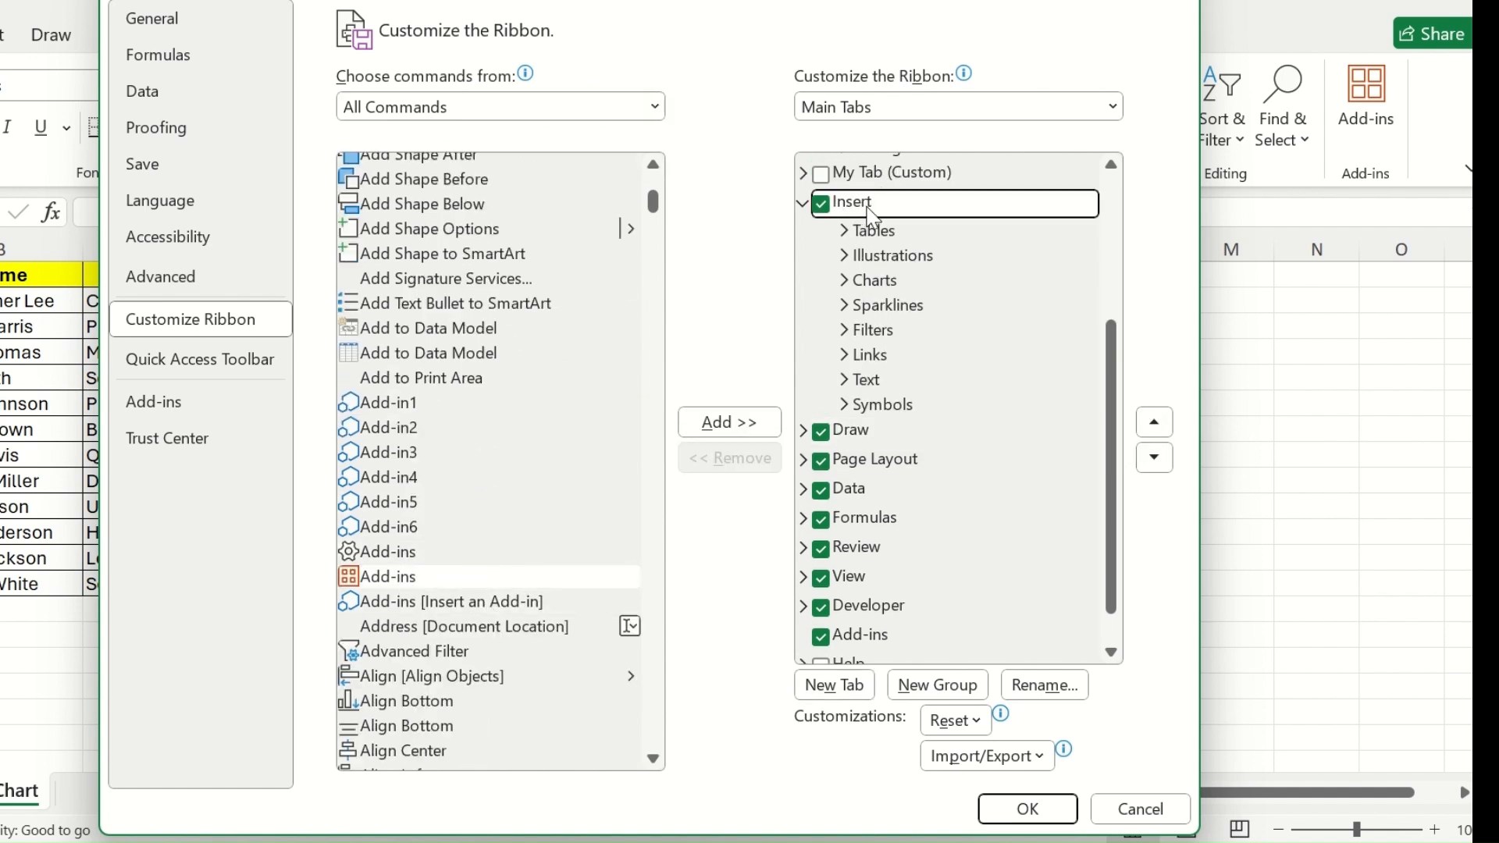
{"action": "left_click", "coordinate": [935, 684]}
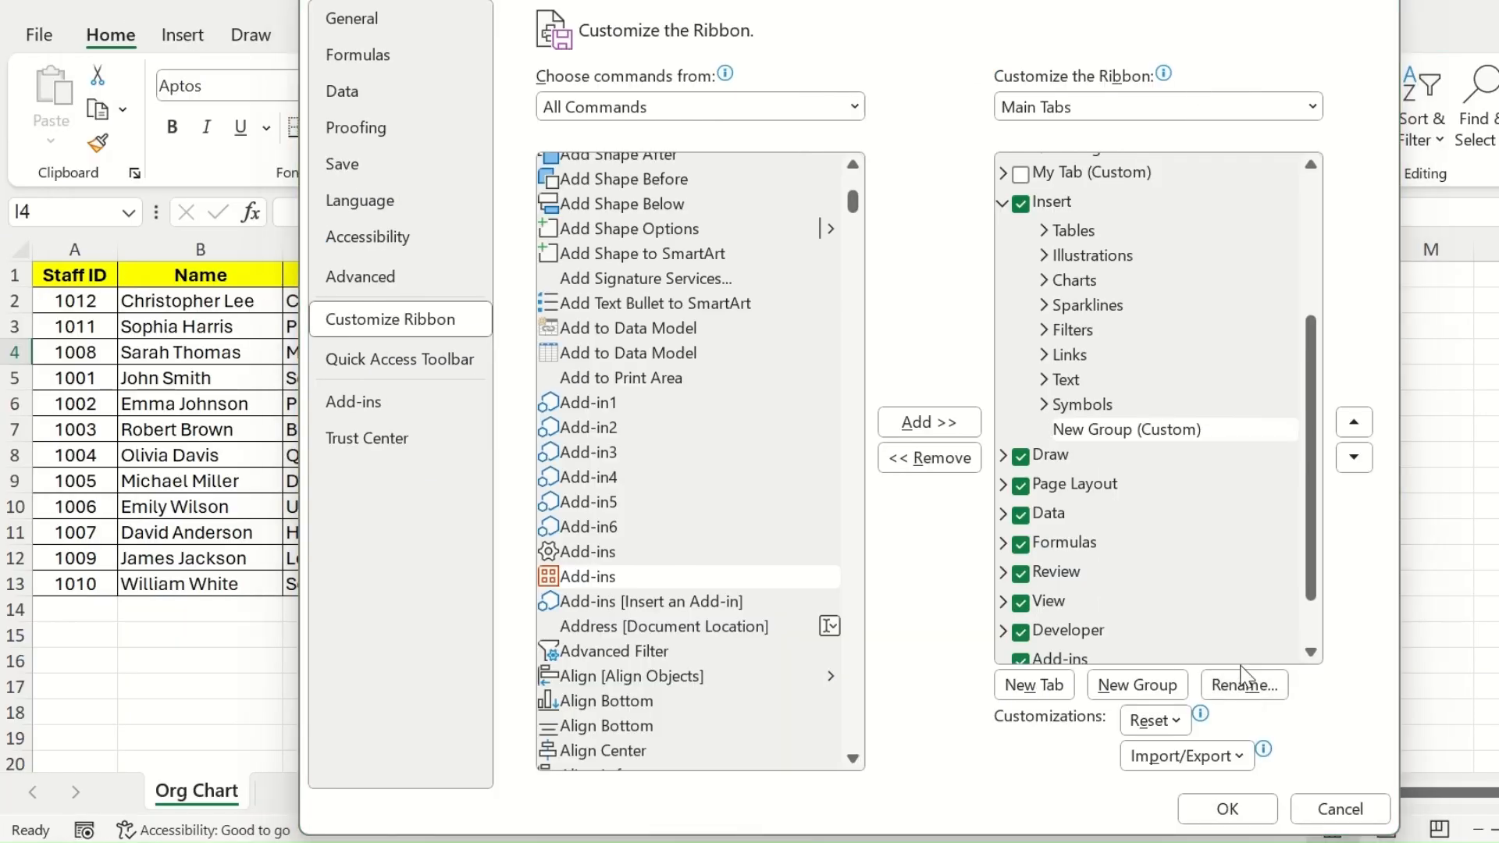
{"action": "left_click", "coordinate": [1243, 683]}
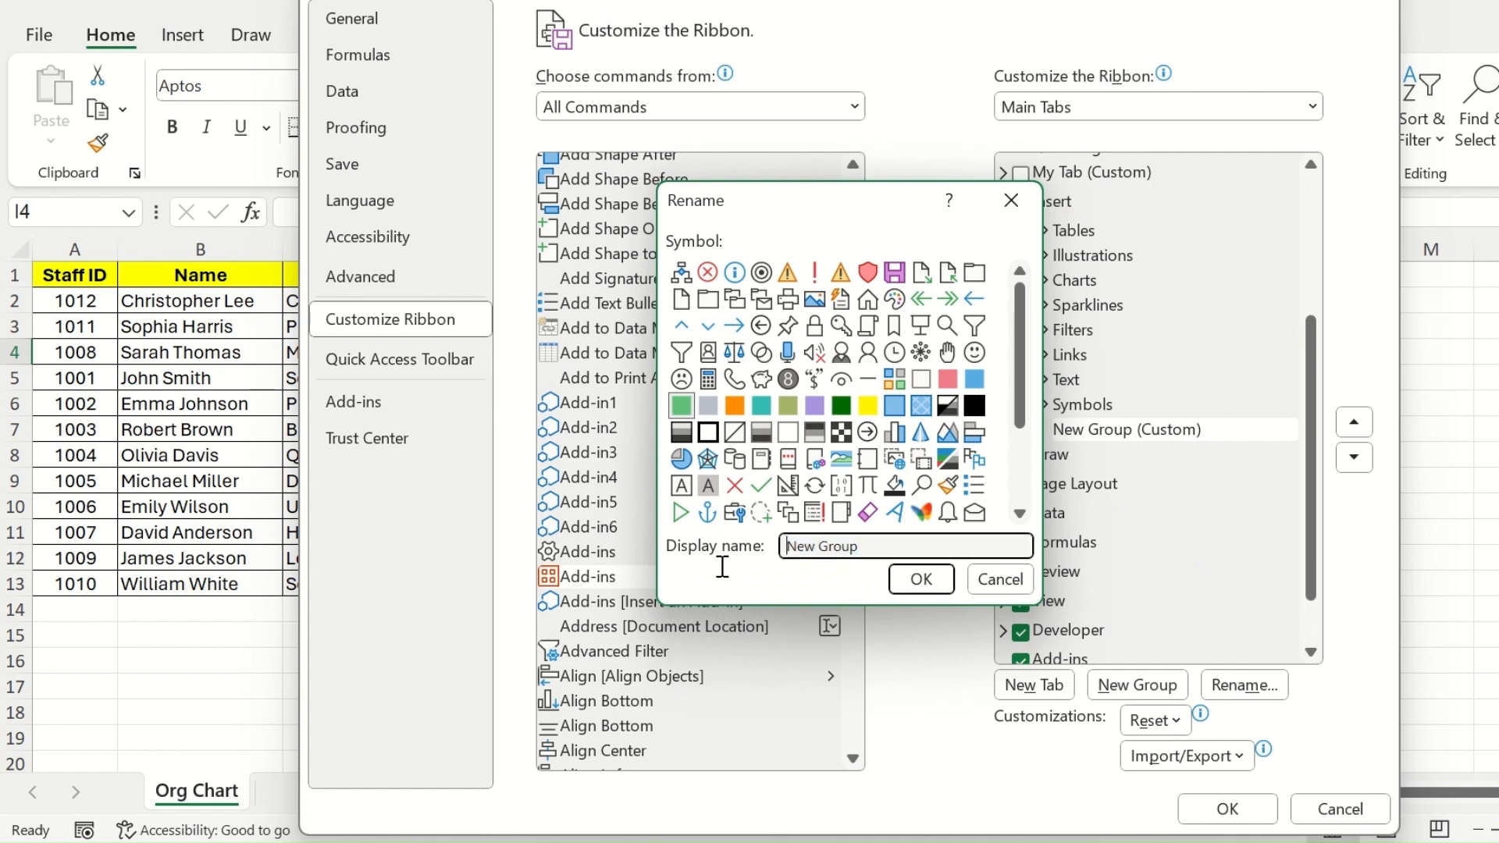
{"action": "type", "text": "Add"}
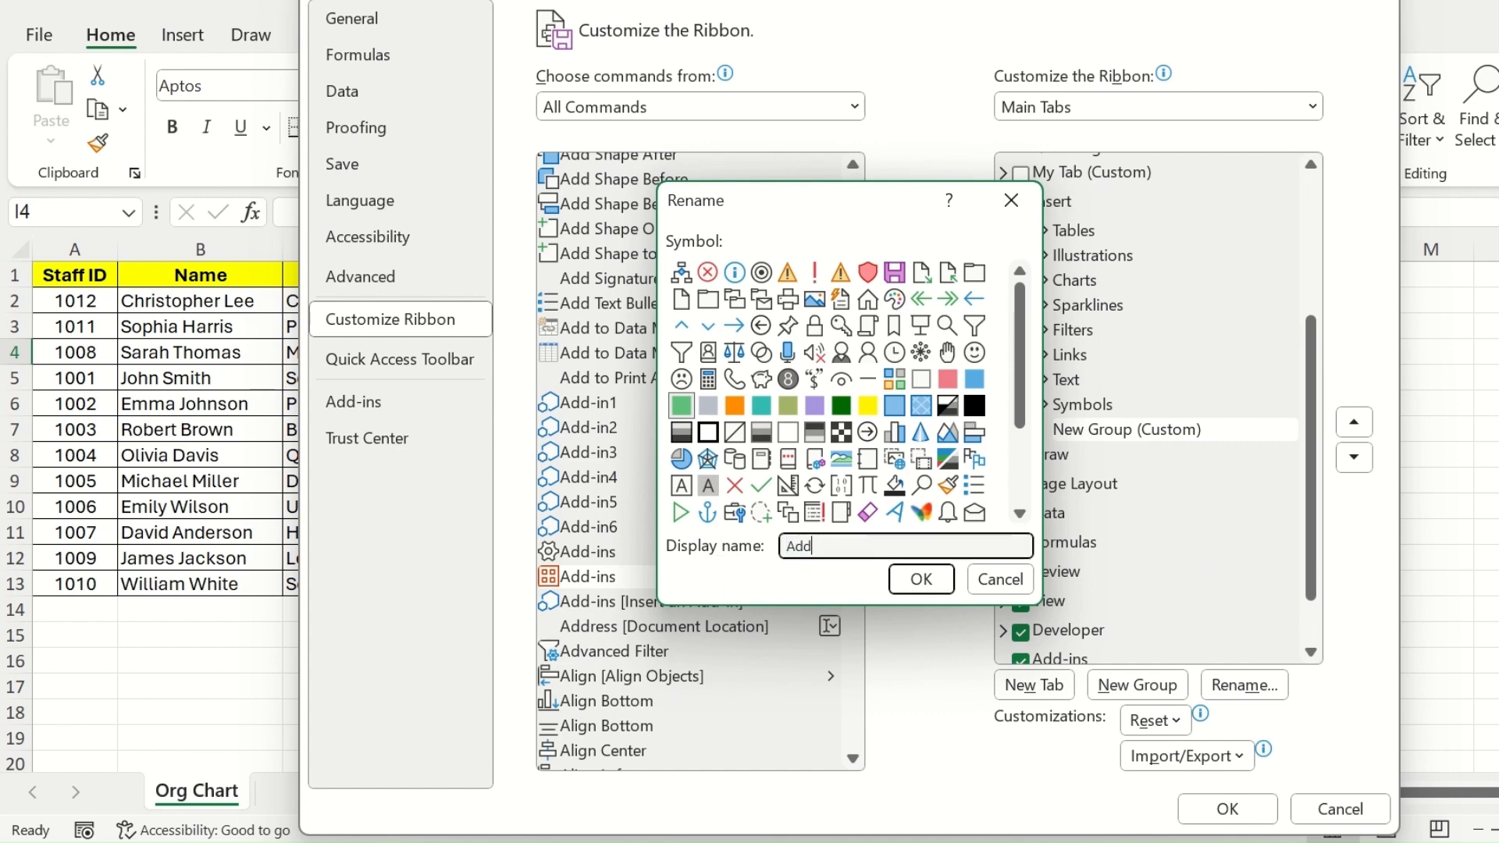
{"action": "type", "text": "-Ins"}
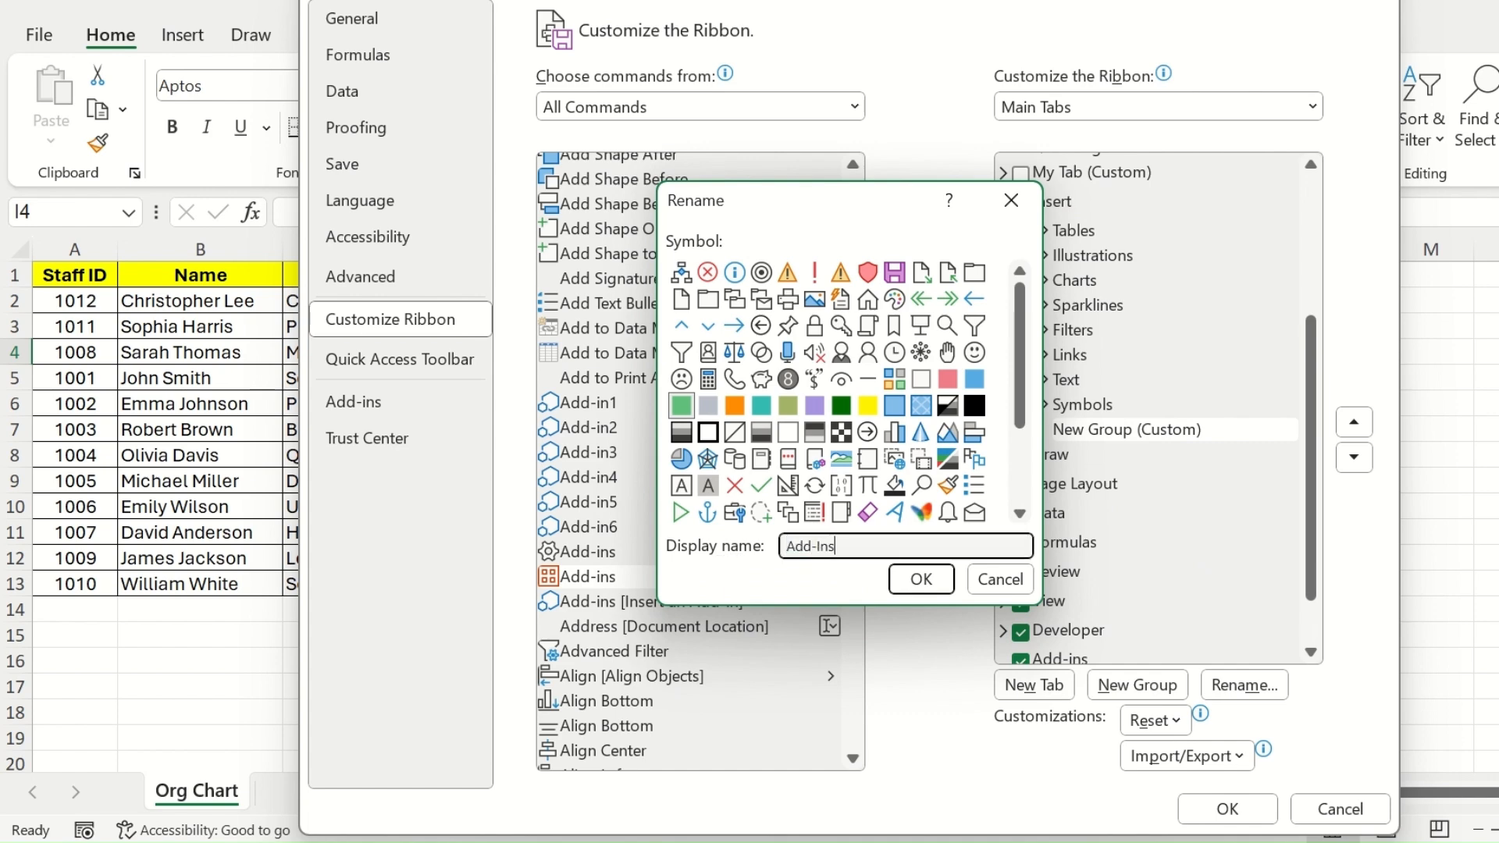
{"action": "left_click", "coordinate": [918, 579]}
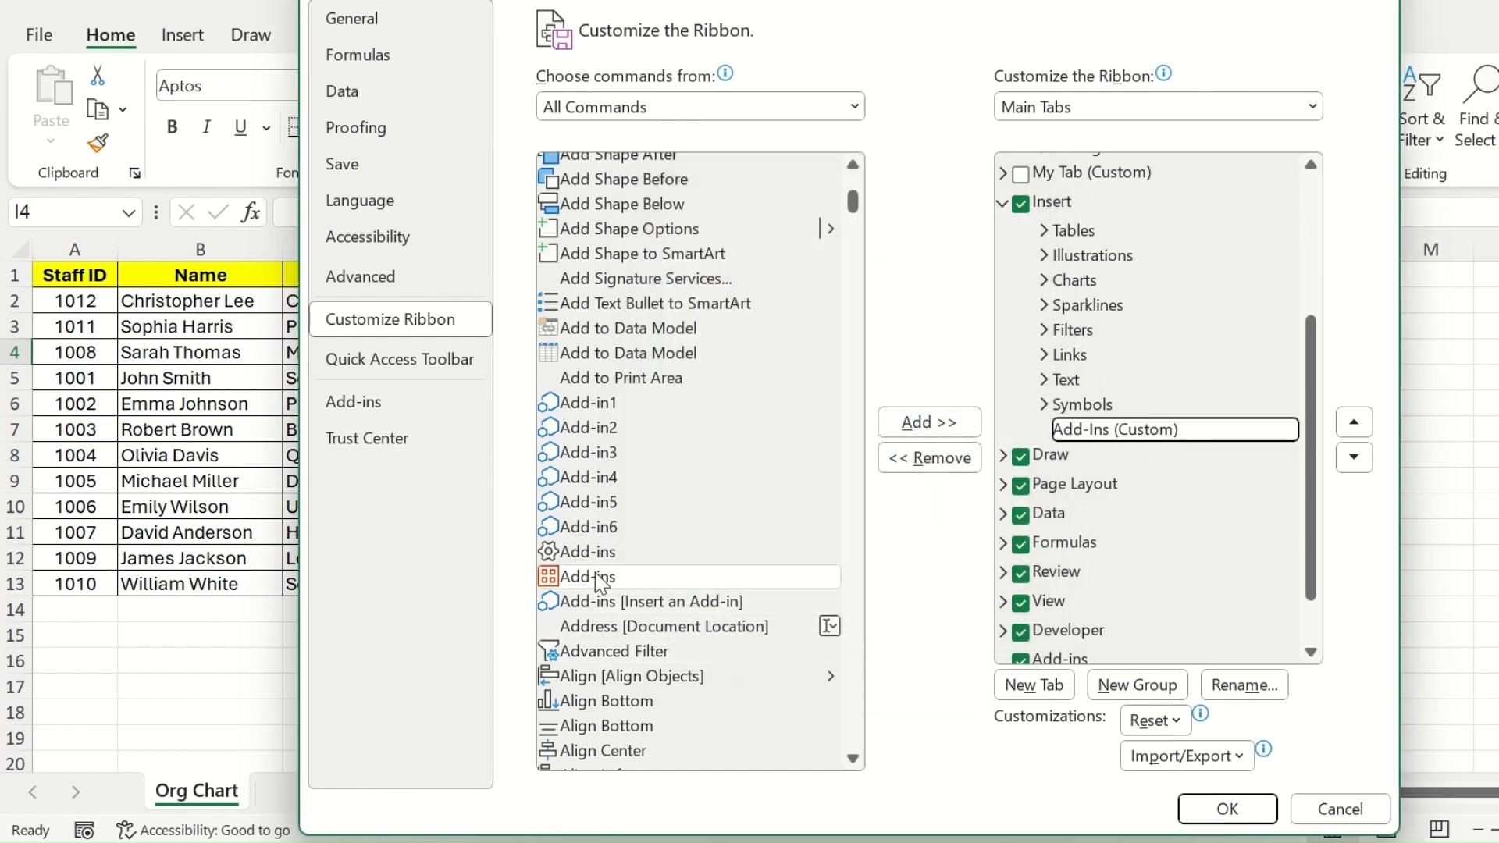
Step: Add the Add-ins command into the Add-Ins group and apply the ribbon changes
{"action": "left_click", "coordinate": [593, 576]}
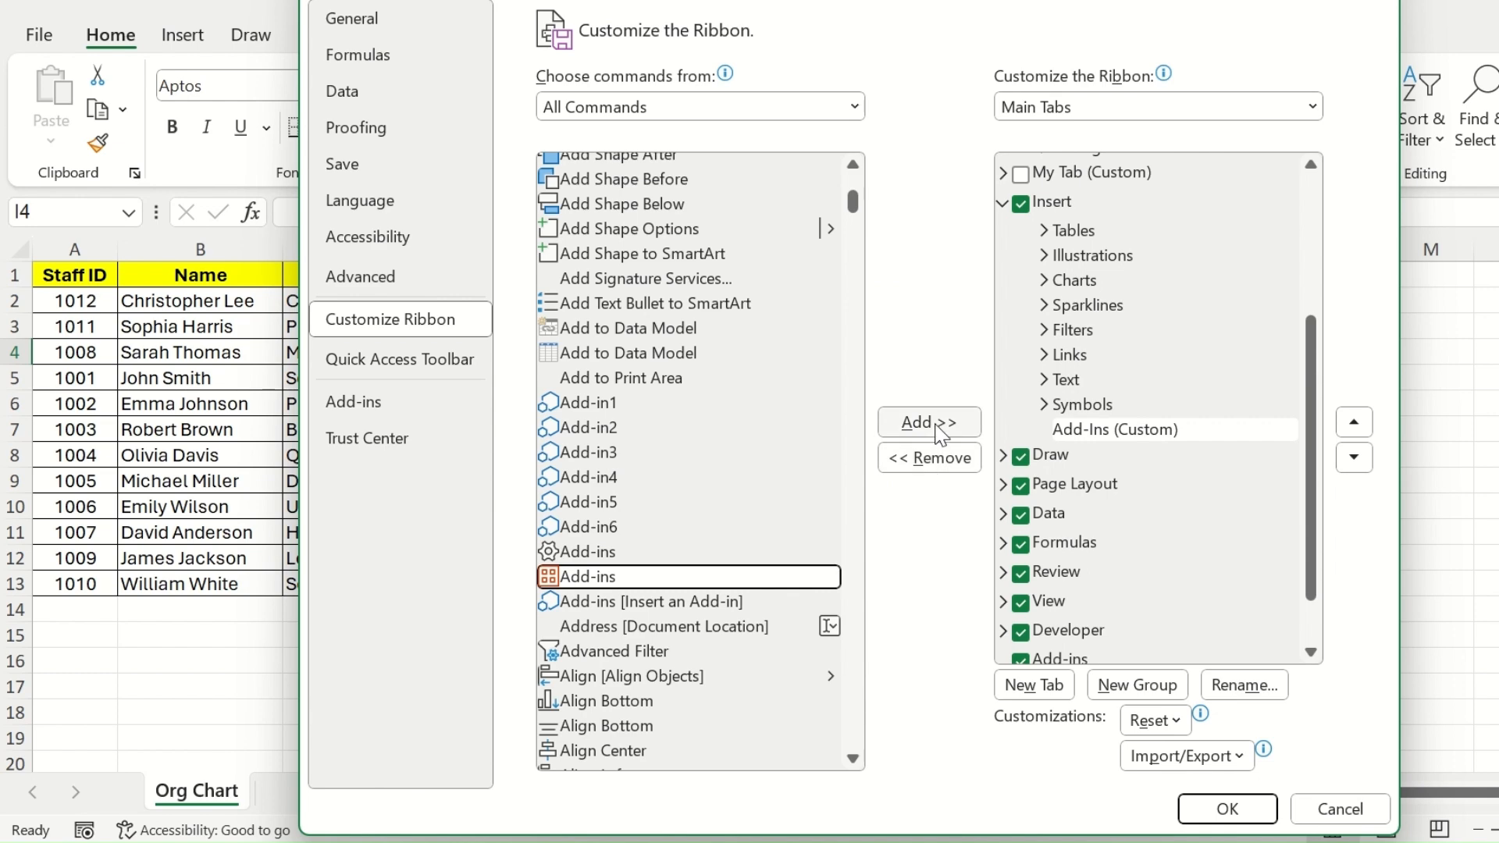
{"action": "left_click", "coordinate": [927, 422]}
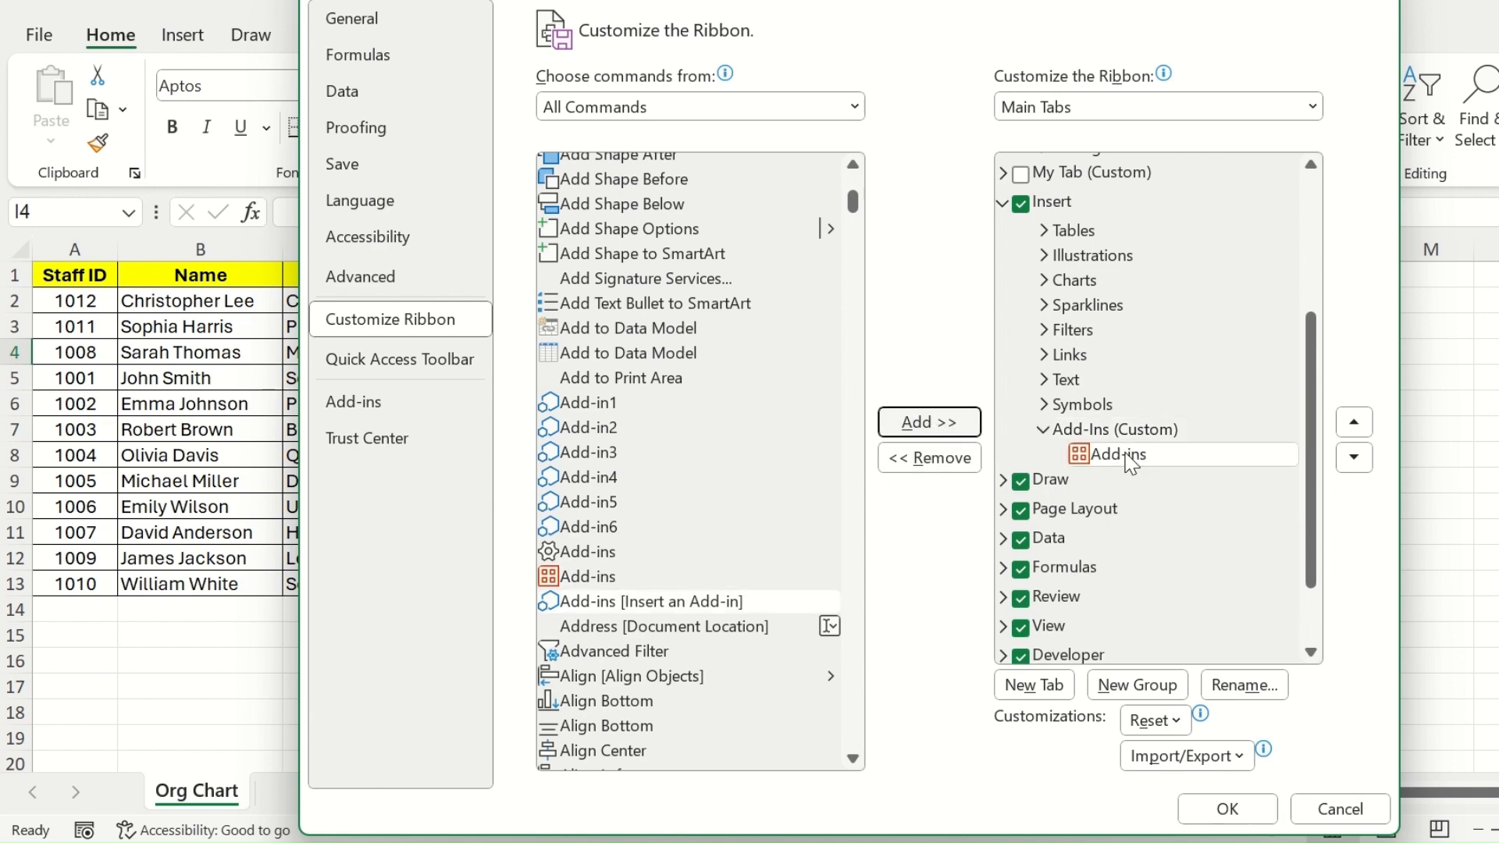
{"action": "left_click", "coordinate": [1225, 809]}
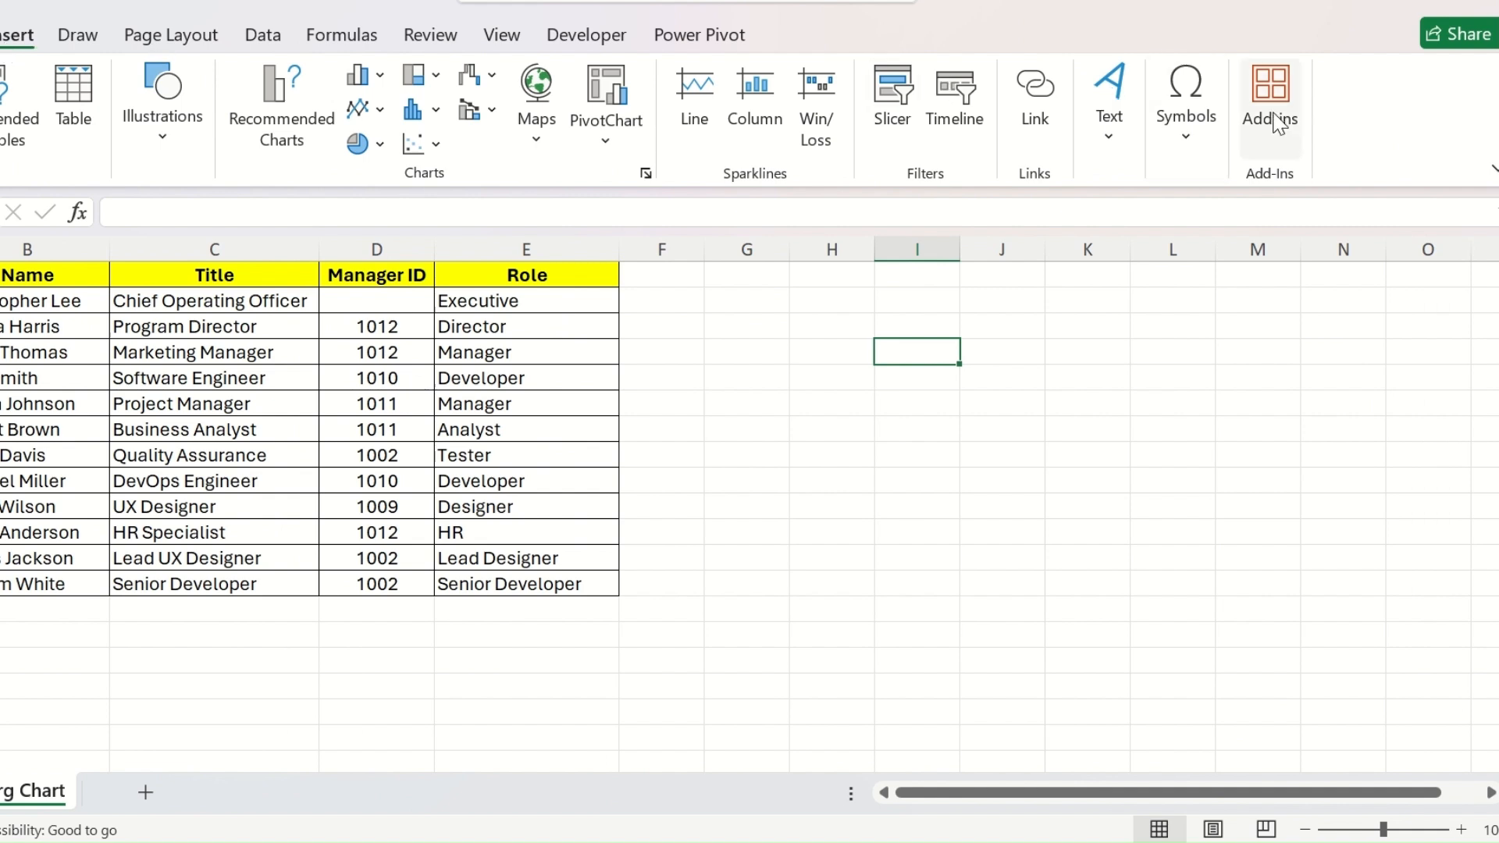
Step: Search the add-in store for 'visio' and install Microsoft Visio Data Visualizer
{"action": "left_click", "coordinate": [1269, 96]}
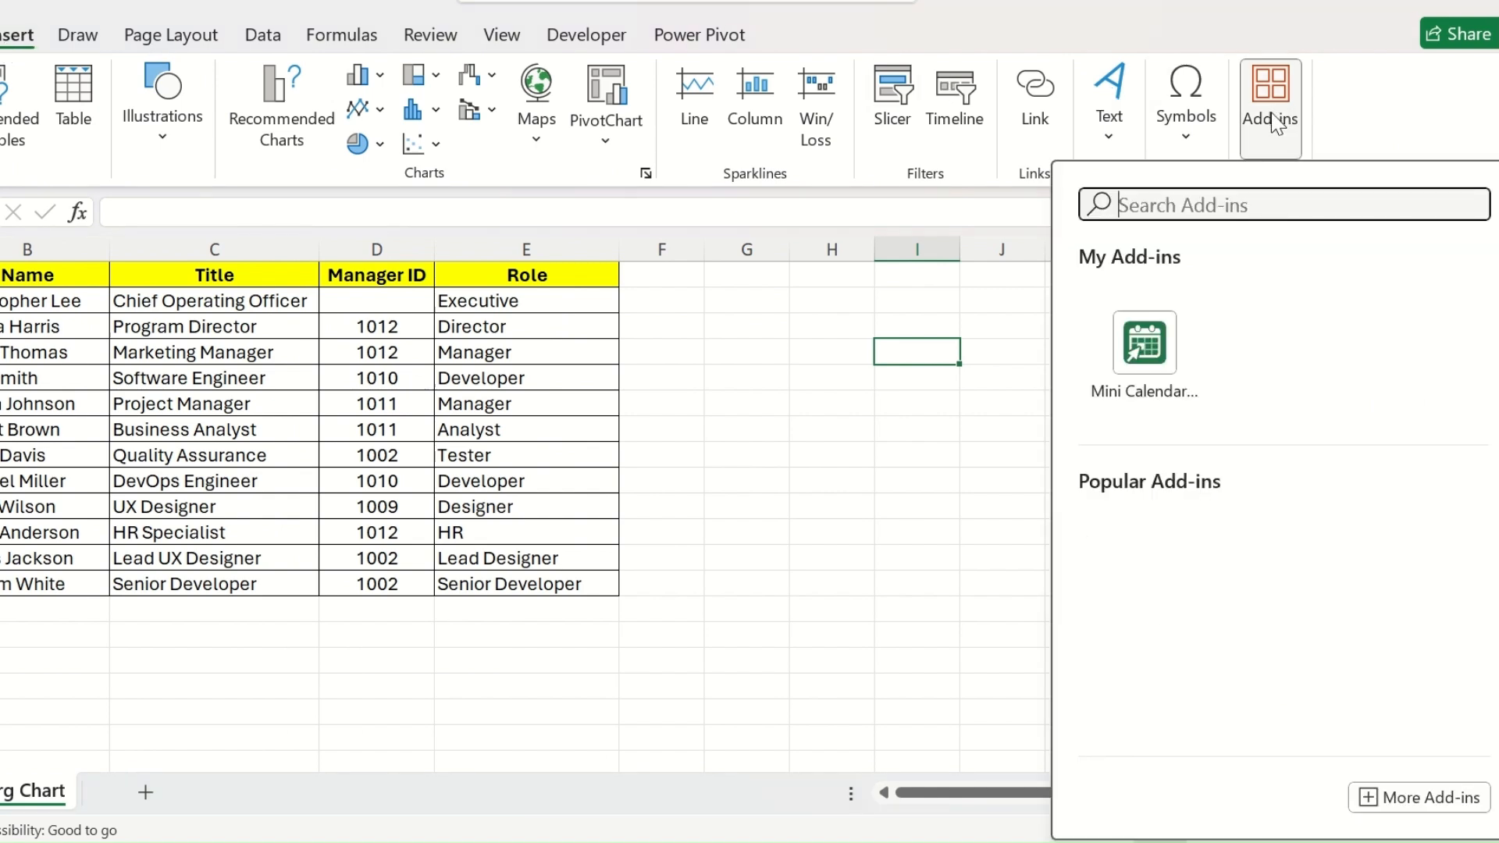
{"action": "type", "text": "visio"}
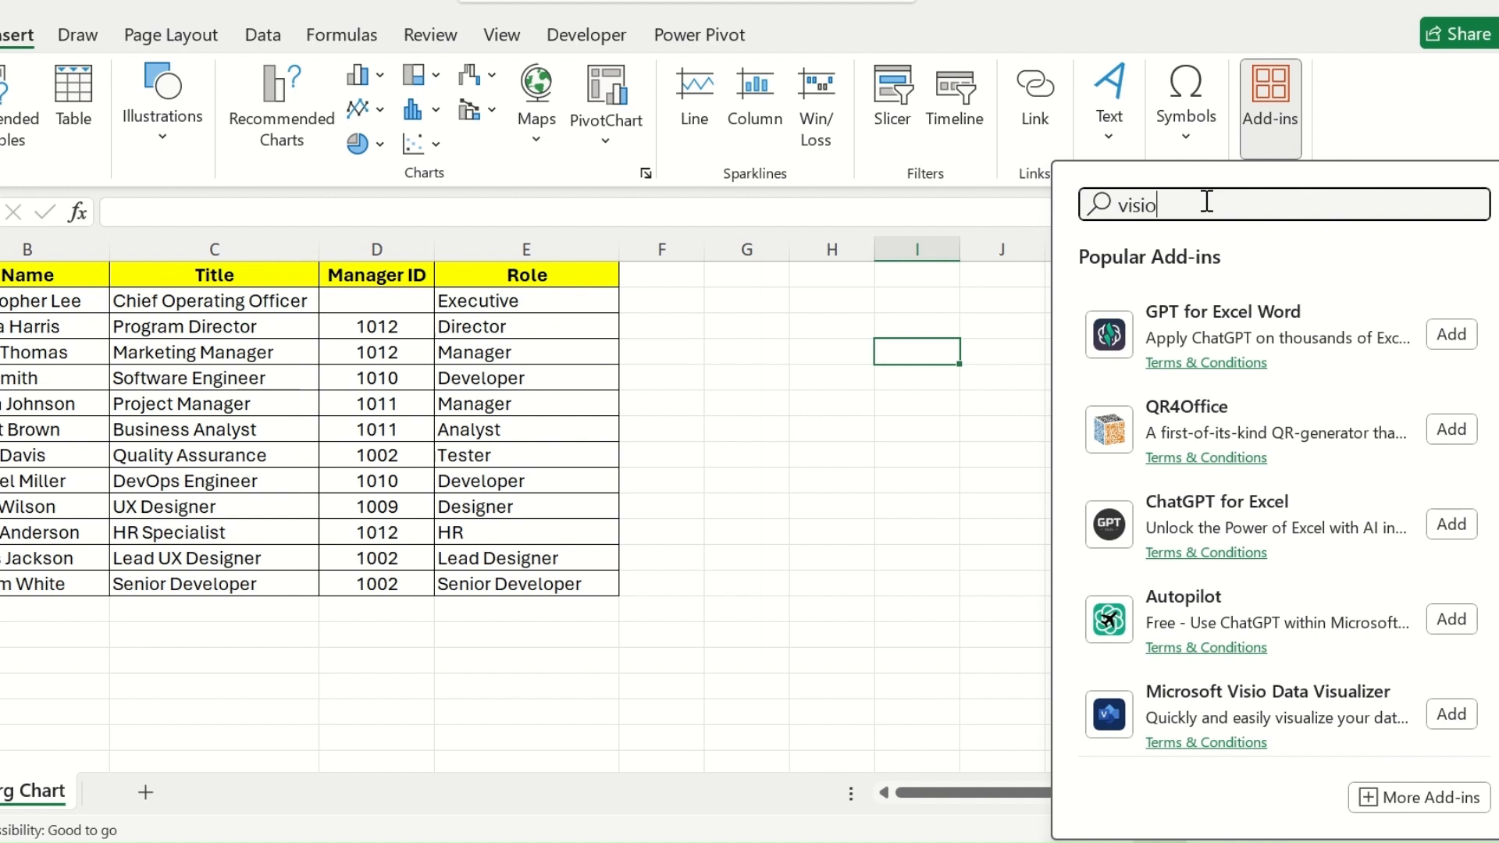
{"action": "key", "text": "Return"}
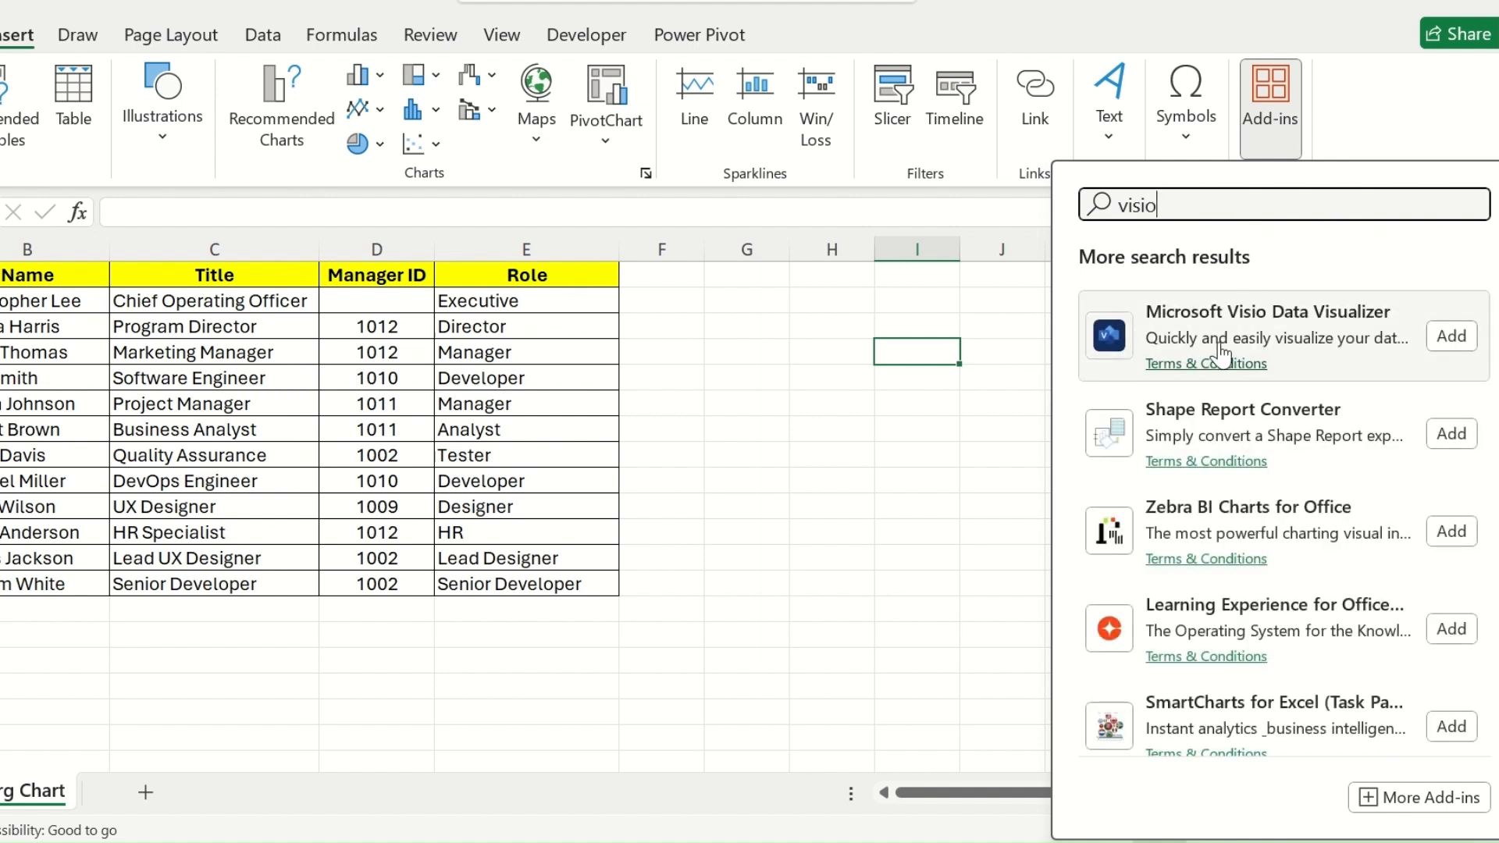
{"action": "mouse_move", "coordinate": [1318, 330]}
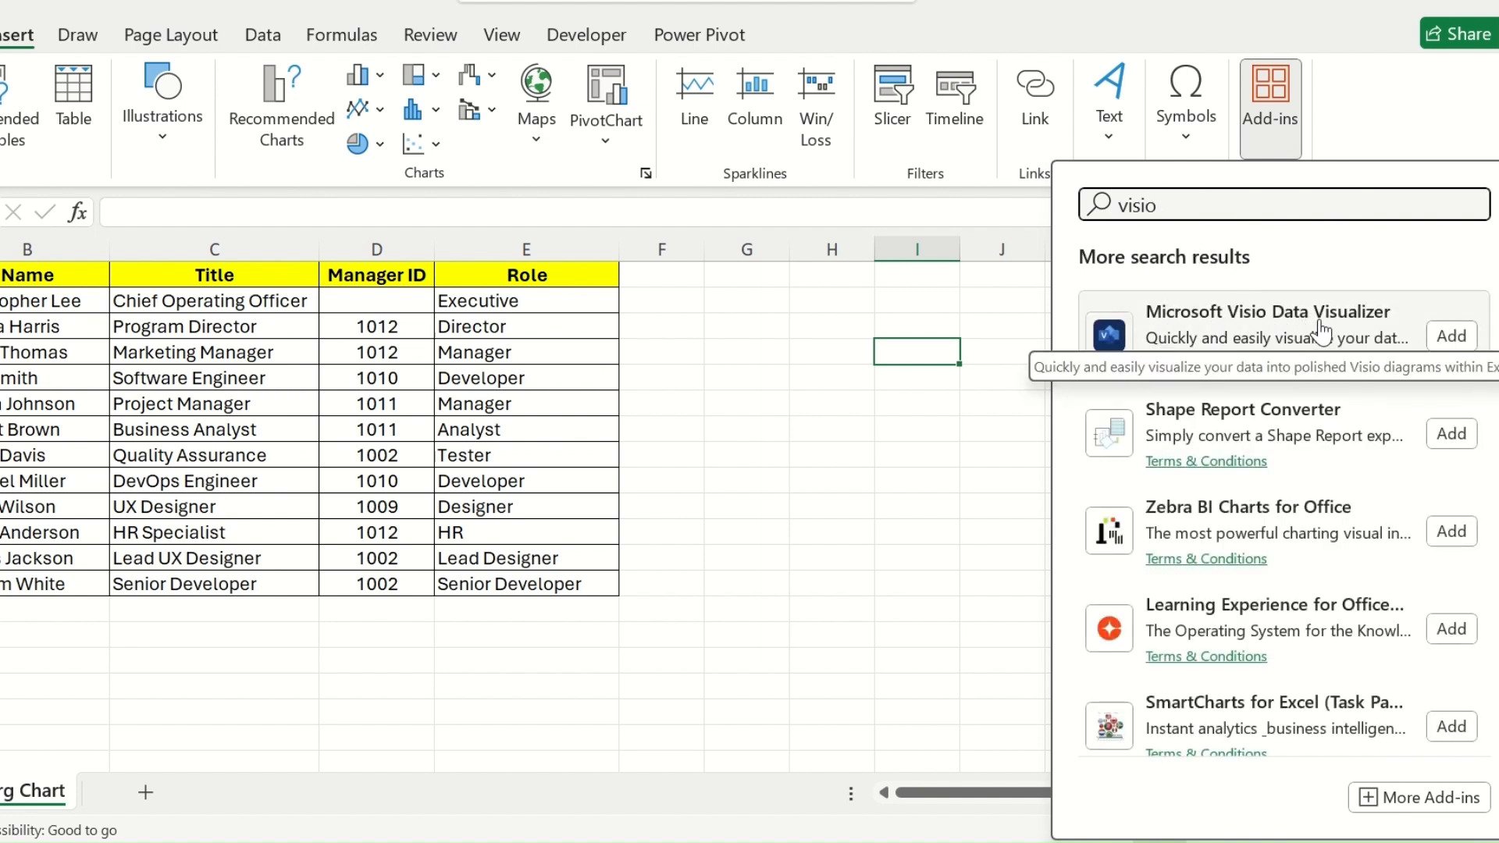
{"action": "left_click", "coordinate": [1451, 335]}
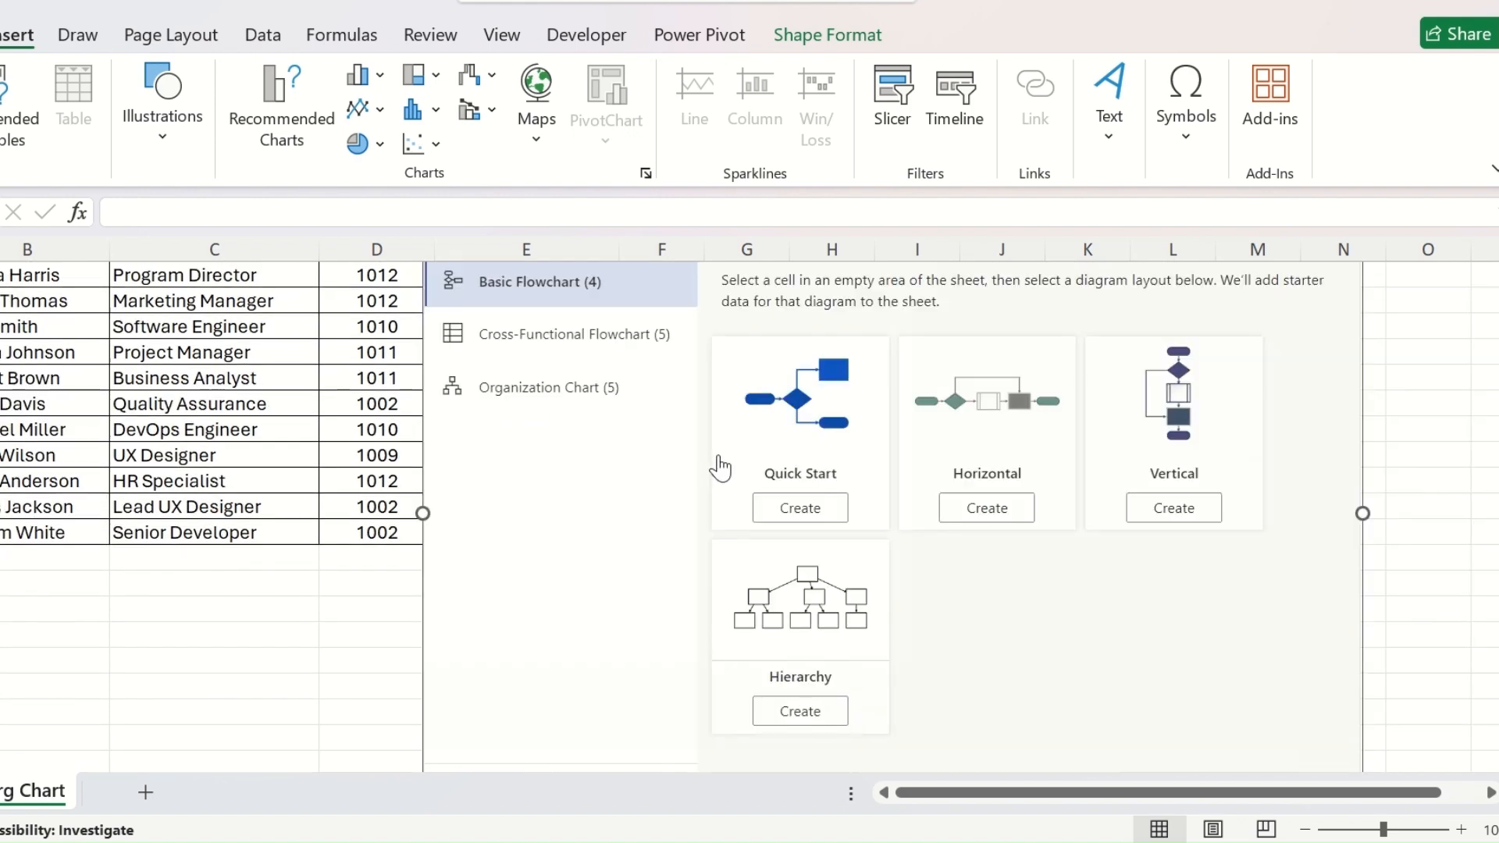
{"action": "mouse_move", "coordinate": [851, 521]}
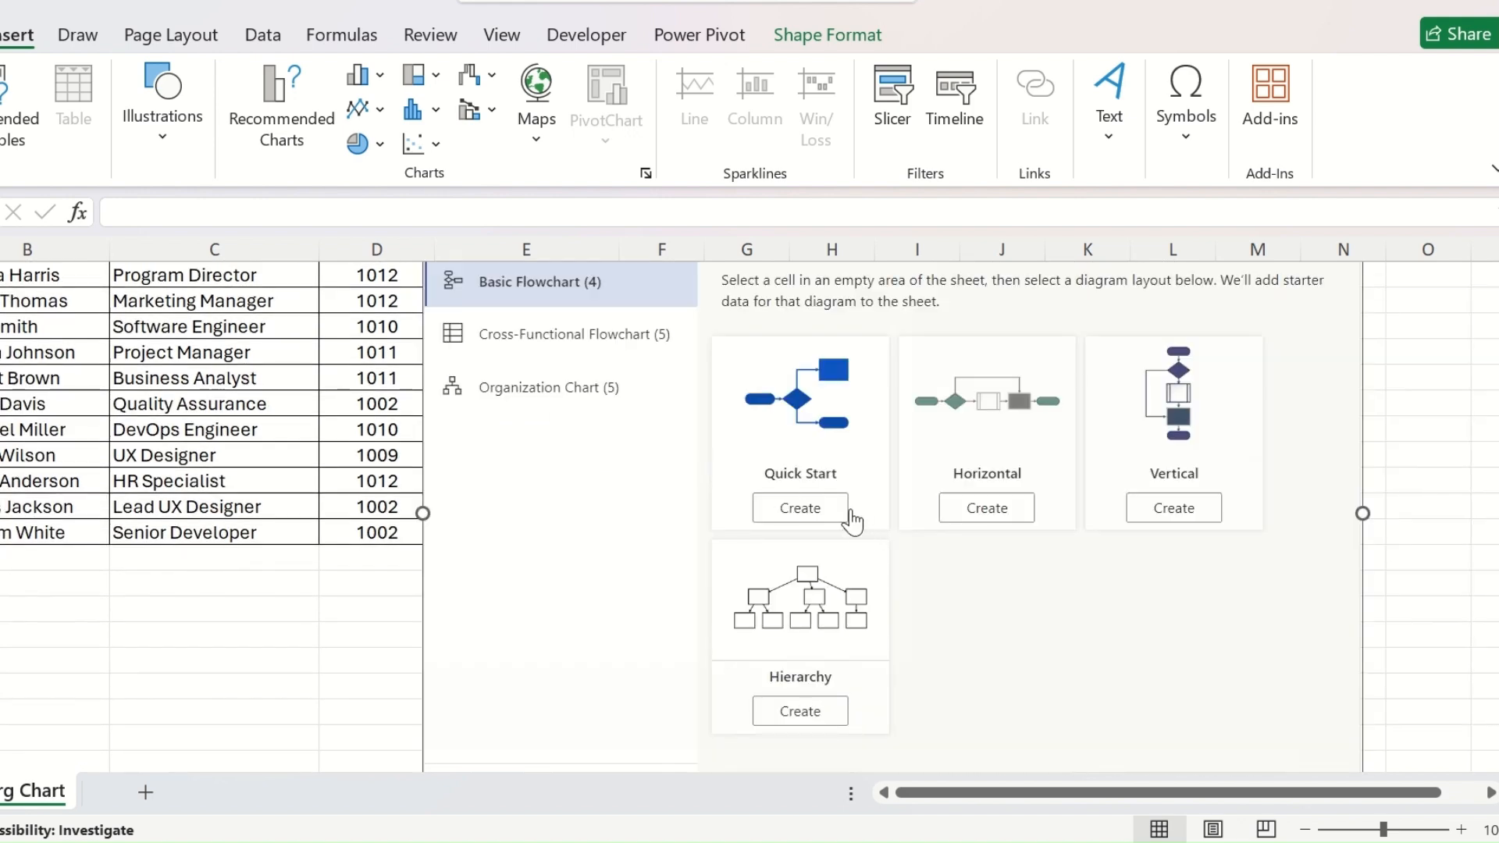
{"action": "mouse_move", "coordinate": [816, 535]}
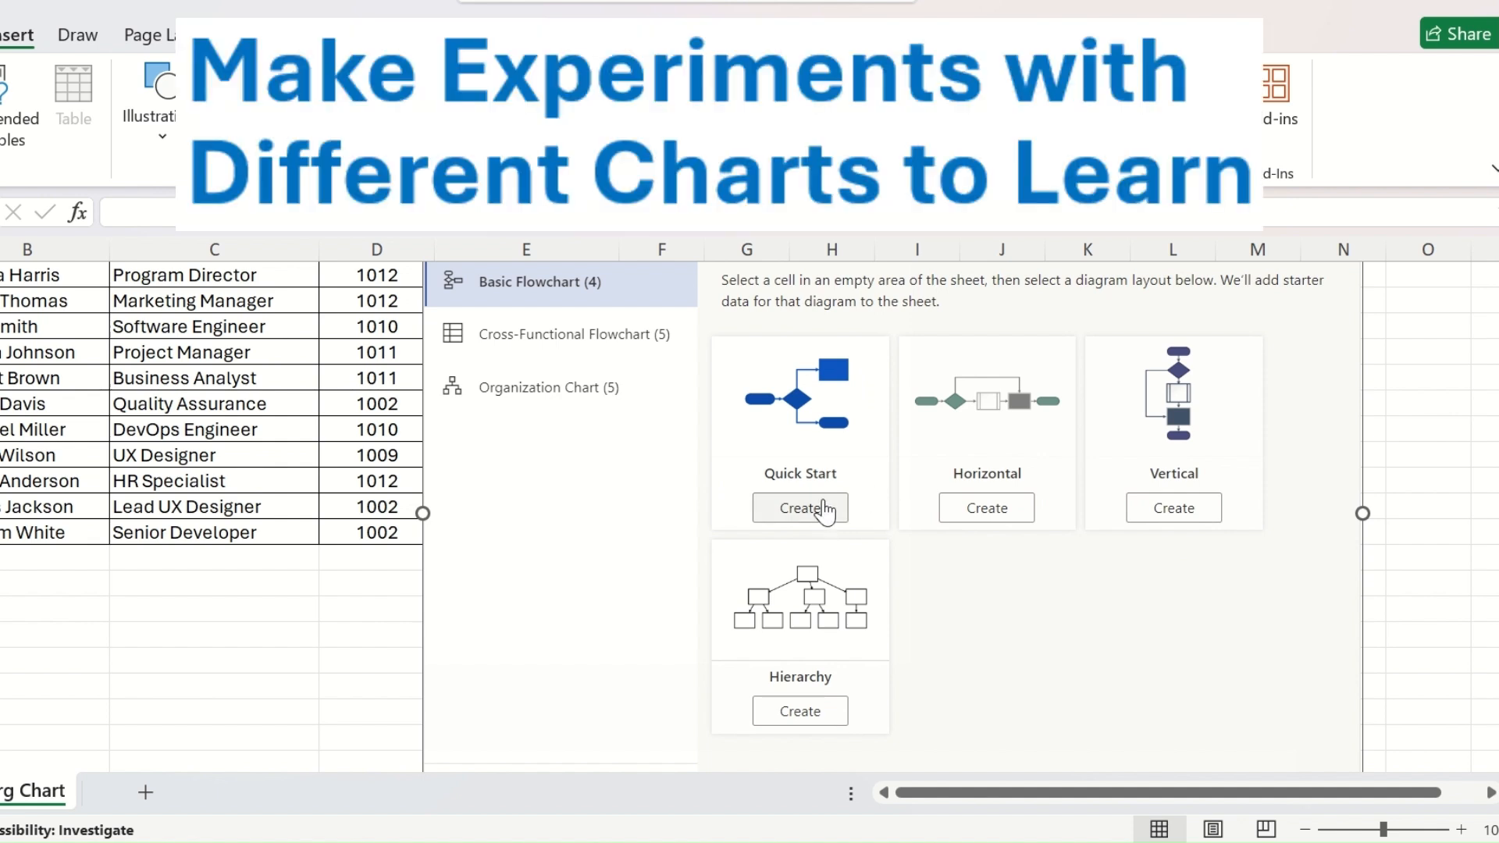
{"action": "mouse_move", "coordinate": [915, 724]}
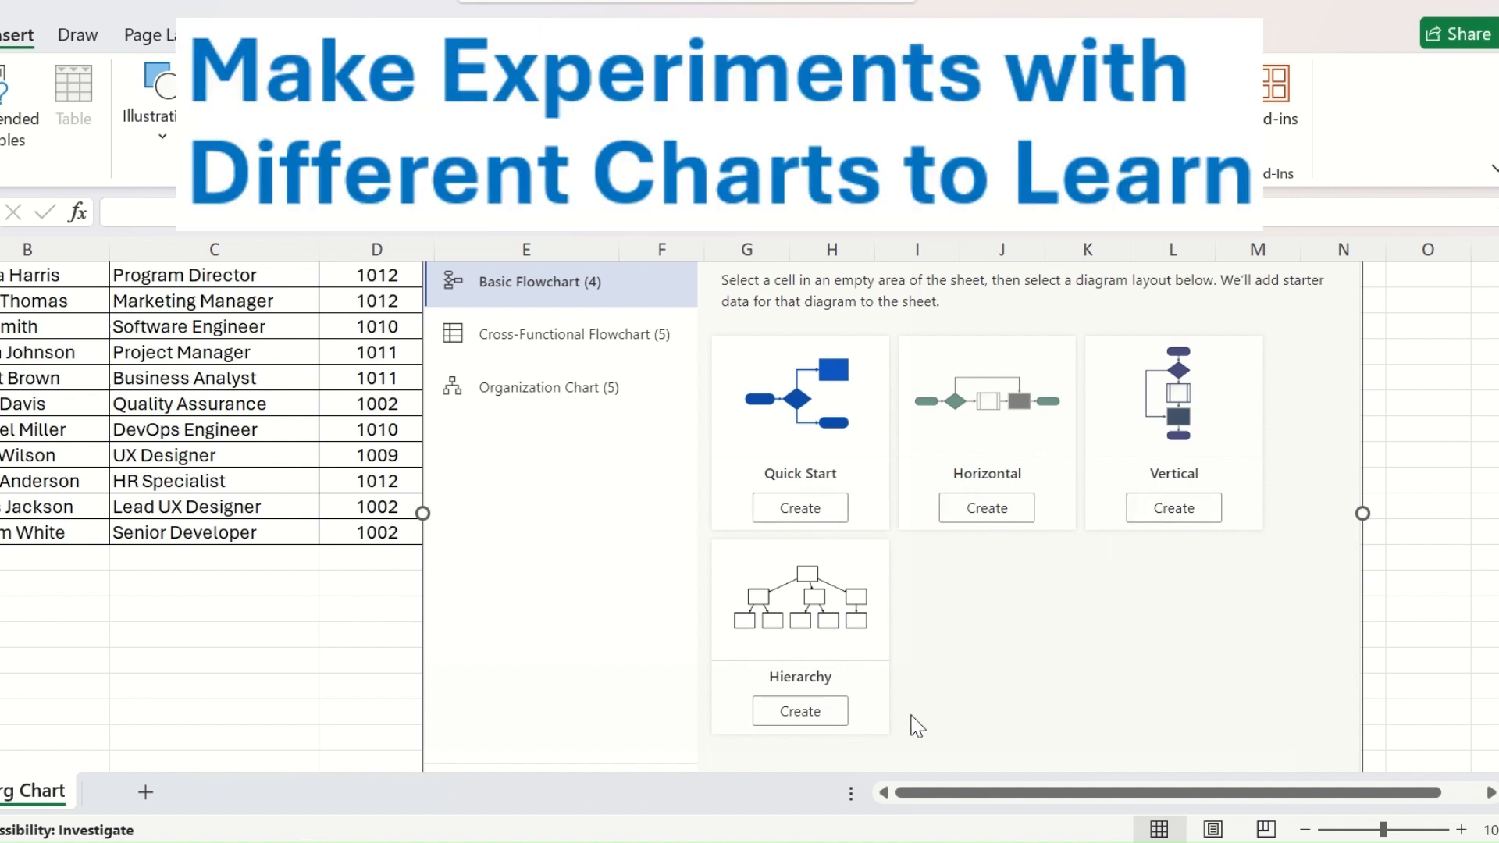
{"action": "mouse_move", "coordinate": [521, 342]}
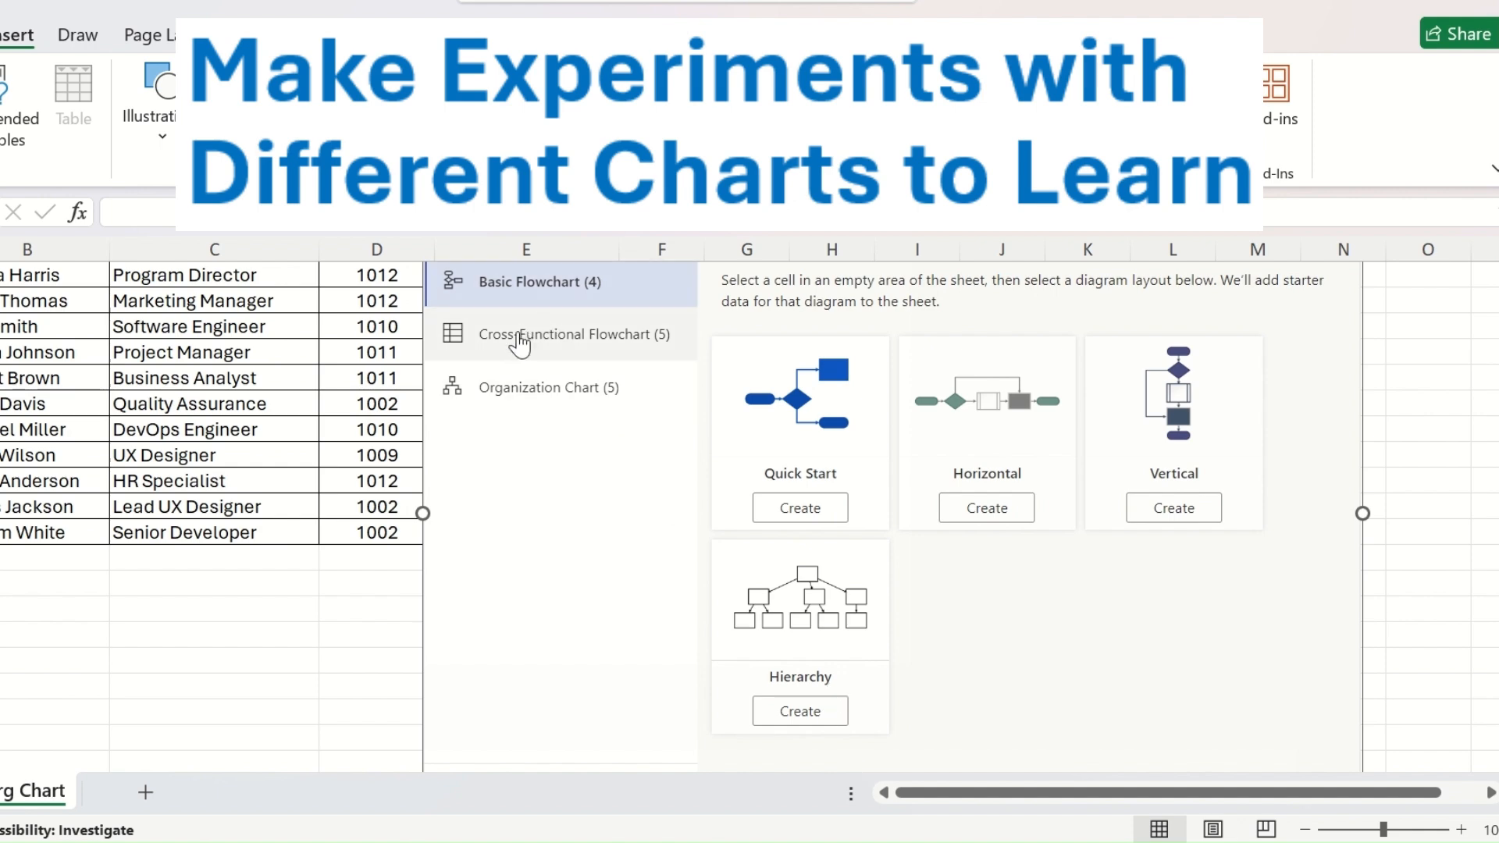
Step: Browse the flowchart and org chart layouts, then create the Vertical organization chart with starter data
{"action": "left_click", "coordinate": [567, 334]}
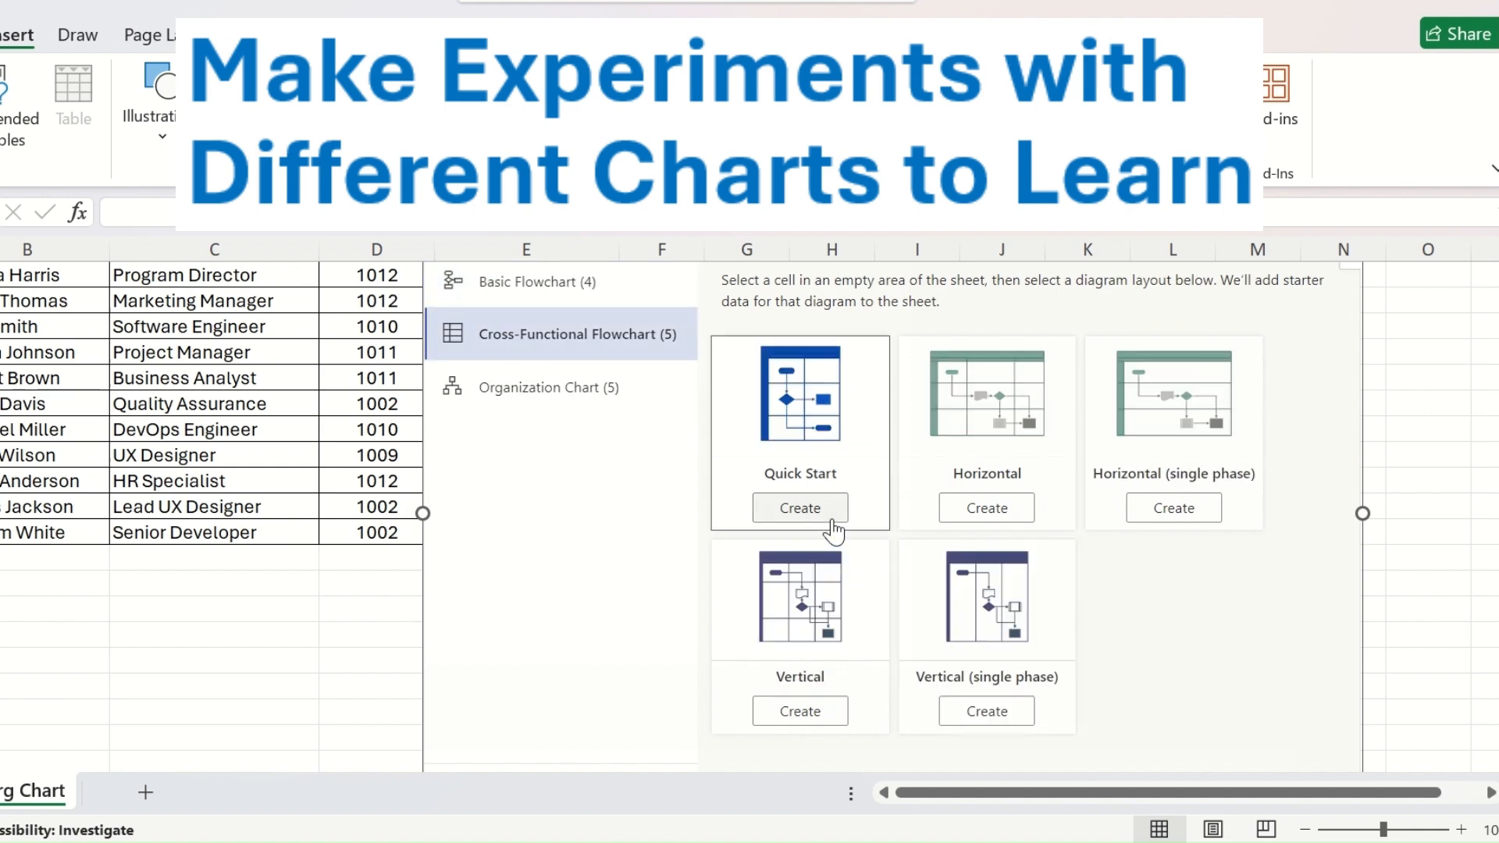
{"action": "mouse_move", "coordinate": [1233, 492]}
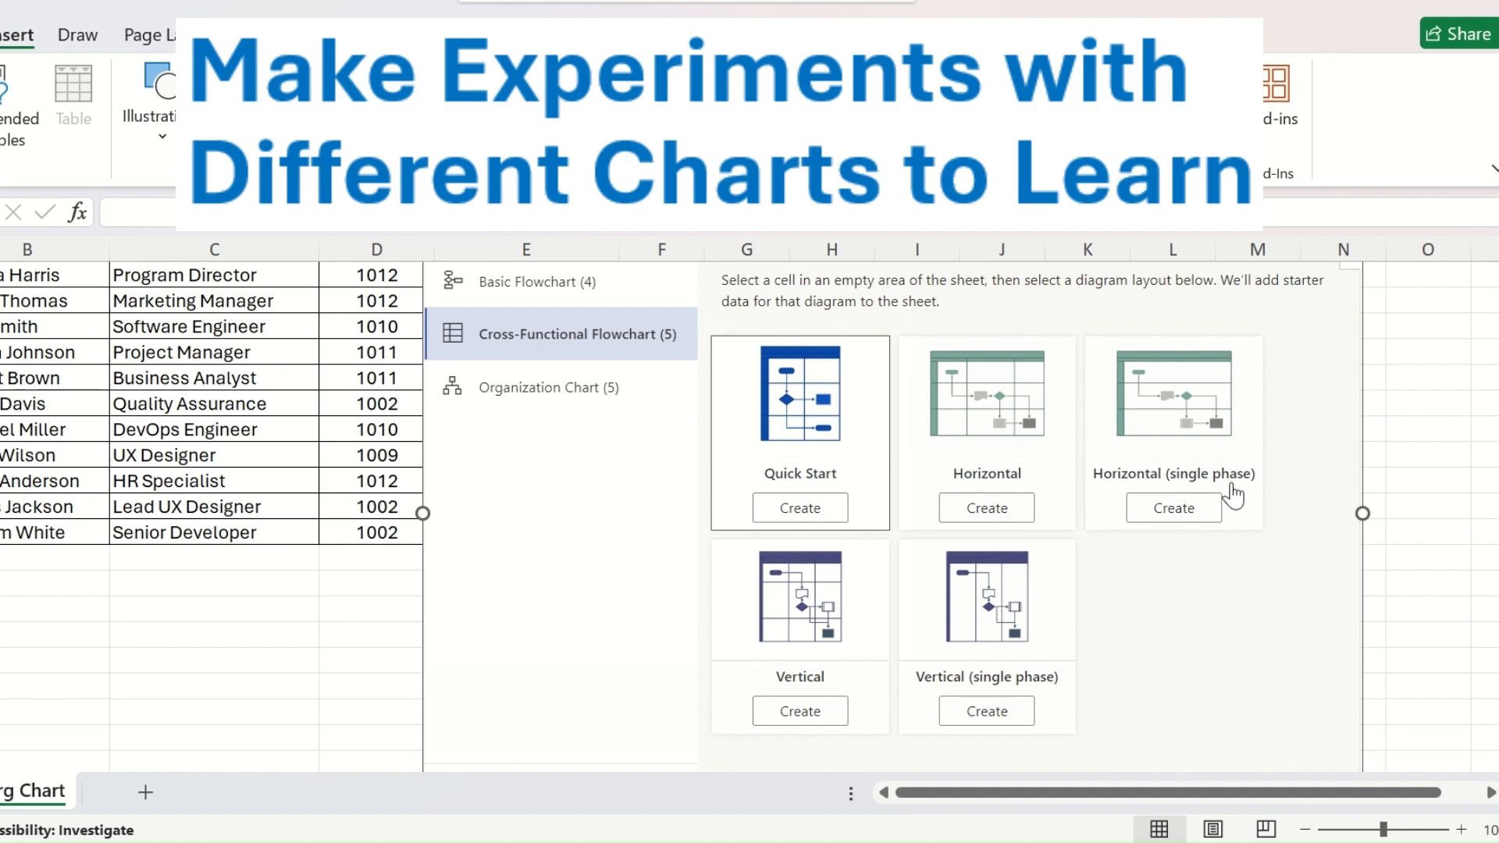
{"action": "mouse_move", "coordinate": [1046, 697]}
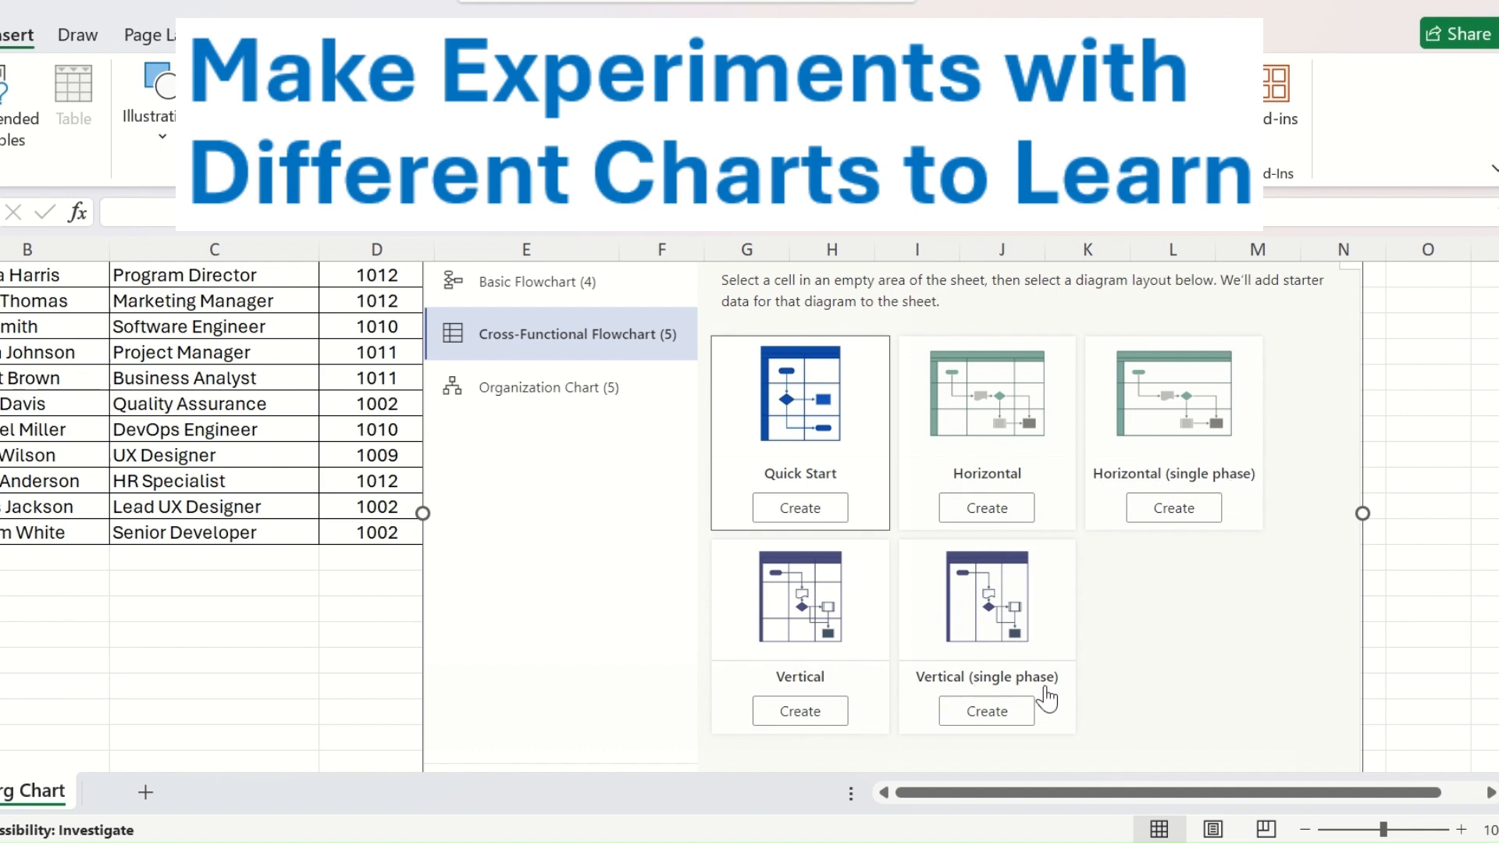
{"action": "mouse_move", "coordinate": [497, 387]}
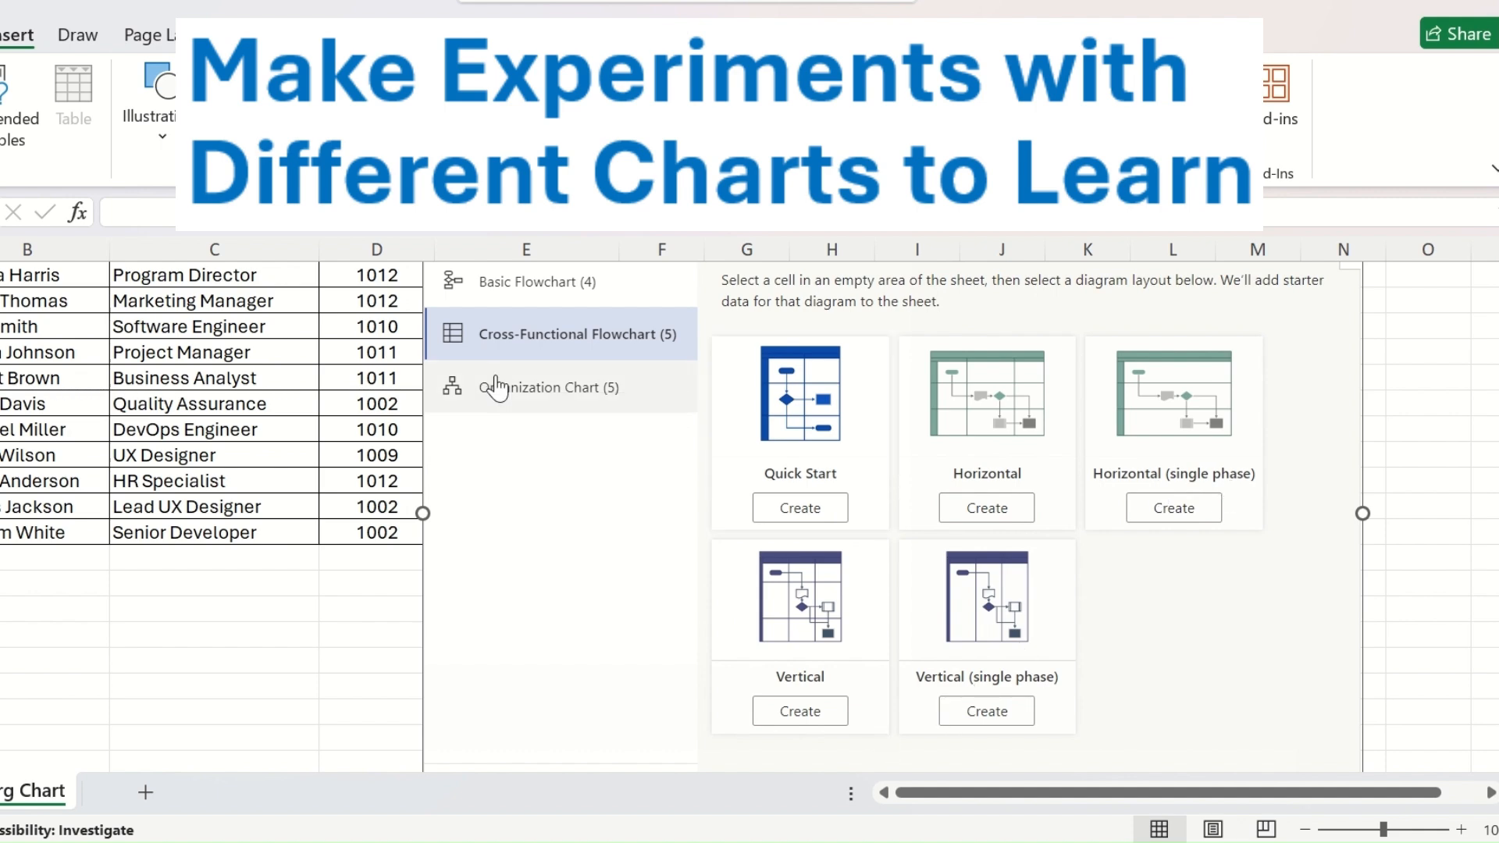
{"action": "left_click", "coordinate": [550, 387]}
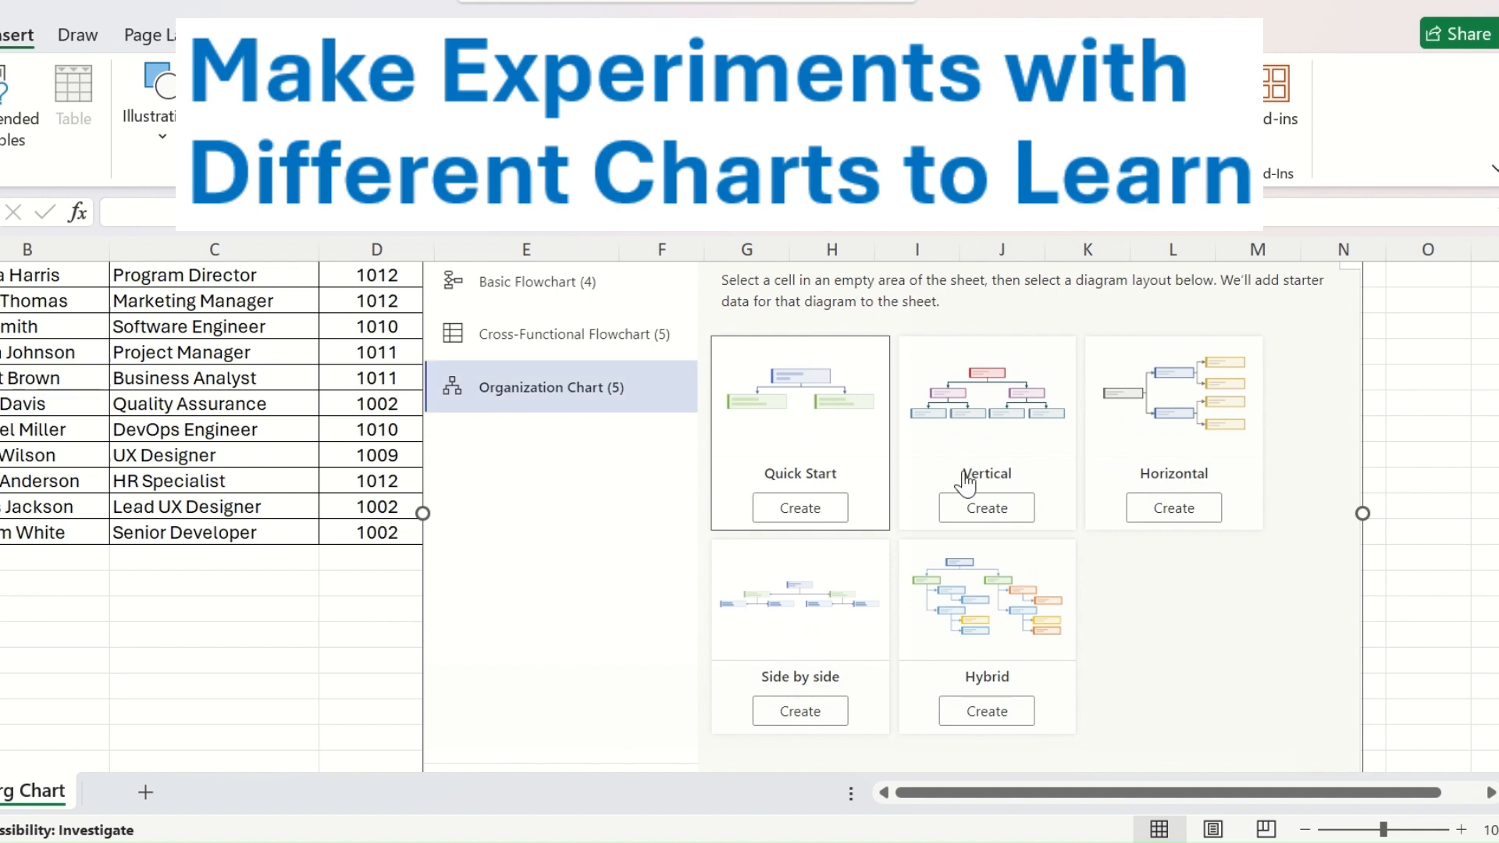
{"action": "mouse_move", "coordinate": [999, 662]}
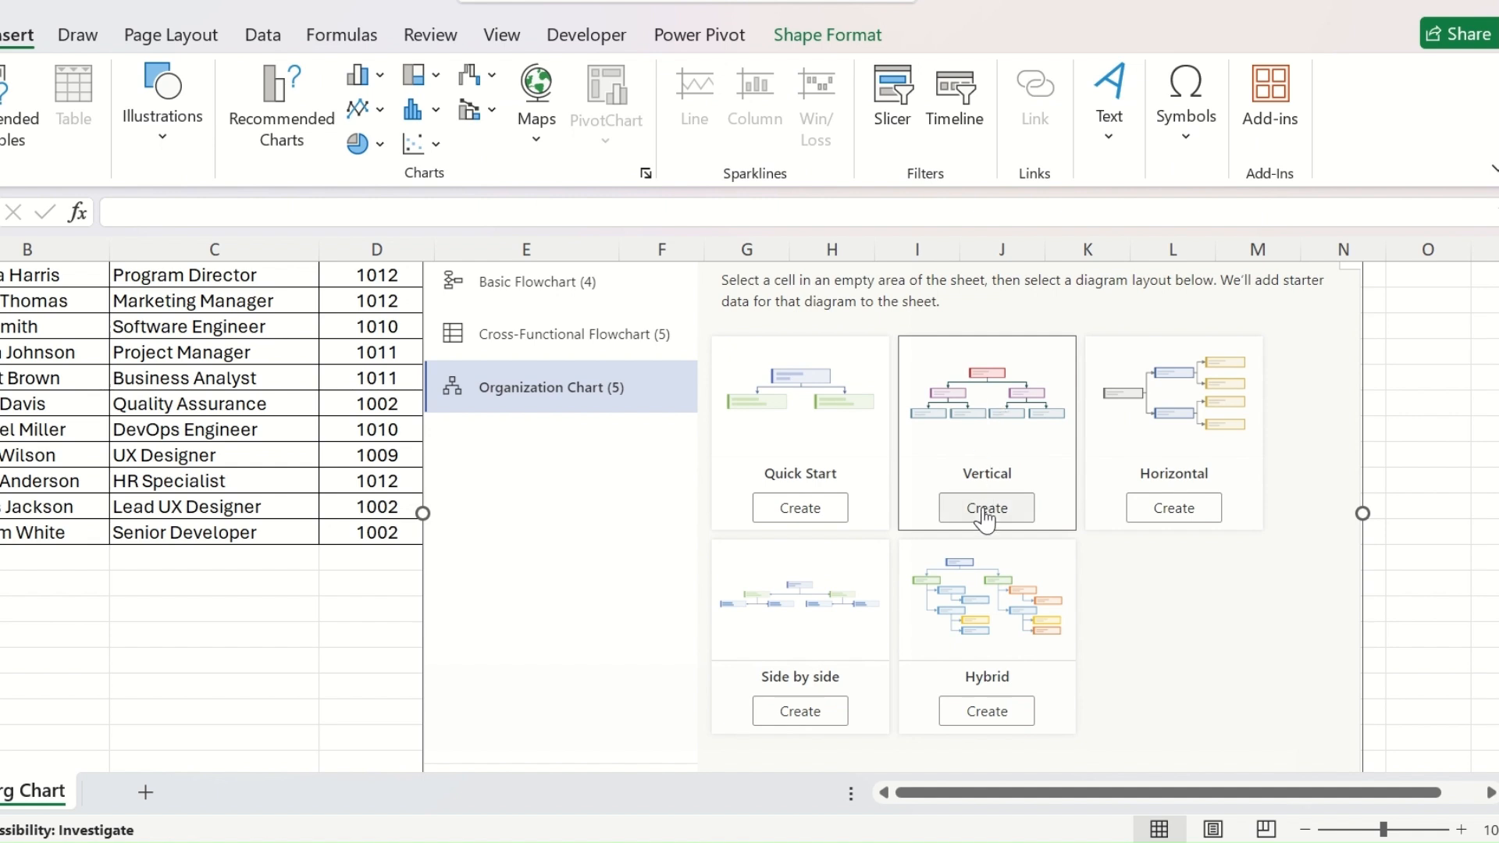
{"action": "left_click", "coordinate": [985, 507]}
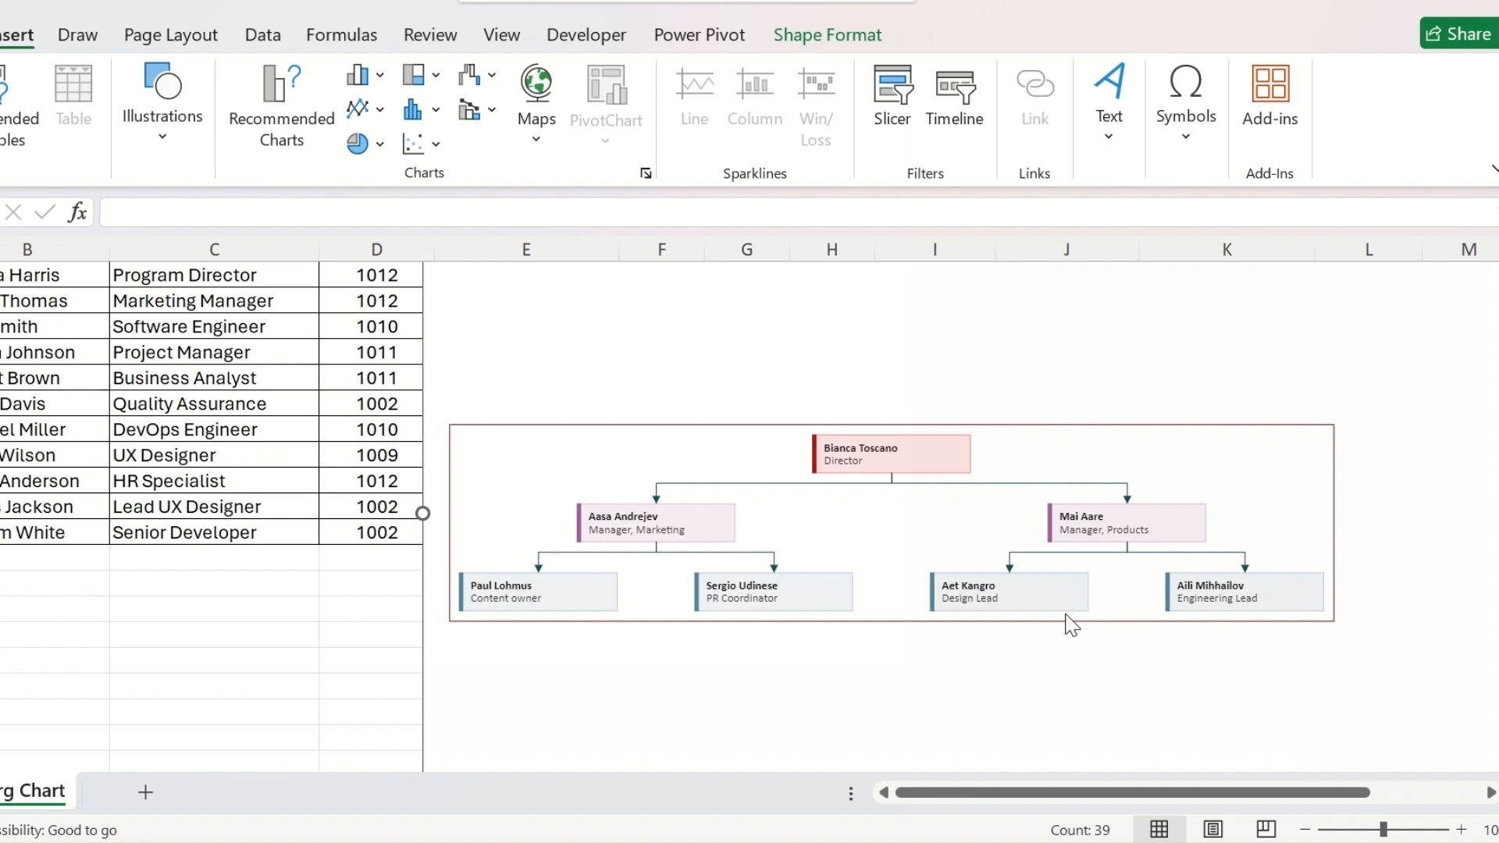
{"action": "left_click", "coordinate": [822, 590]}
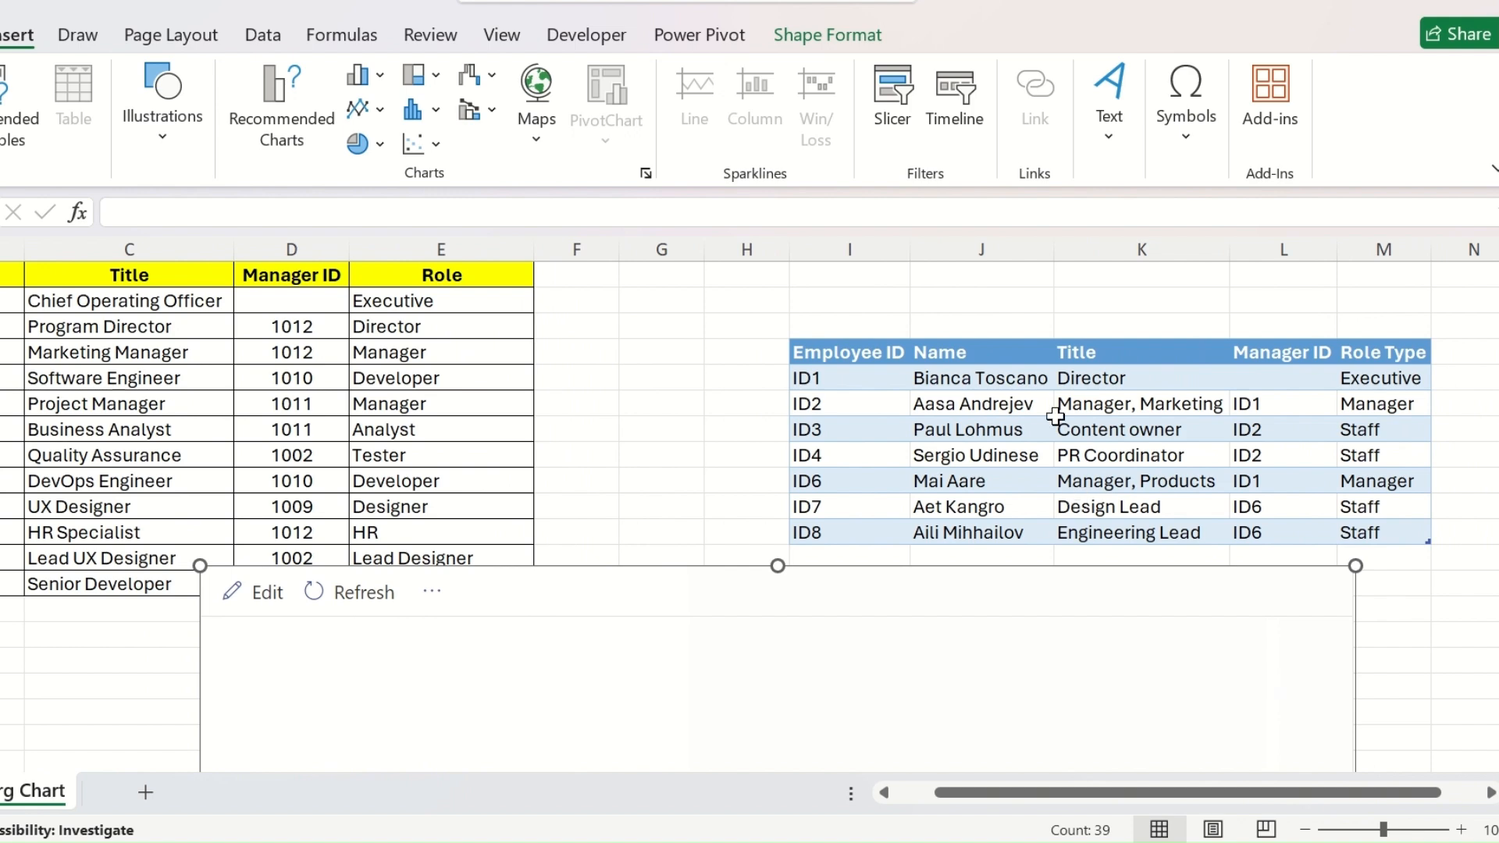
{"action": "scroll", "scroll_direction": "down", "scroll_amount": 3}
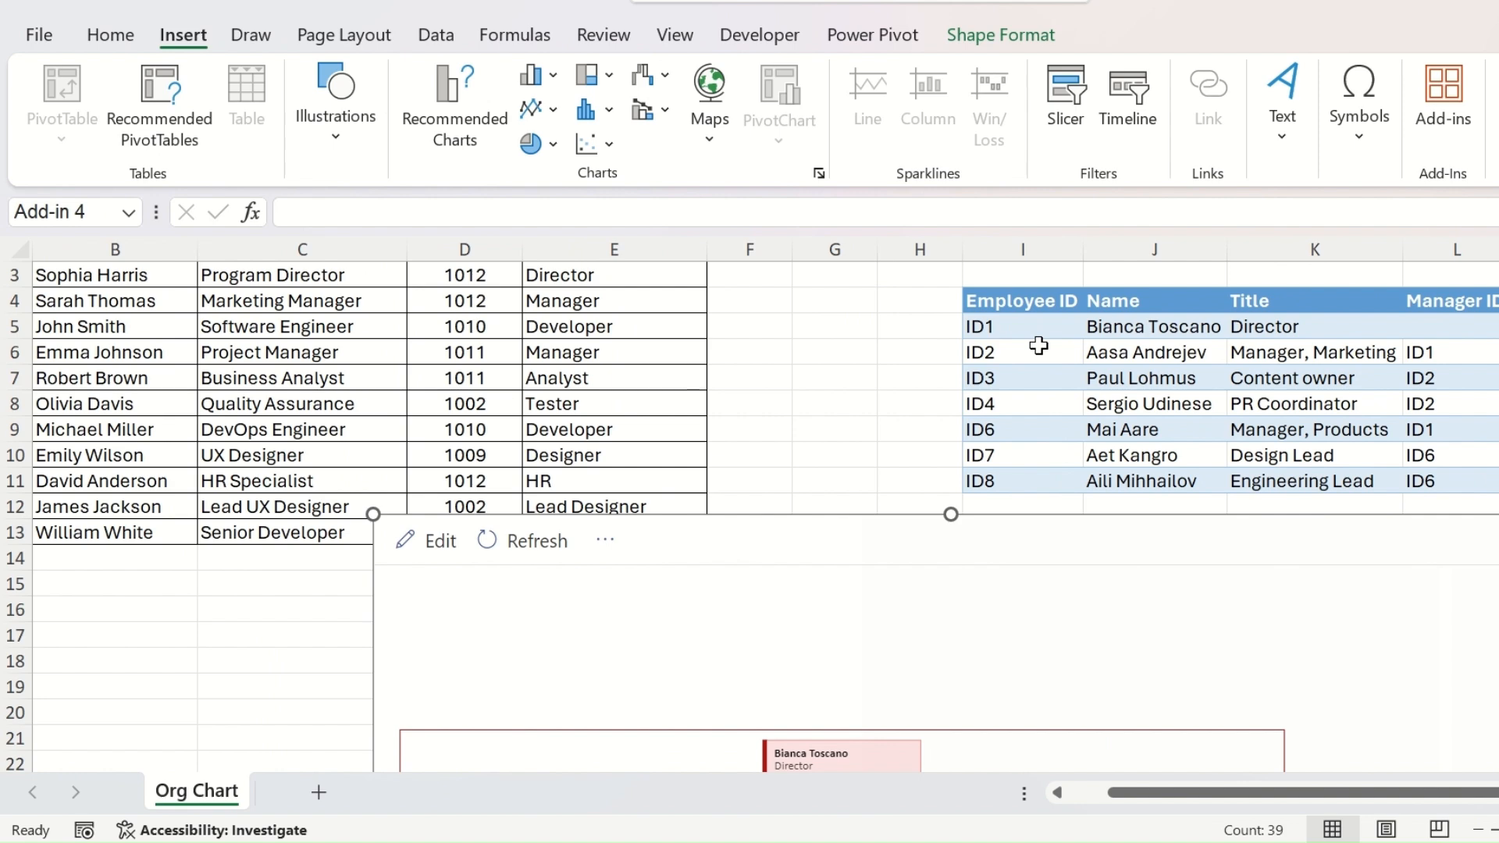
{"action": "scroll", "scroll_direction": "up", "scroll_amount": 3}
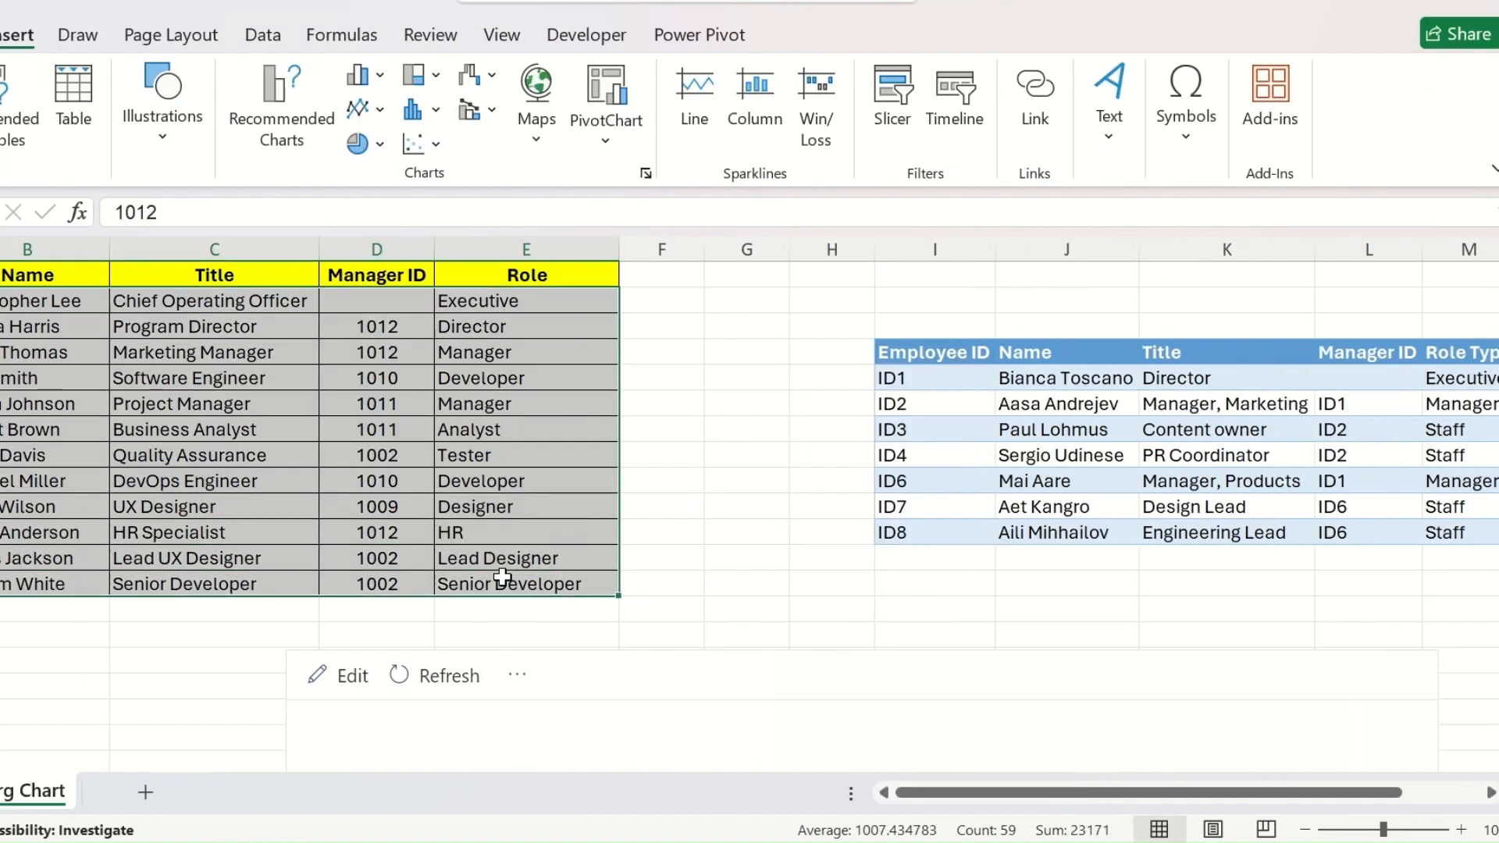
{"action": "key", "text": "ctrl+c"}
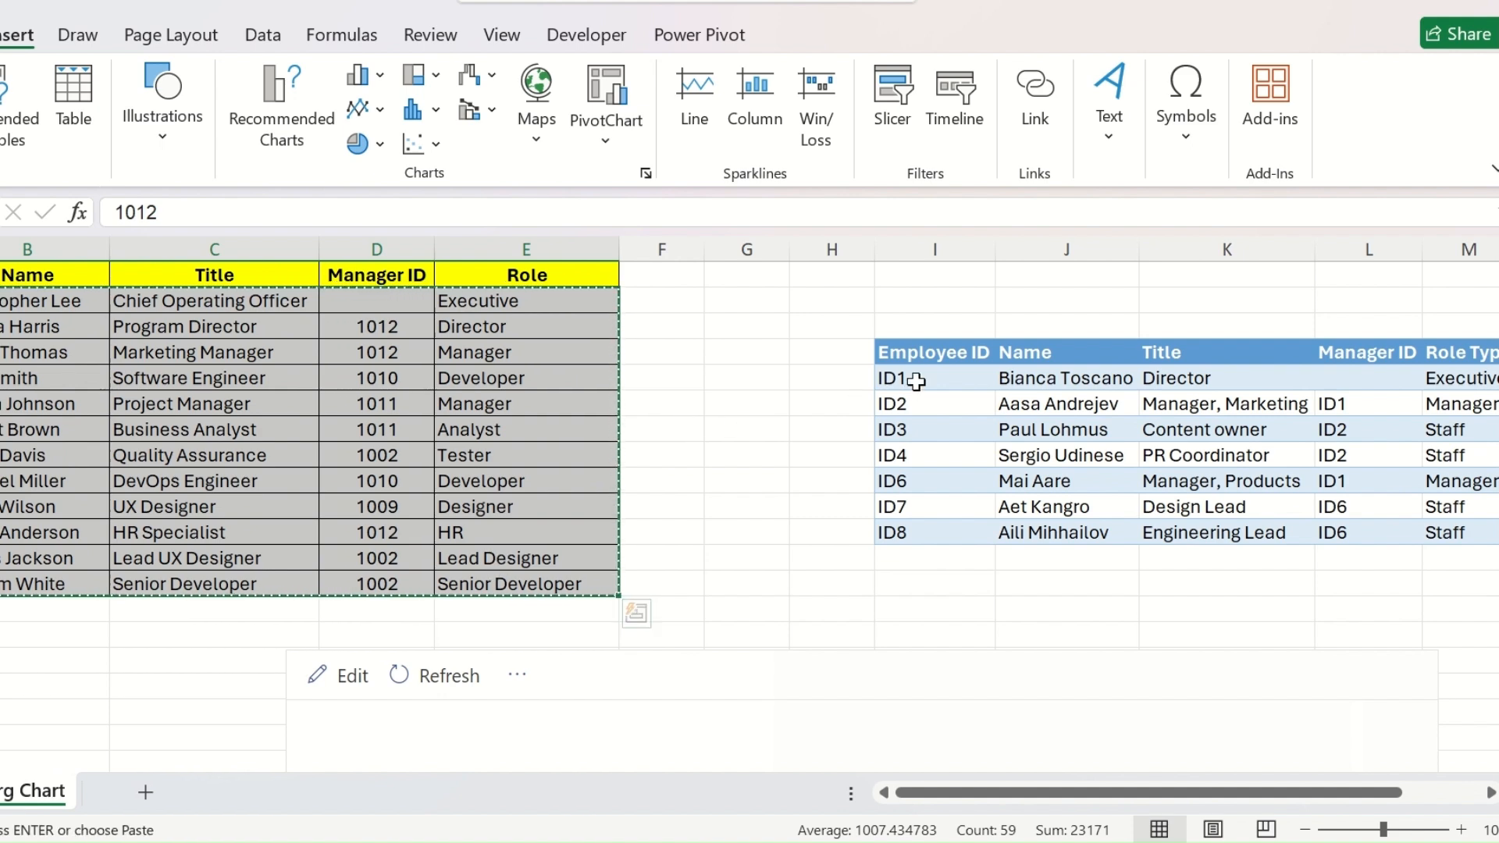
{"action": "right_click", "coordinate": [891, 378]}
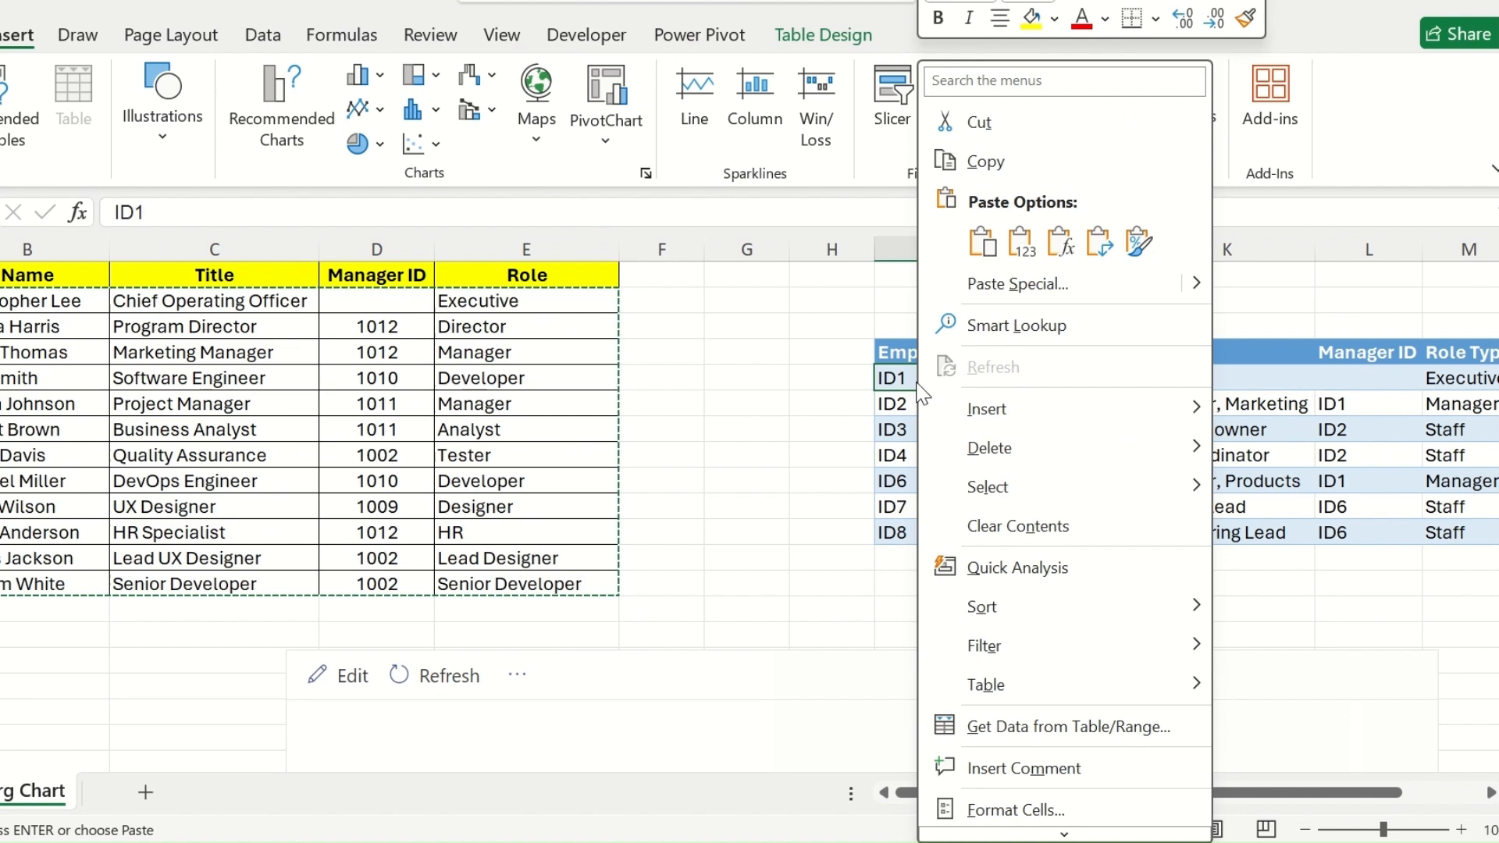
{"action": "mouse_move", "coordinate": [1017, 240]}
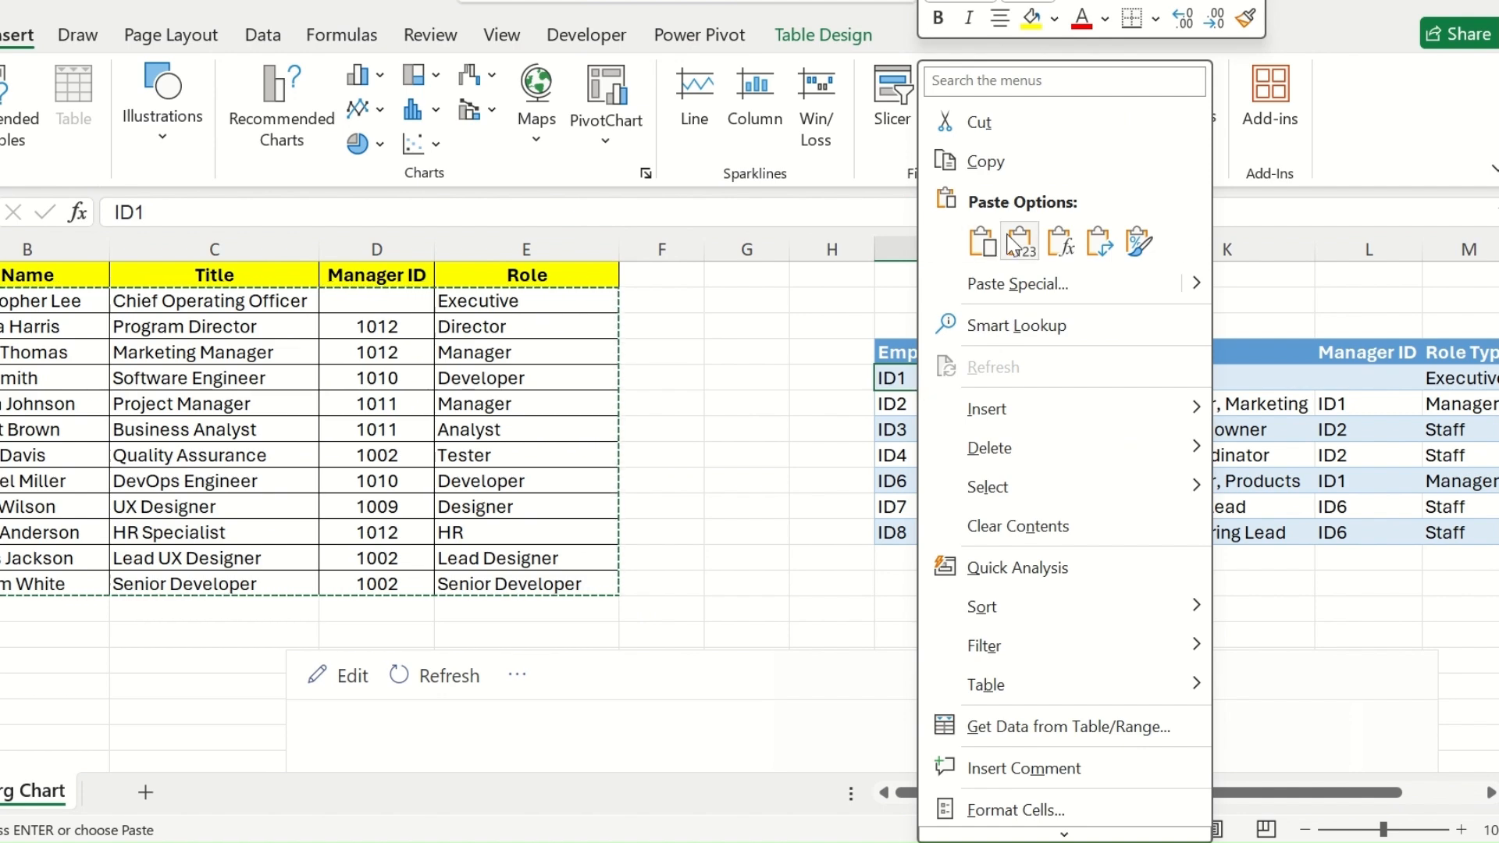
{"action": "left_click", "coordinate": [1018, 240]}
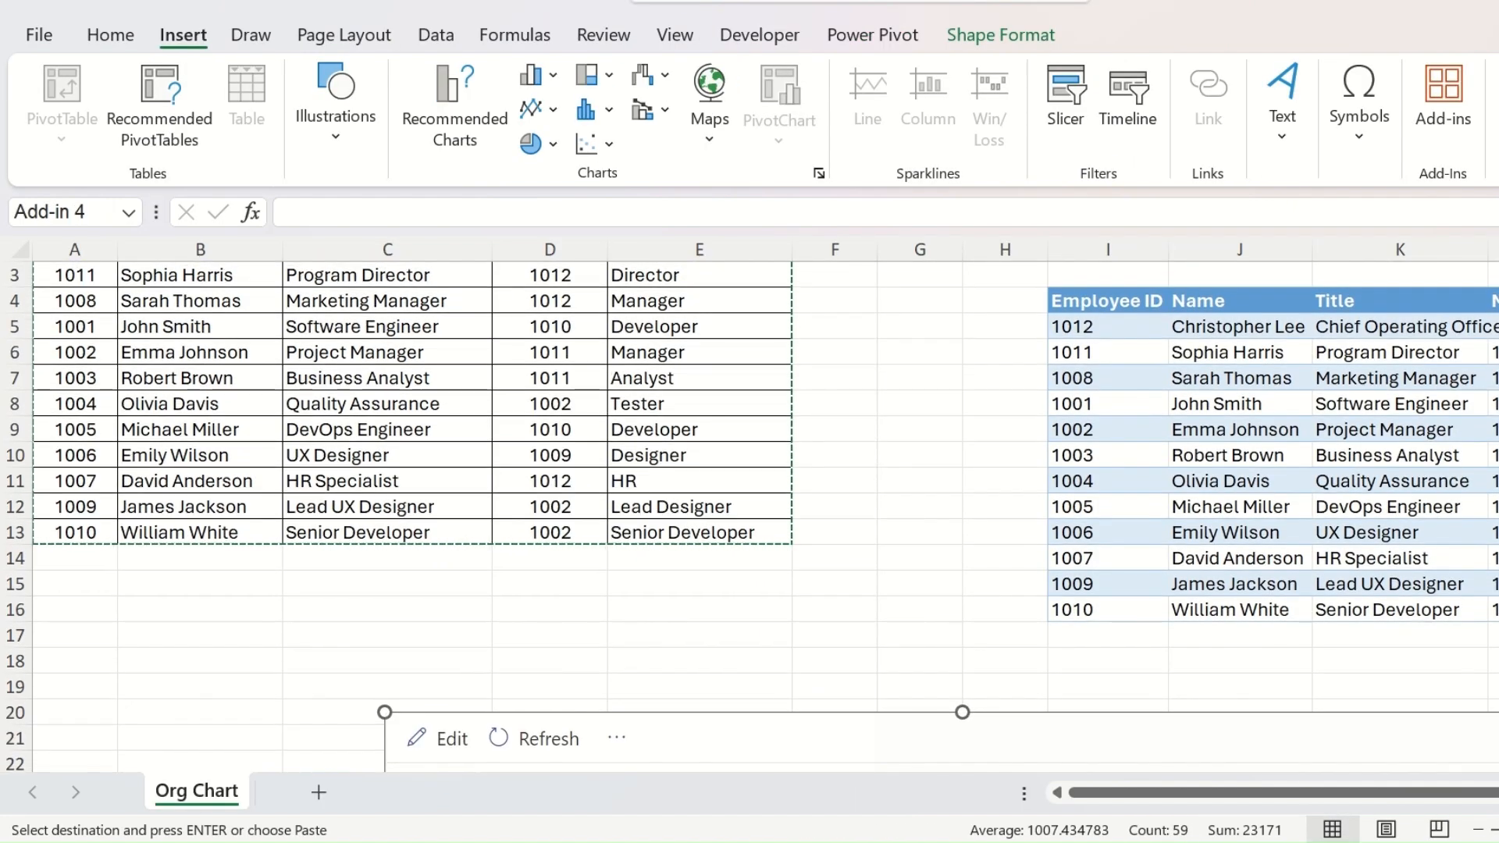
{"action": "scroll", "scroll_direction": "down", "scroll_amount": 3}
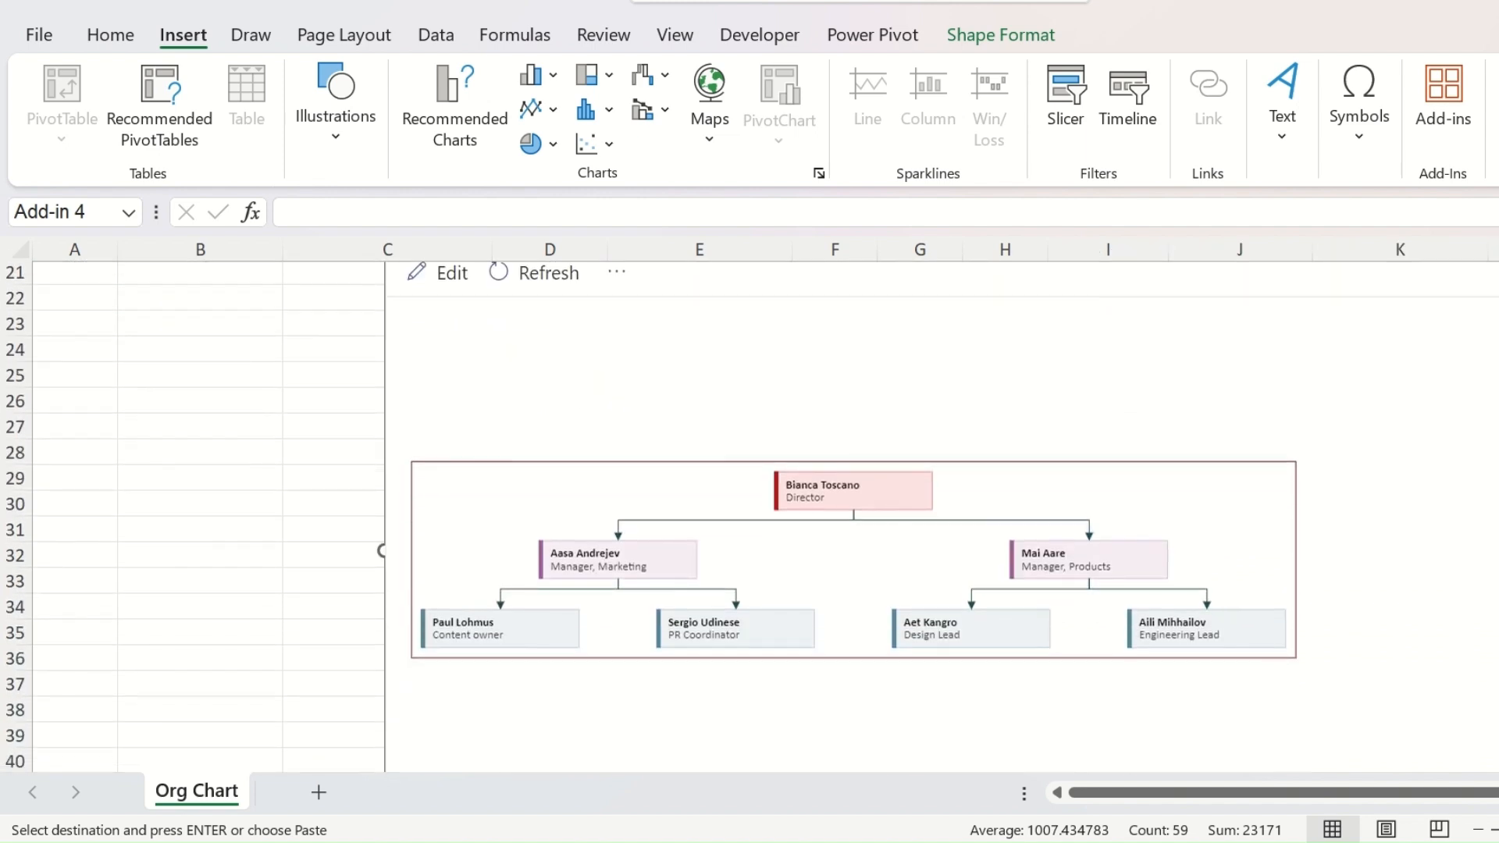
{"action": "scroll", "scroll_direction": "up", "scroll_amount": 3}
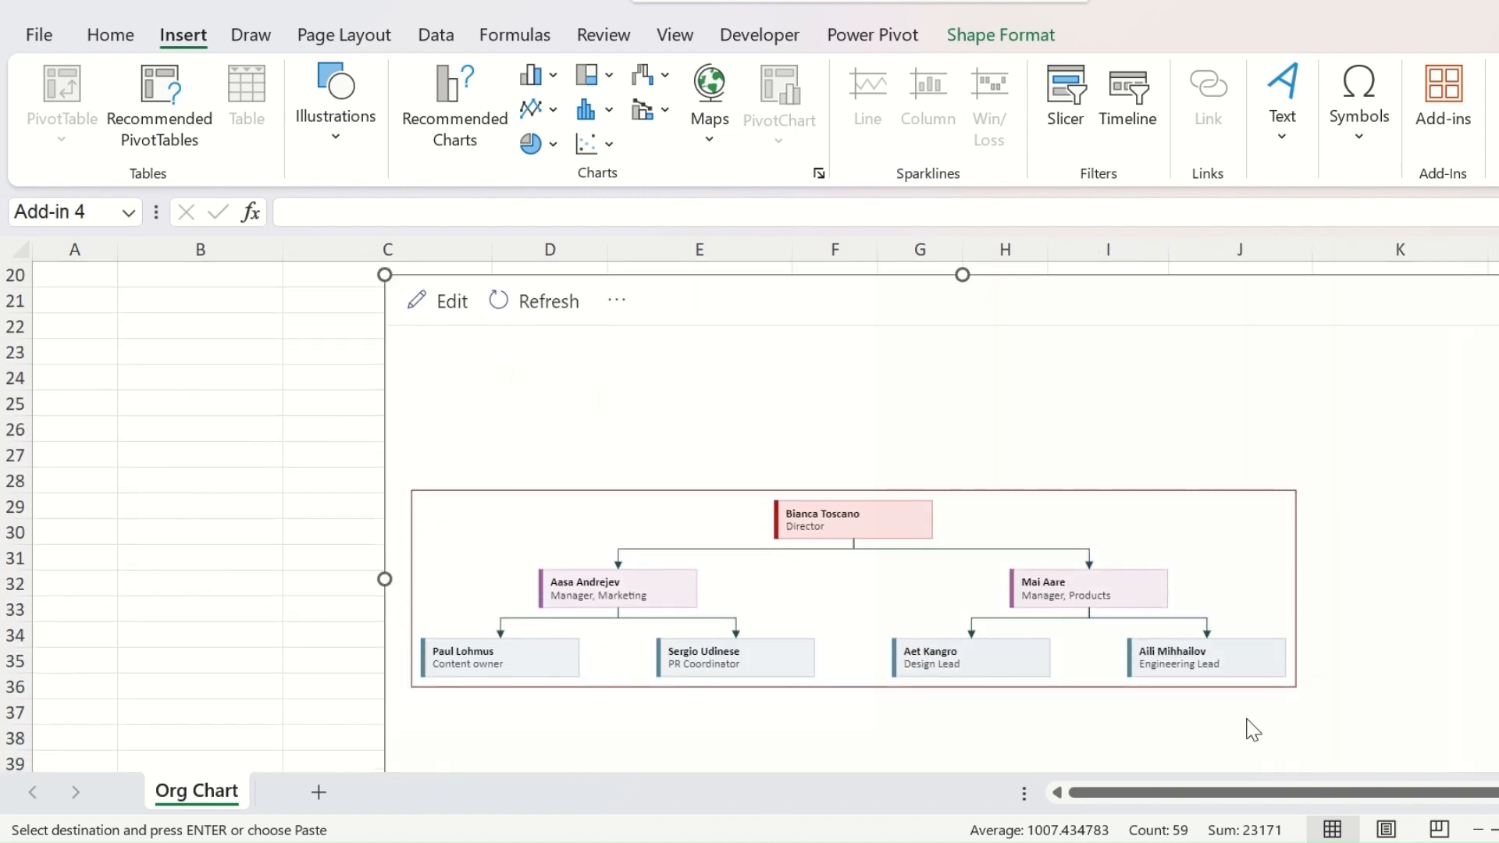
{"action": "mouse_move", "coordinate": [544, 307]}
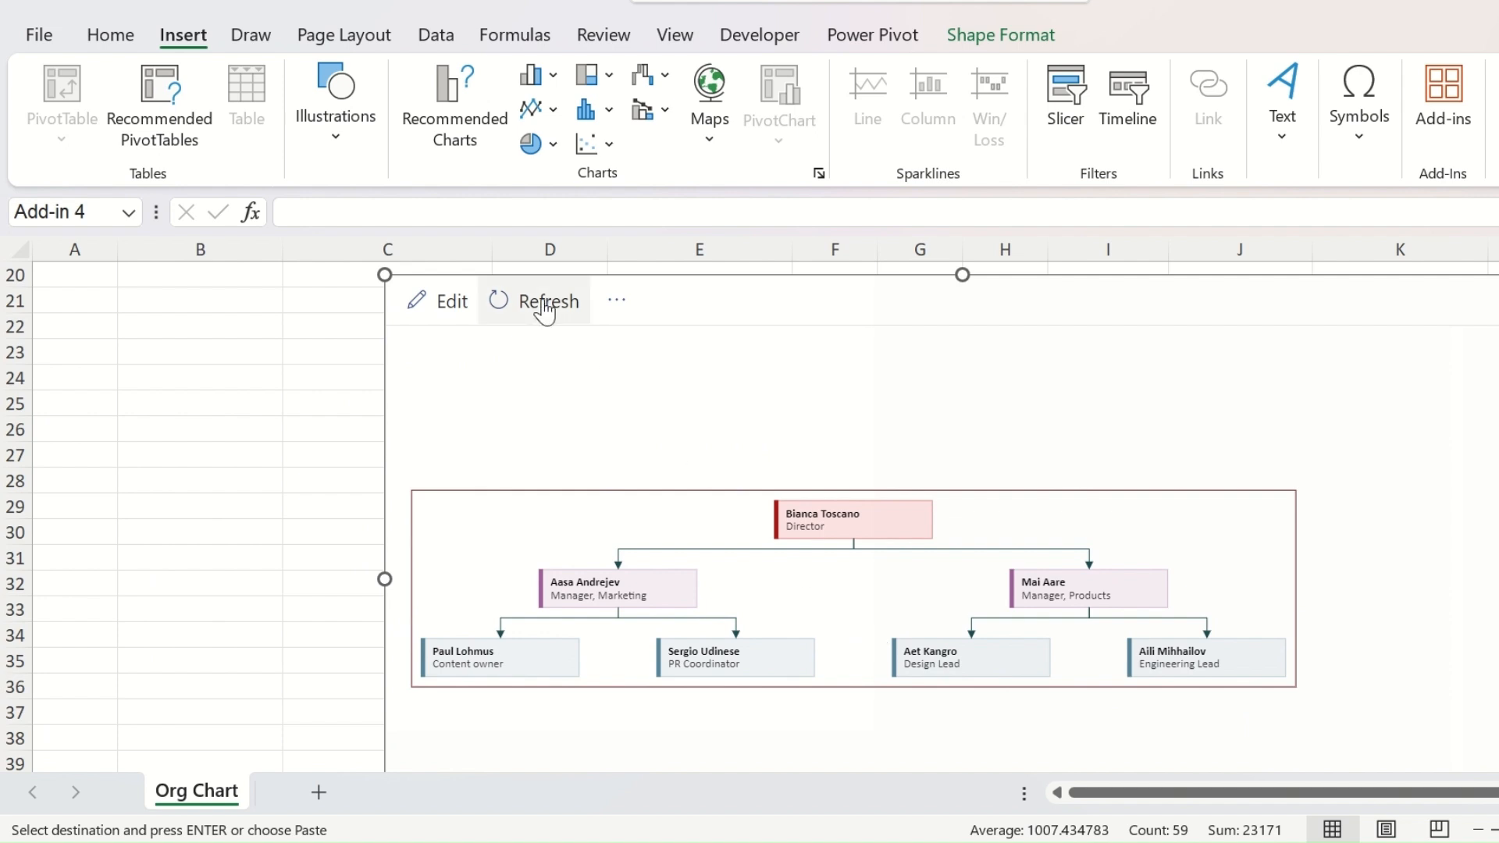
{"action": "left_click", "coordinate": [547, 302]}
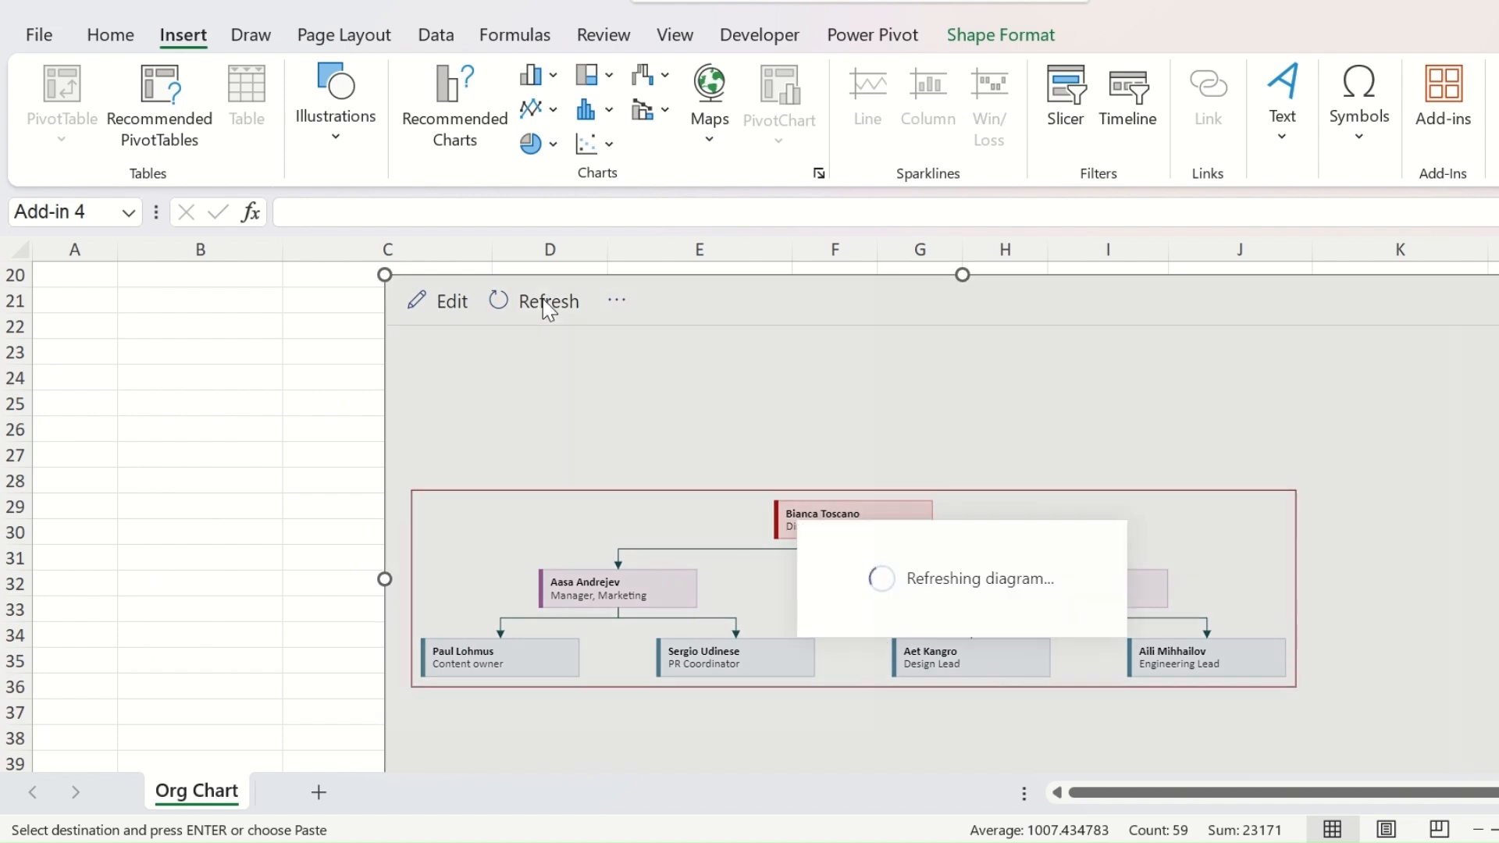
{"action": "left_click", "coordinate": [548, 301]}
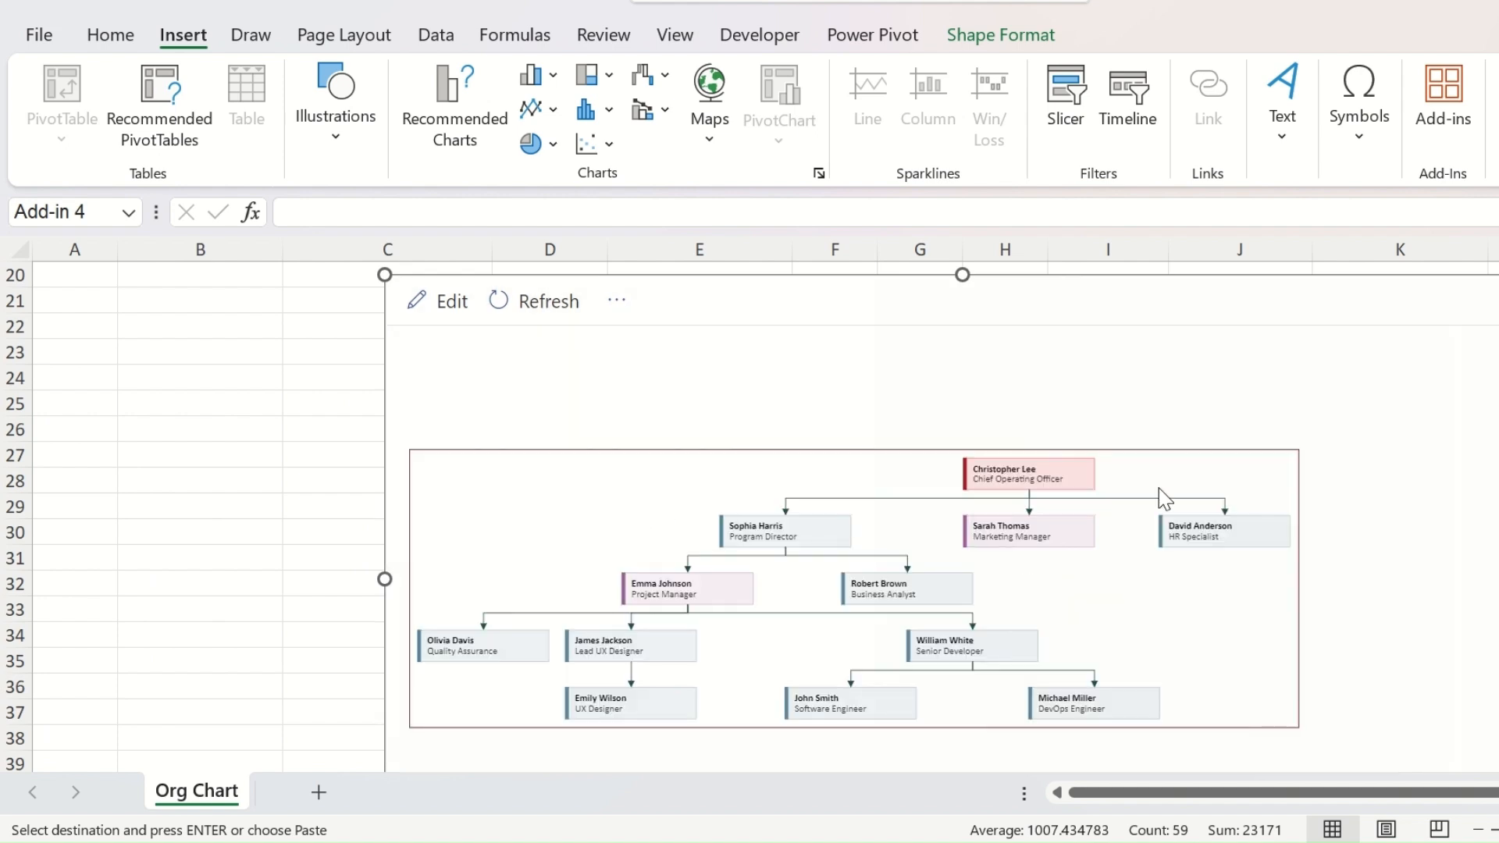
{"action": "mouse_move", "coordinate": [1217, 641]}
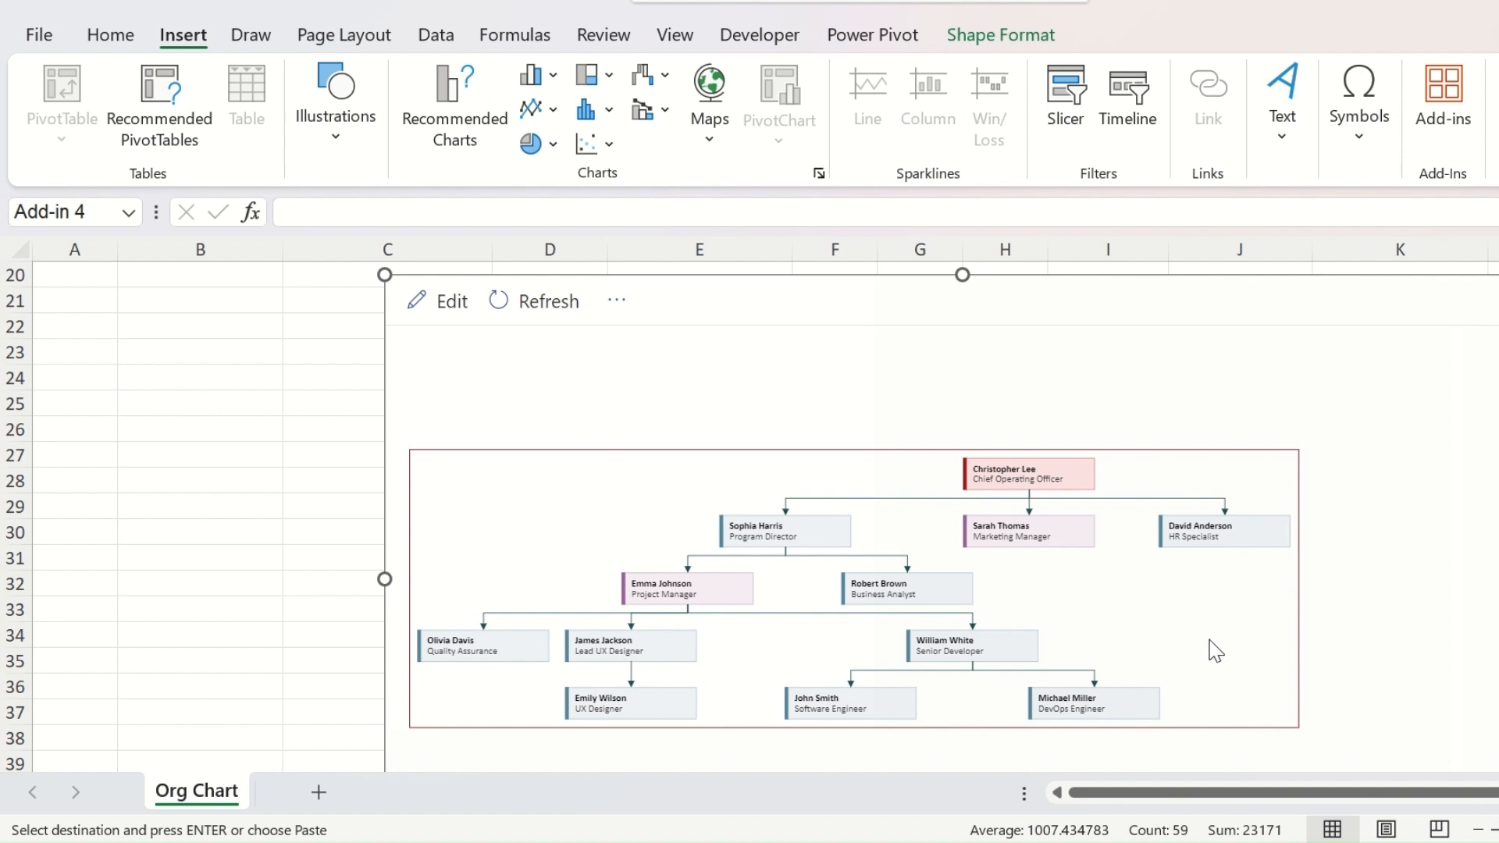
{"action": "mouse_move", "coordinate": [548, 300]}
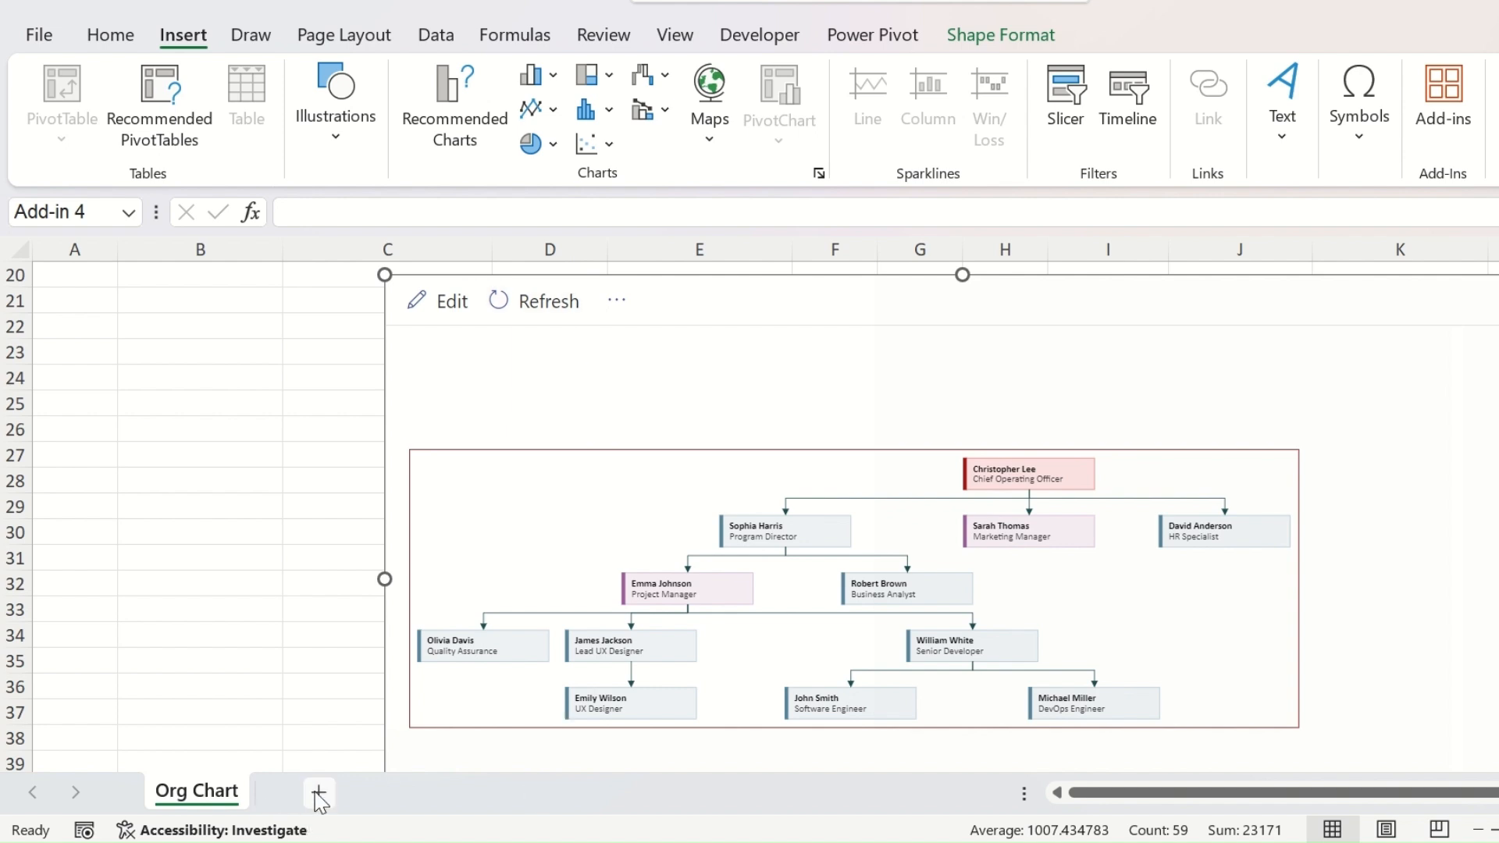
Step: Paste the chart onto a new sheet, accept the add-in terms, then return to the Org Chart sheet
{"action": "left_click", "coordinate": [317, 792]}
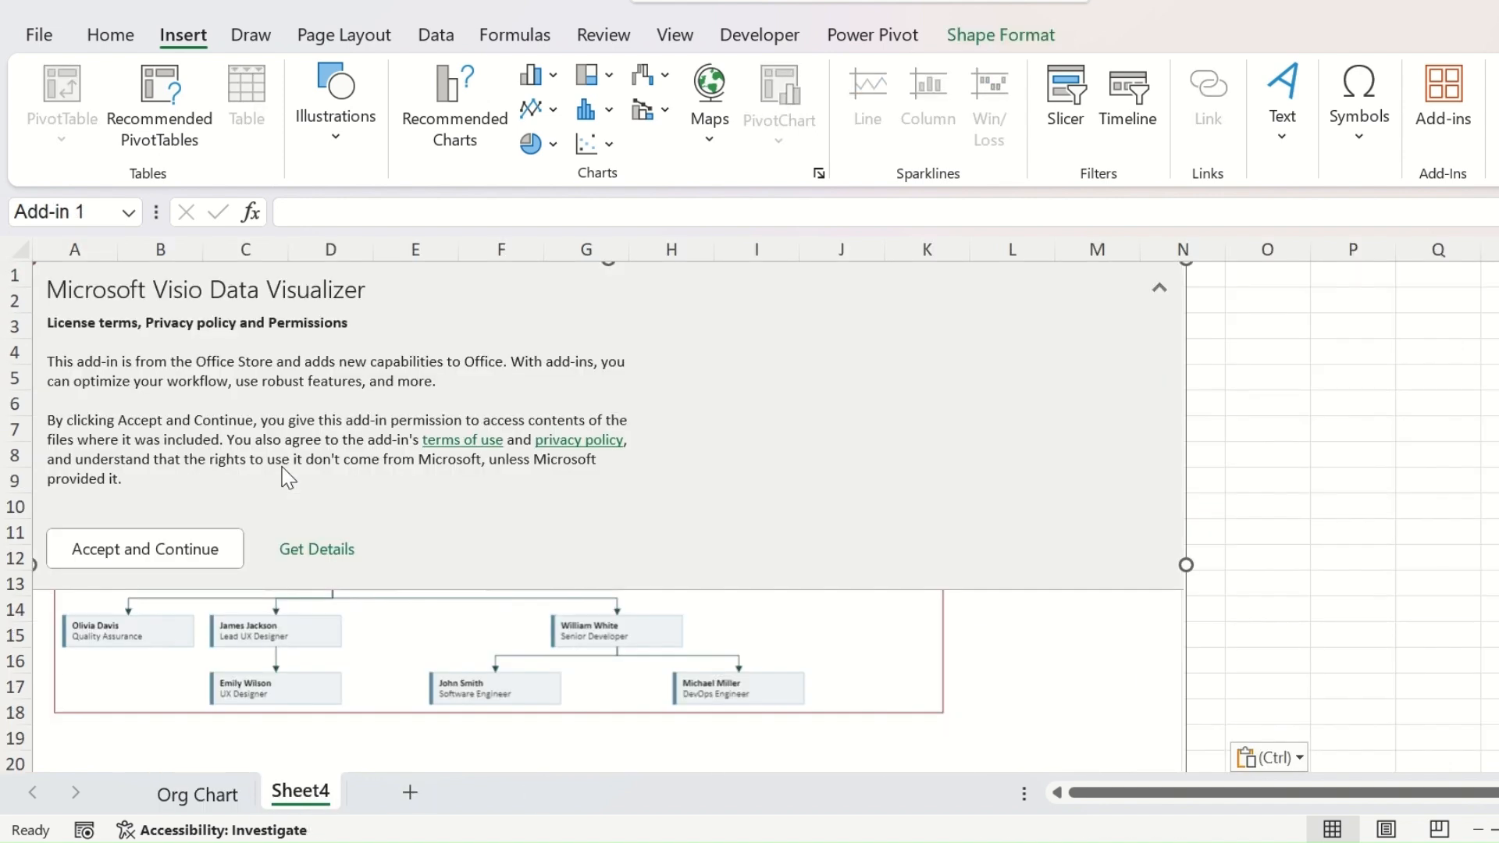
{"action": "mouse_move", "coordinate": [145, 548]}
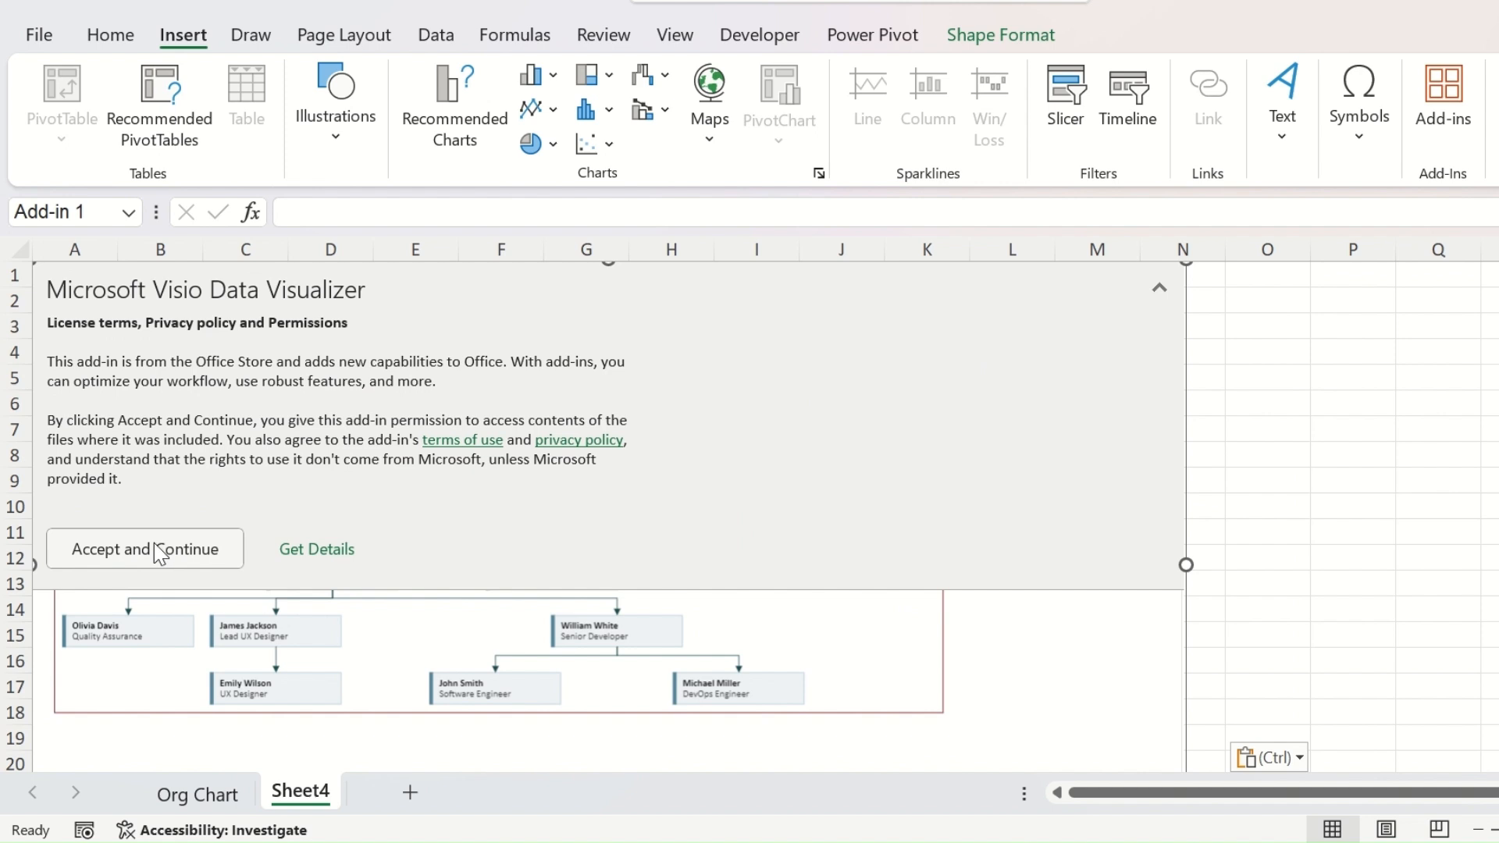
{"action": "left_click", "coordinate": [144, 548]}
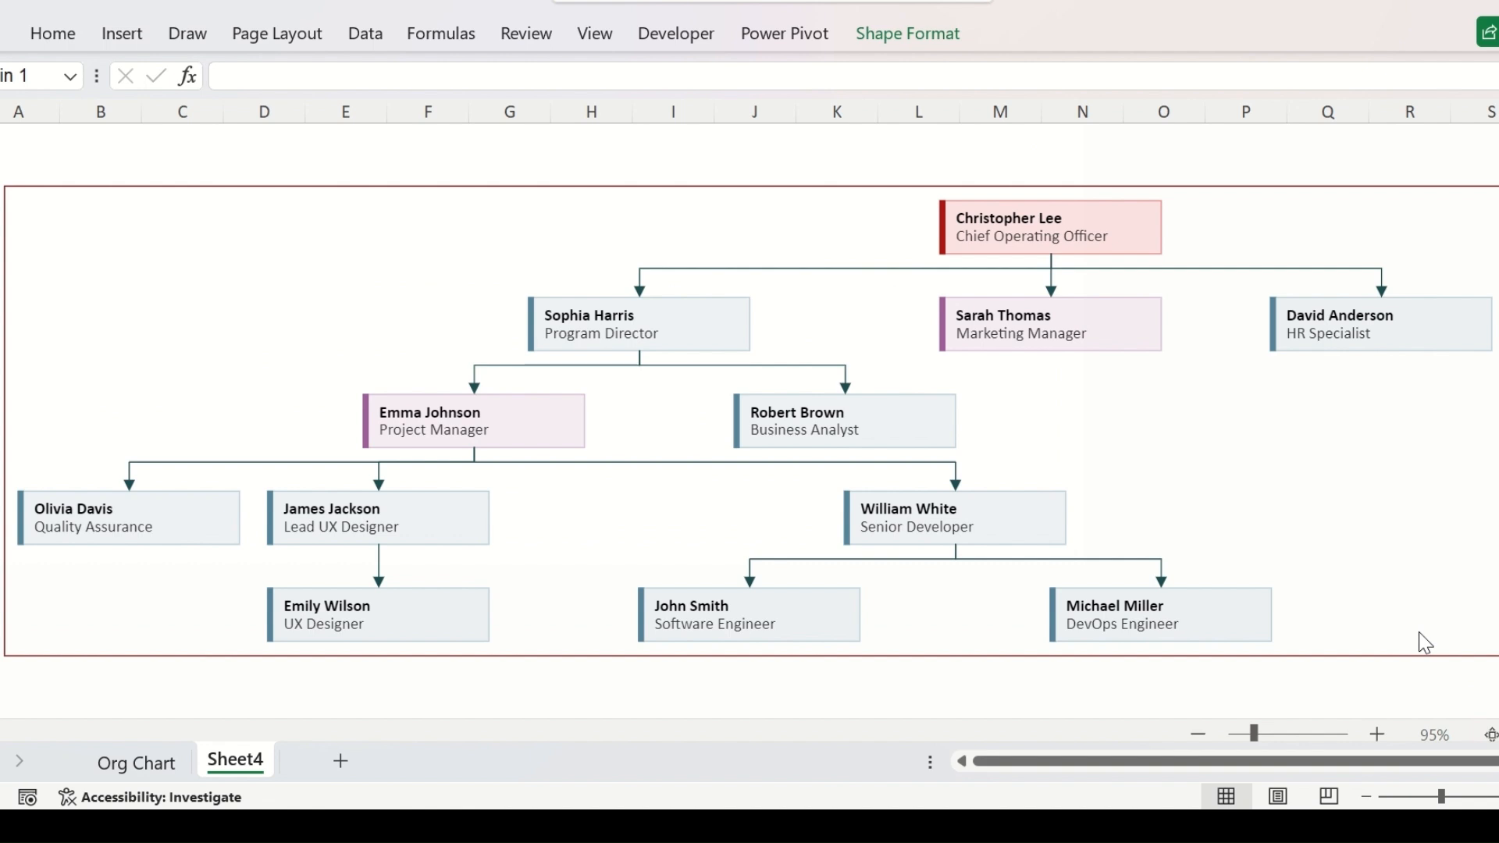
{"action": "mouse_move", "coordinate": [1492, 518]}
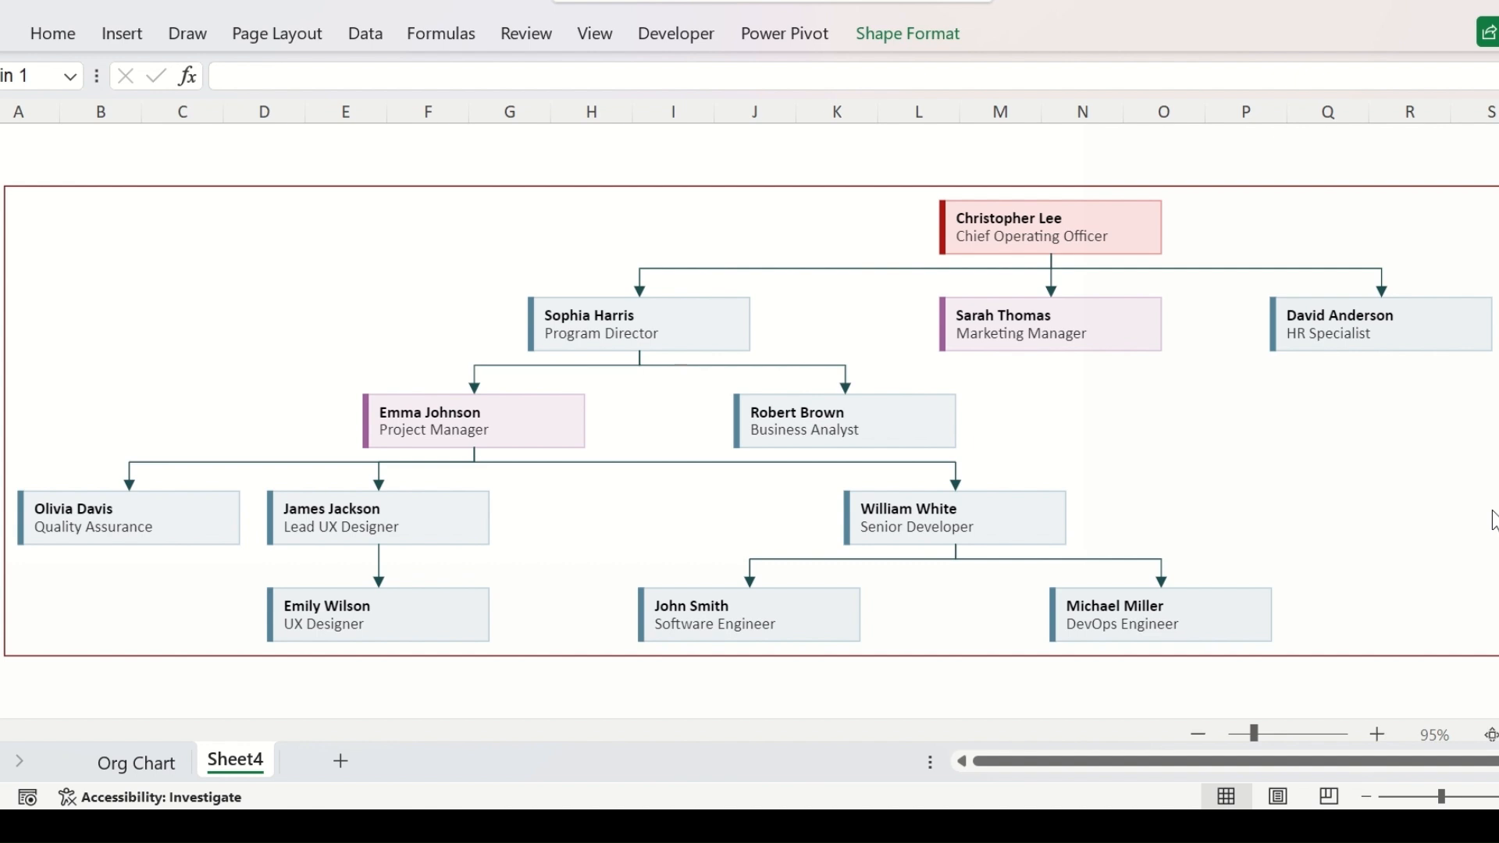
{"action": "left_click", "coordinate": [134, 762]}
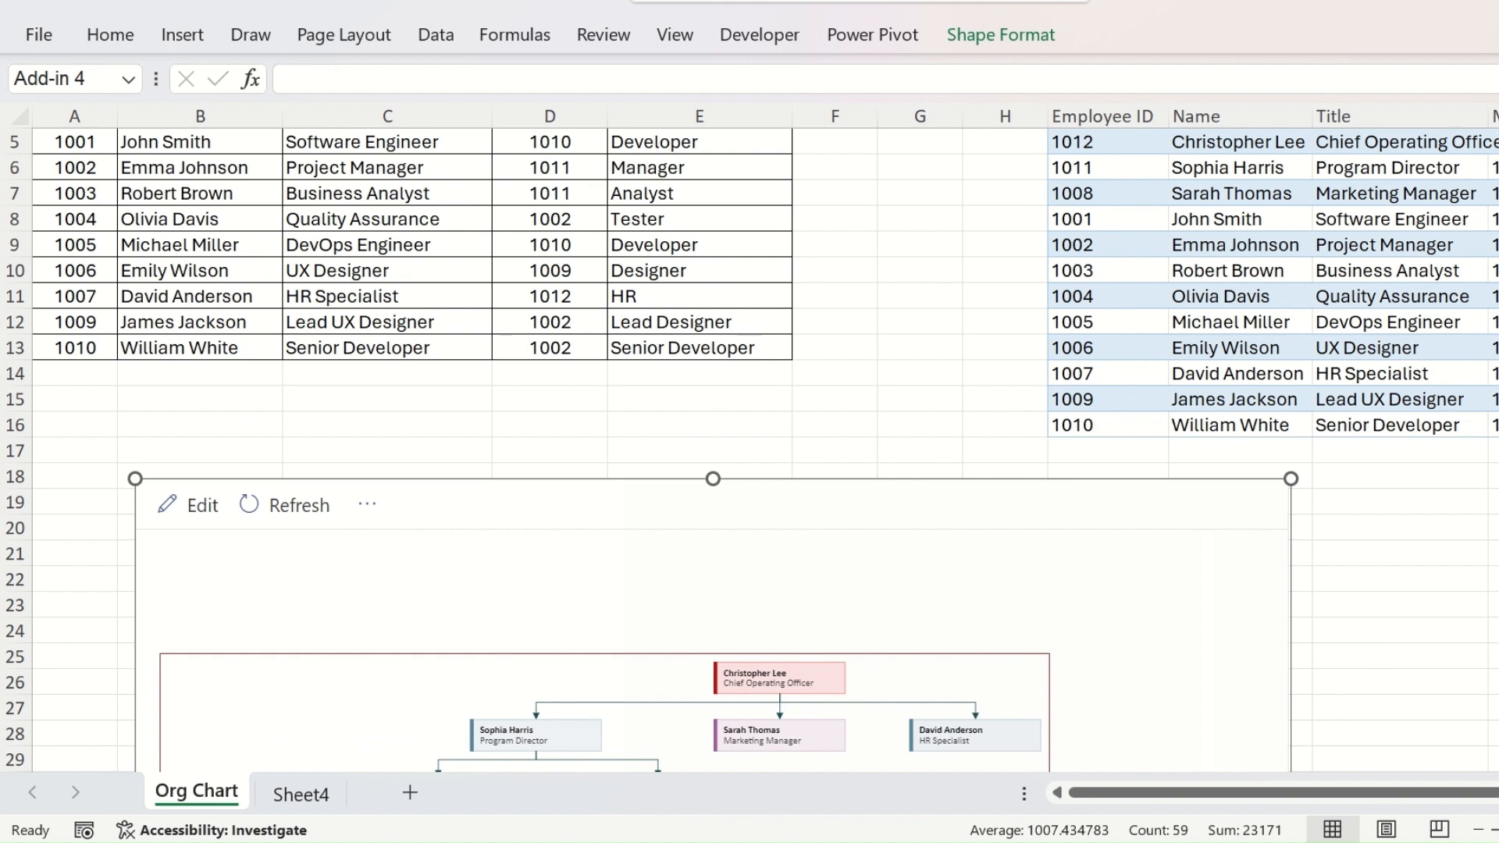
{"action": "scroll", "scroll_direction": "left", "scroll_amount": 3}
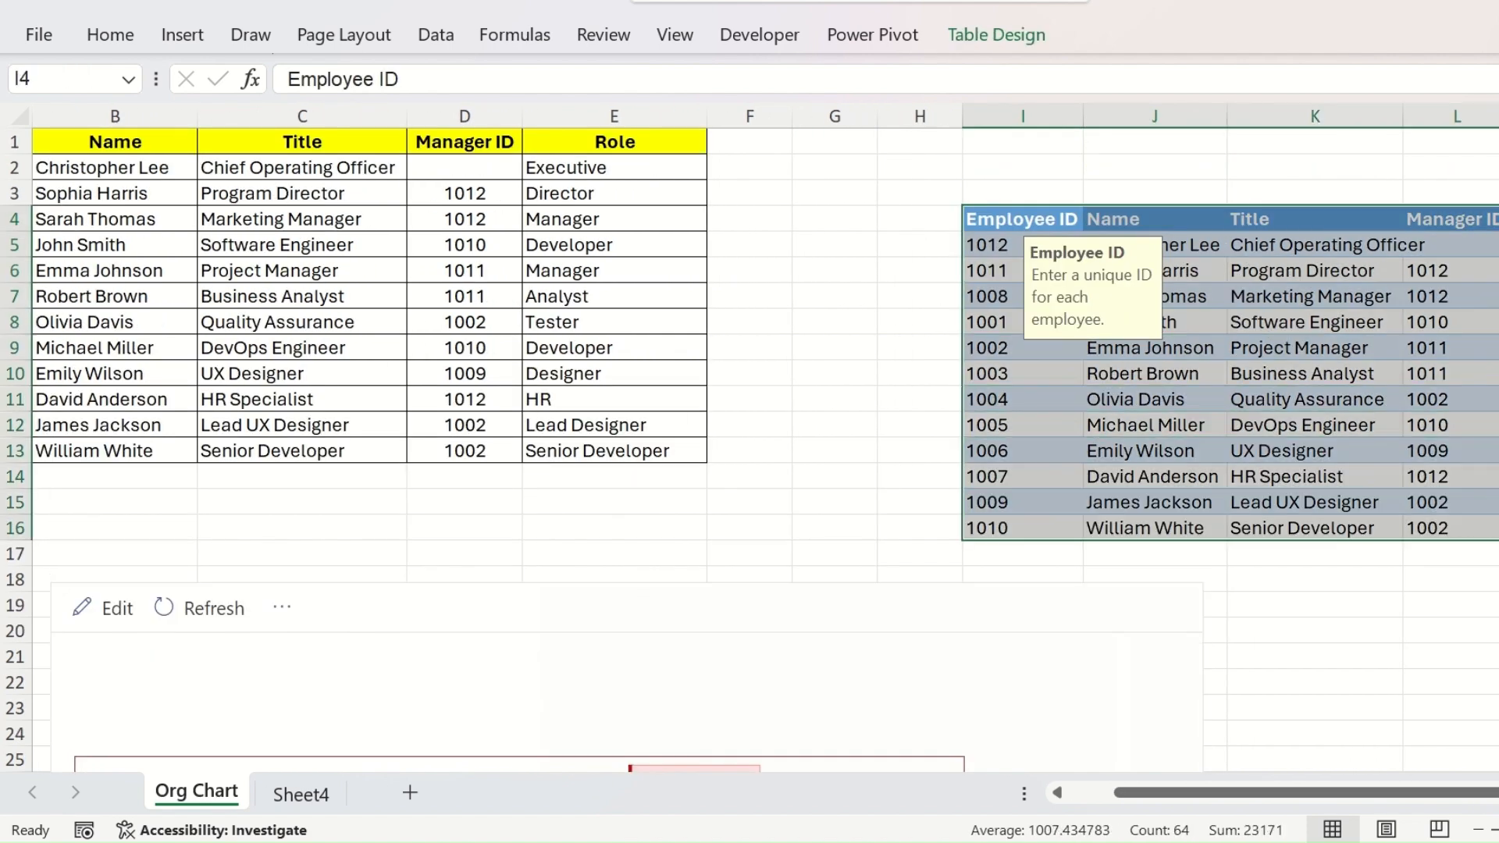
{"action": "key", "text": "ctrl+c"}
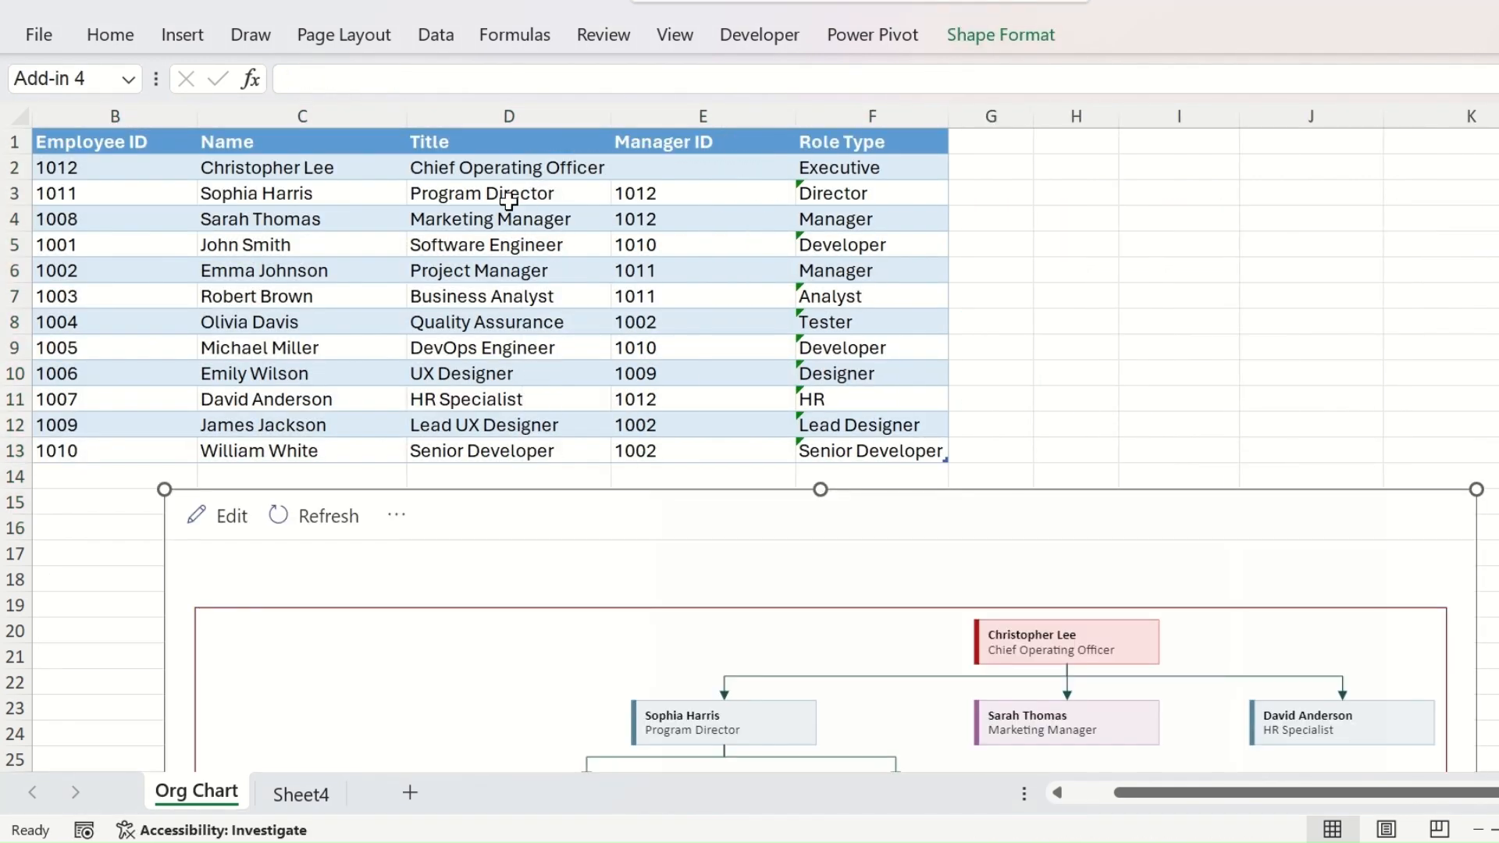
{"action": "left_click", "coordinate": [701, 167]}
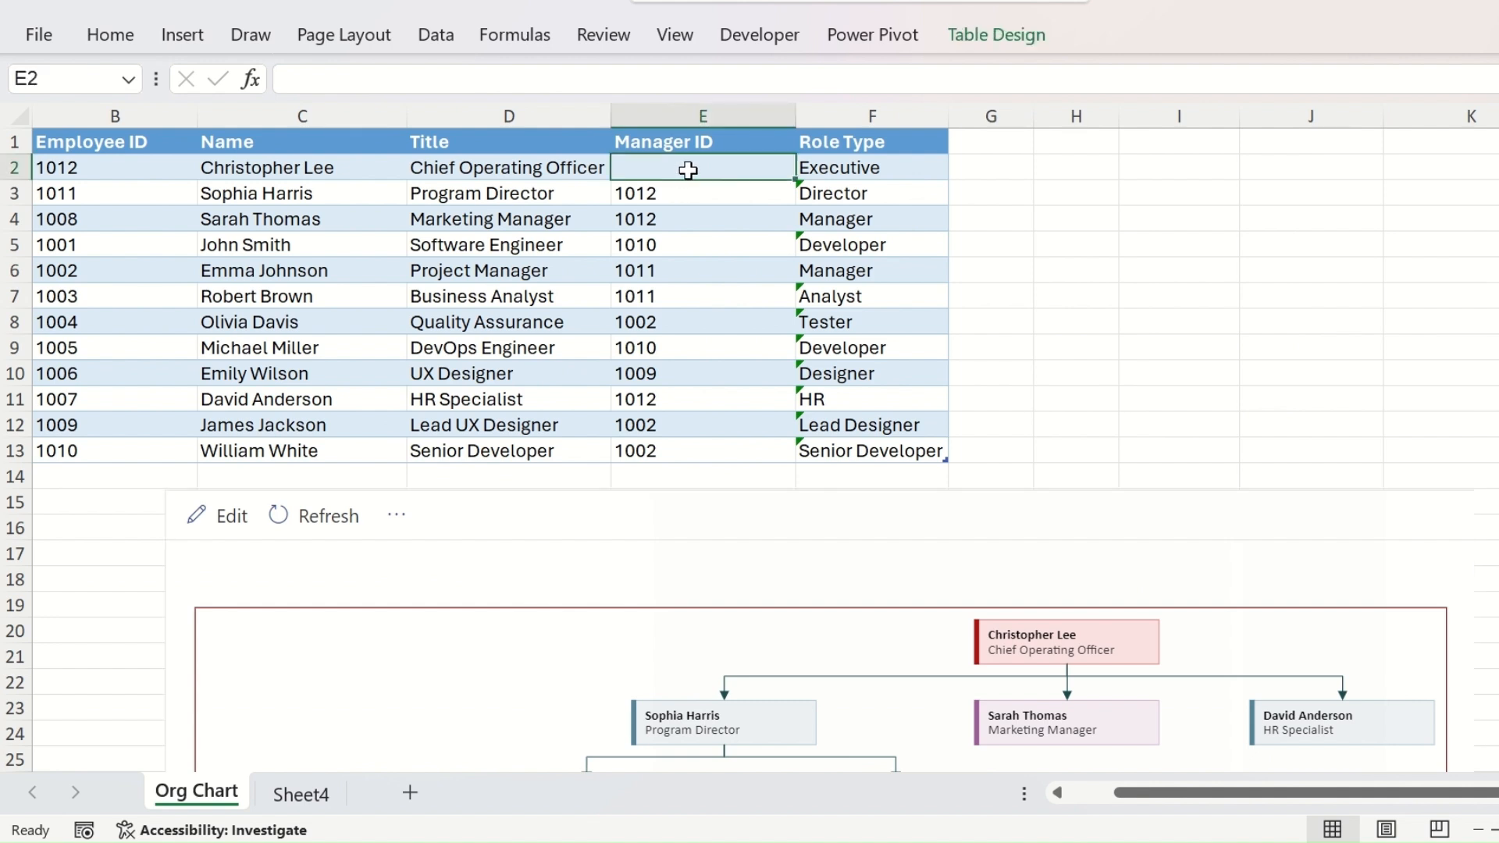
{"action": "type", "text": "100"}
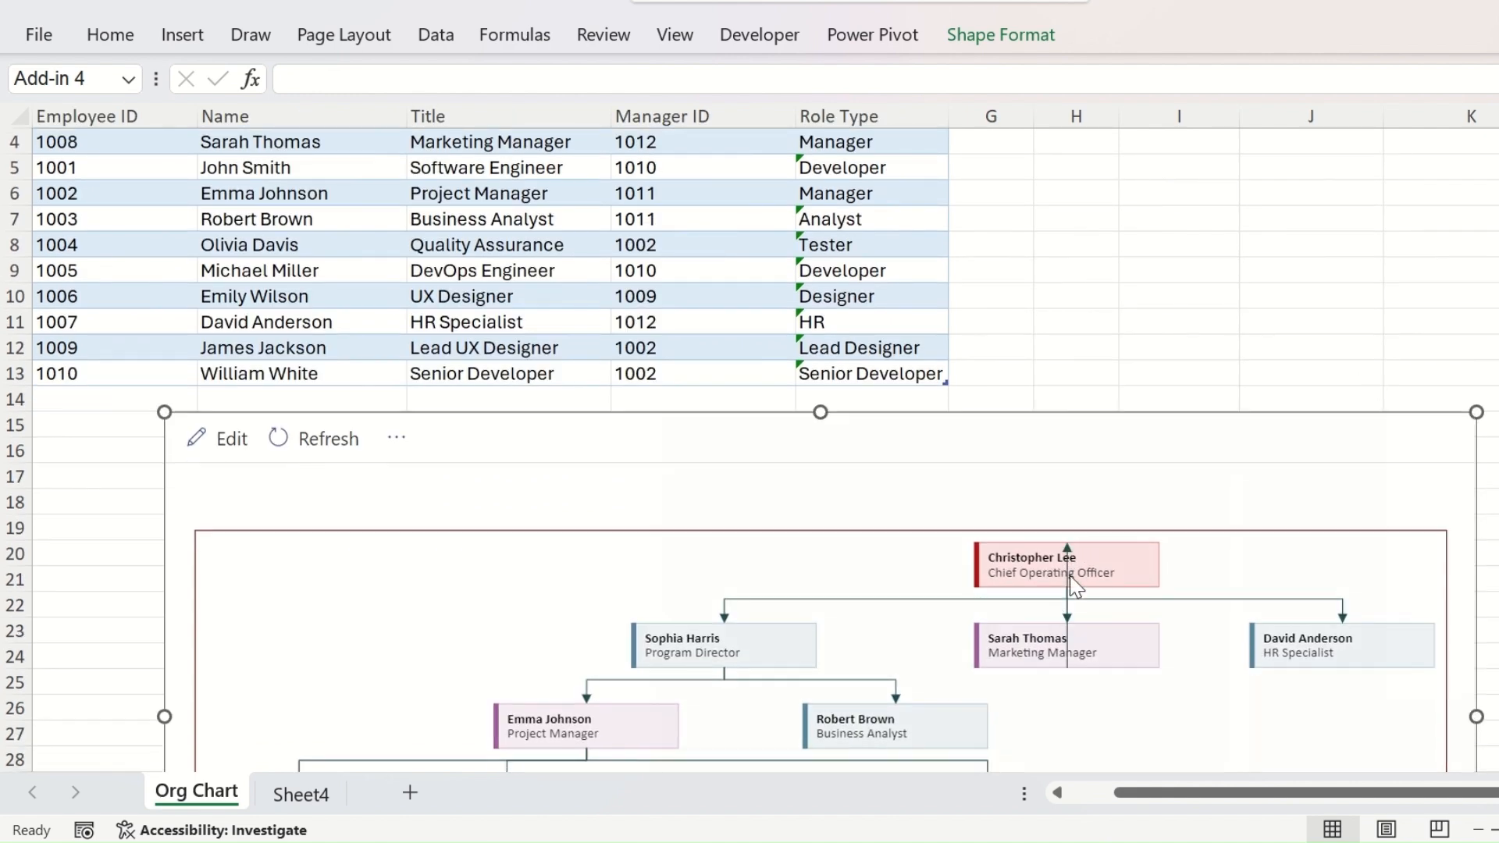
{"action": "scroll", "scroll_direction": "down", "scroll_amount": 3}
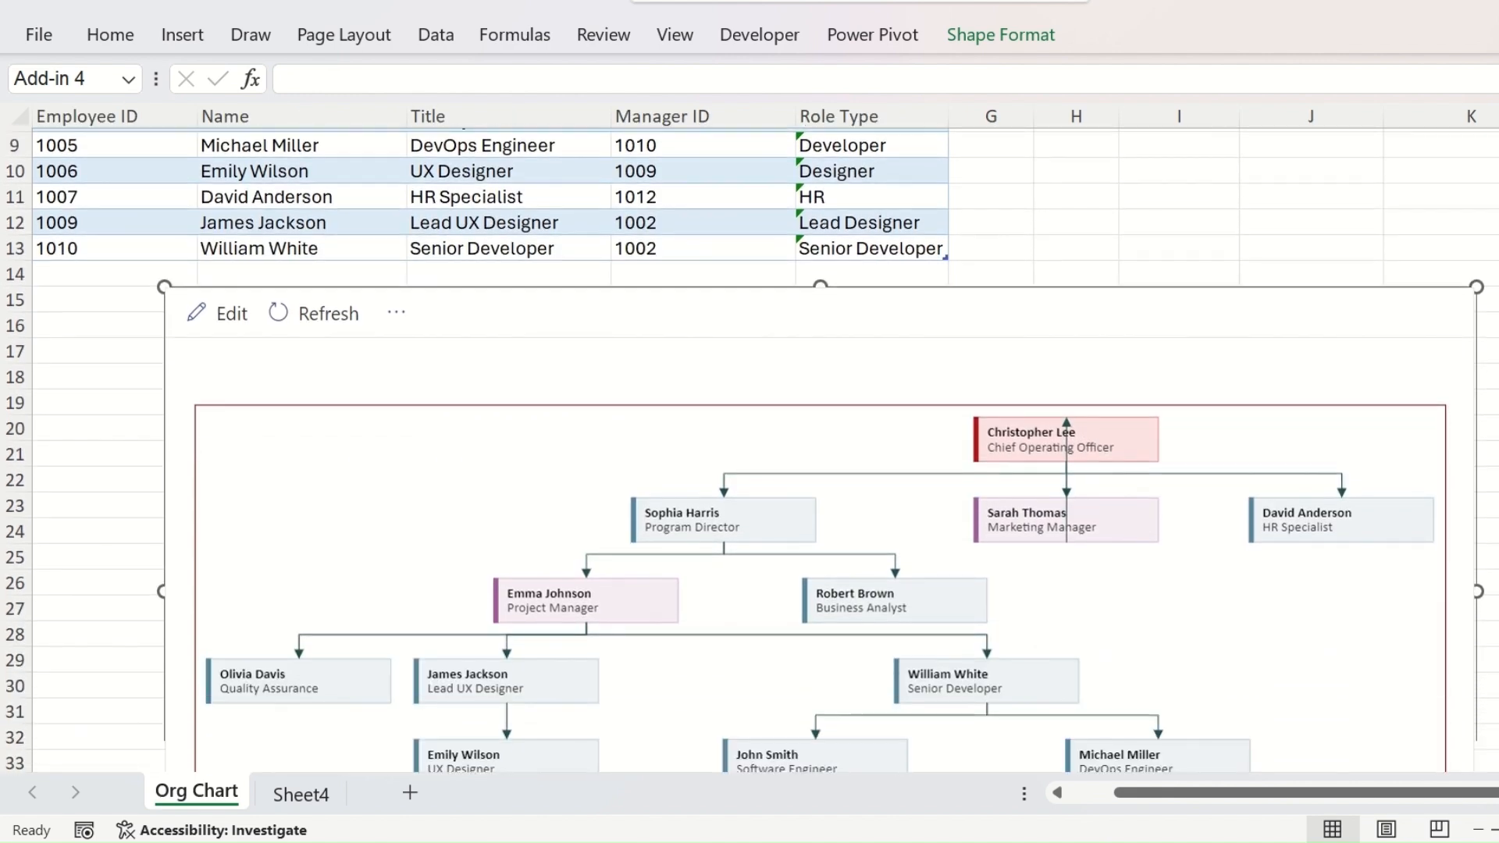
{"action": "scroll", "scroll_direction": "up", "scroll_amount": 3}
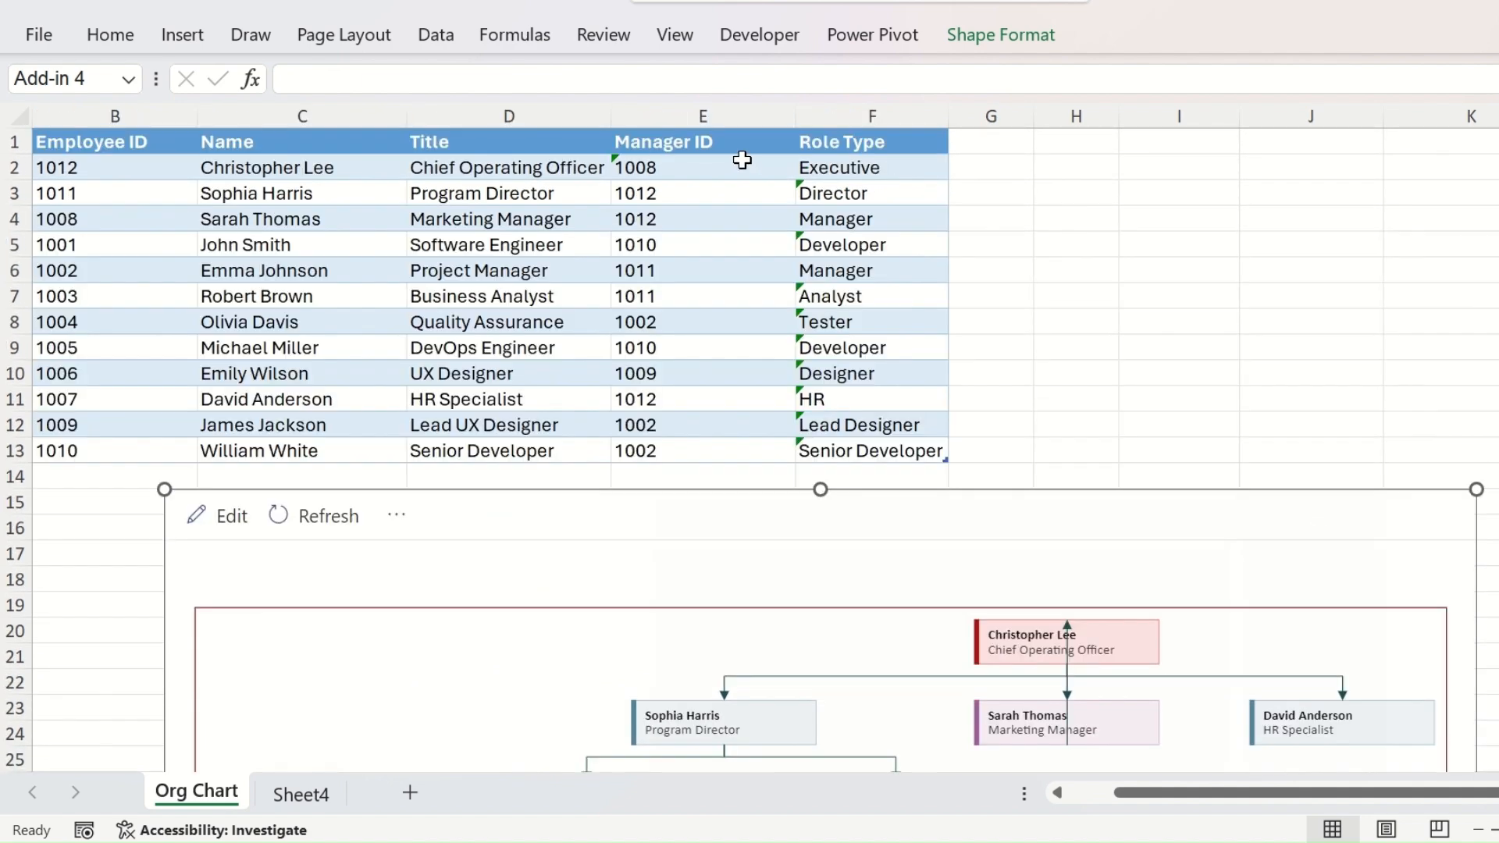
Step: Set the Program Director's Manager ID in E3 to 1500 so the Data Checker flags row 3 as missing, then restore 1012
{"action": "left_click", "coordinate": [703, 192]}
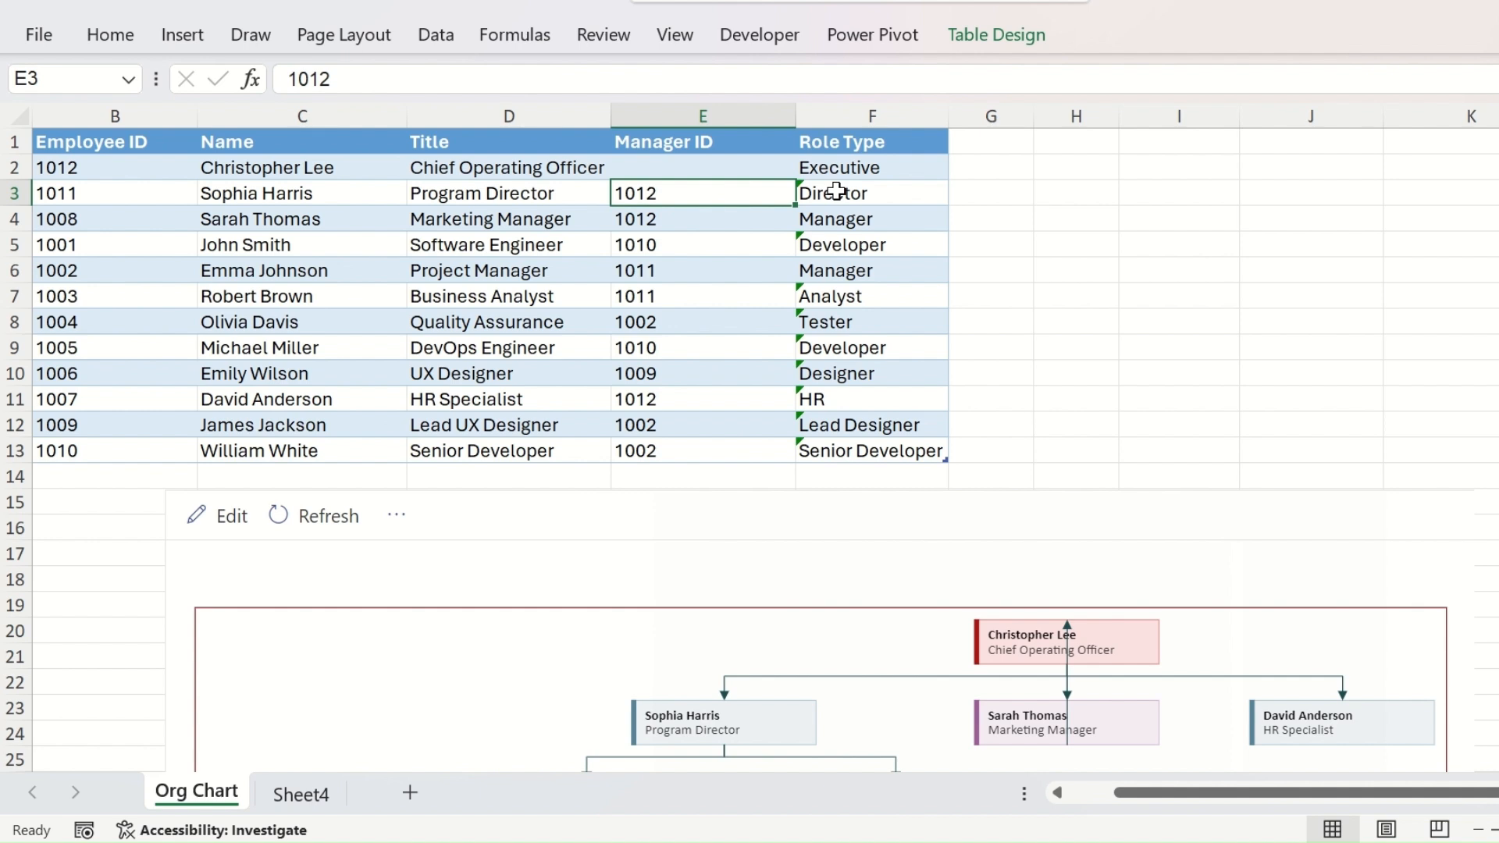
{"action": "type", "text": "1"}
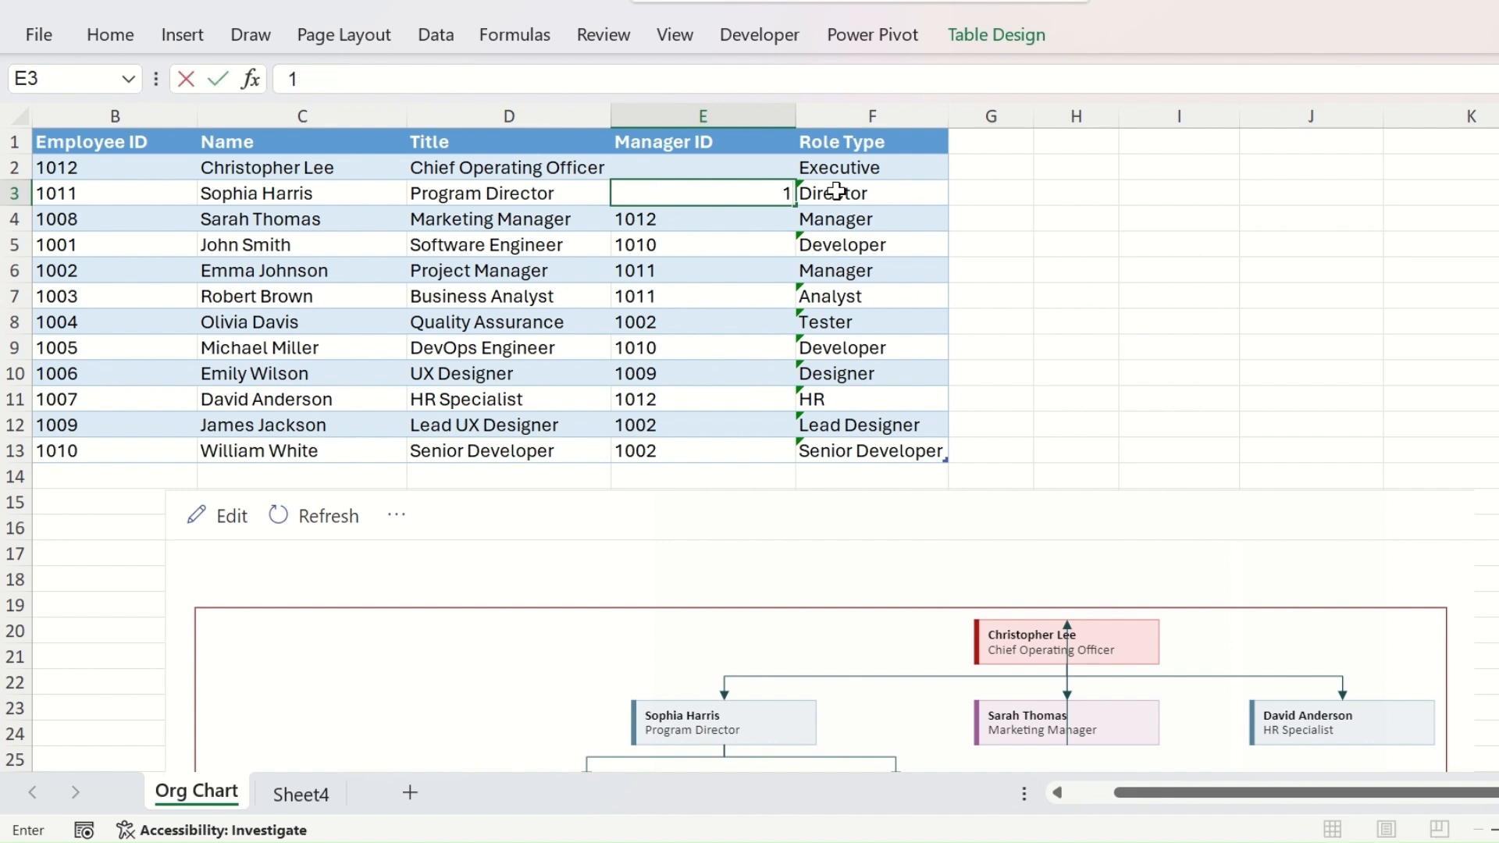
{"action": "type", "text": "500"}
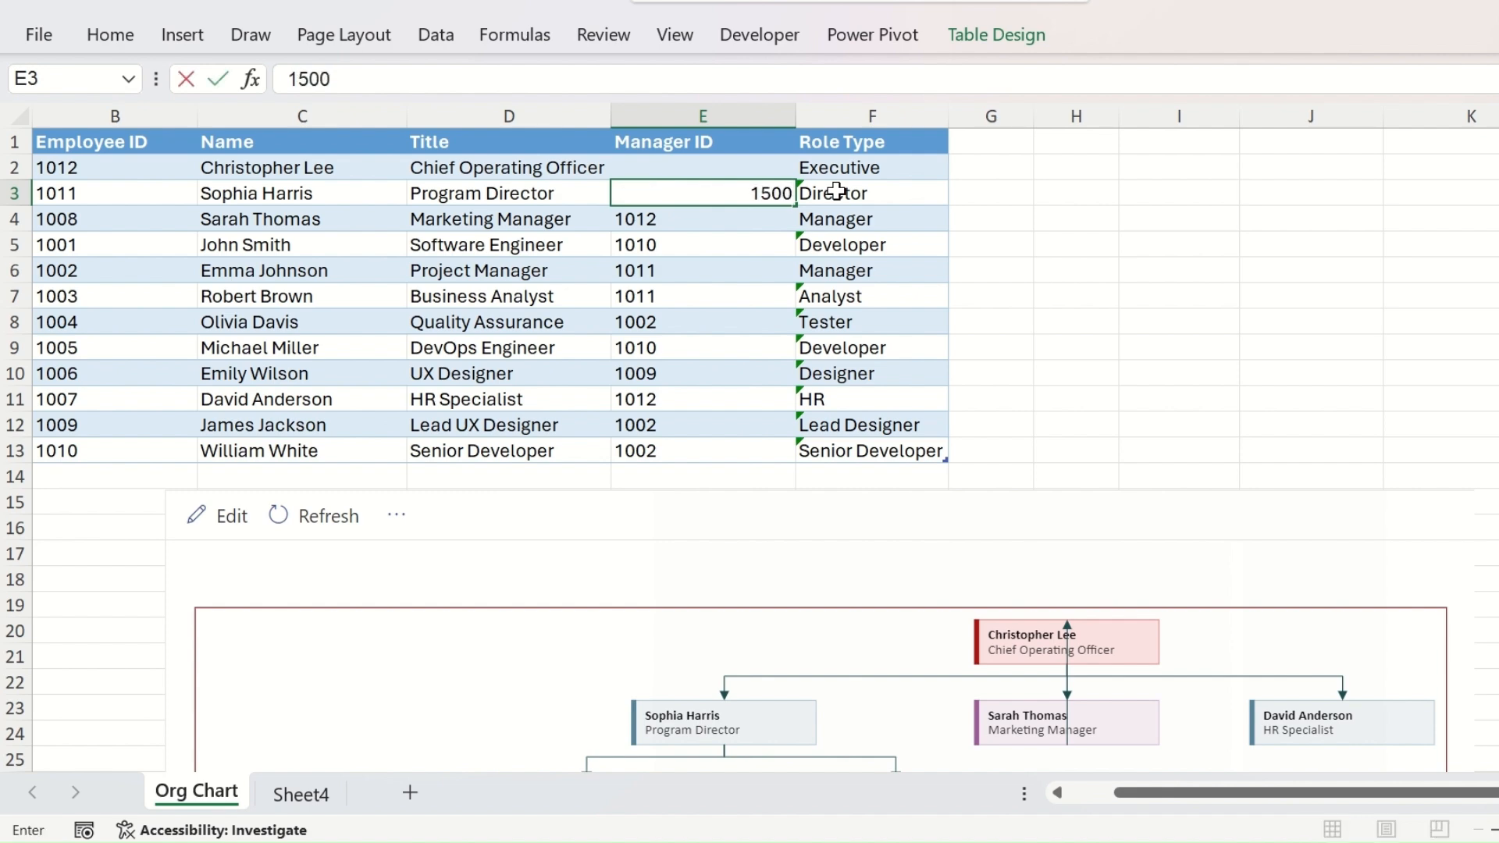
{"action": "left_click", "coordinate": [328, 515]}
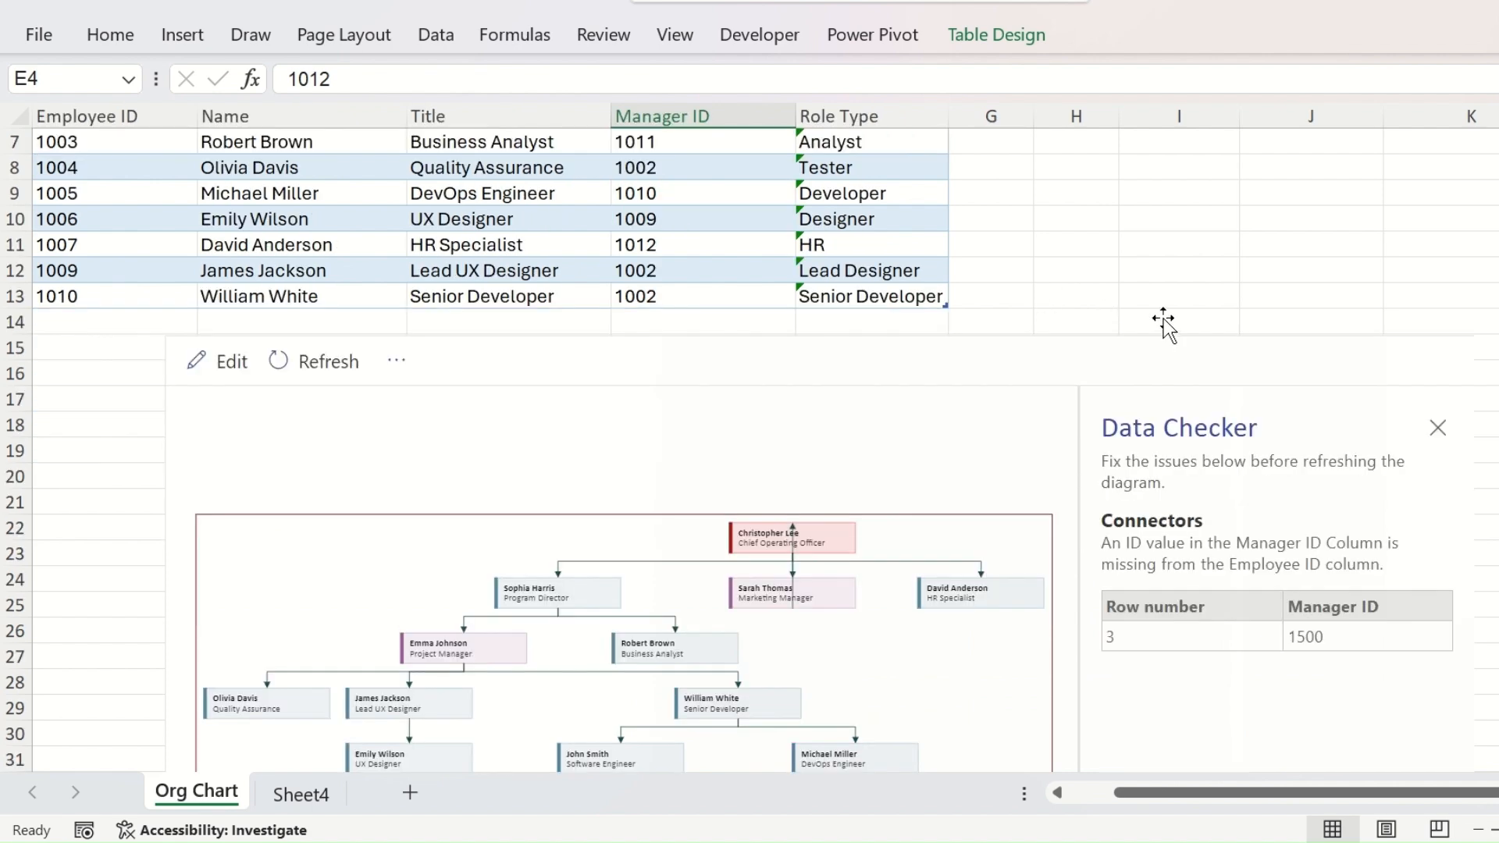
{"action": "scroll", "scroll_direction": "down", "scroll_amount": 3}
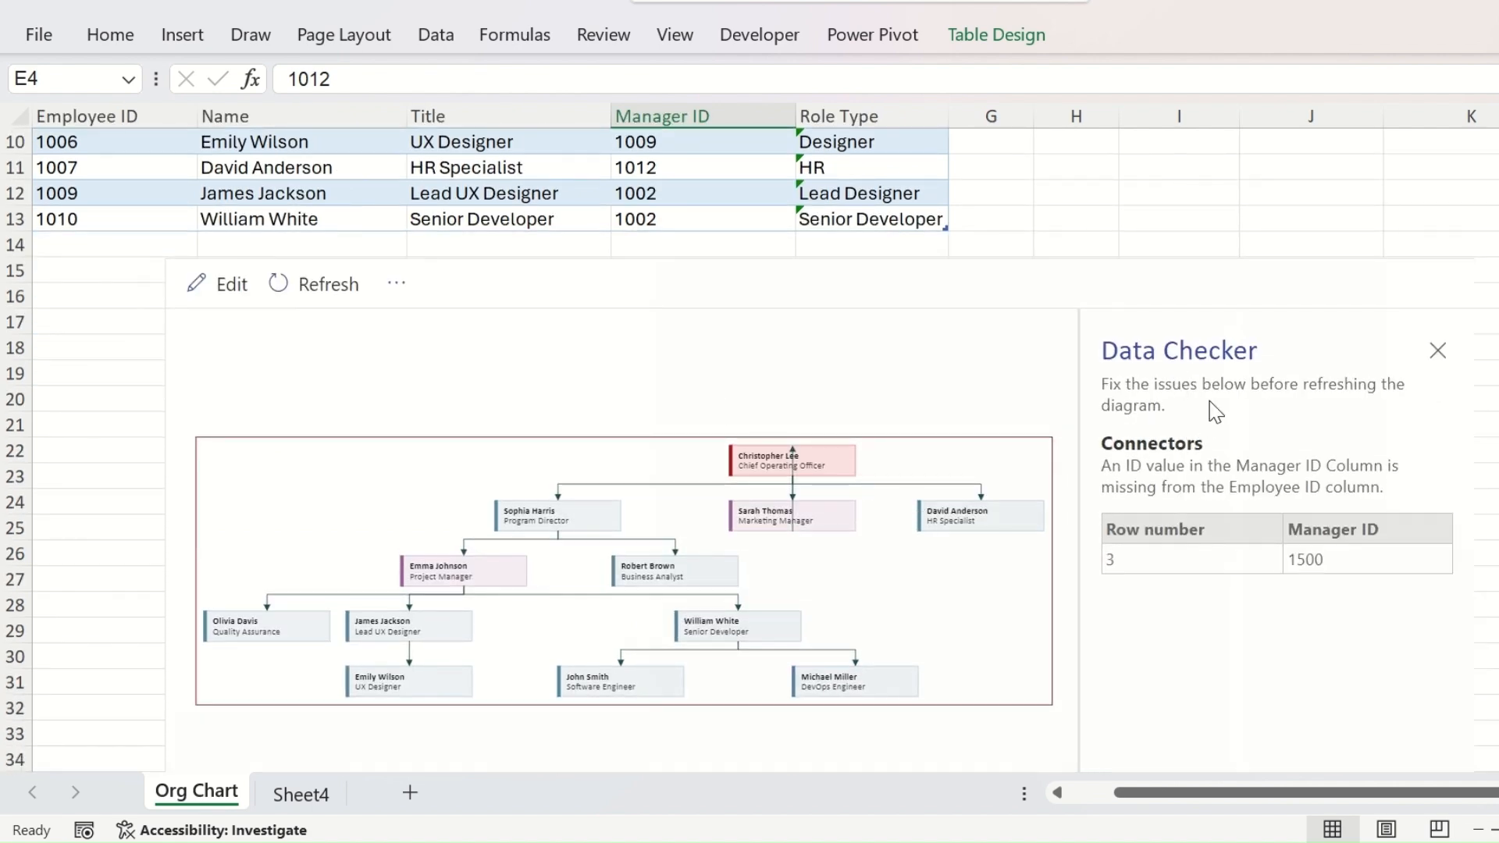
{"action": "mouse_move", "coordinate": [1184, 408]}
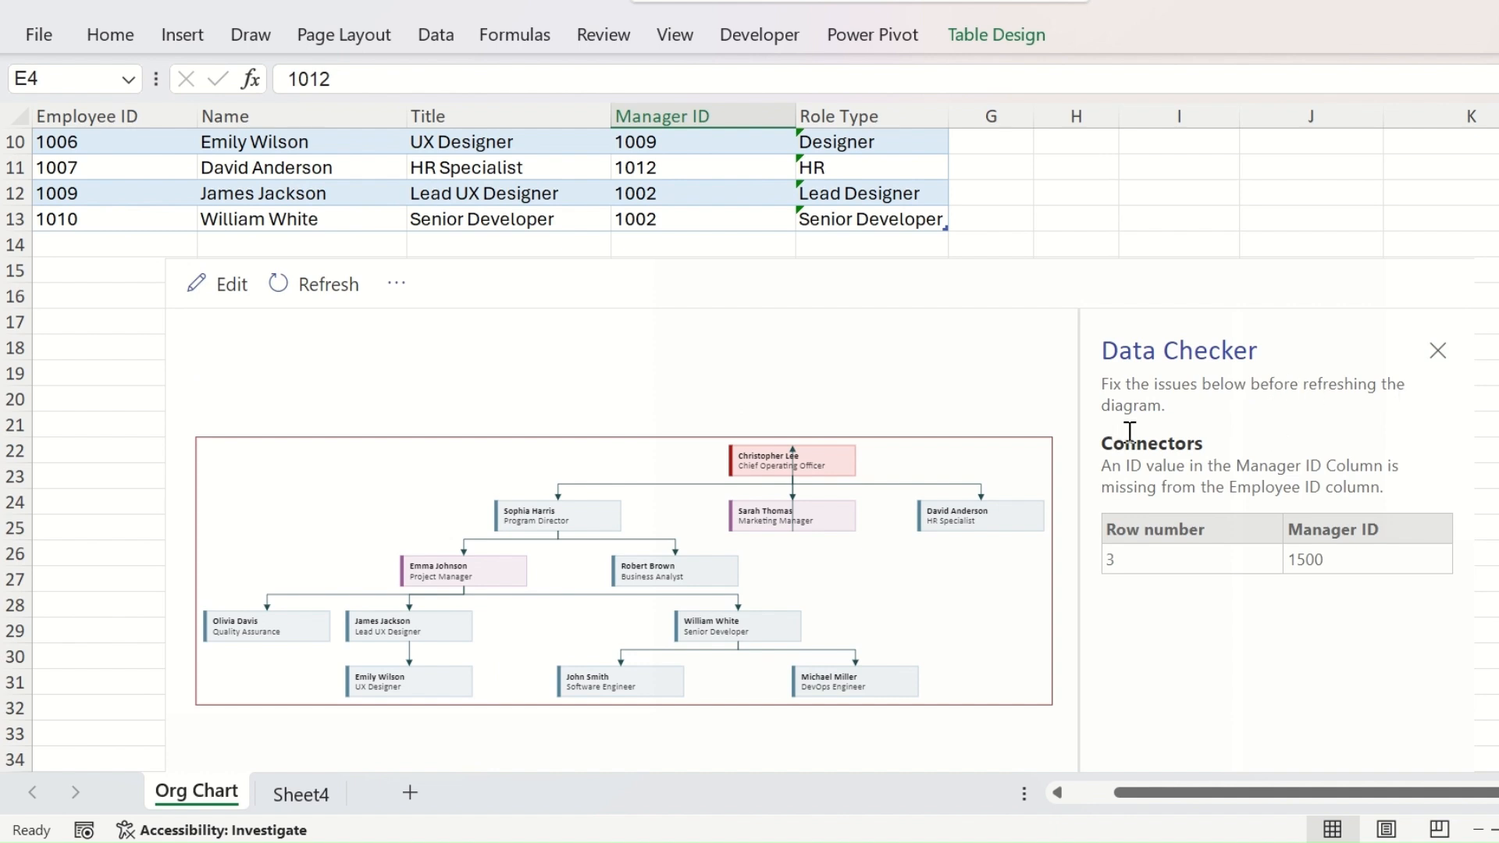
{"action": "mouse_move", "coordinate": [1126, 482]}
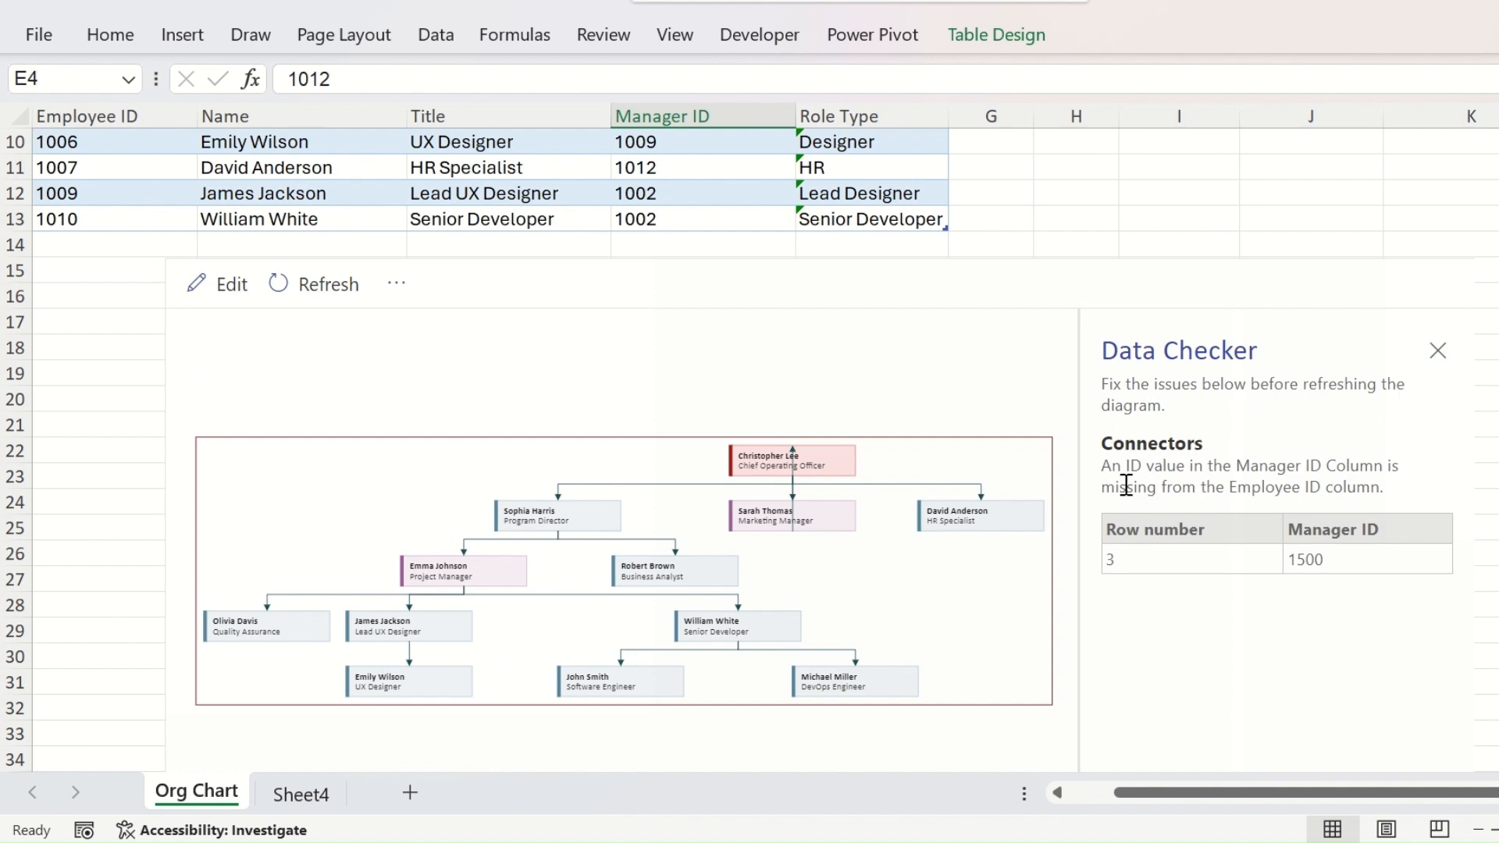
{"action": "mouse_move", "coordinate": [1254, 515]}
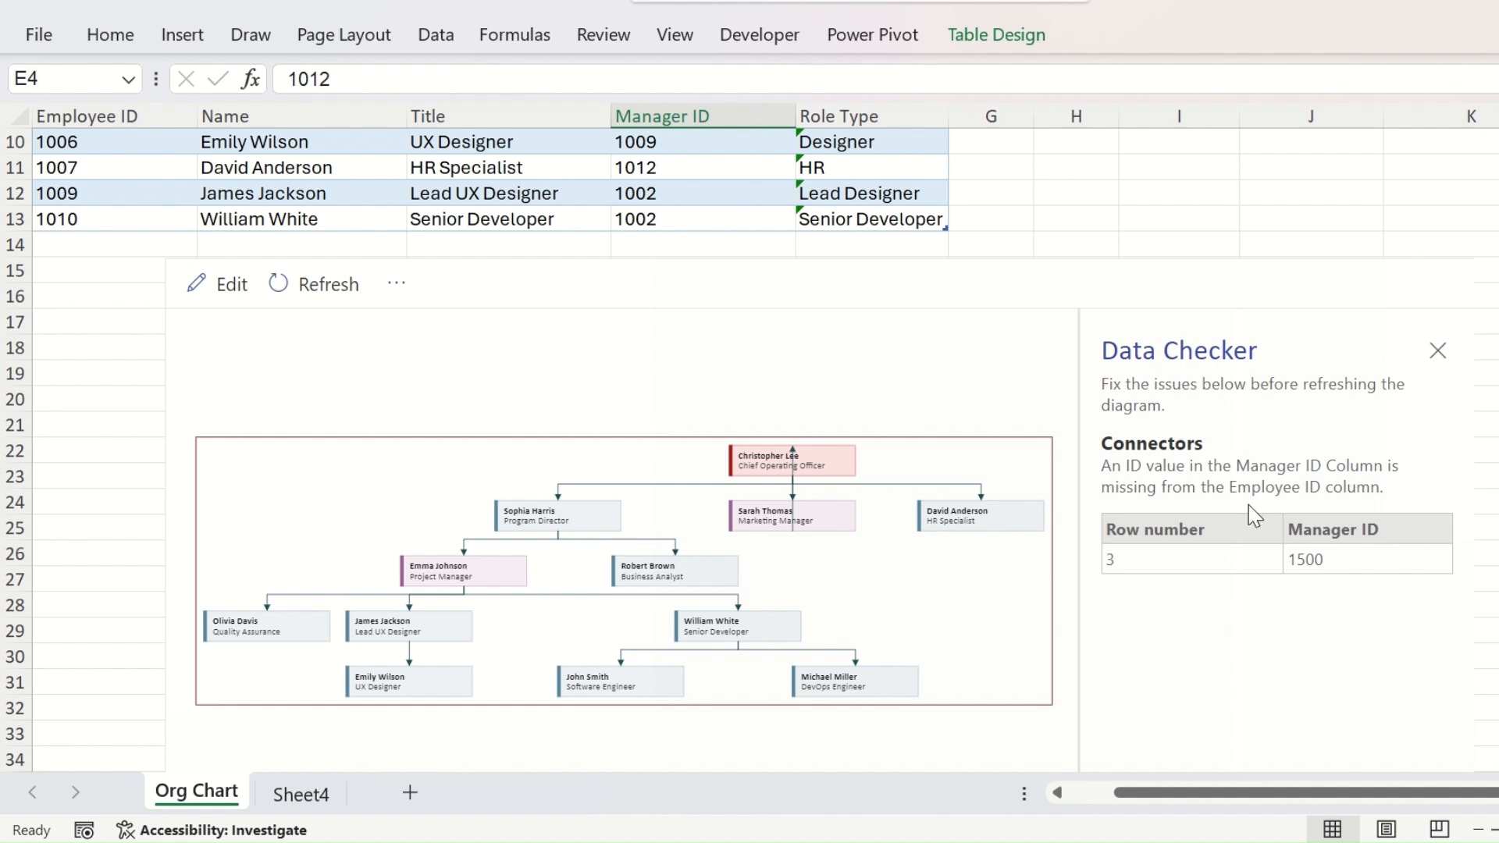
{"action": "mouse_move", "coordinate": [1391, 496]}
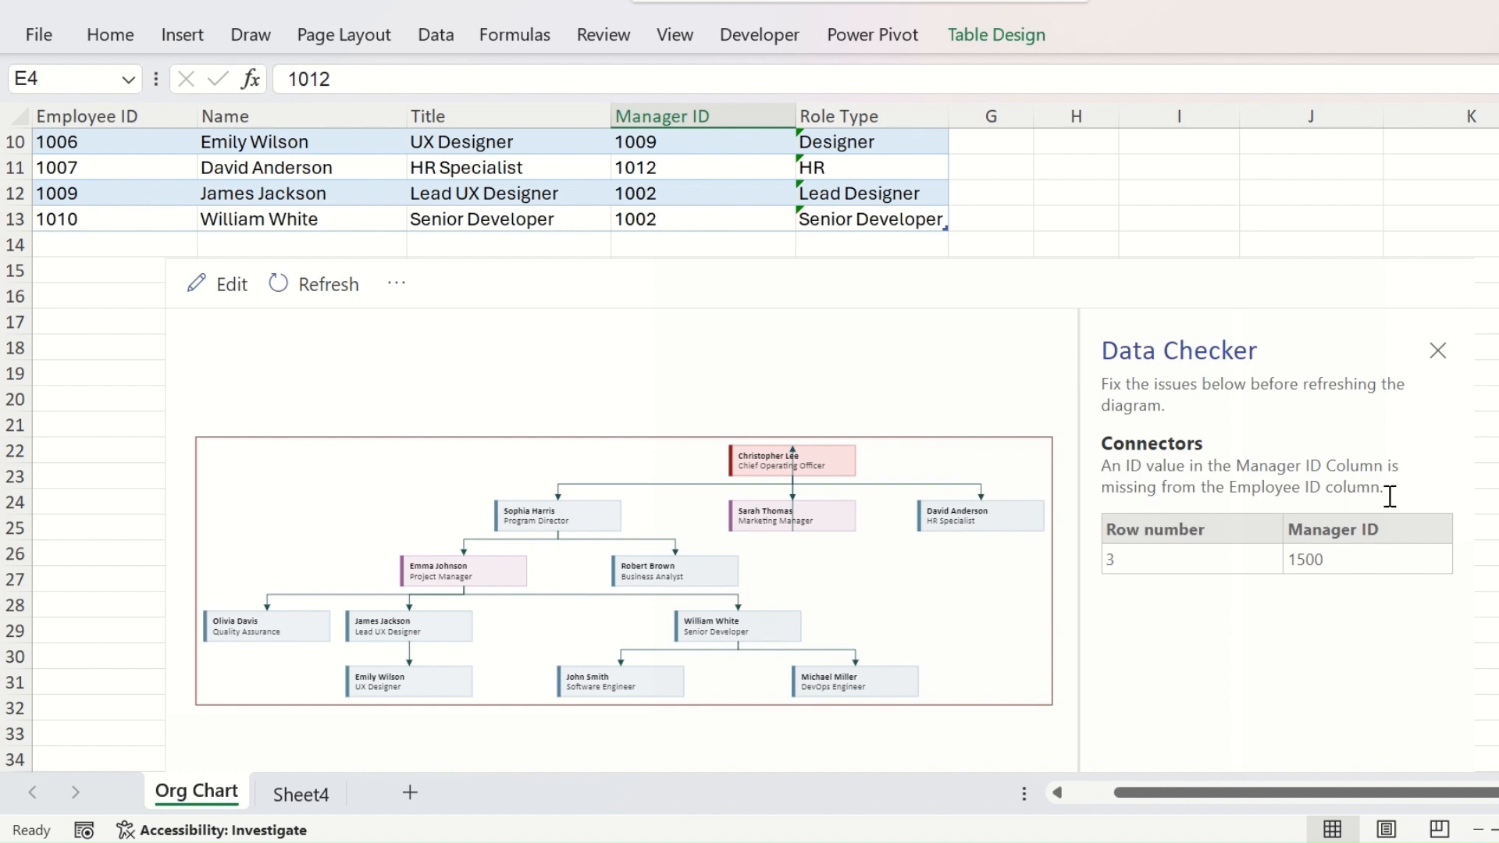
{"action": "mouse_move", "coordinate": [1373, 478]}
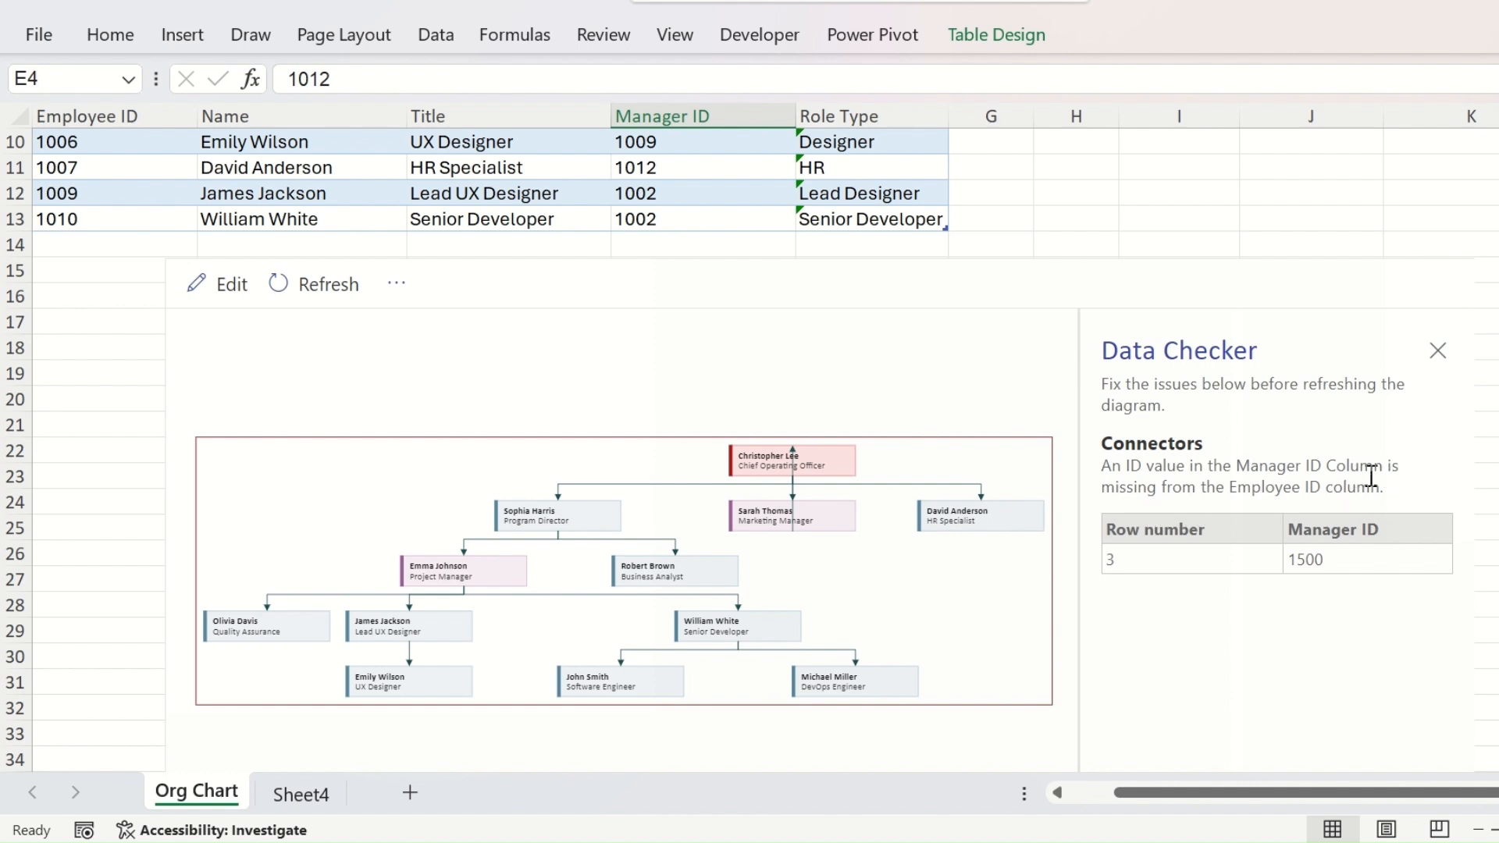
{"action": "scroll", "scroll_direction": "up", "scroll_amount": 3}
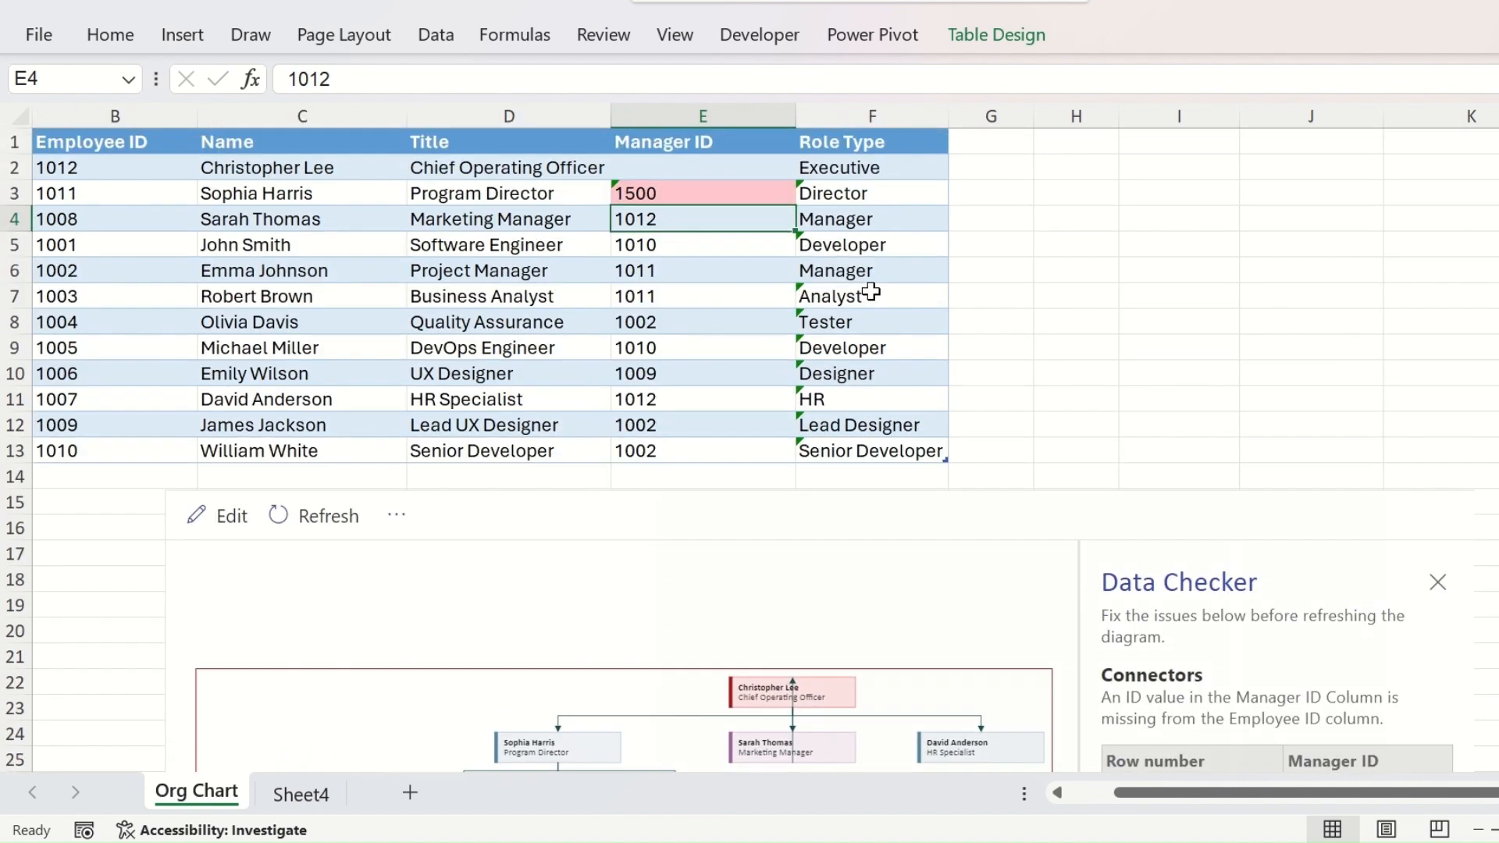
{"action": "mouse_move", "coordinate": [845, 272]}
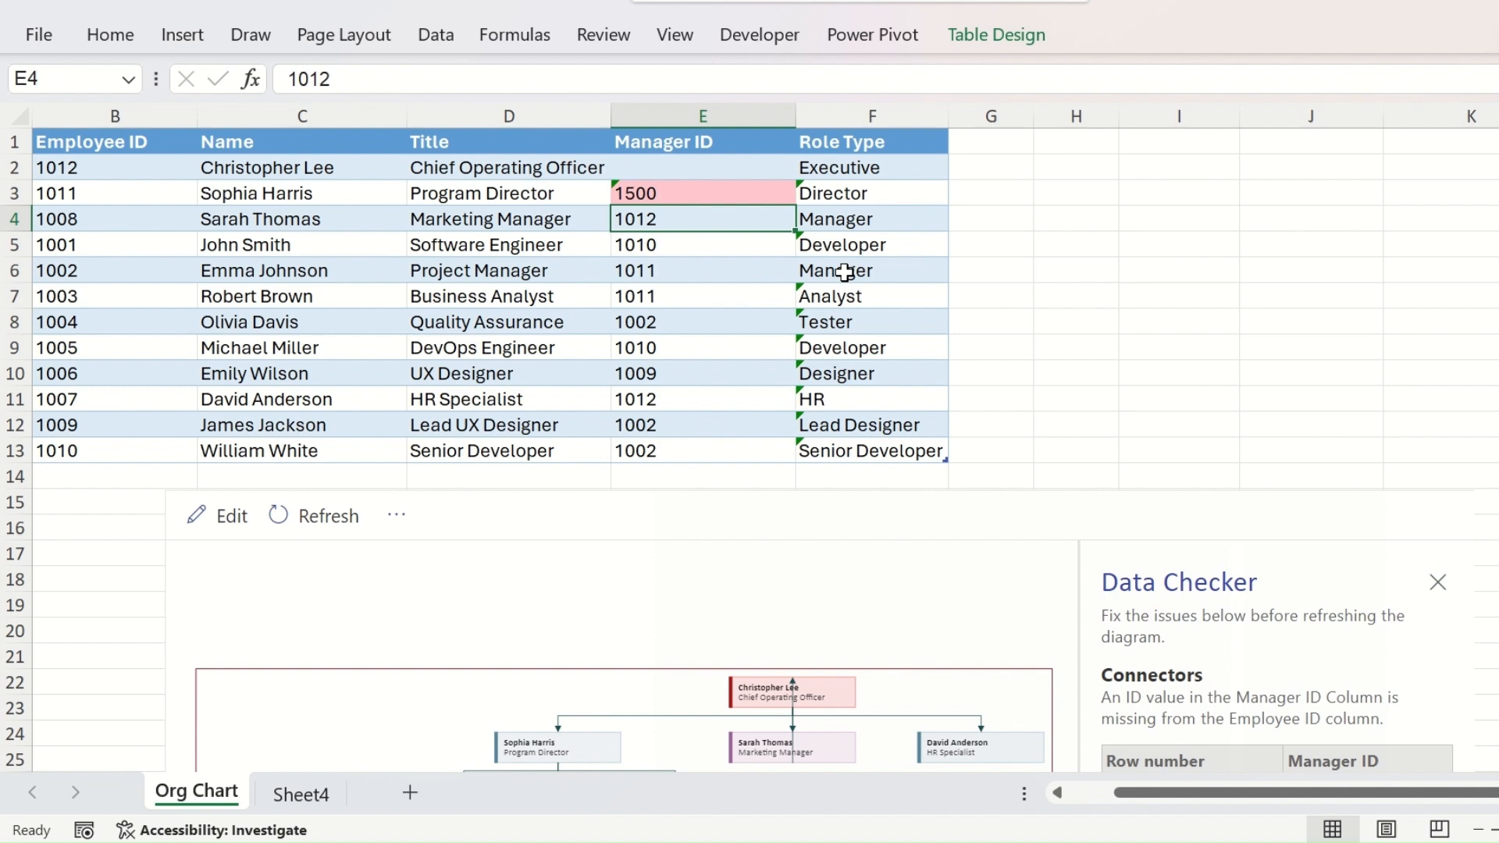
{"action": "mouse_move", "coordinate": [1477, 368]}
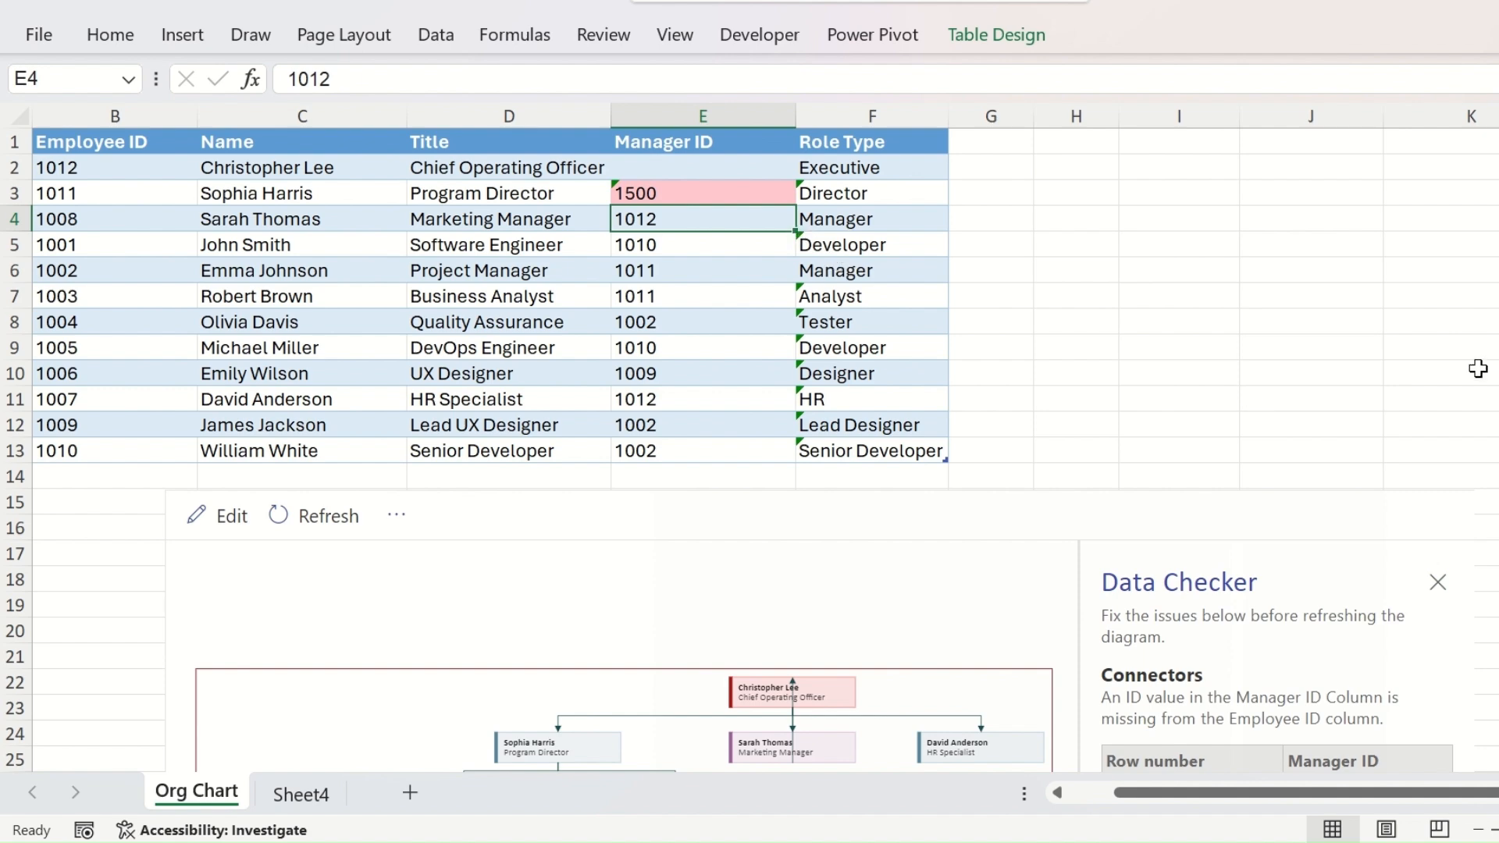
{"action": "scroll", "scroll_direction": "down", "scroll_amount": 3}
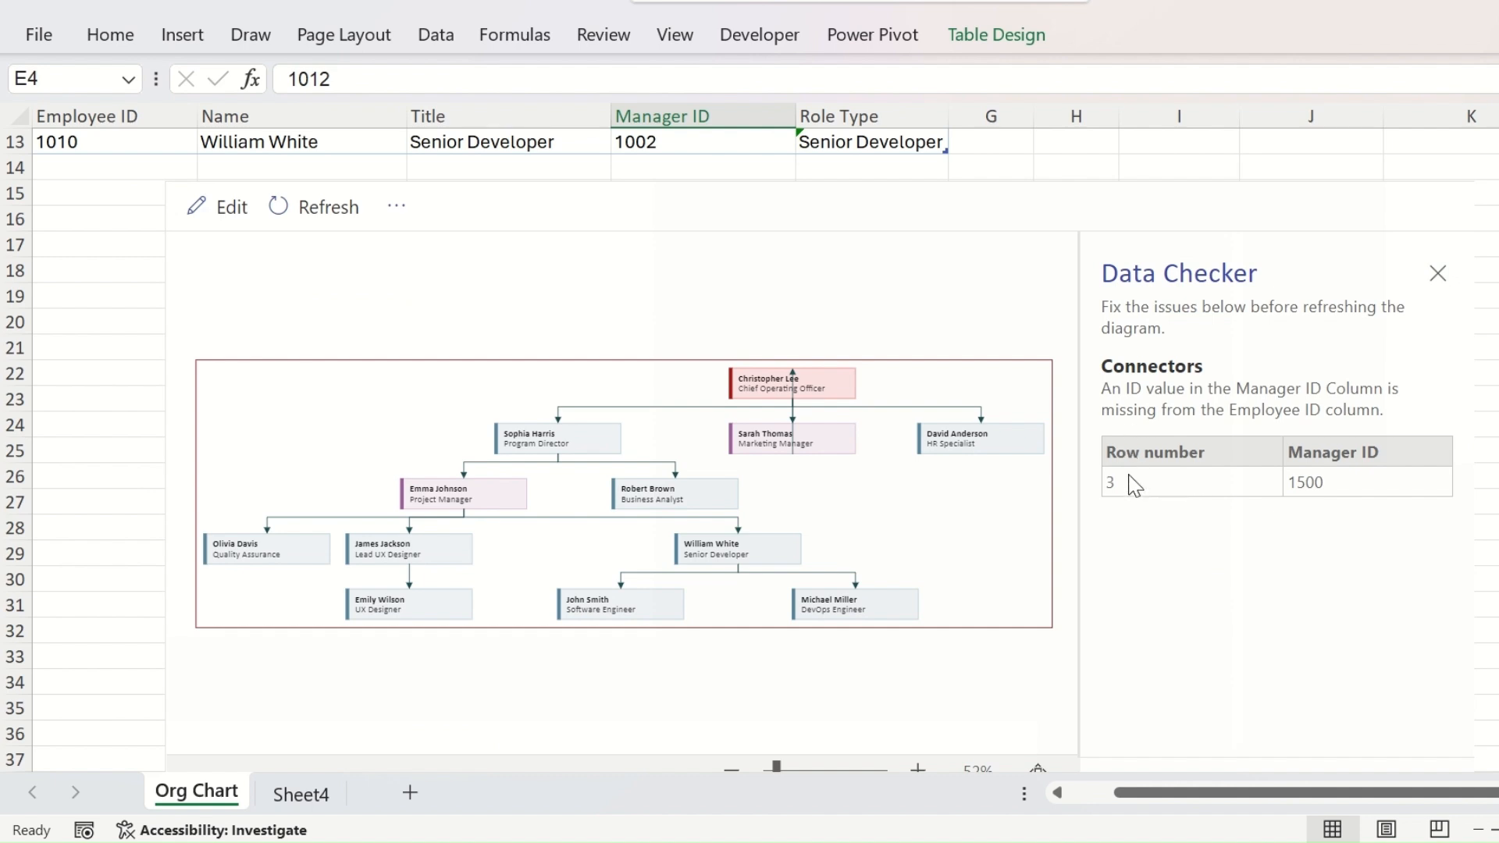
{"action": "mouse_move", "coordinate": [1286, 484]}
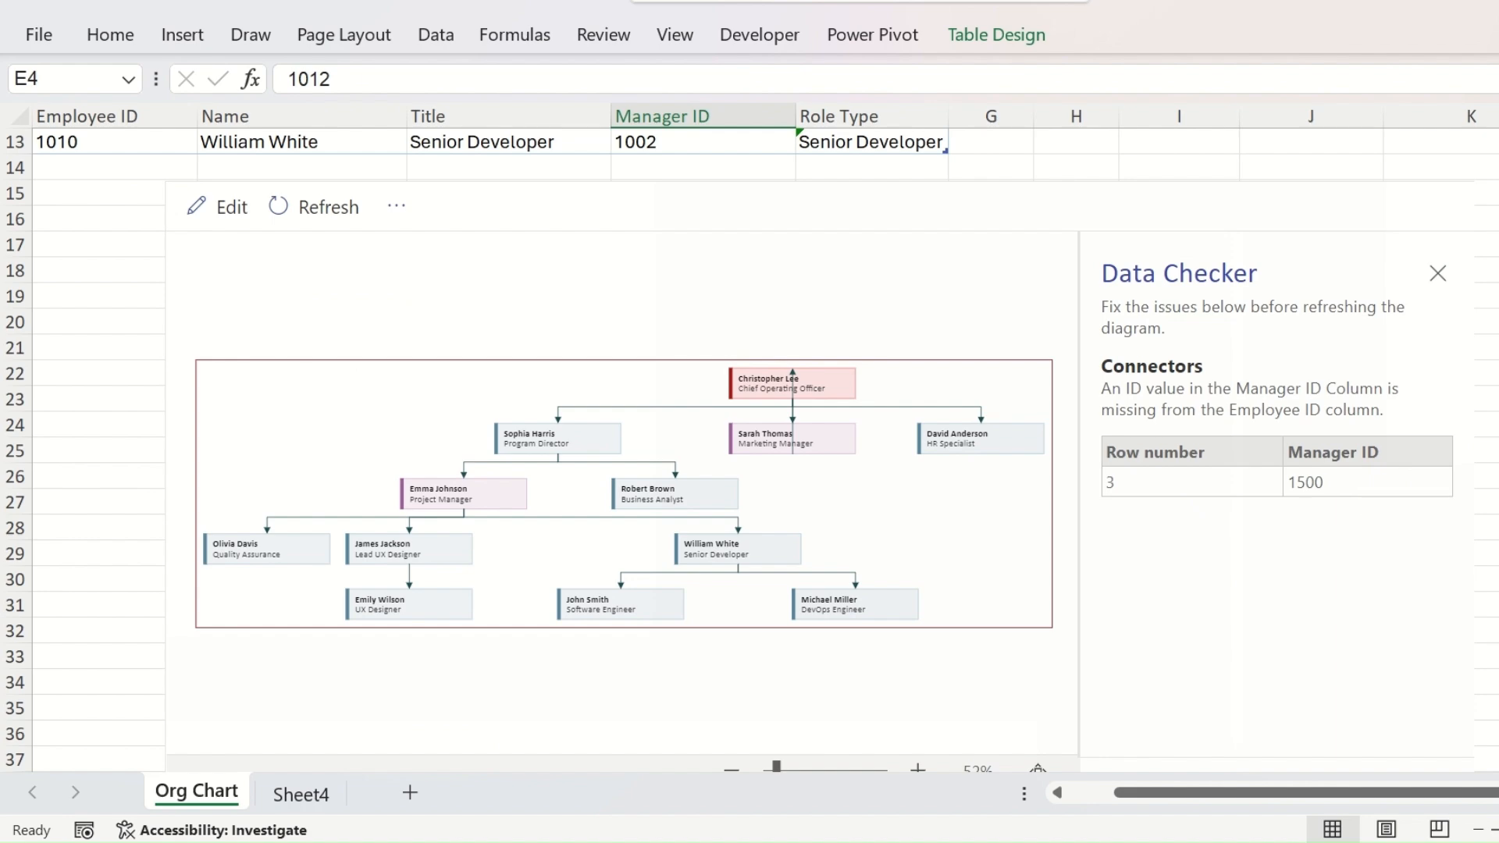
{"action": "scroll", "scroll_direction": "up", "scroll_amount": 3}
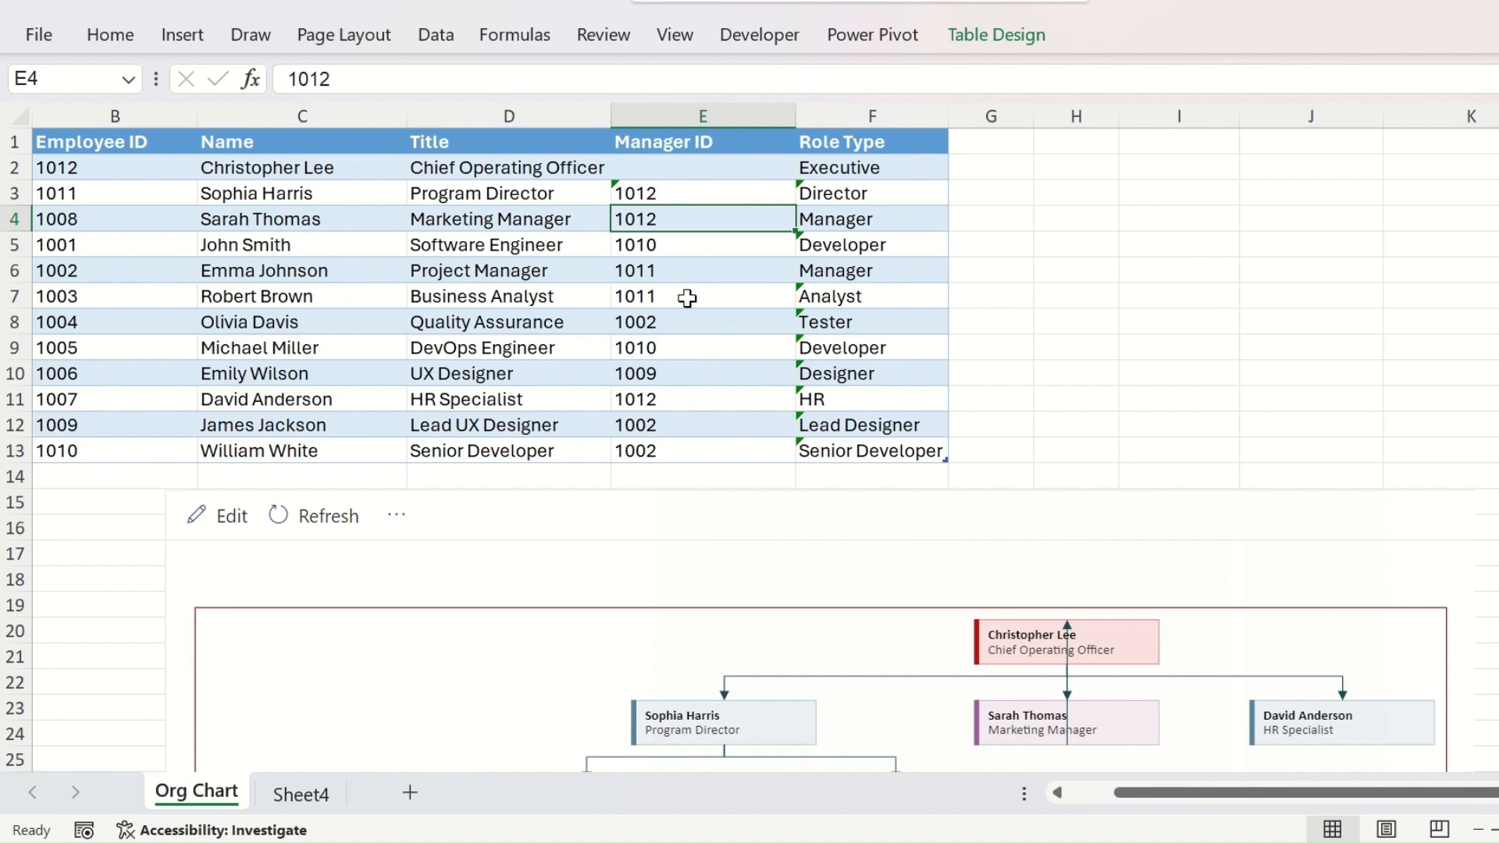
{"action": "key", "text": "Delete"}
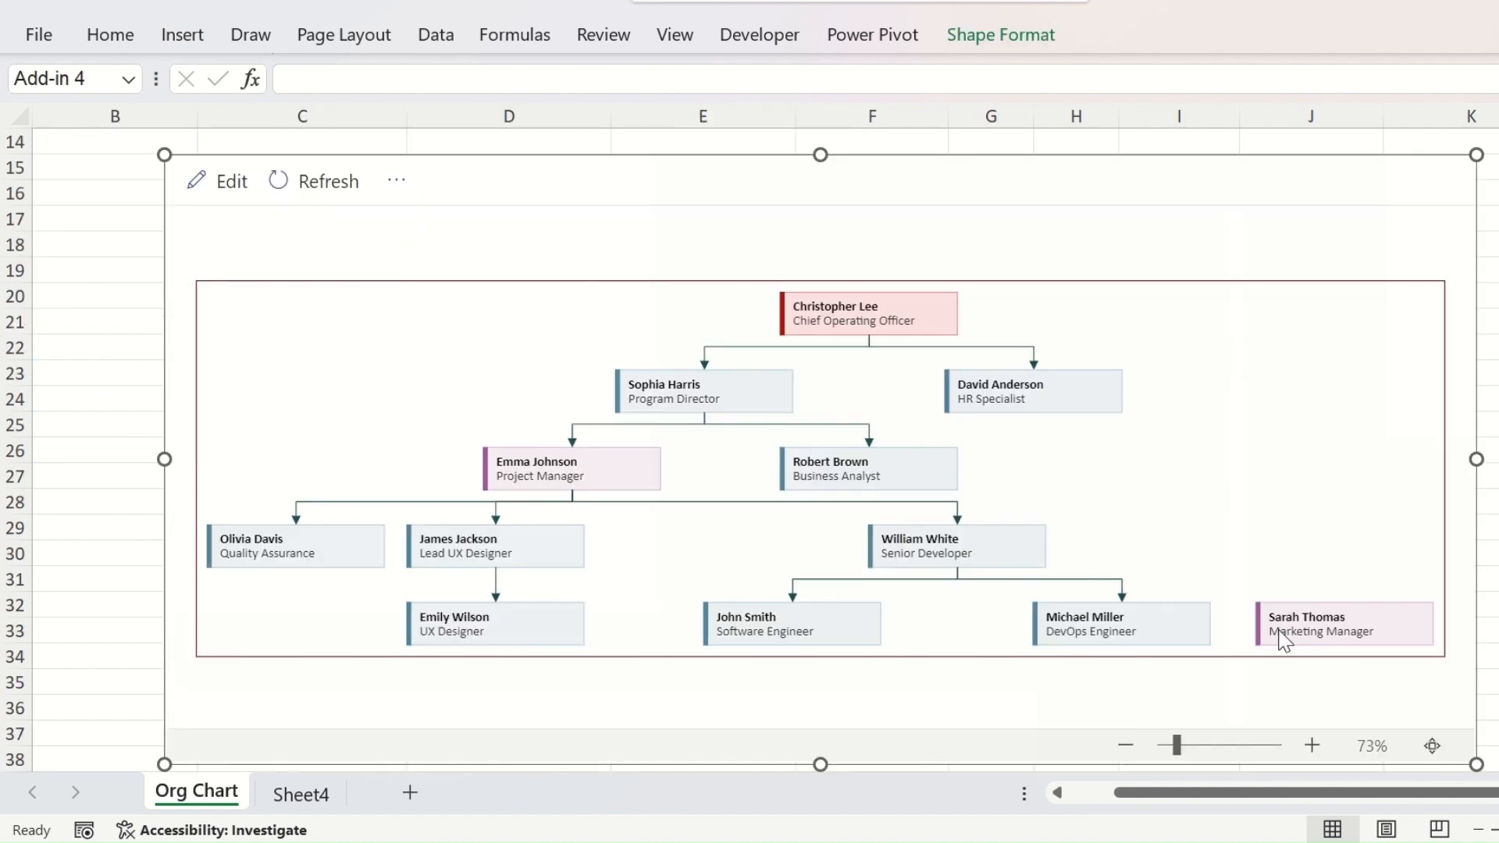
{"action": "mouse_move", "coordinate": [1338, 687]}
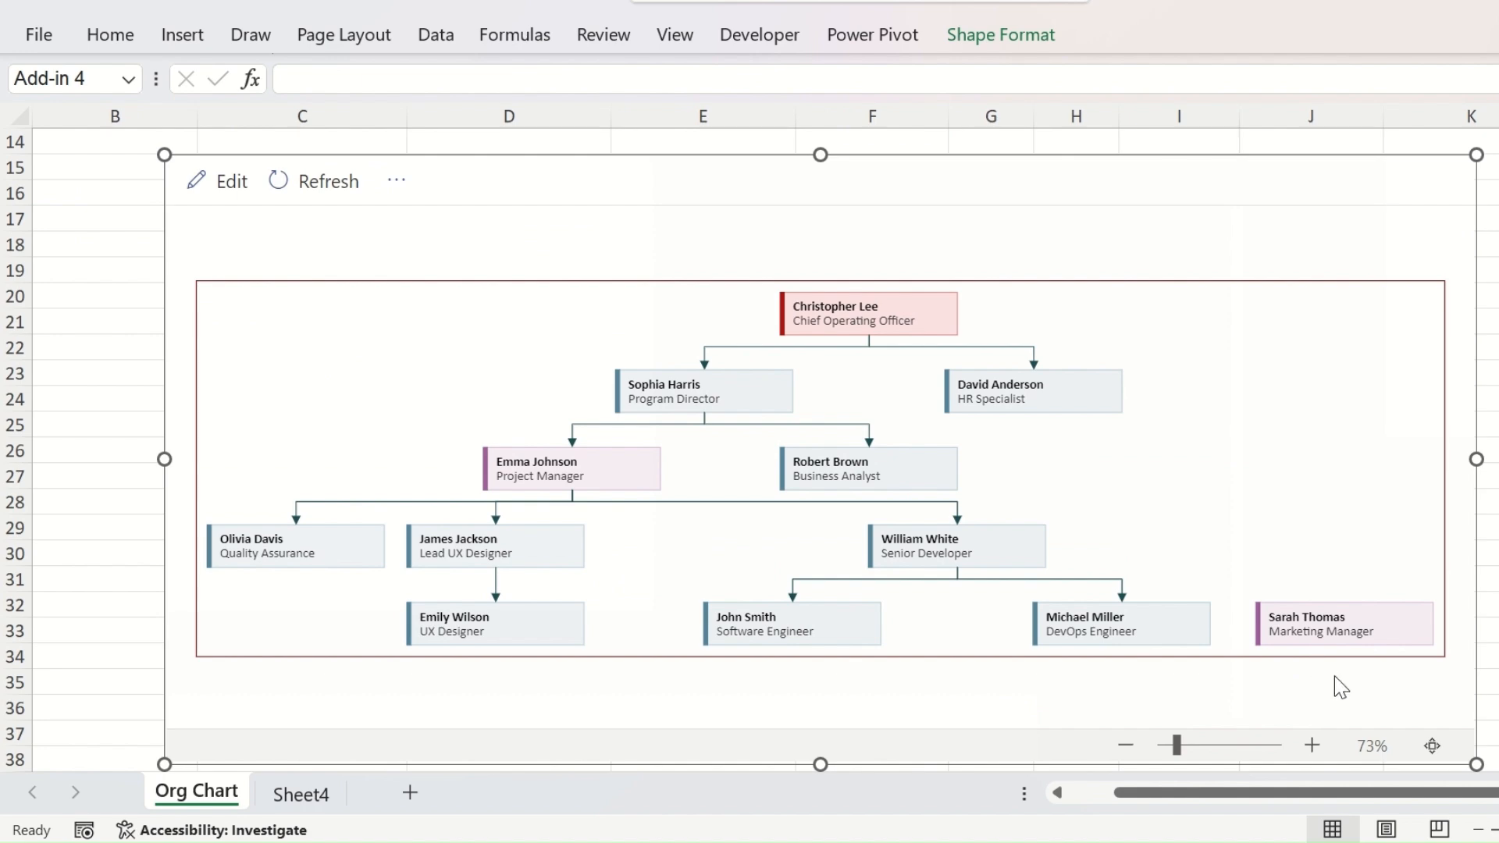
{"action": "scroll", "scroll_direction": "up", "scroll_amount": 3}
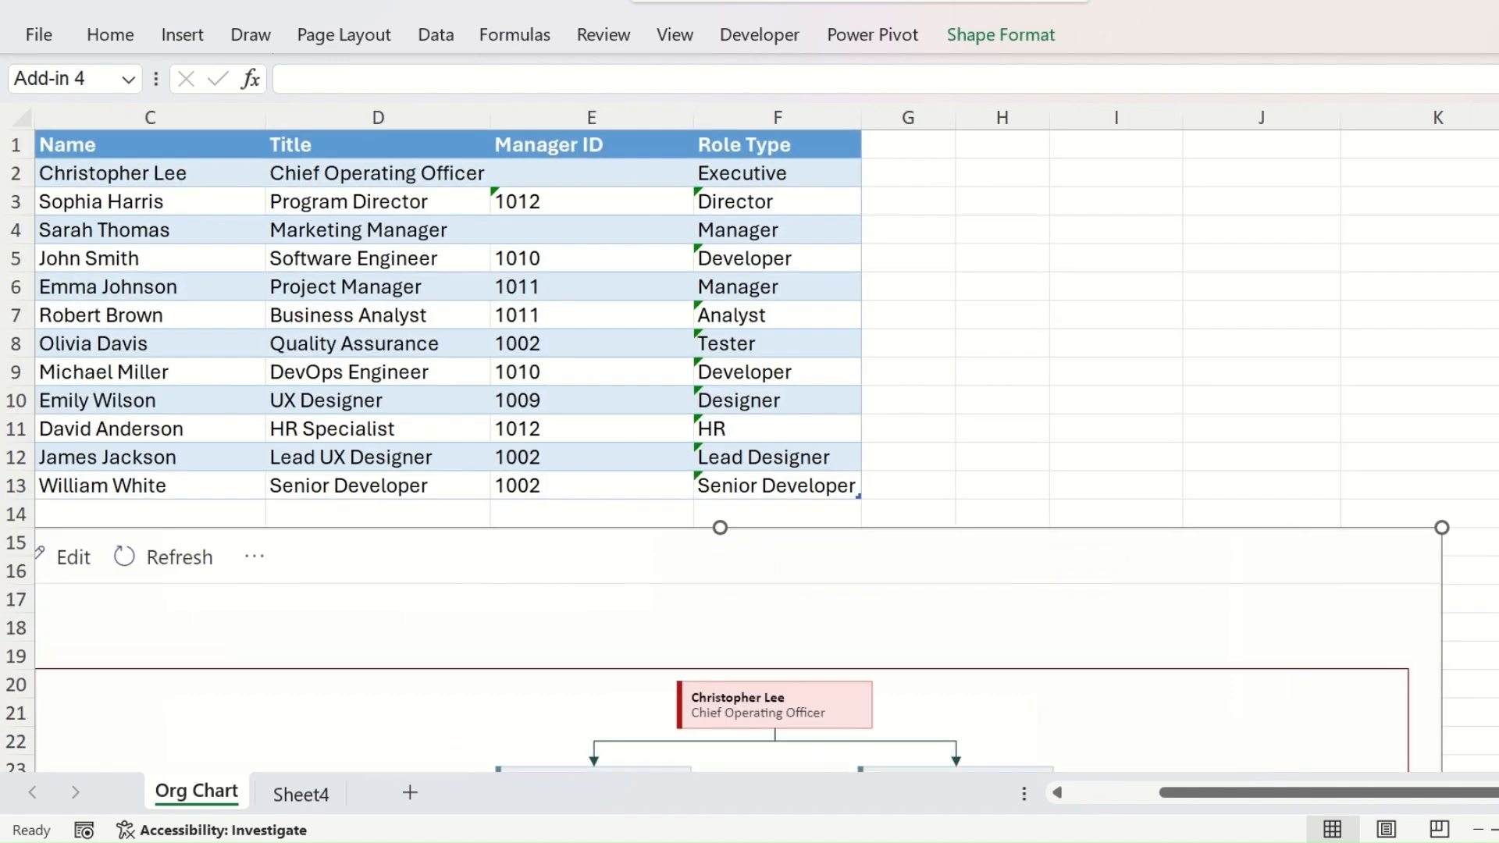
{"action": "scroll", "scroll_direction": "down", "scroll_amount": 3}
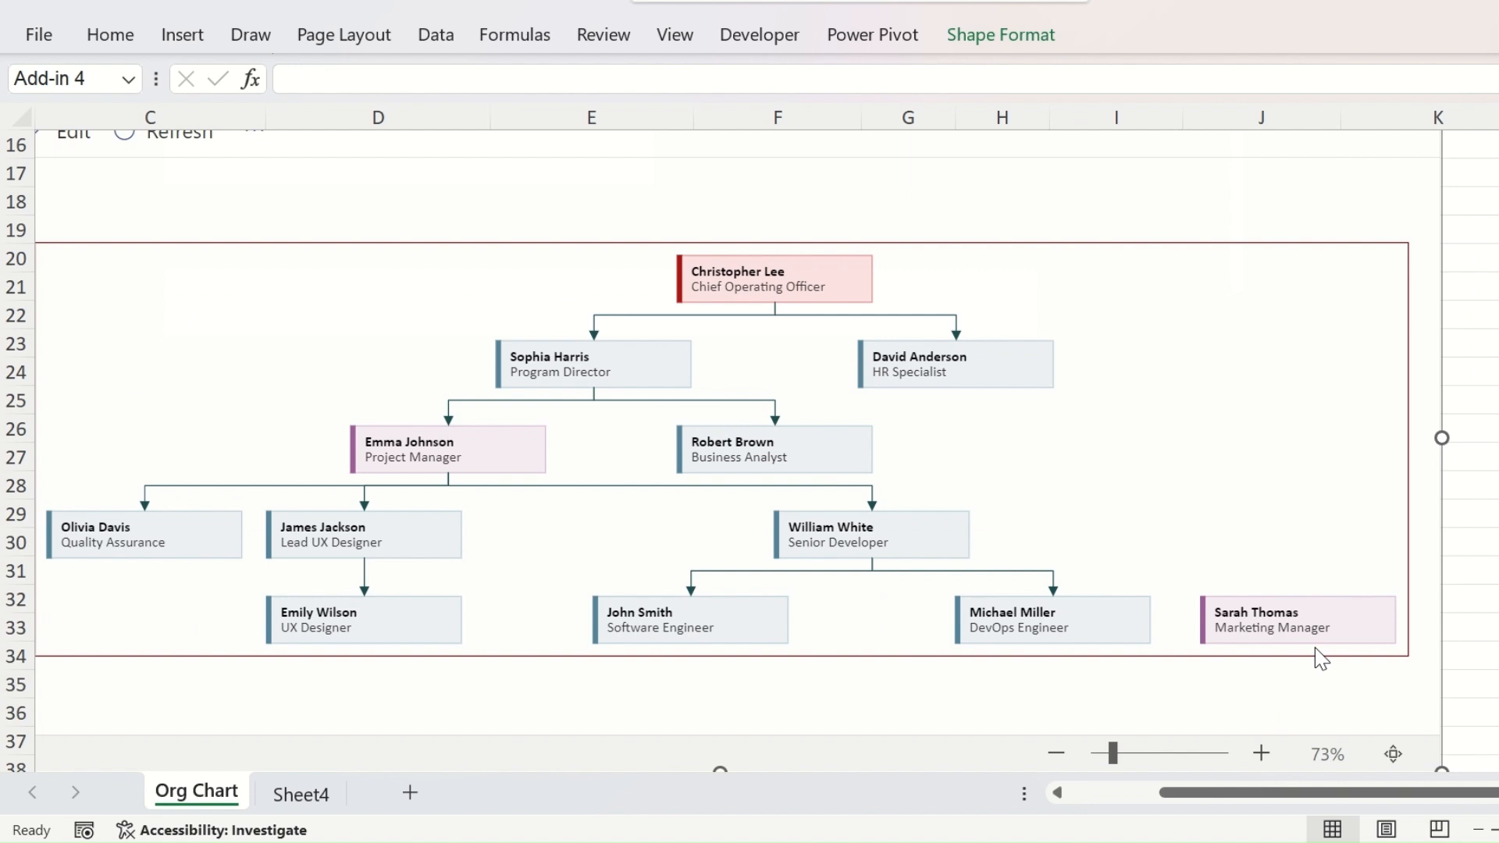
{"action": "mouse_move", "coordinate": [1103, 359]}
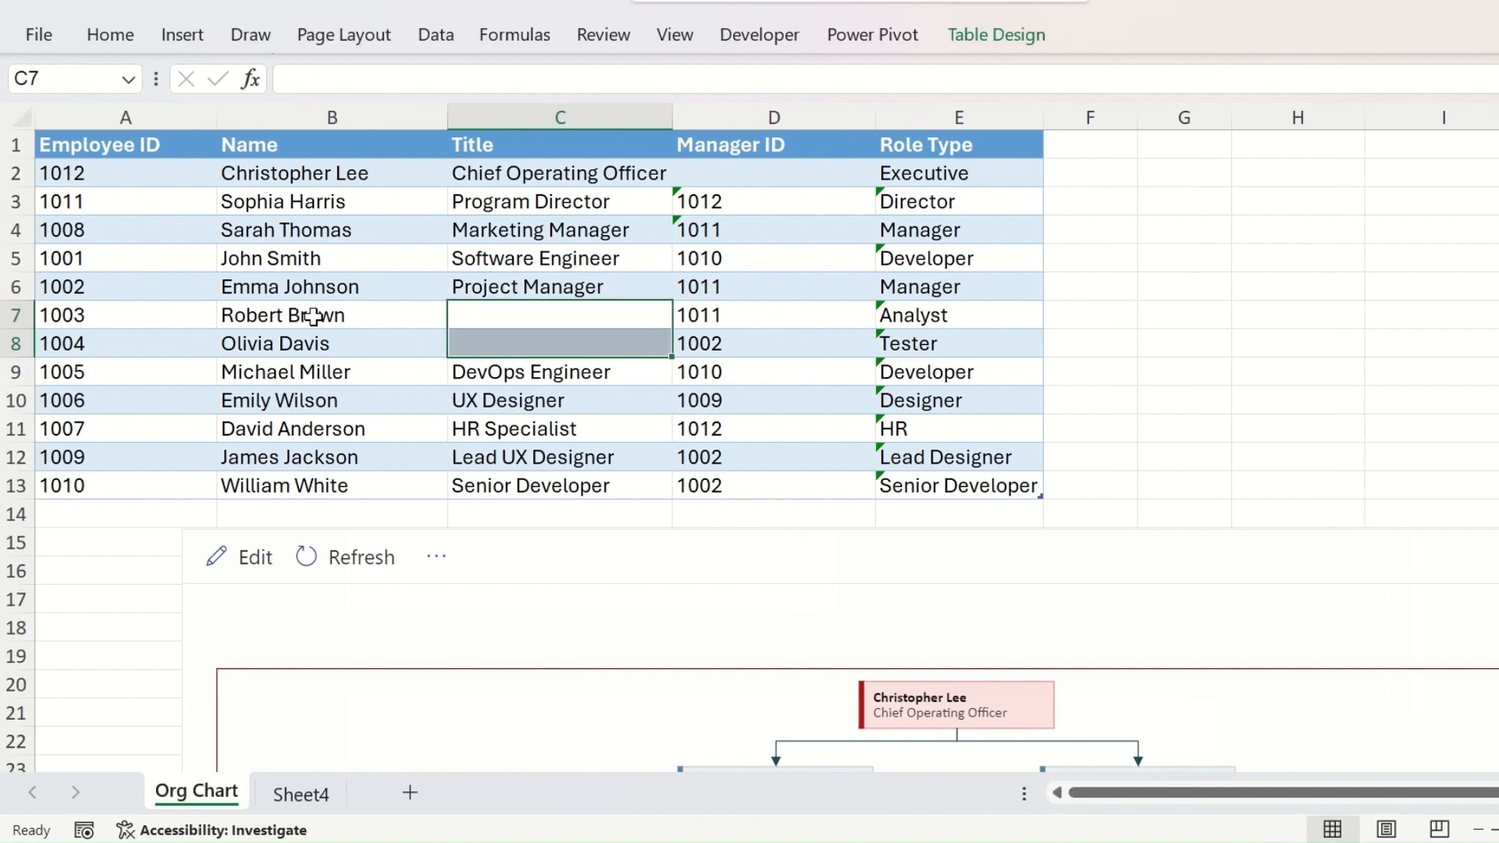
{"action": "mouse_move", "coordinate": [343, 556]}
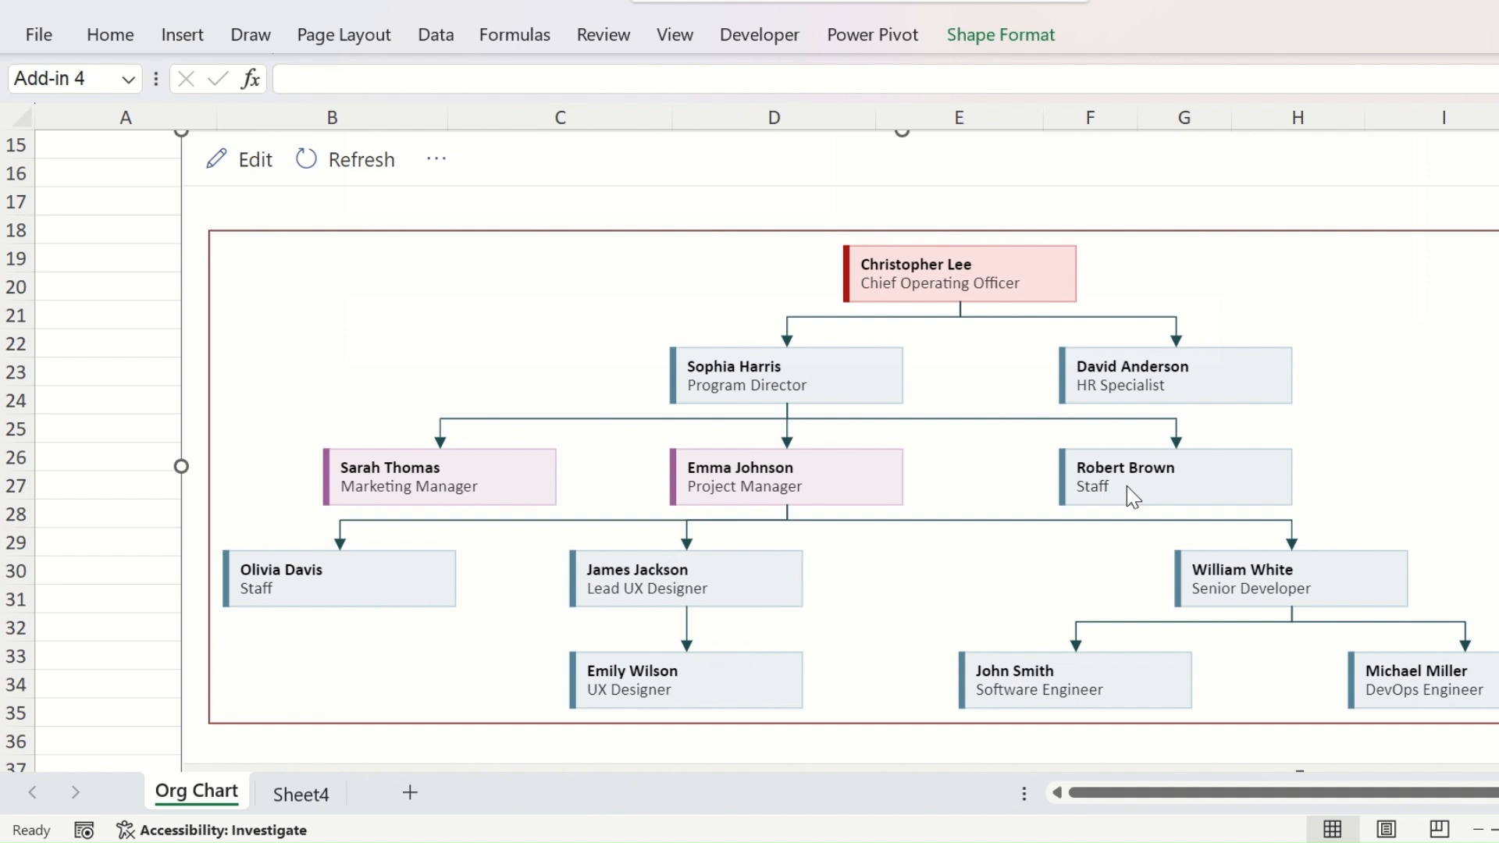
{"action": "mouse_move", "coordinate": [1041, 508]}
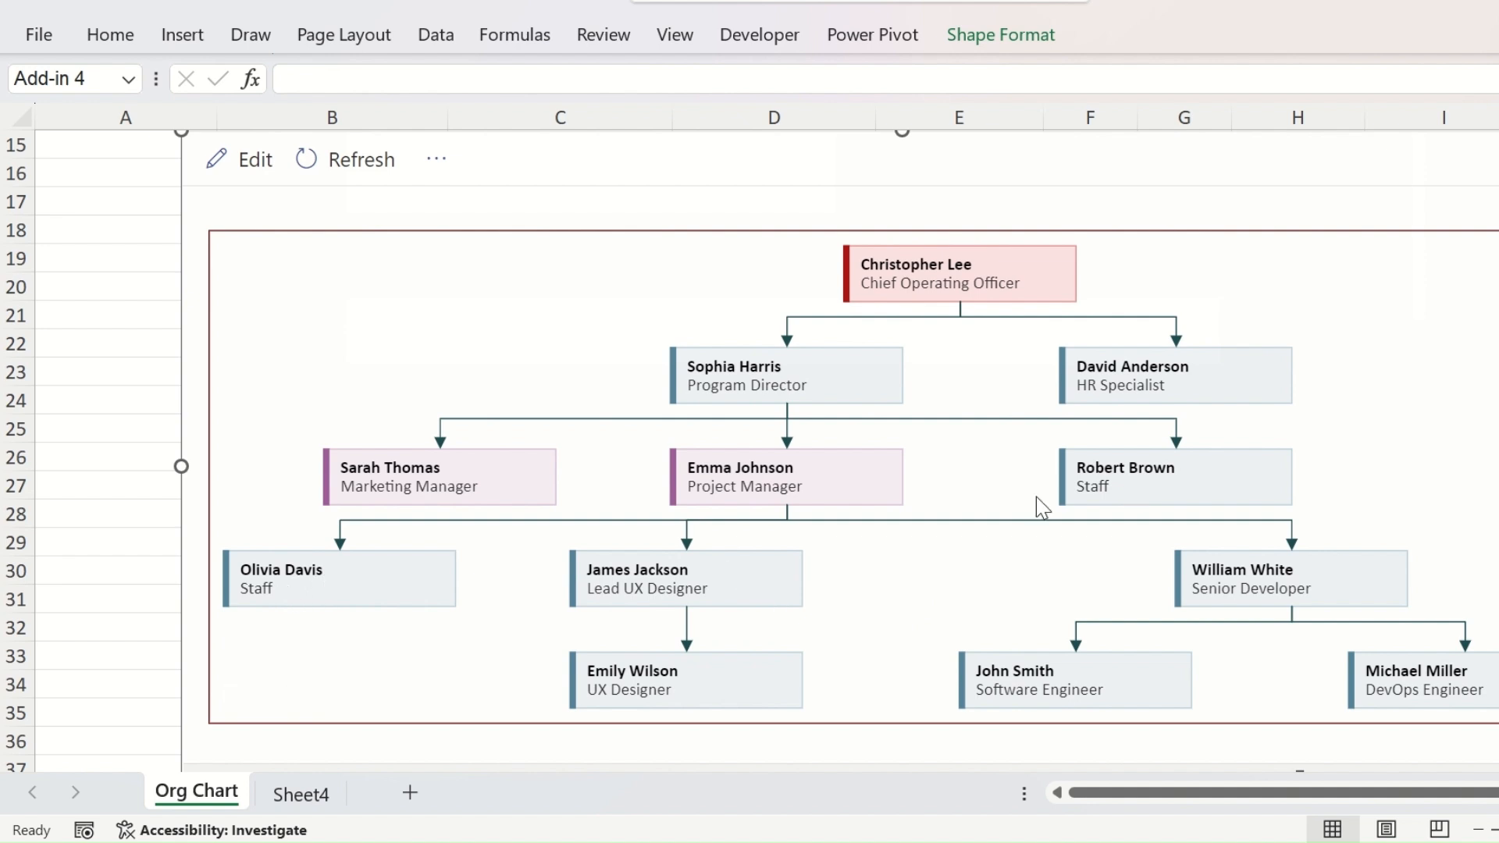
{"action": "mouse_move", "coordinate": [377, 597]}
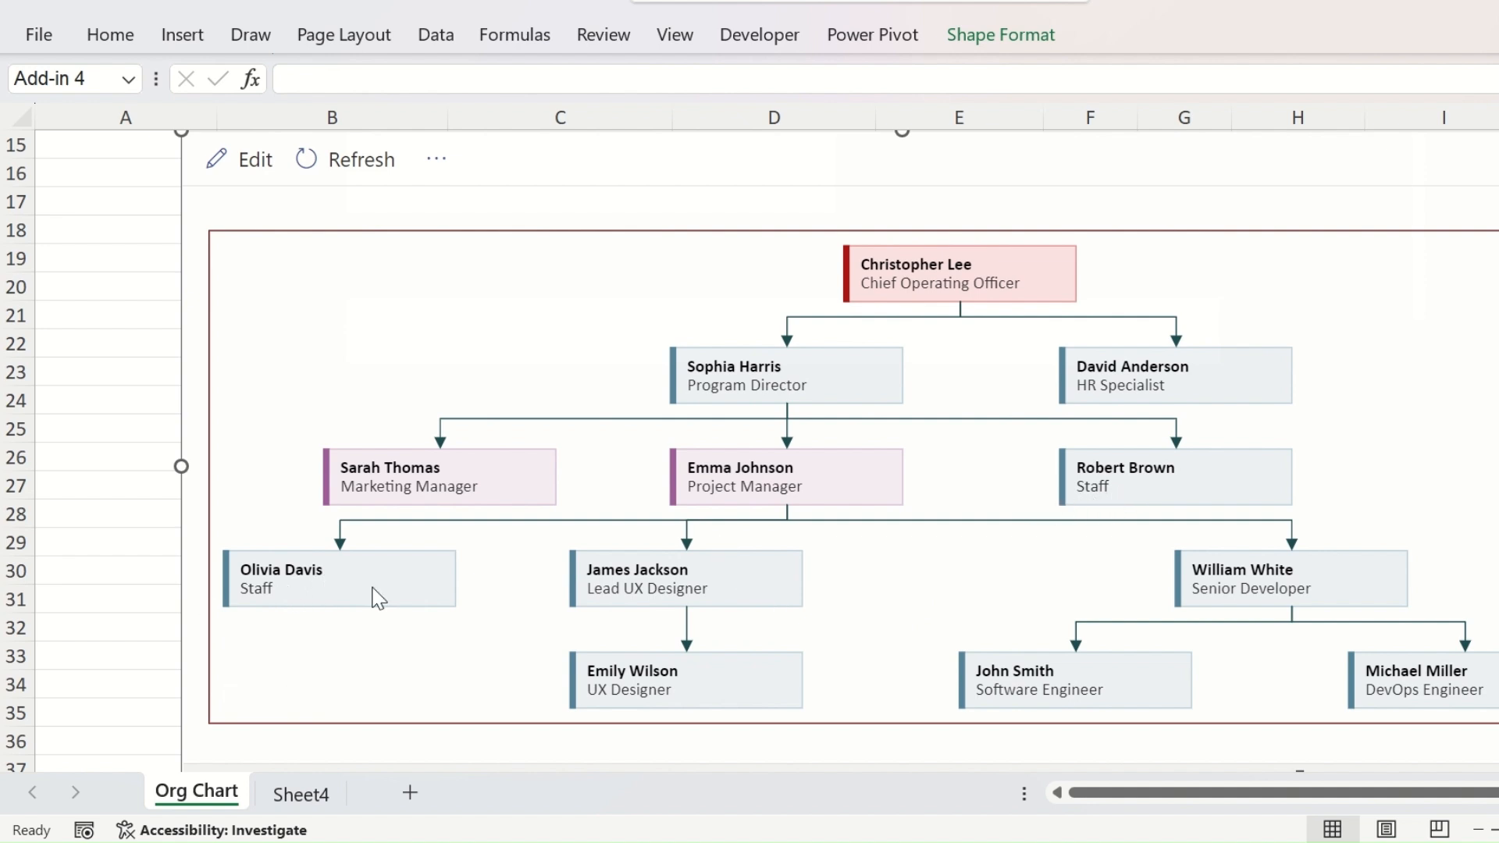